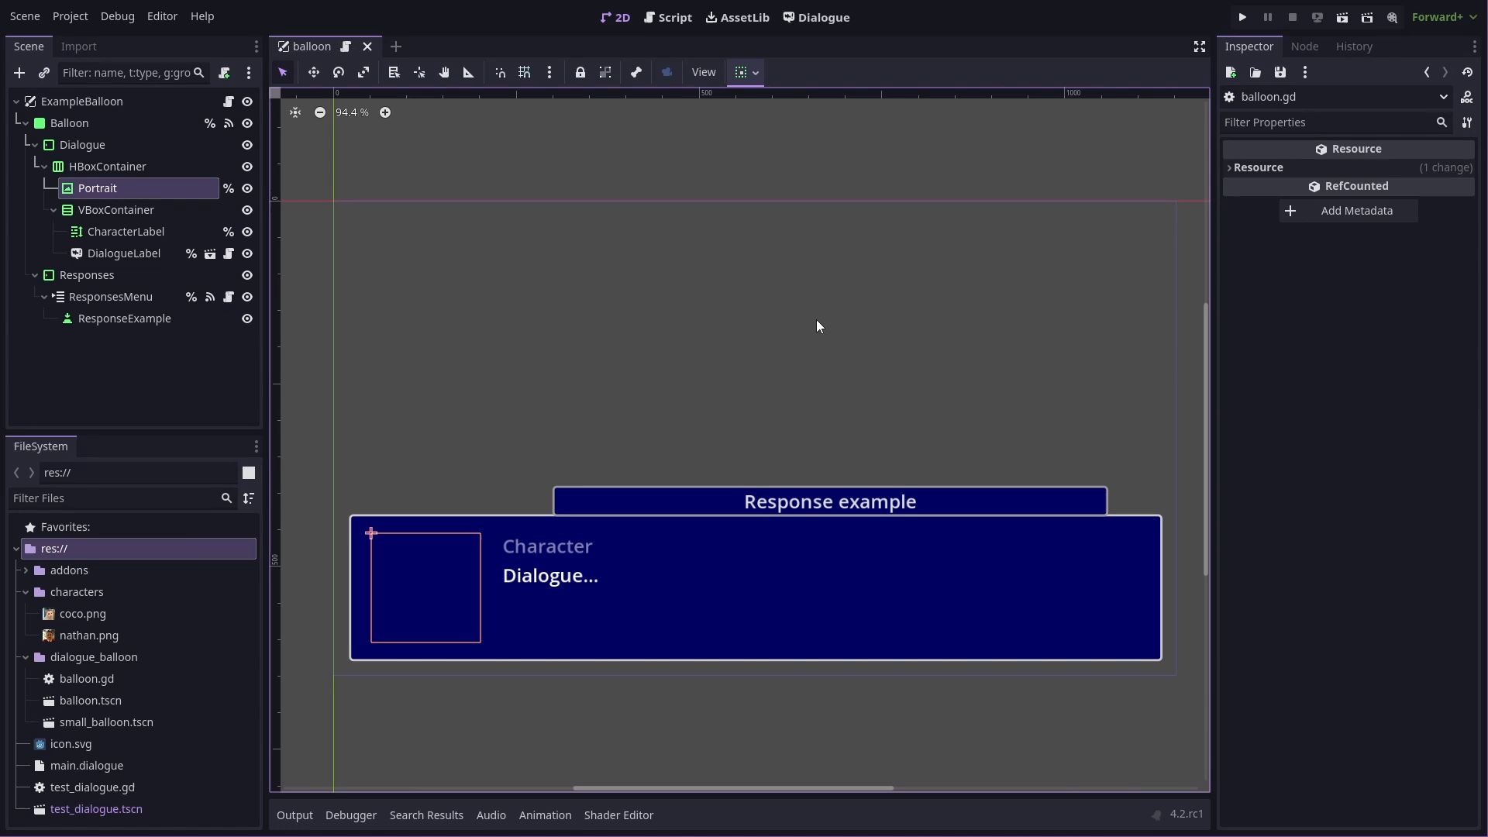
In balloon.gd, use ResourceLoader.exists for portraits and compare the line time to ""
{"action": "left_click", "coordinate": [673, 17]}
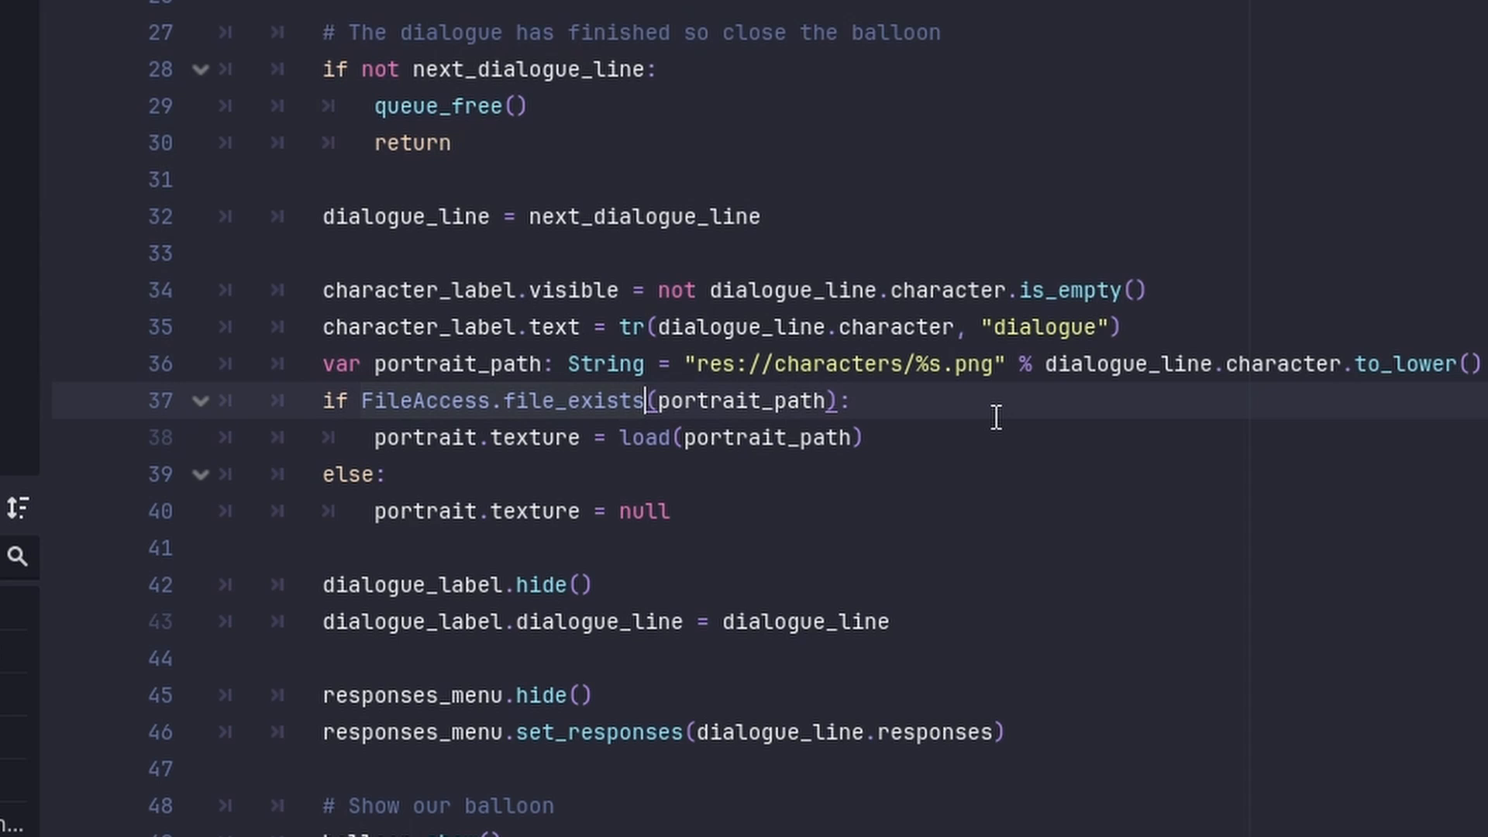
{"action": "type", "text": "ResourceLoader"}
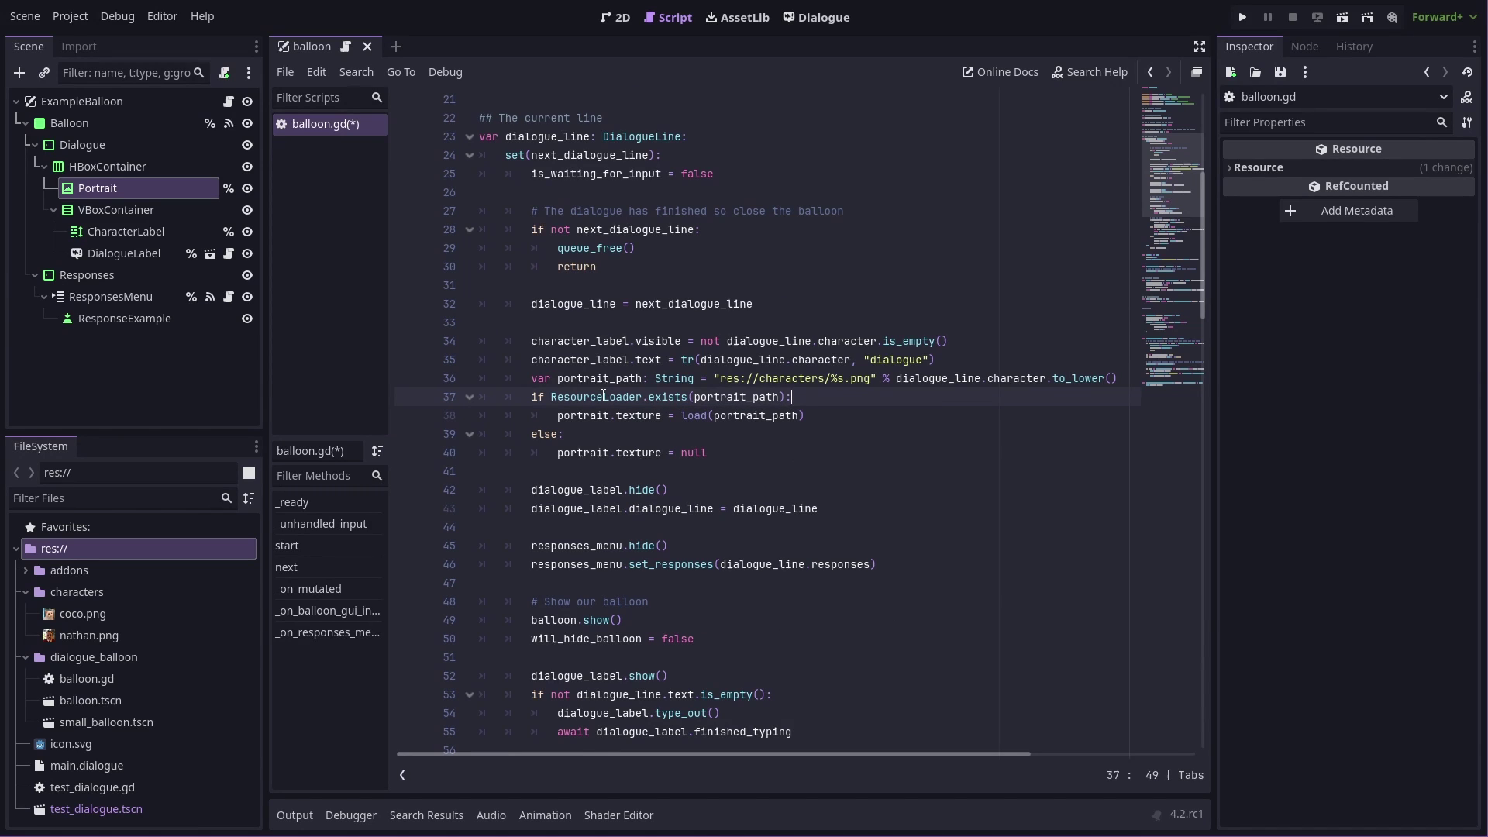
{"action": "mouse_move", "coordinate": [81, 625]}
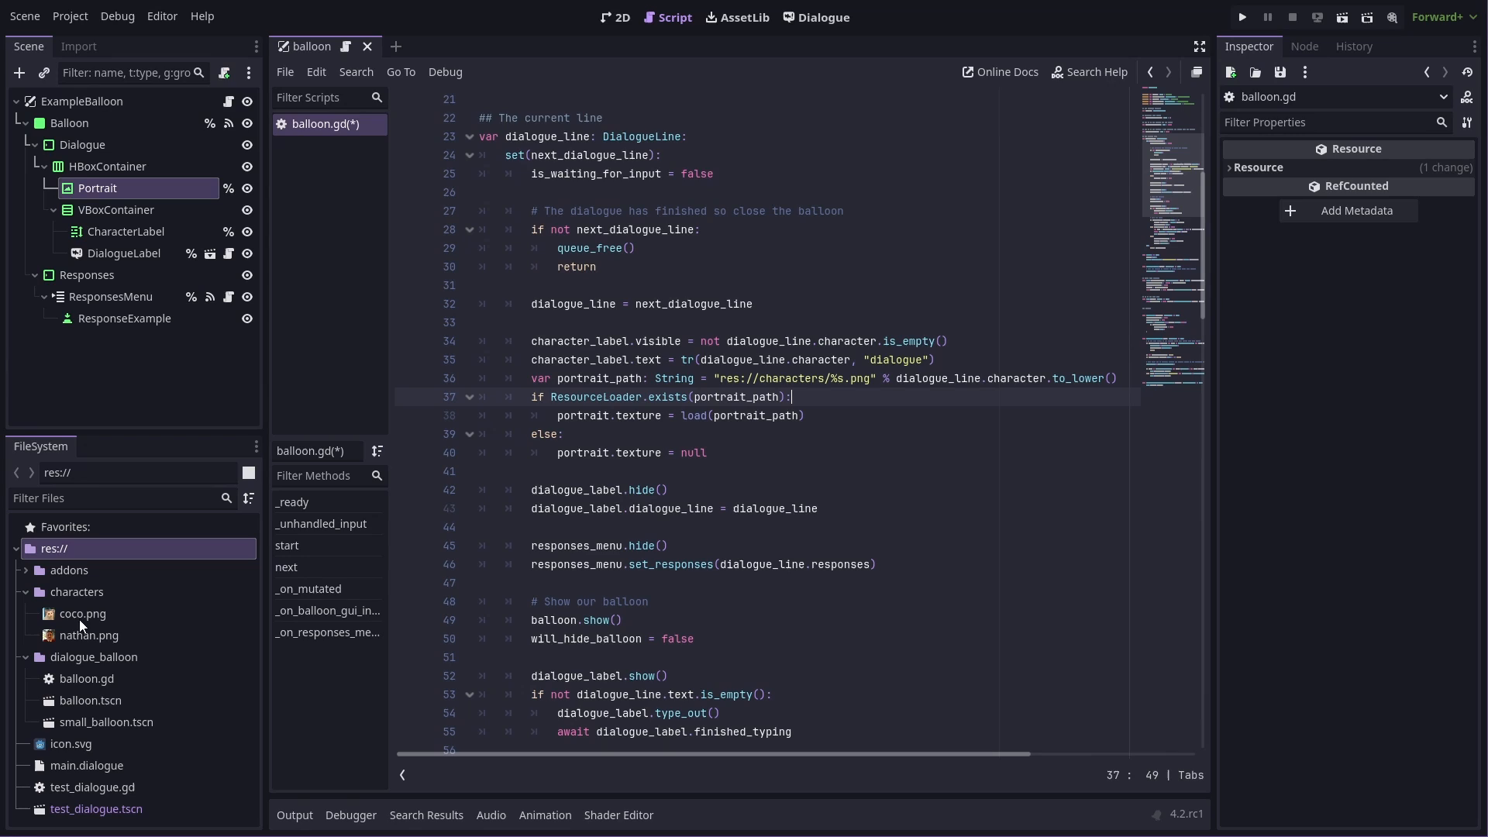
{"action": "mouse_move", "coordinate": [149, 630]}
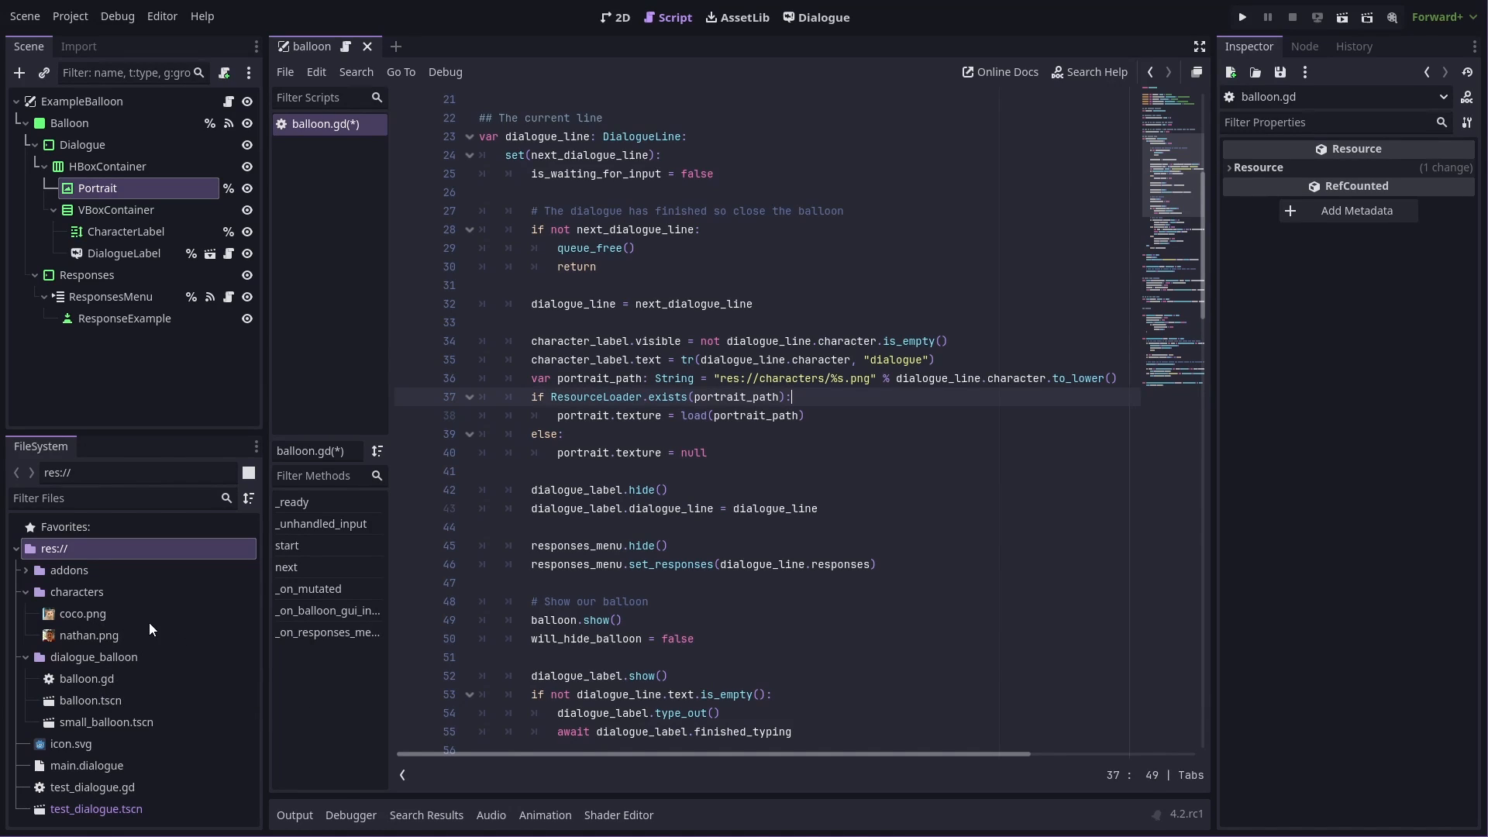
{"action": "mouse_move", "coordinate": [800, 446]}
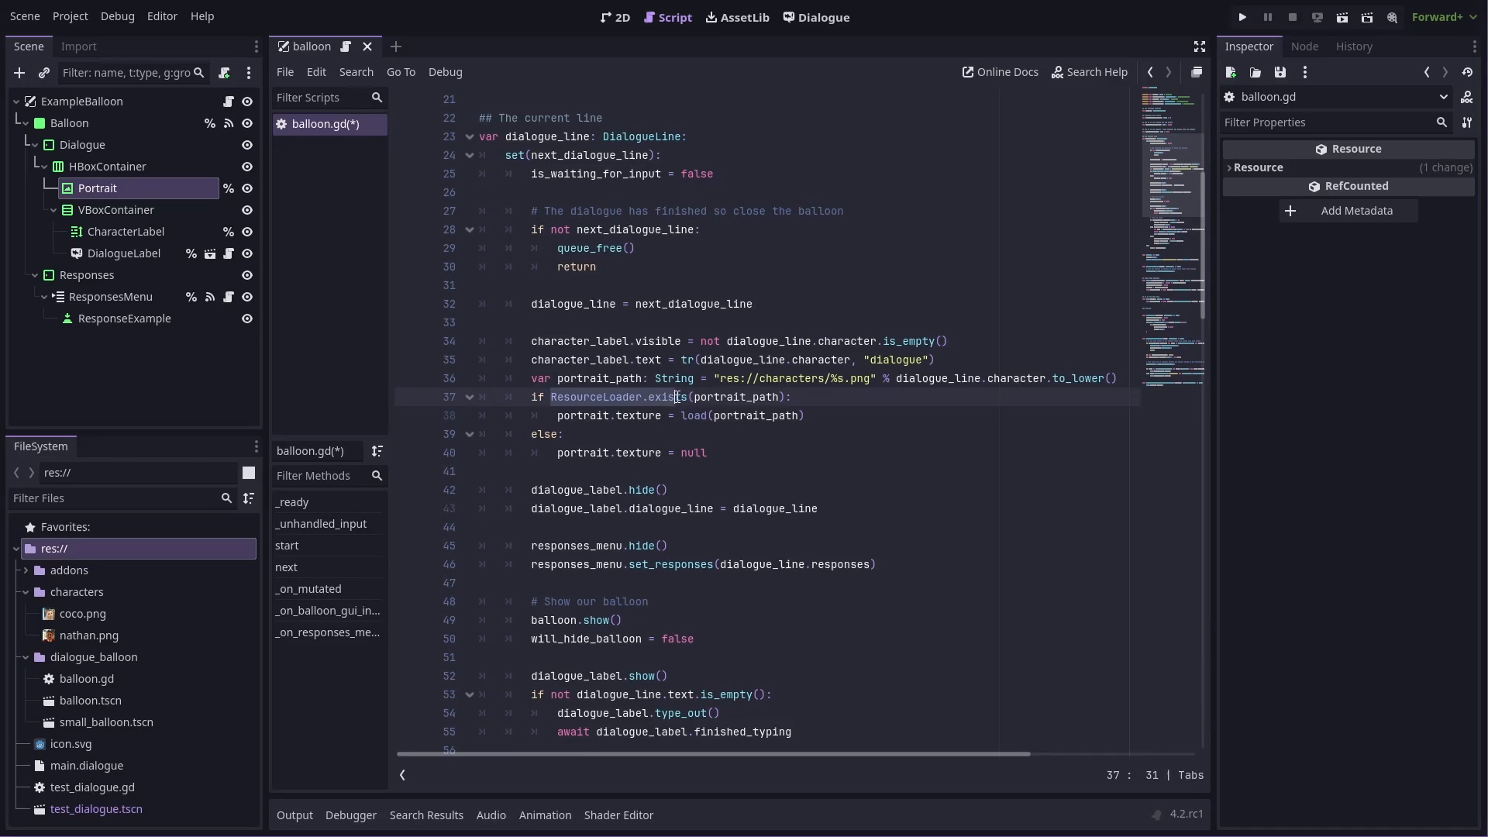
{"action": "scroll", "scroll_direction": "down", "scroll_amount": 3}
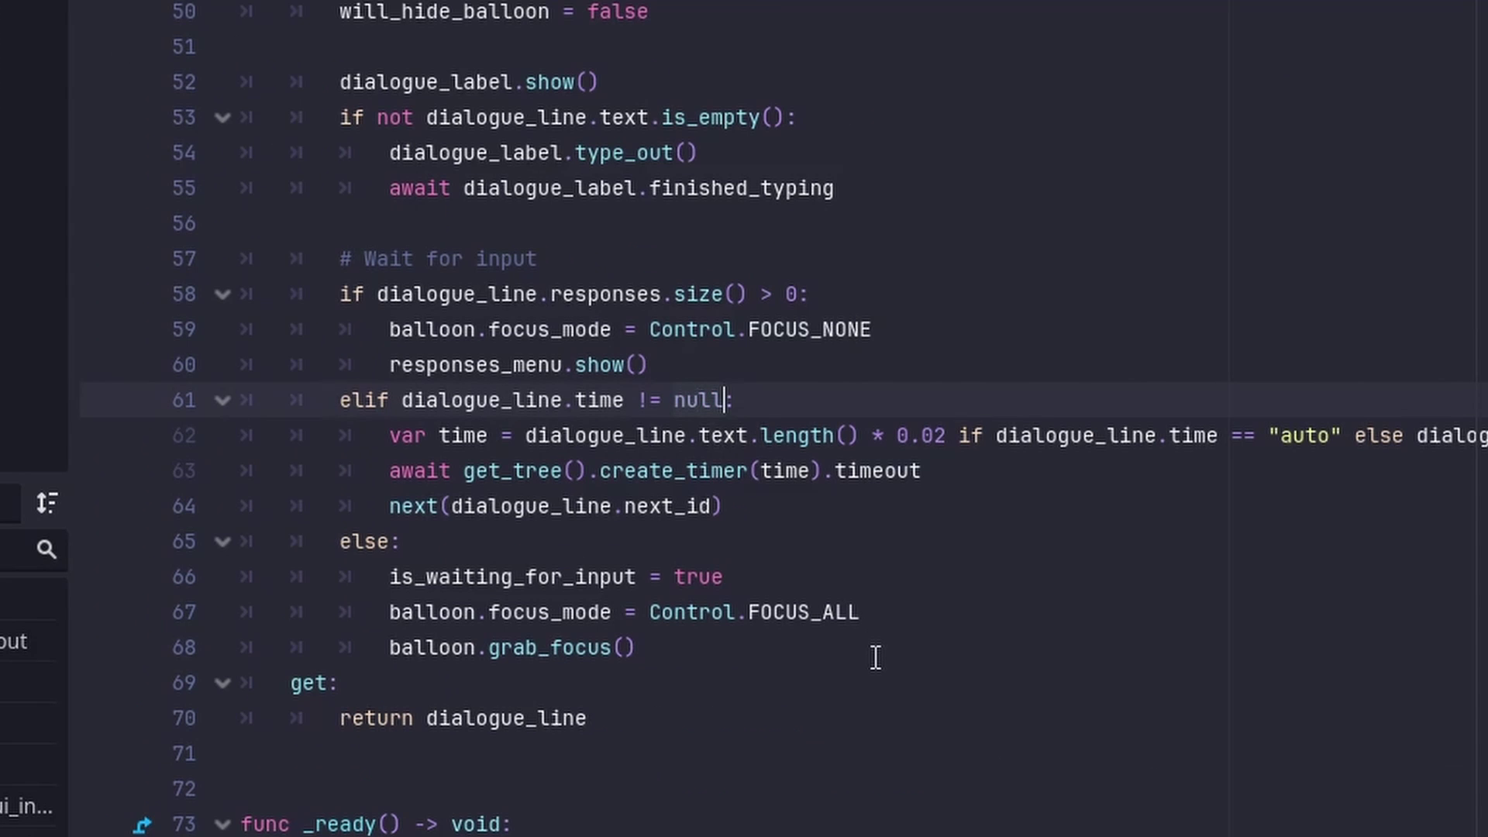
{"action": "type", "text": "\"\""}
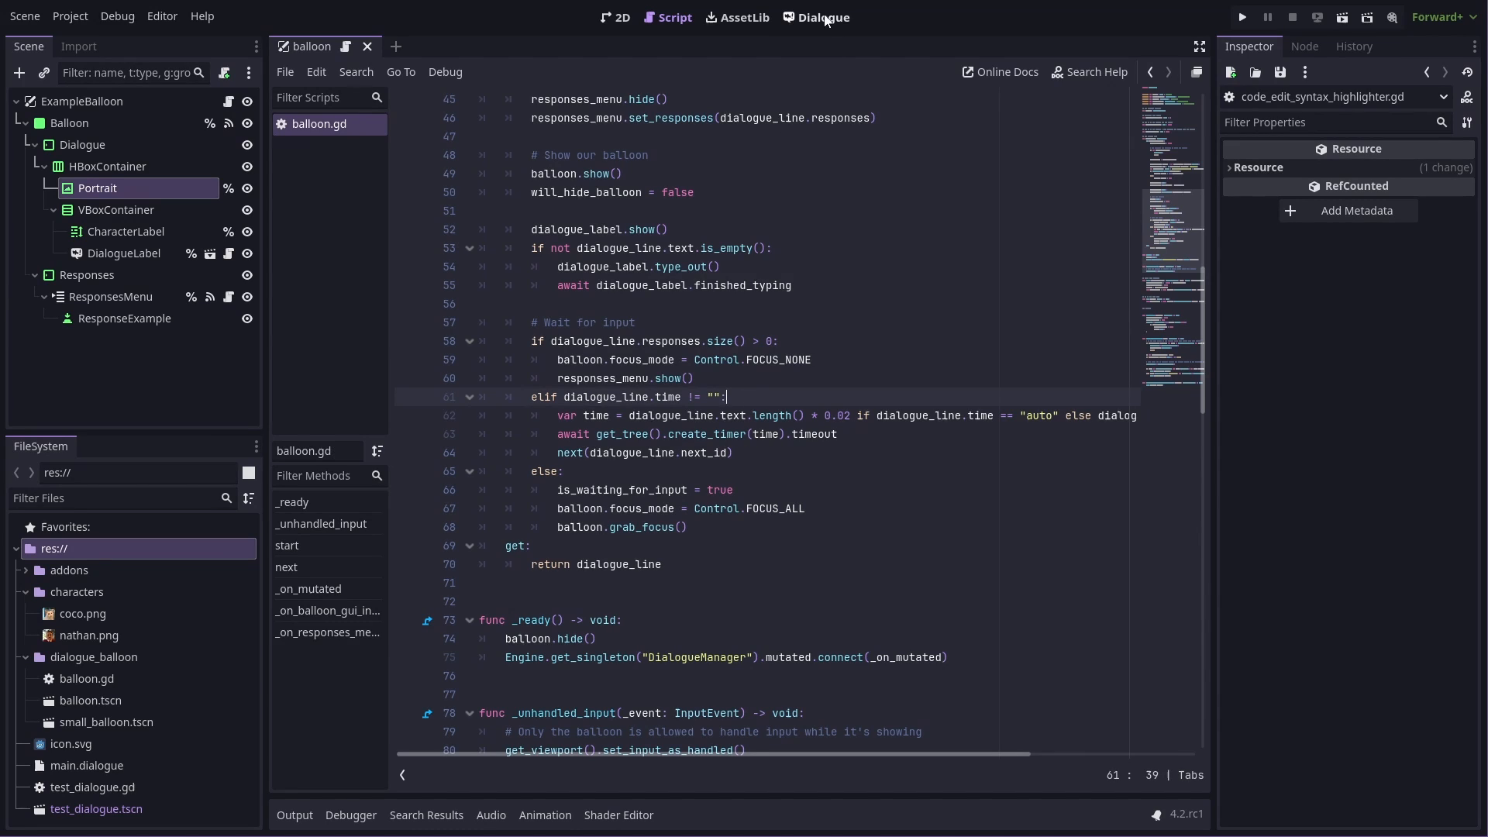
From the Dialogue workspace, bring up the addon update offer and its v2.29.2 release notes
{"action": "left_click", "coordinate": [821, 17]}
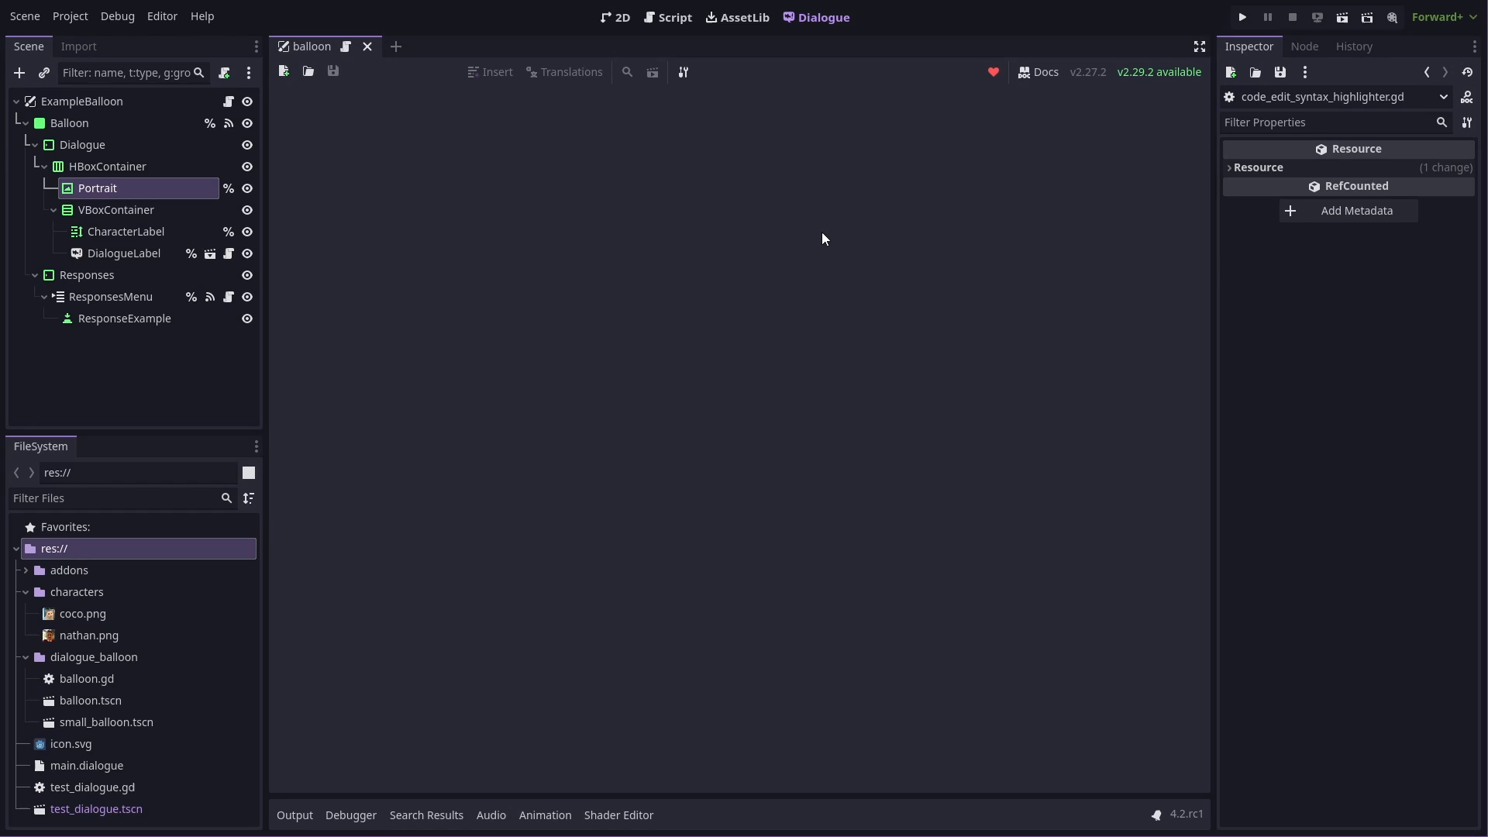
{"action": "mouse_move", "coordinate": [1173, 73]}
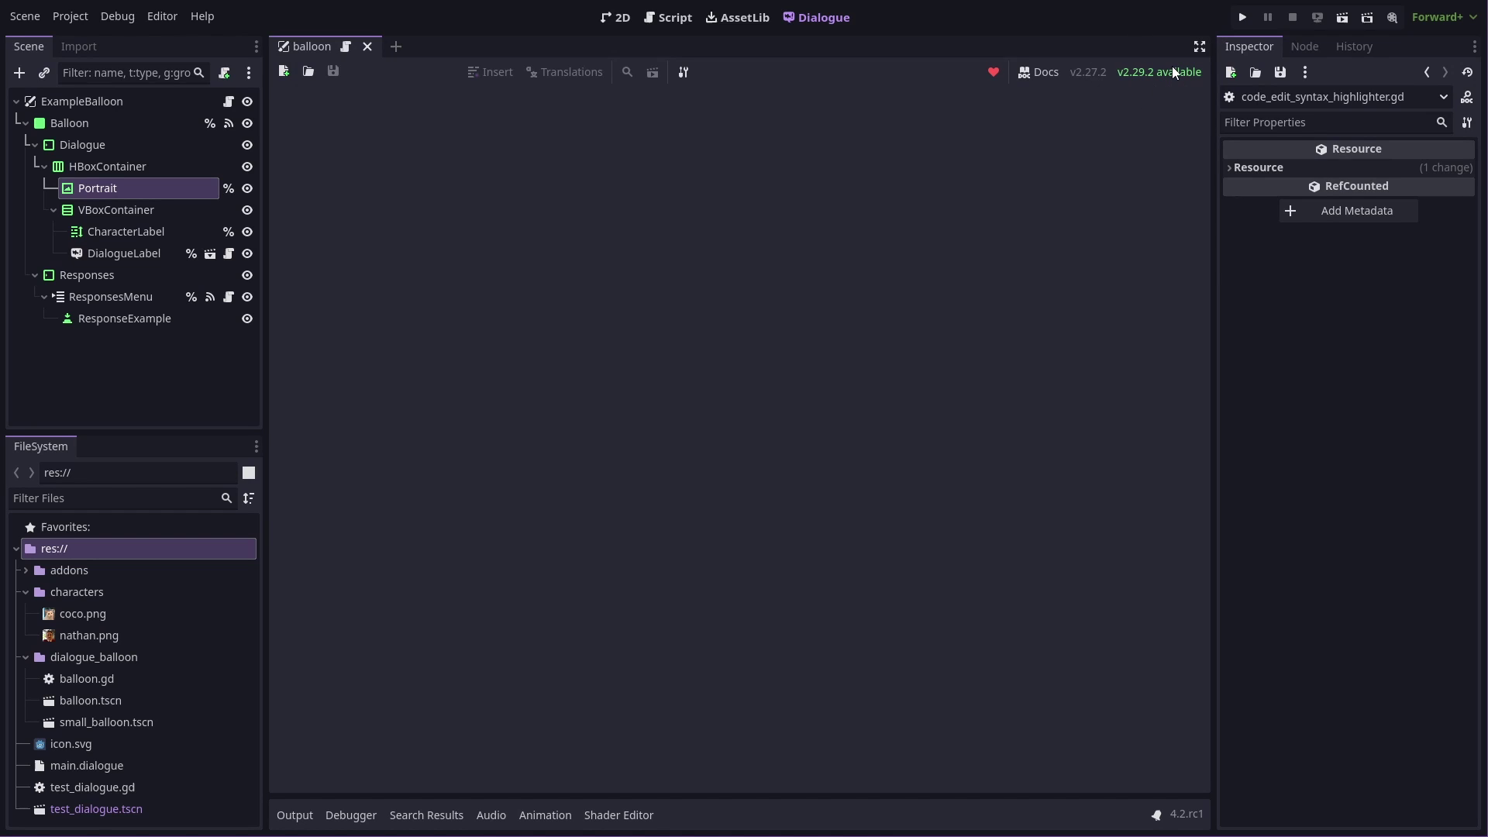
{"action": "left_click", "coordinate": [1160, 71]}
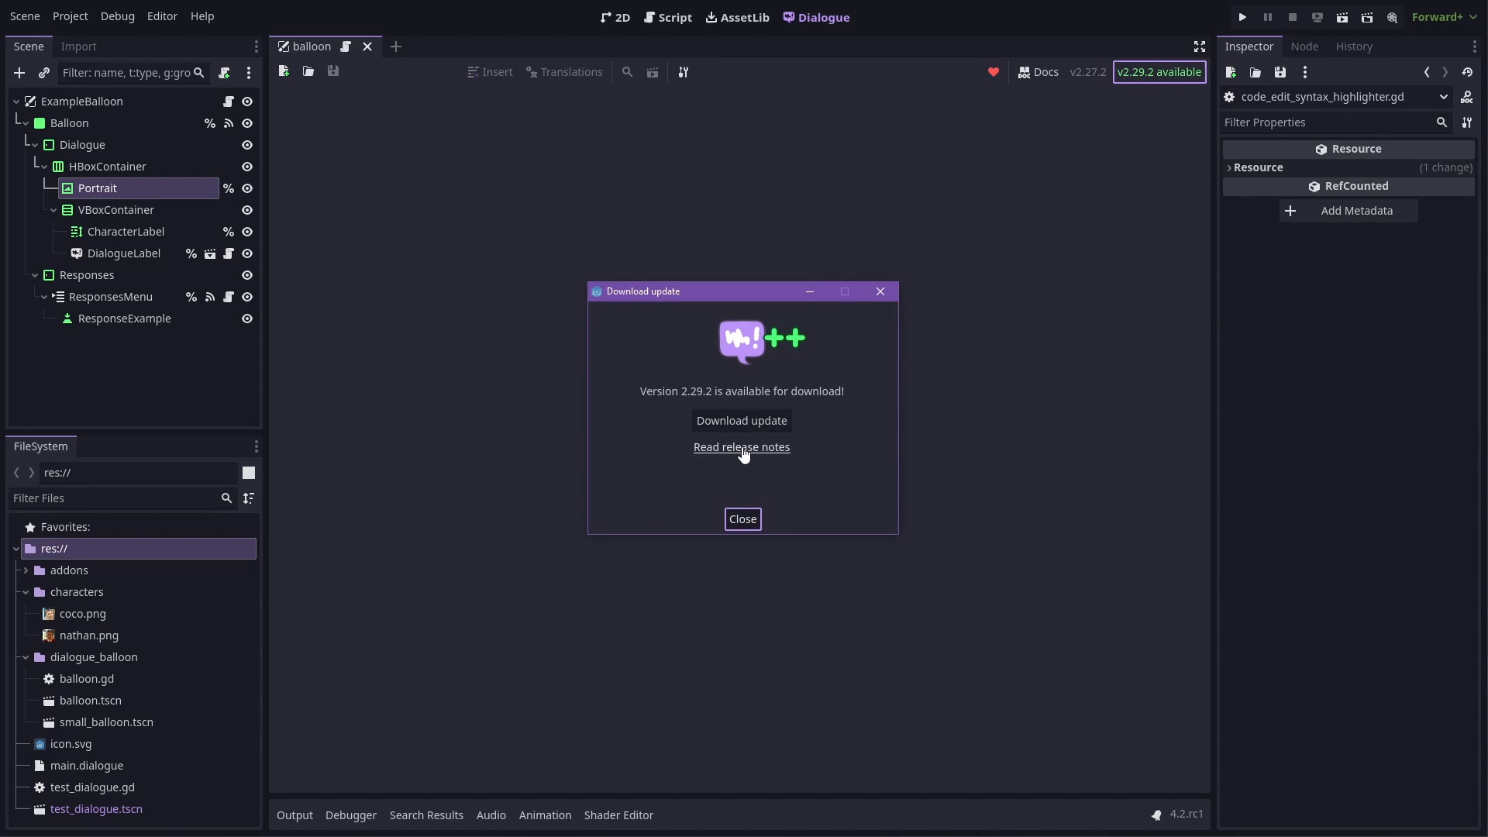
{"action": "left_click", "coordinate": [741, 447]}
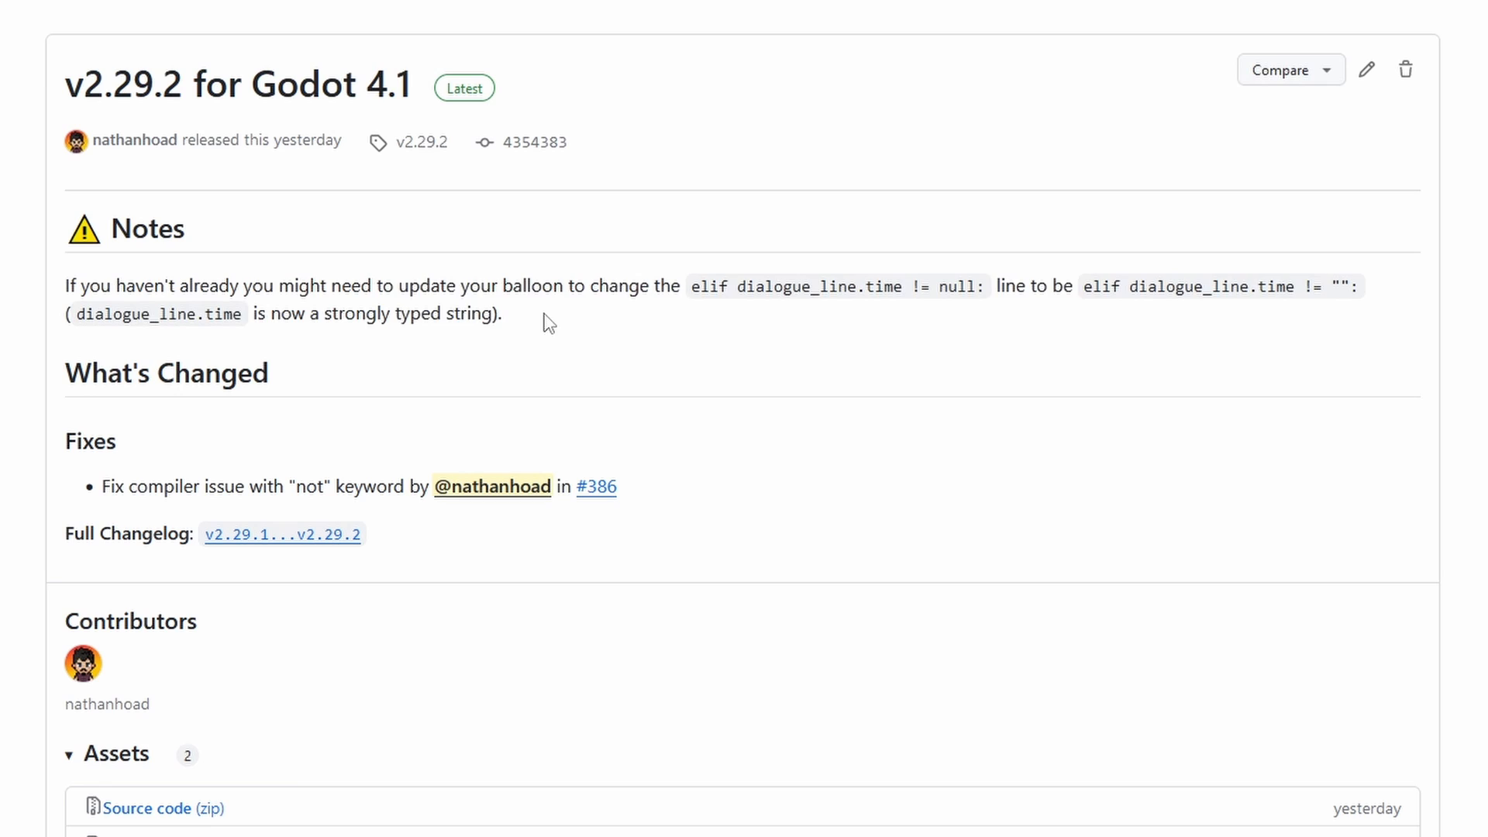
{"action": "mouse_move", "coordinate": [625, 327]}
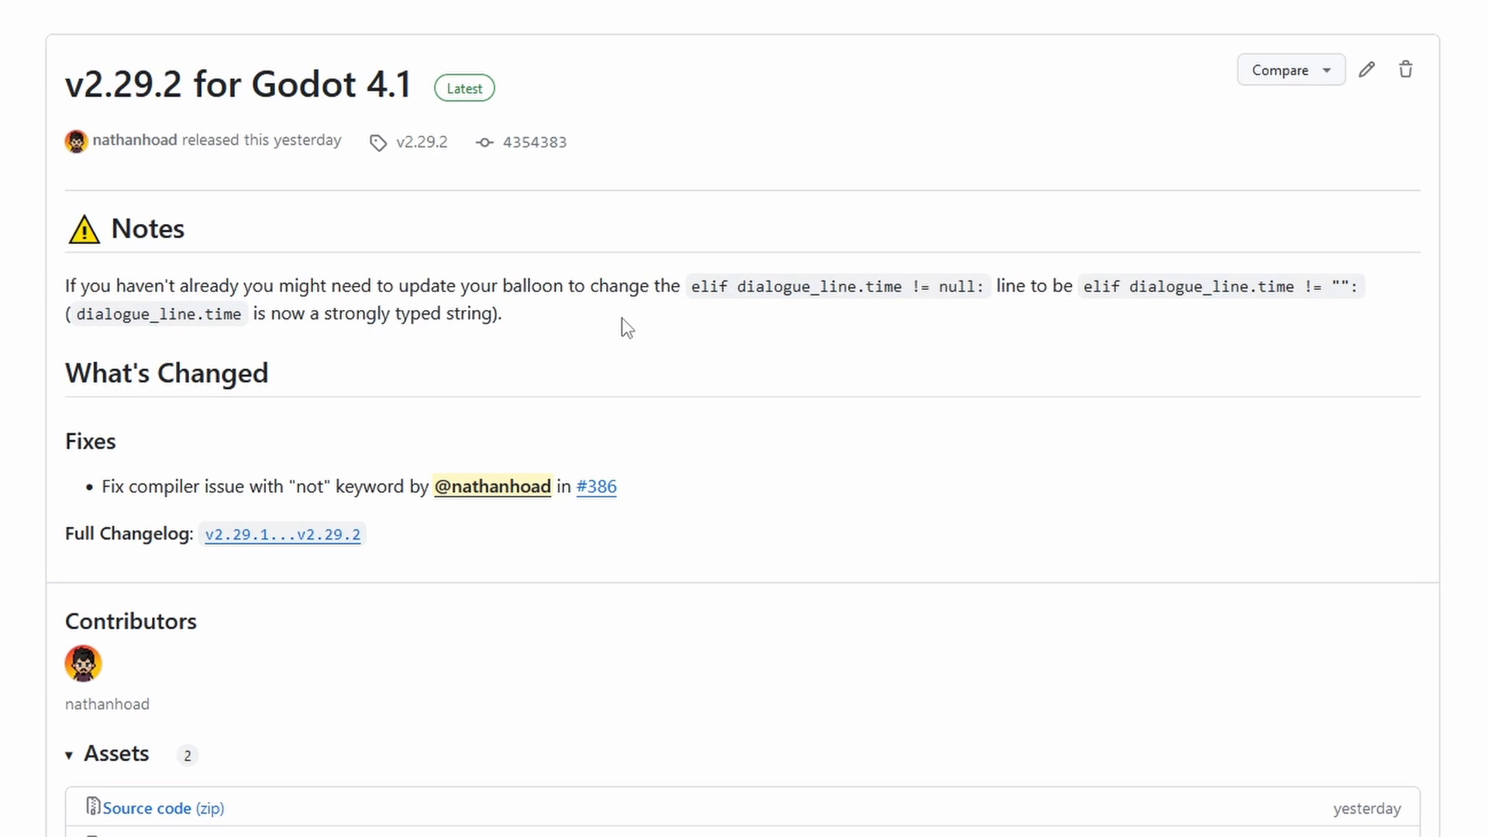
{"action": "mouse_move", "coordinate": [1342, 293]}
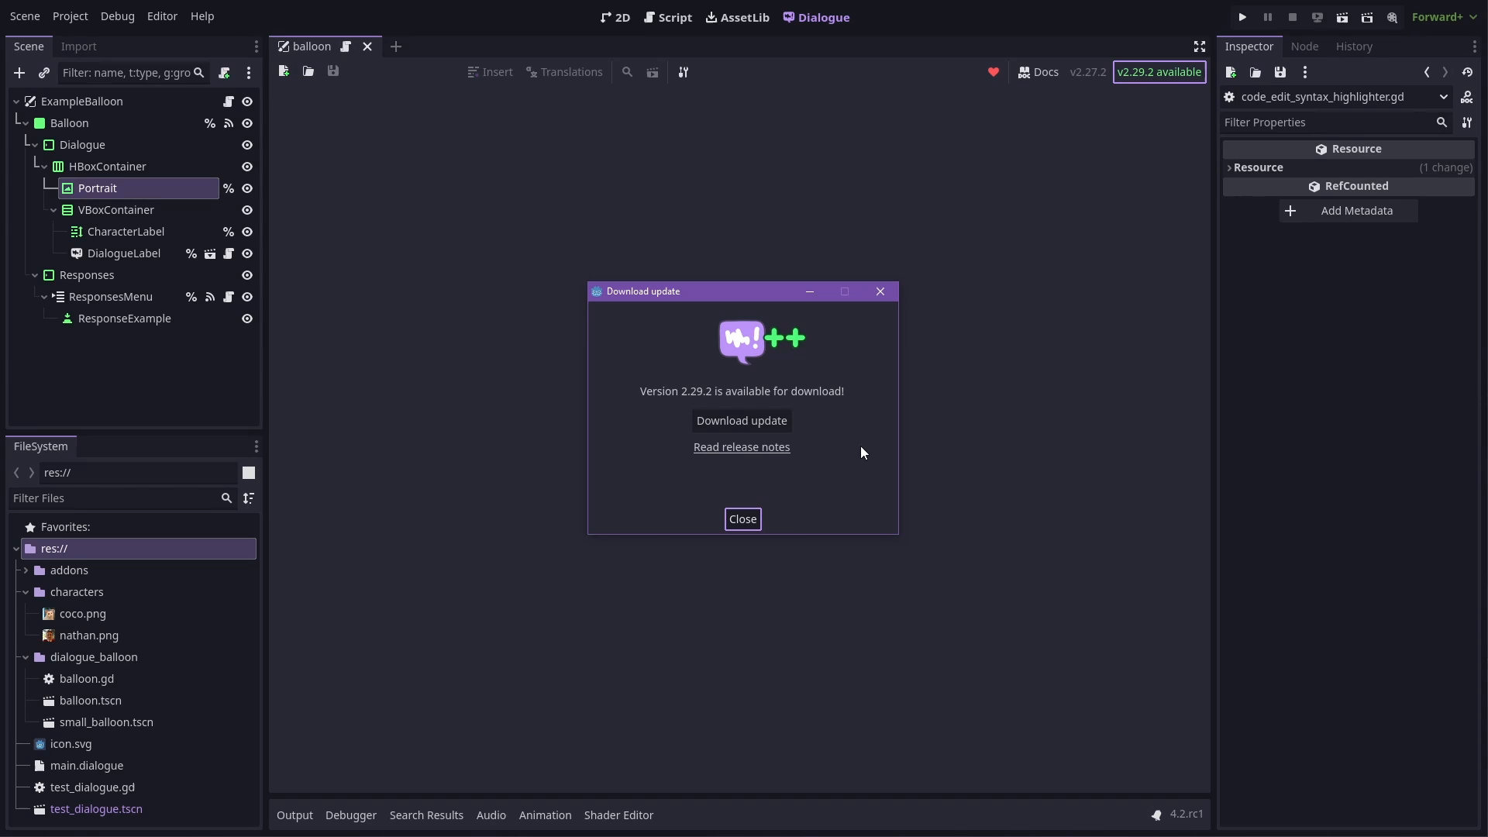
Download the dialogue addon 2.29.2 update and reload the project
{"action": "left_click", "coordinate": [742, 420]}
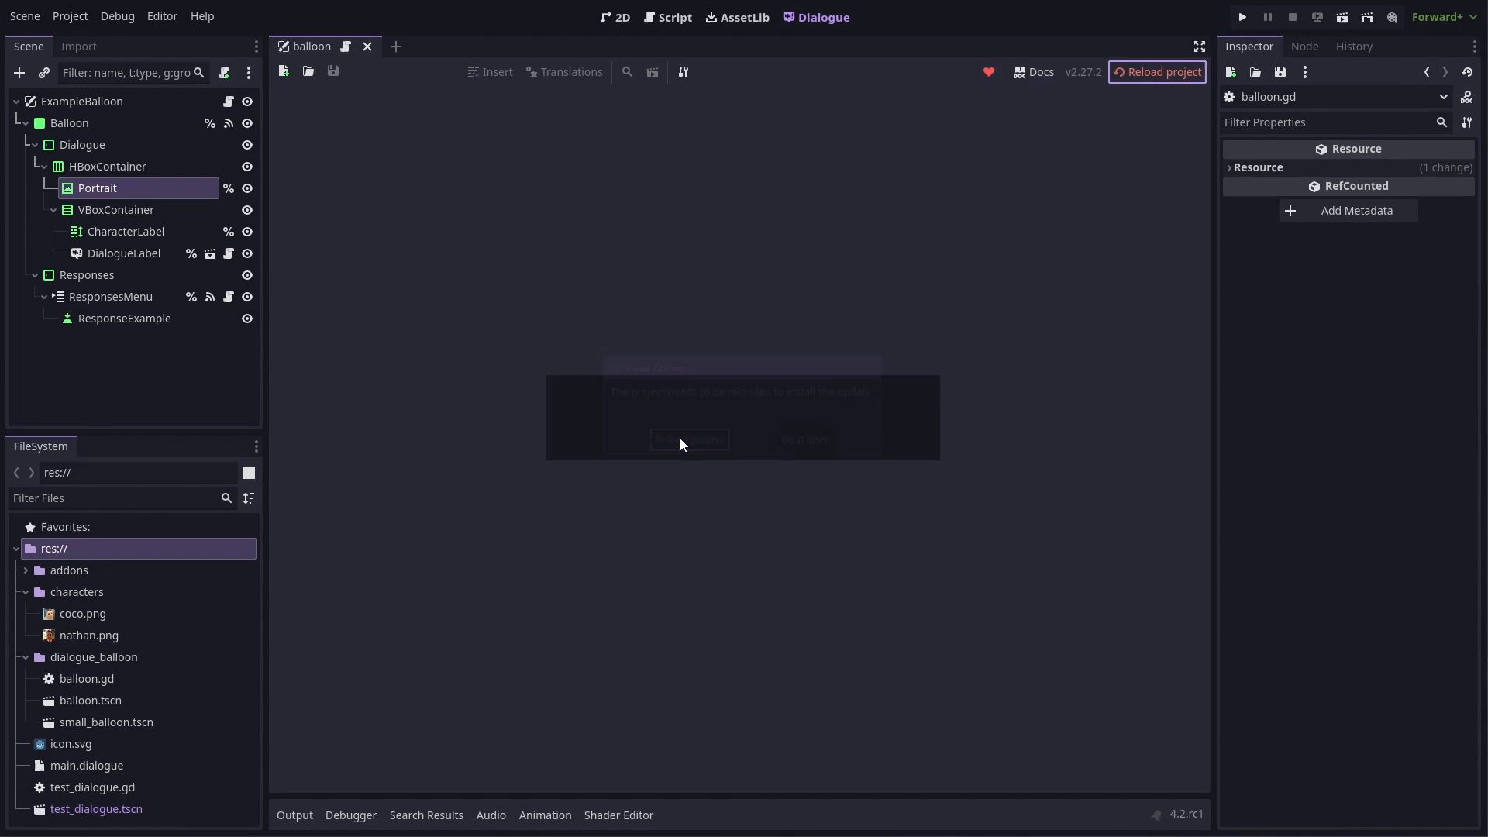
{"action": "left_click", "coordinate": [96, 188]}
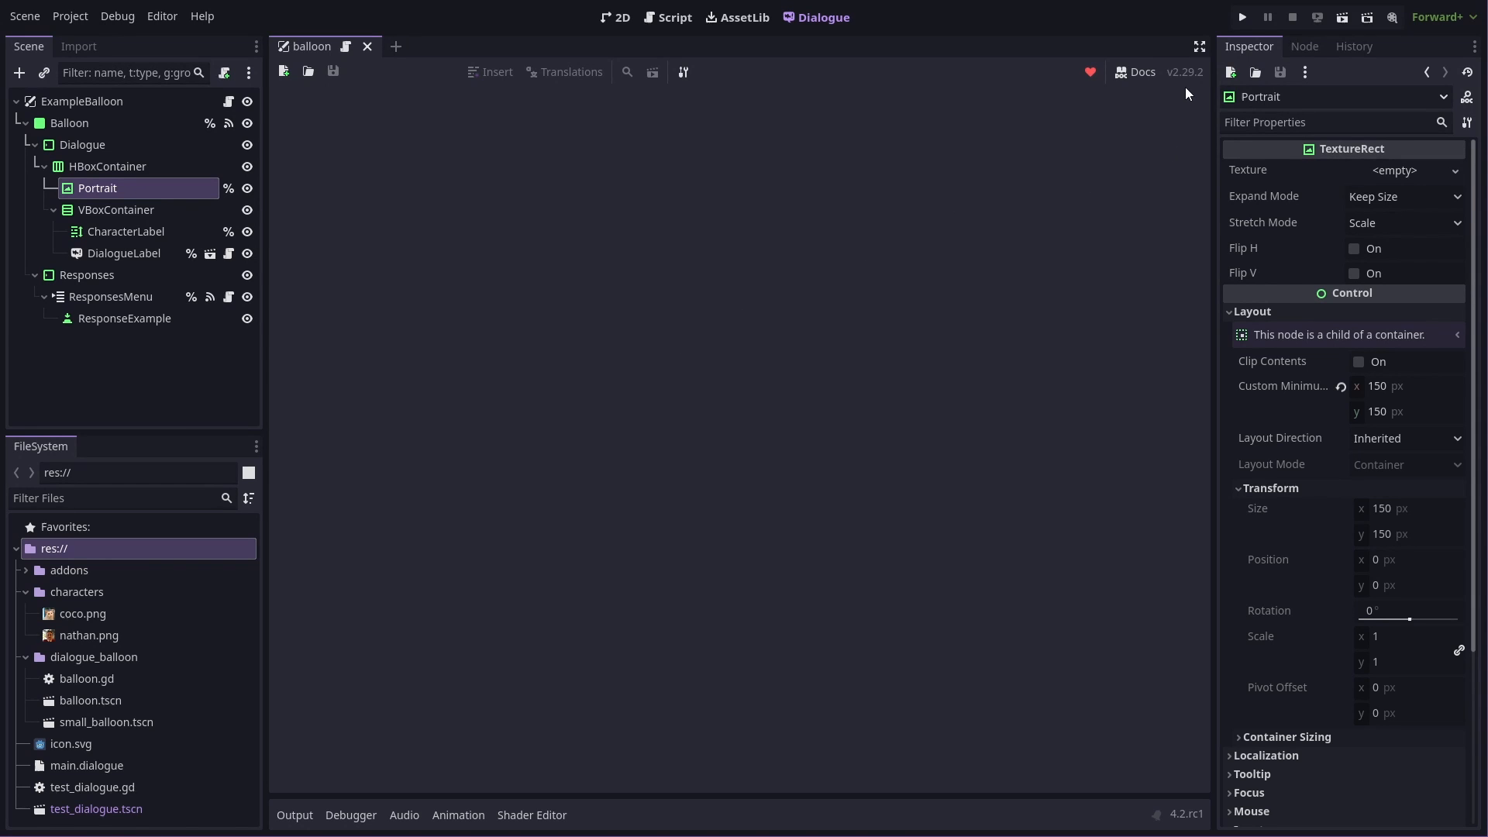
{"action": "mouse_move", "coordinate": [786, 365]}
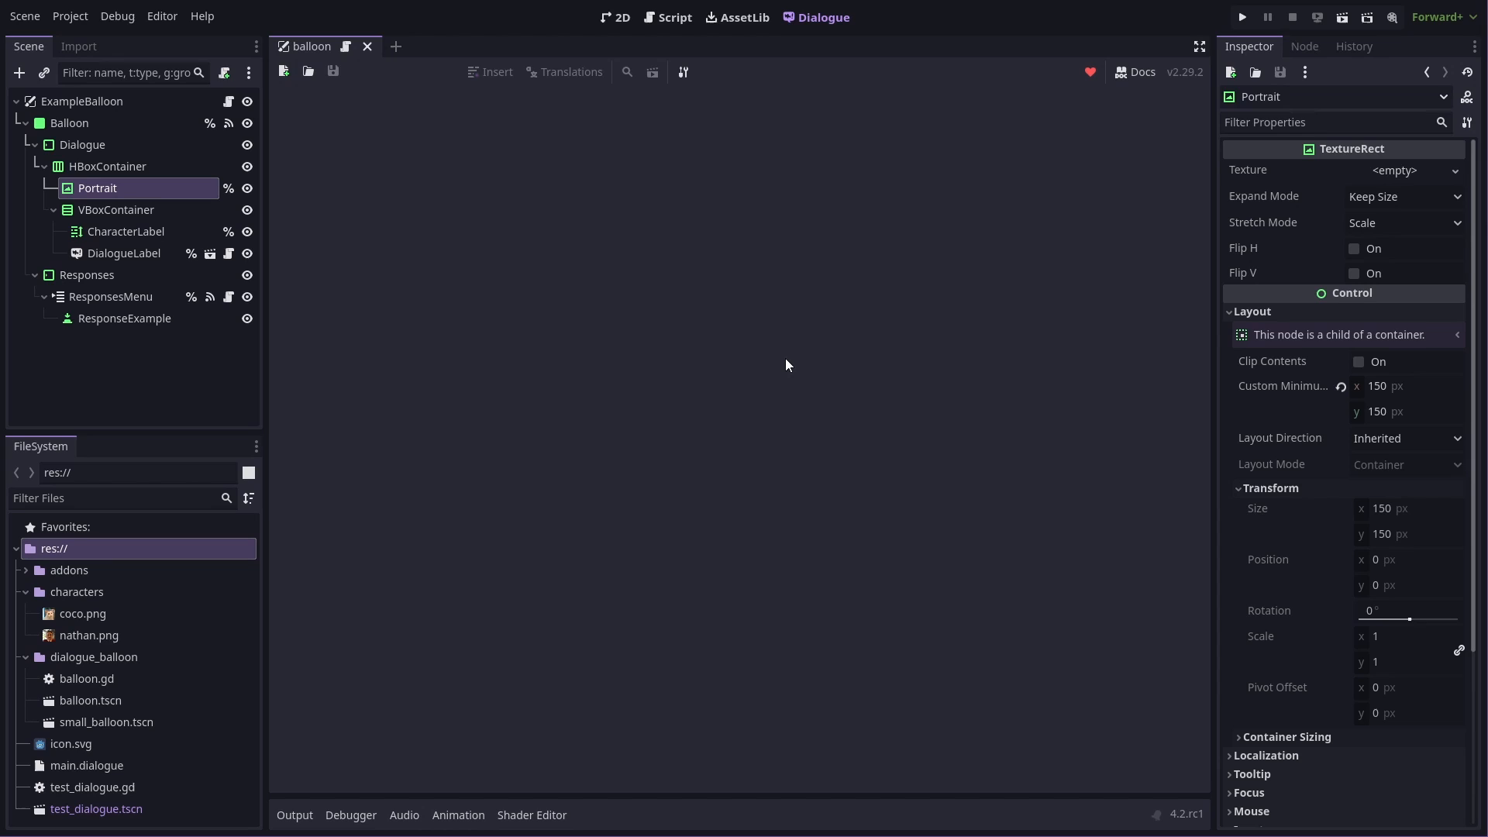
In Dialogue settings Runtime, choose res://dialogue_balloon/balloon.tscn as the custom balloon
{"action": "left_click", "coordinate": [682, 72]}
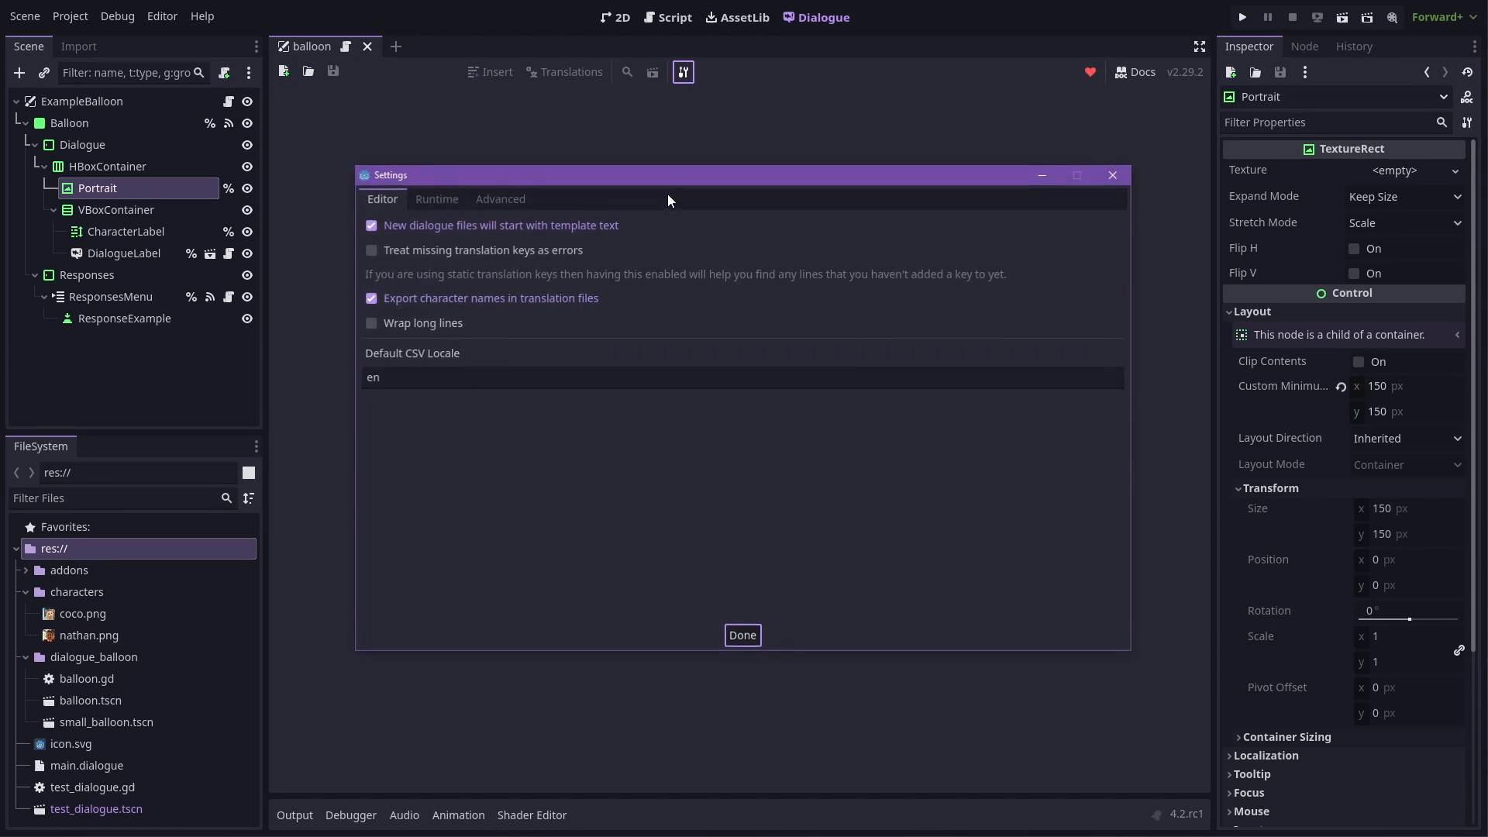
{"action": "left_click", "coordinate": [437, 199]}
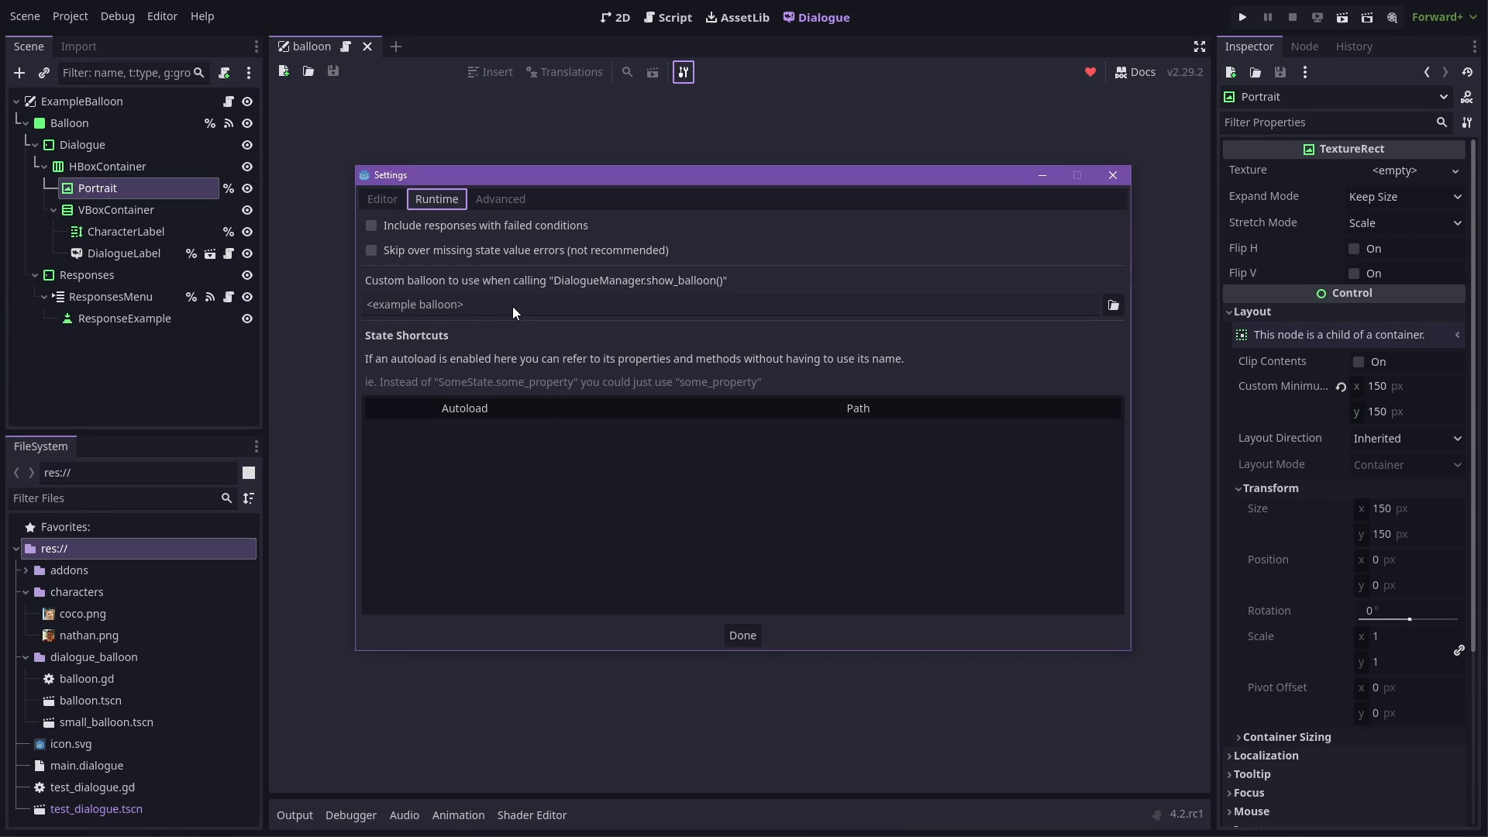
{"action": "mouse_move", "coordinate": [510, 319]}
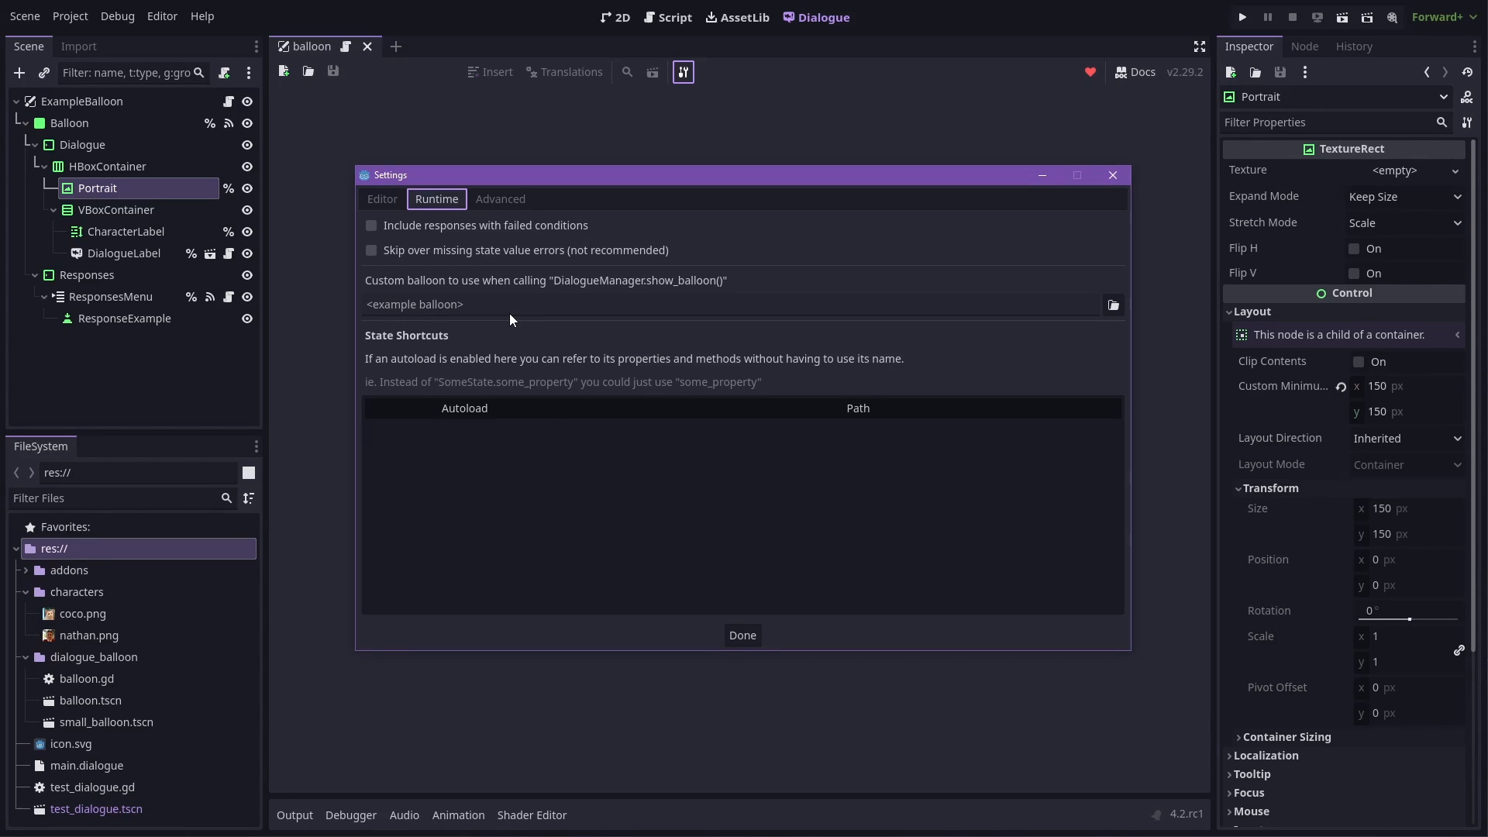
{"action": "left_click", "coordinate": [1113, 306]}
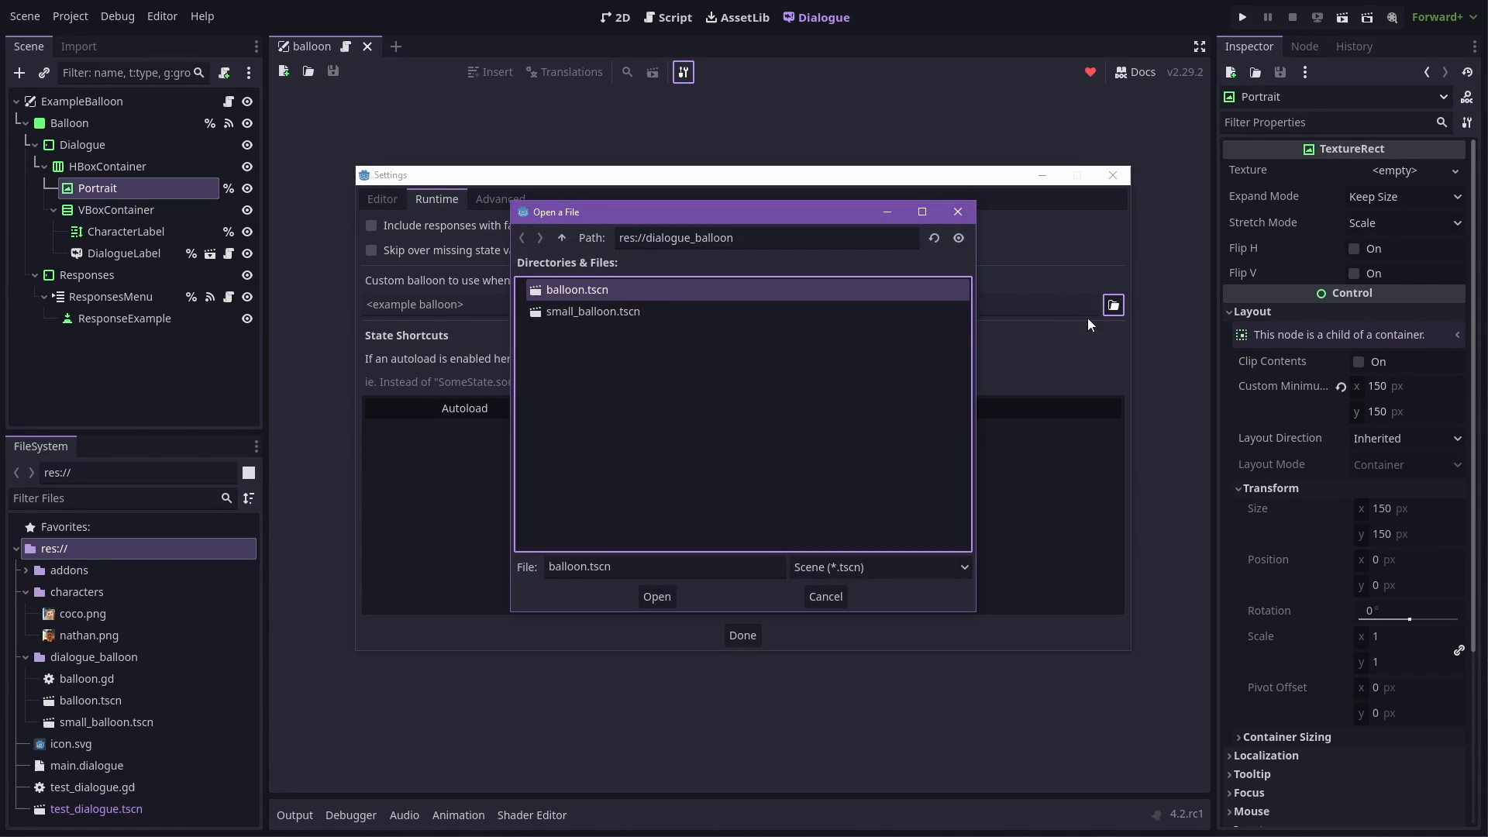
{"action": "left_click", "coordinate": [657, 595]}
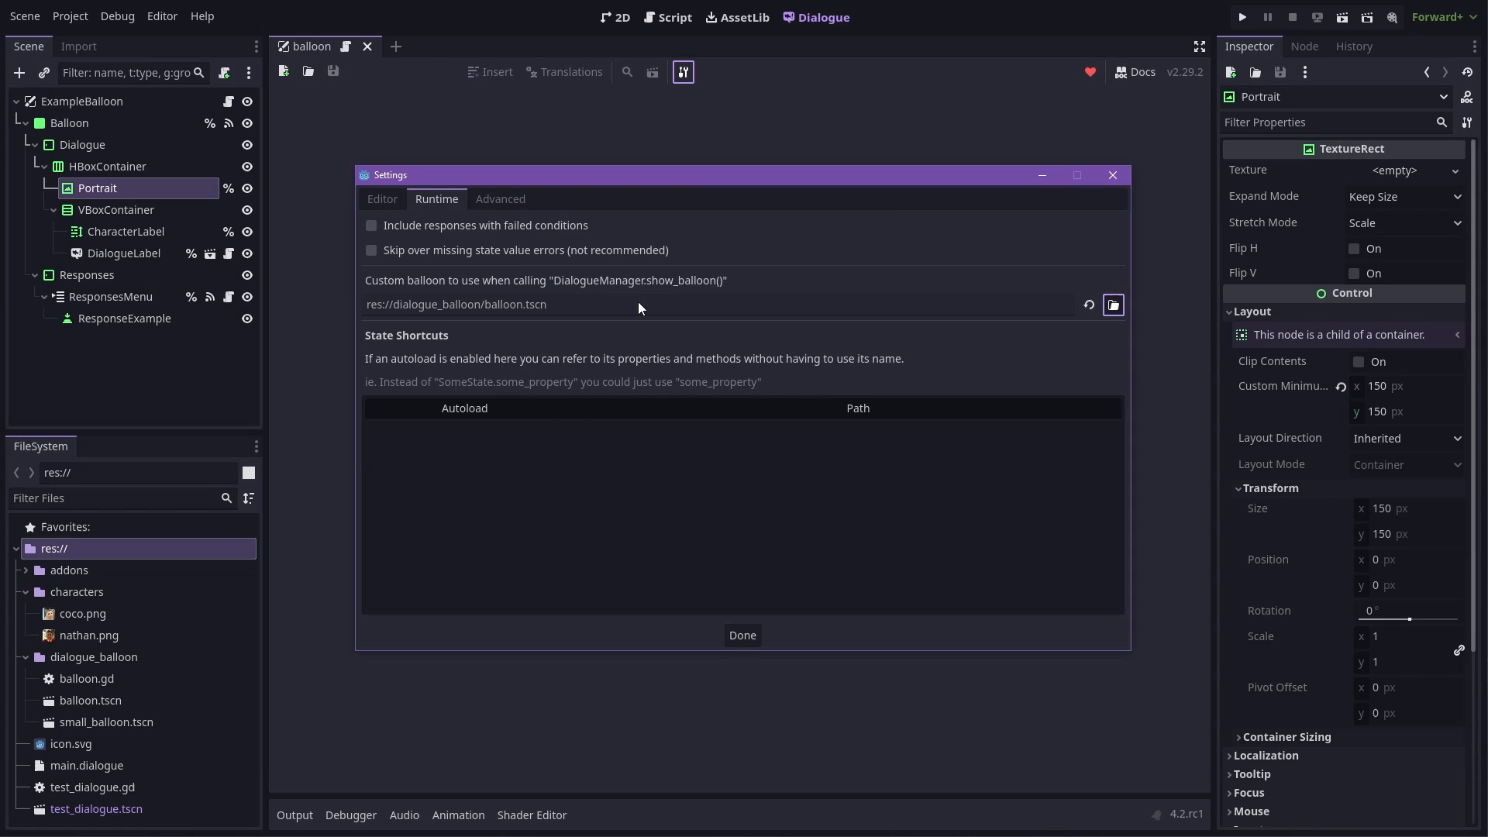
In Advanced settings, reset the custom test scene to default and close the settings
{"action": "left_click", "coordinate": [500, 198]}
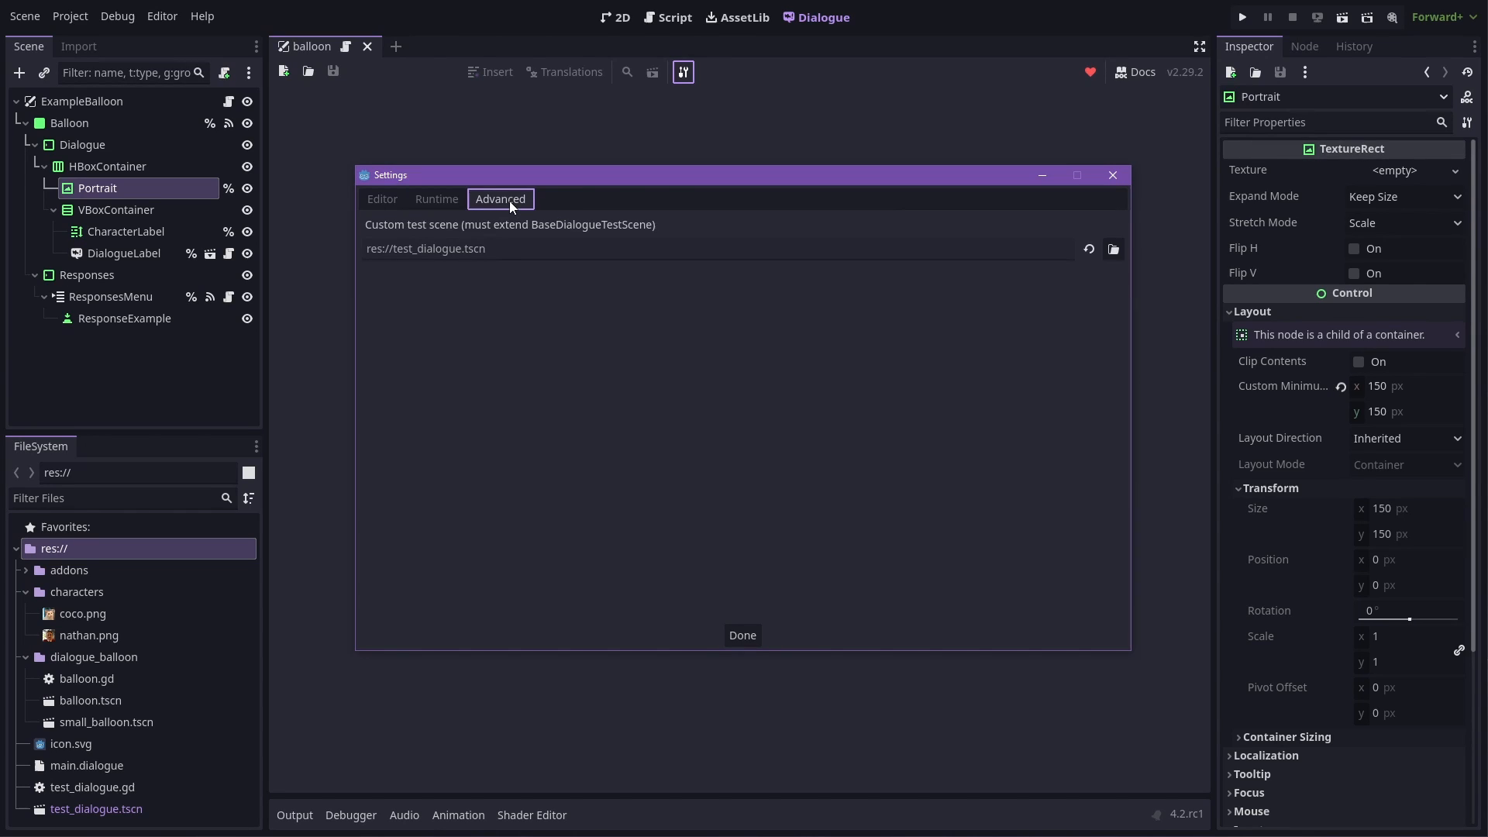
{"action": "mouse_move", "coordinate": [483, 274]}
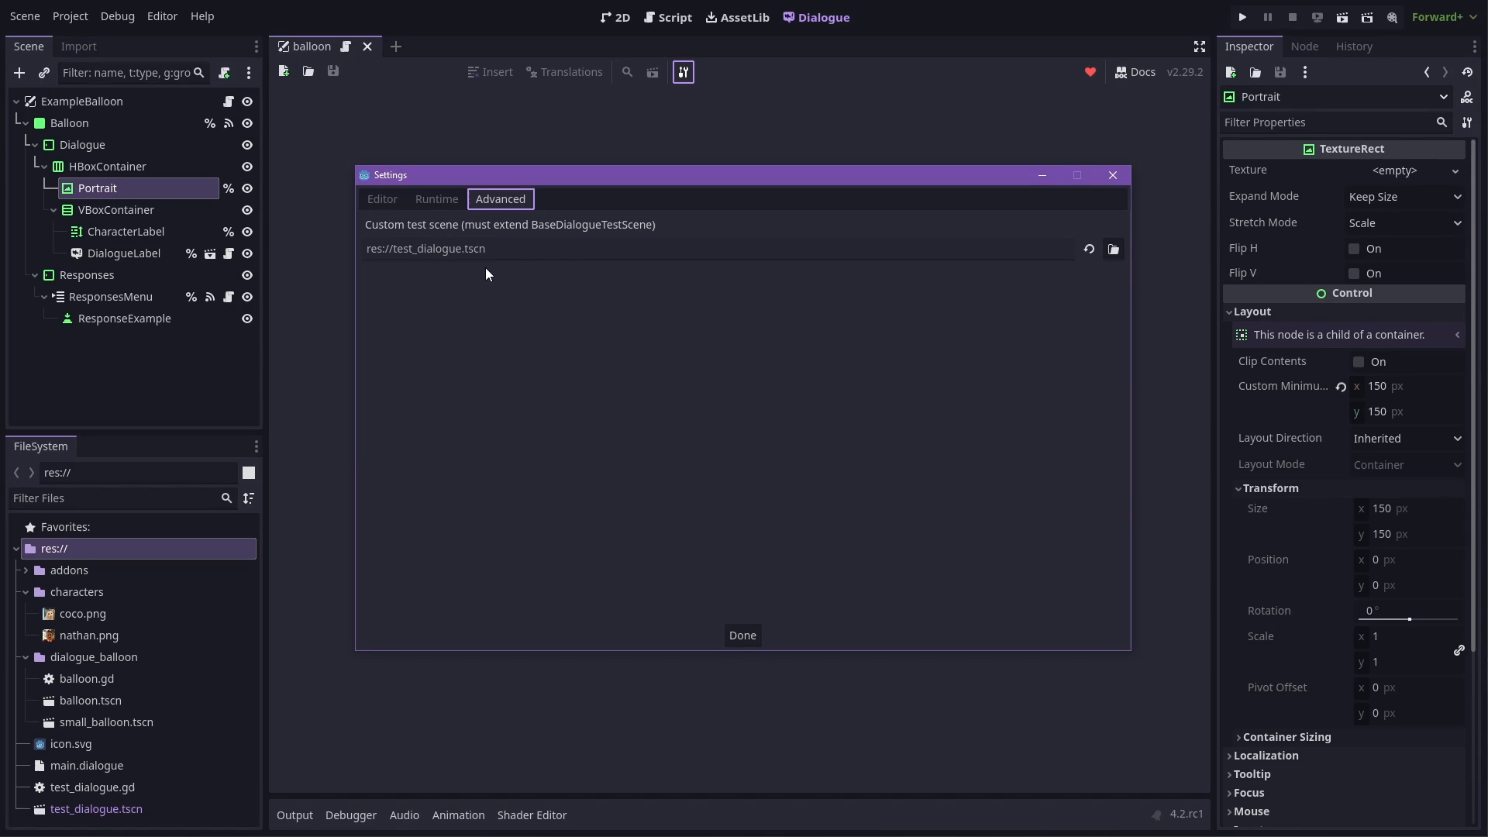
{"action": "left_click", "coordinate": [1088, 248]}
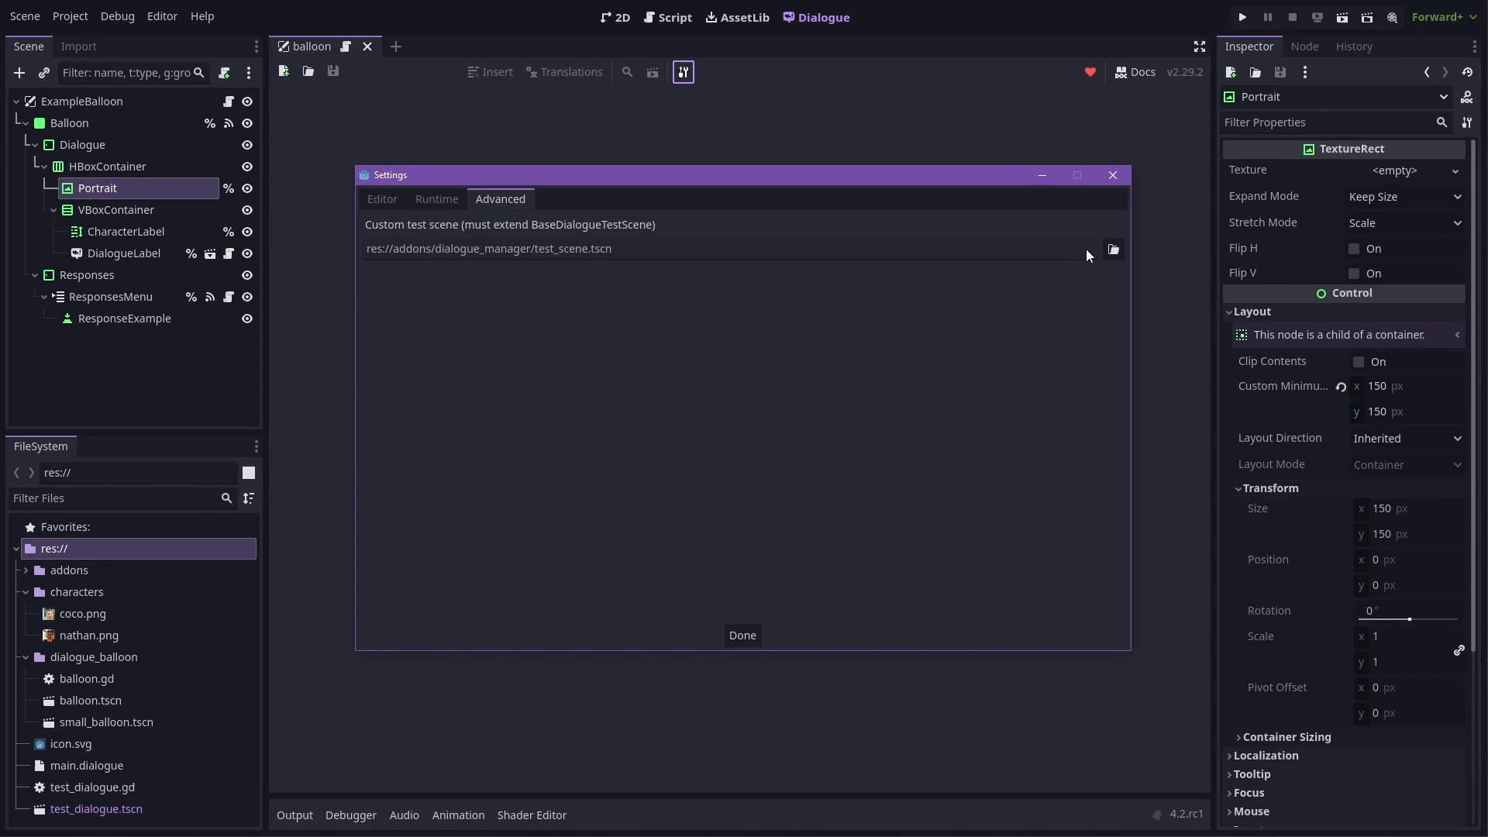
{"action": "left_click", "coordinate": [742, 635]}
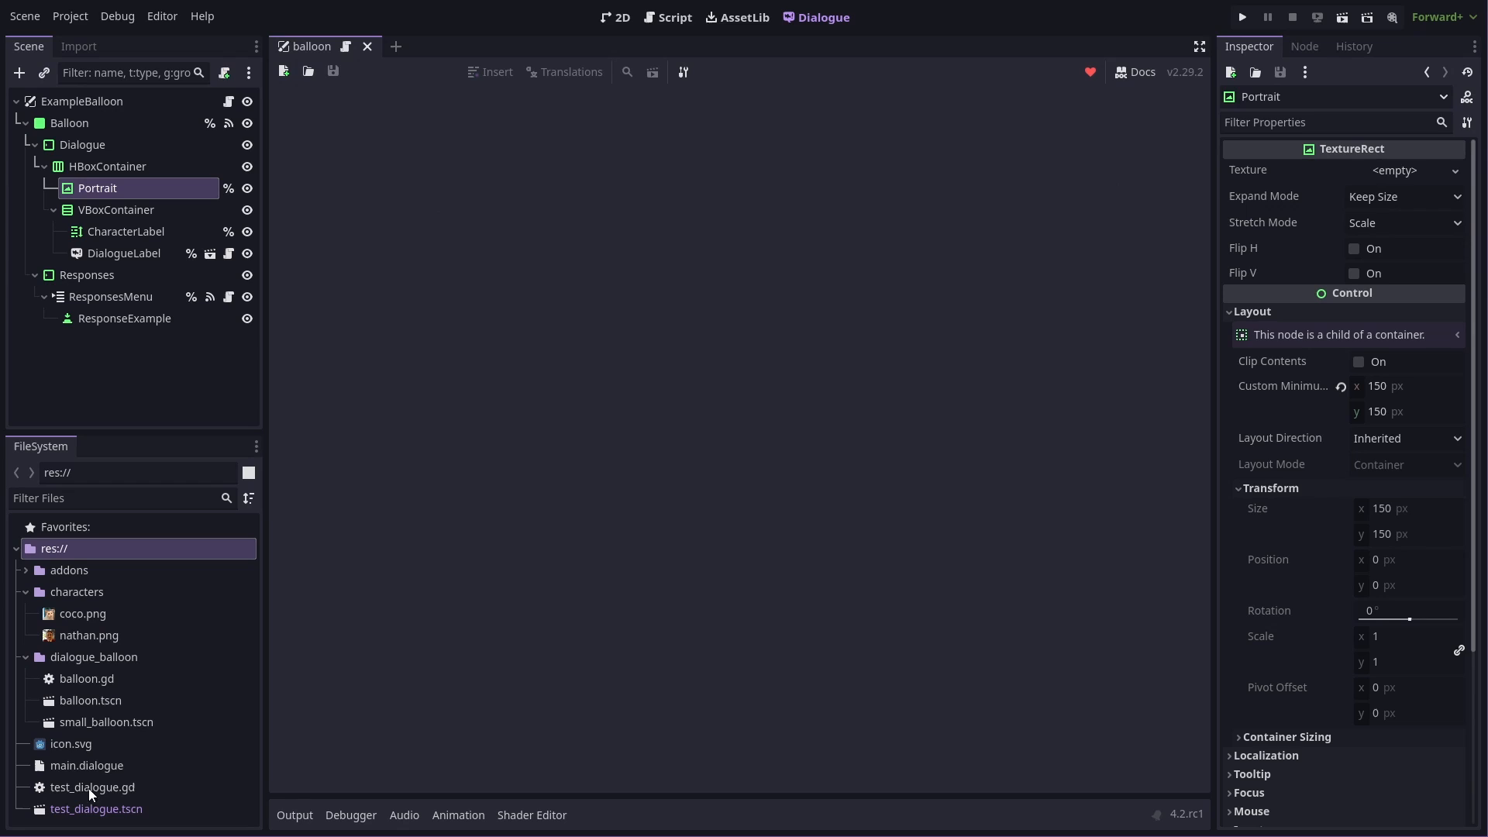
Create main.tscn with a Main root node, check the Run settings, and run the project once
{"action": "left_click", "coordinate": [91, 787]}
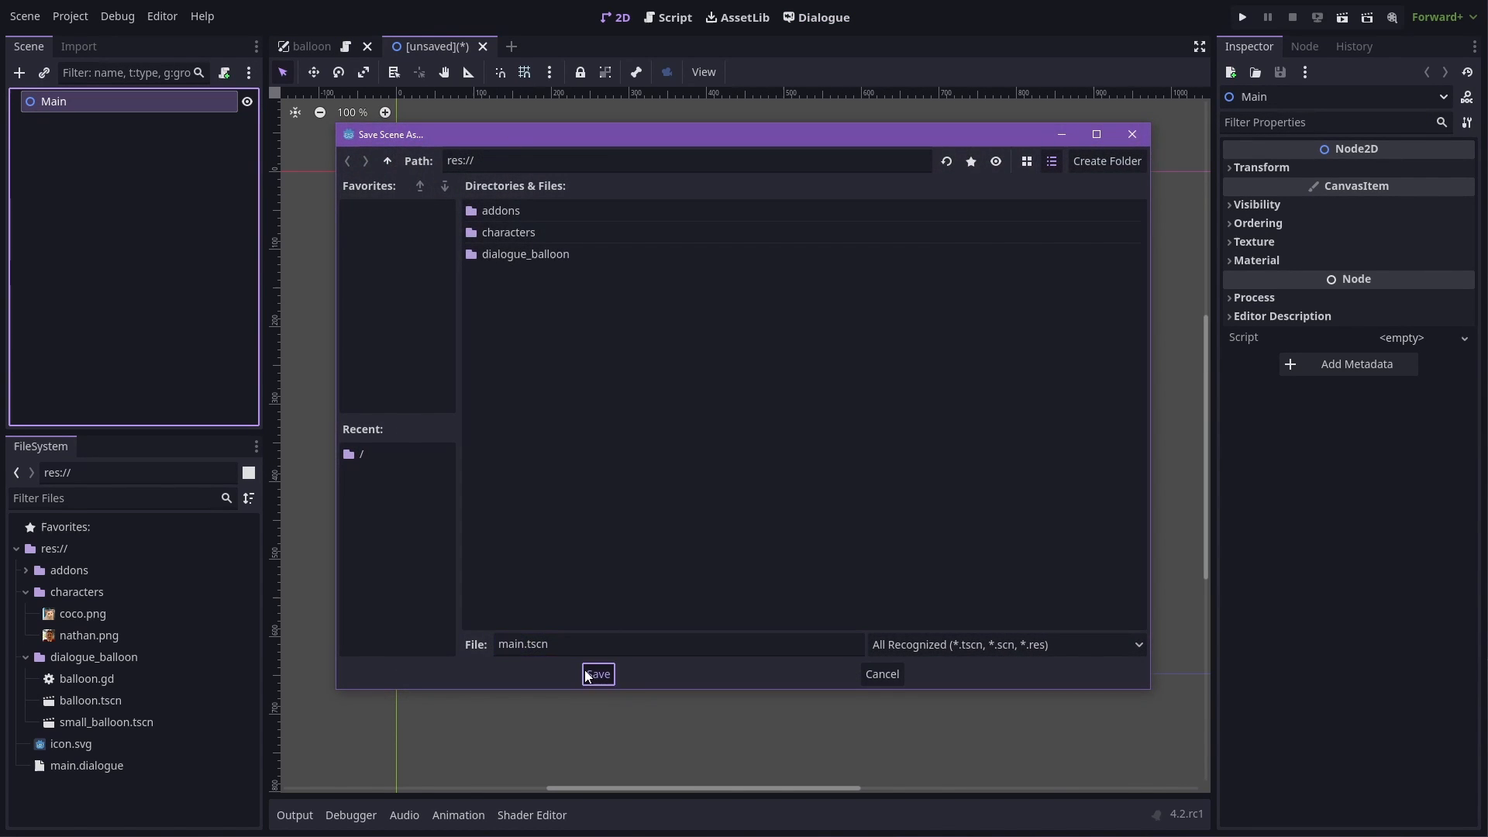
{"action": "left_click", "coordinate": [595, 675]}
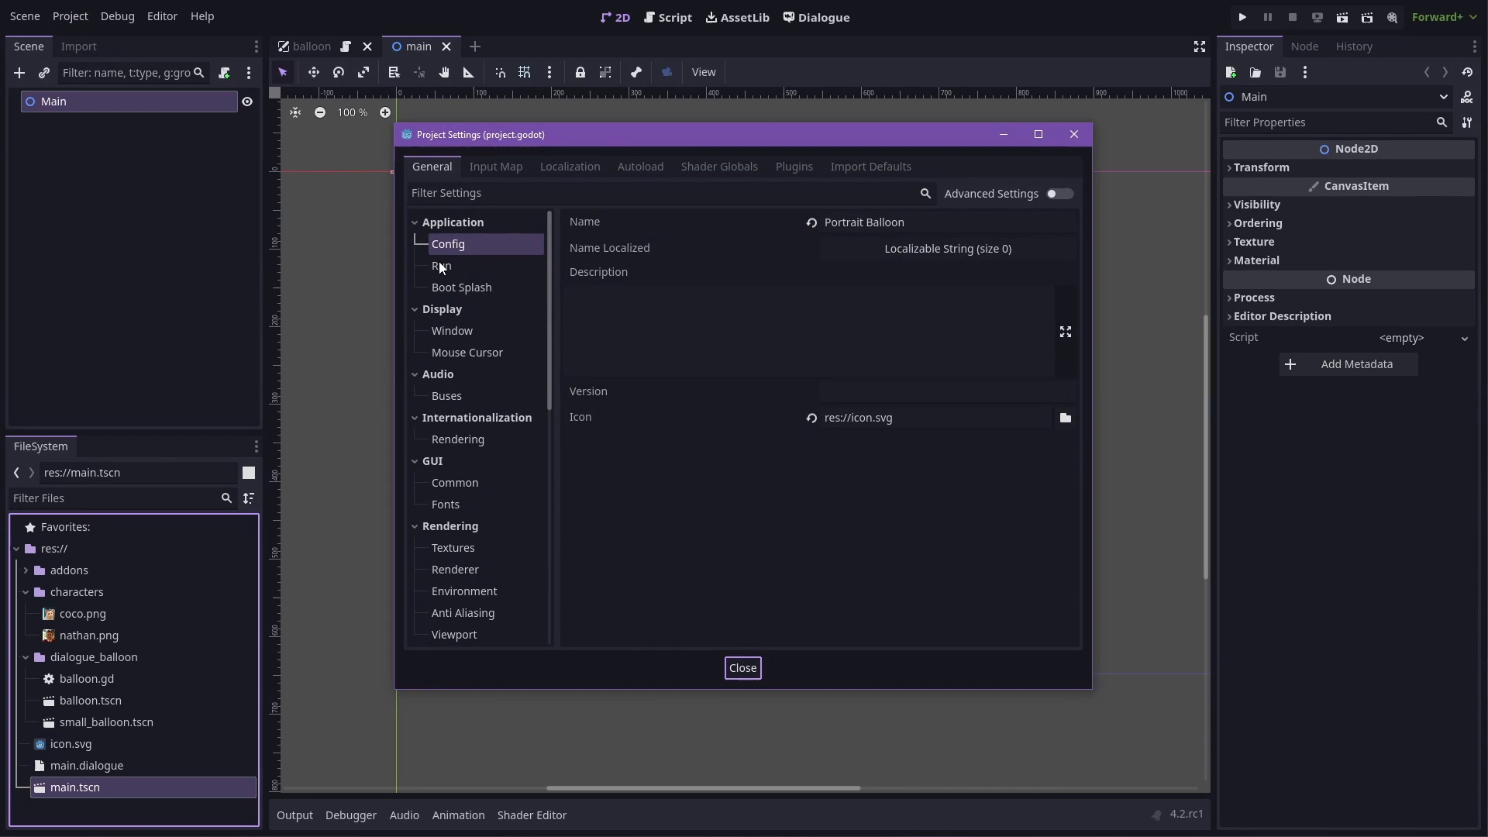
{"action": "left_click", "coordinate": [1065, 417]}
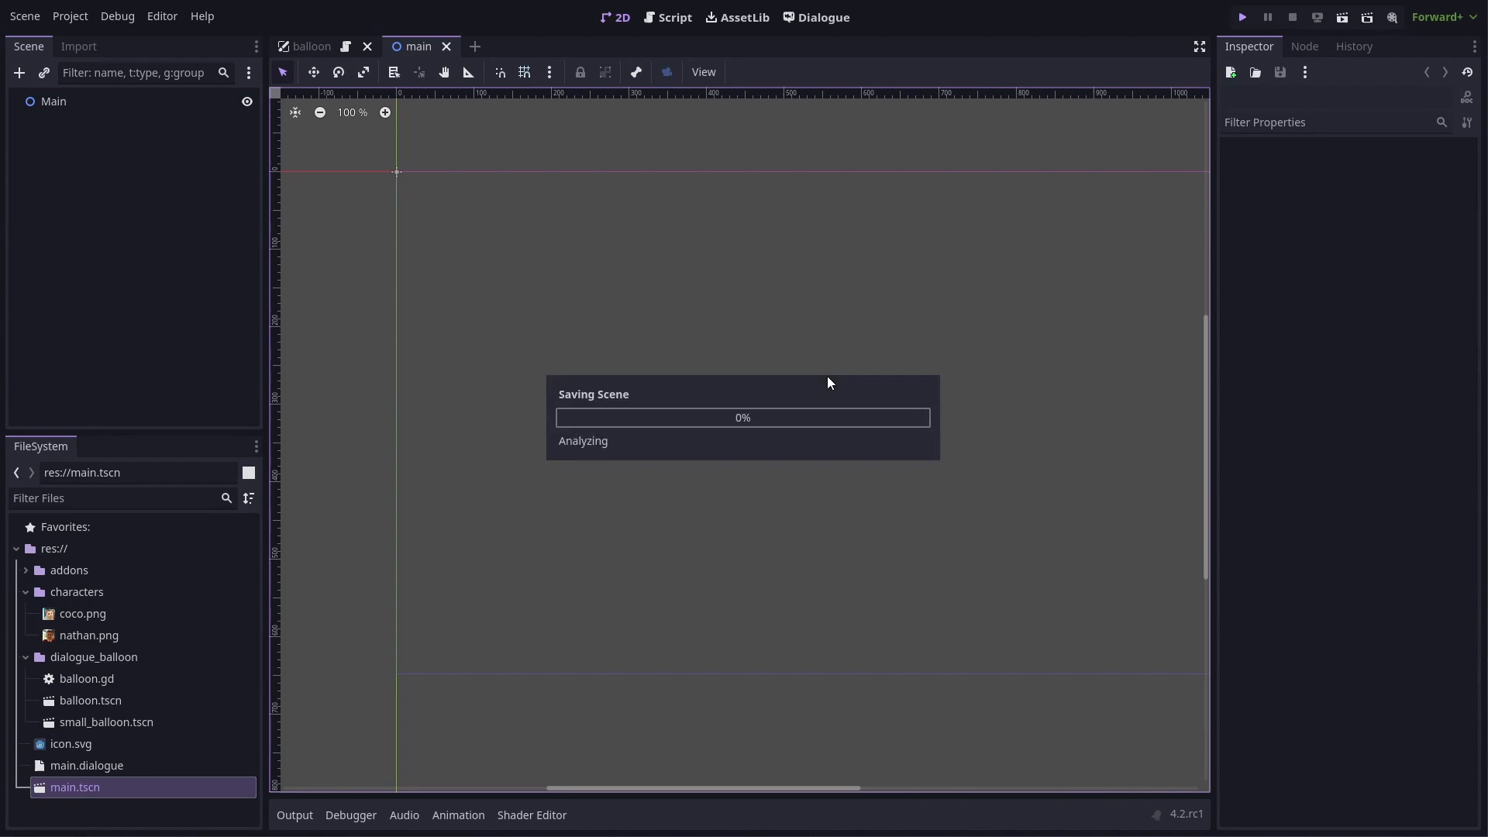
{"action": "left_click", "coordinate": [1240, 15]}
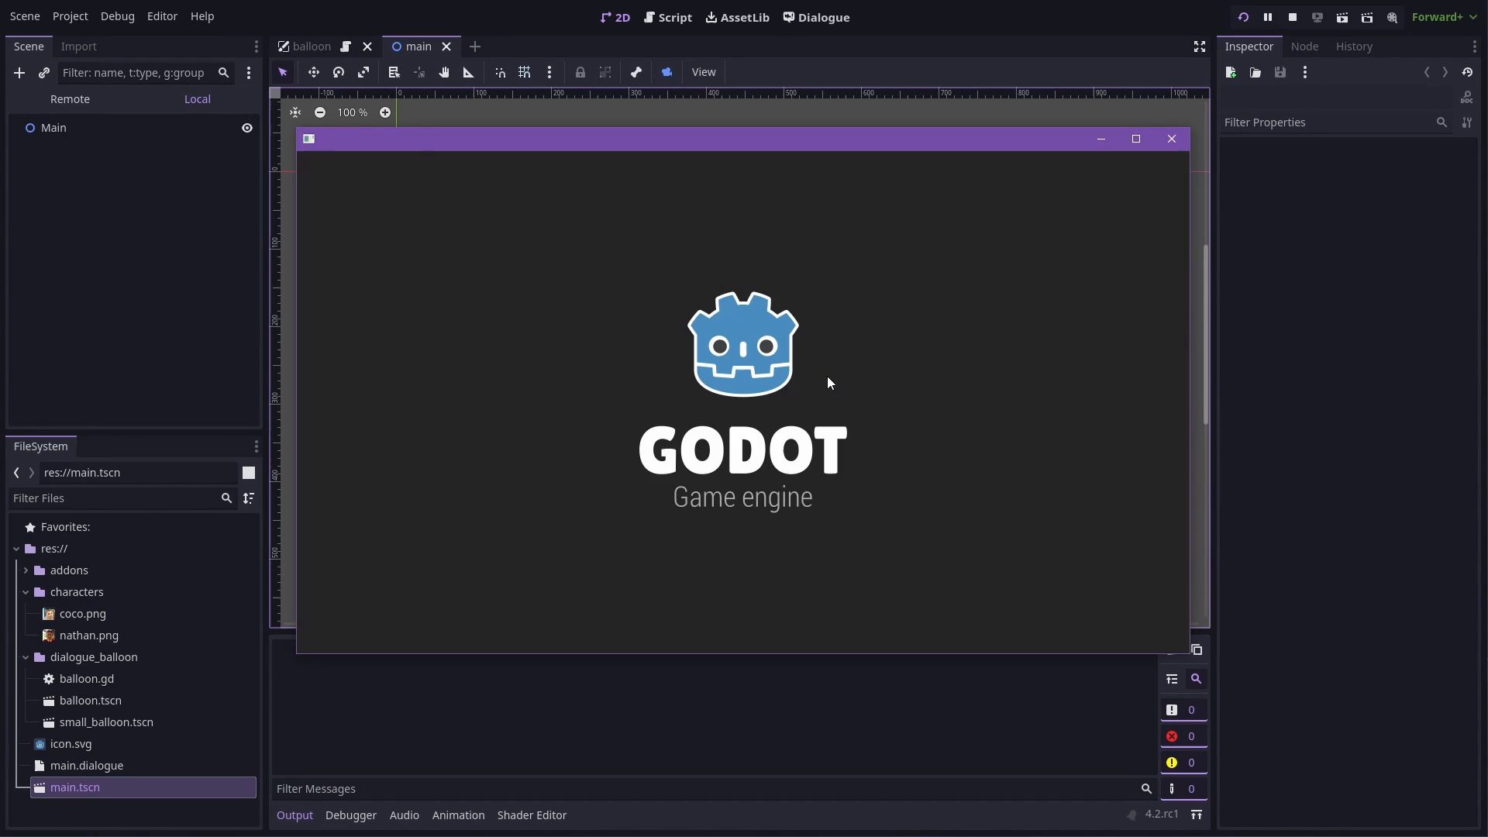
{"action": "left_click", "coordinate": [1291, 17]}
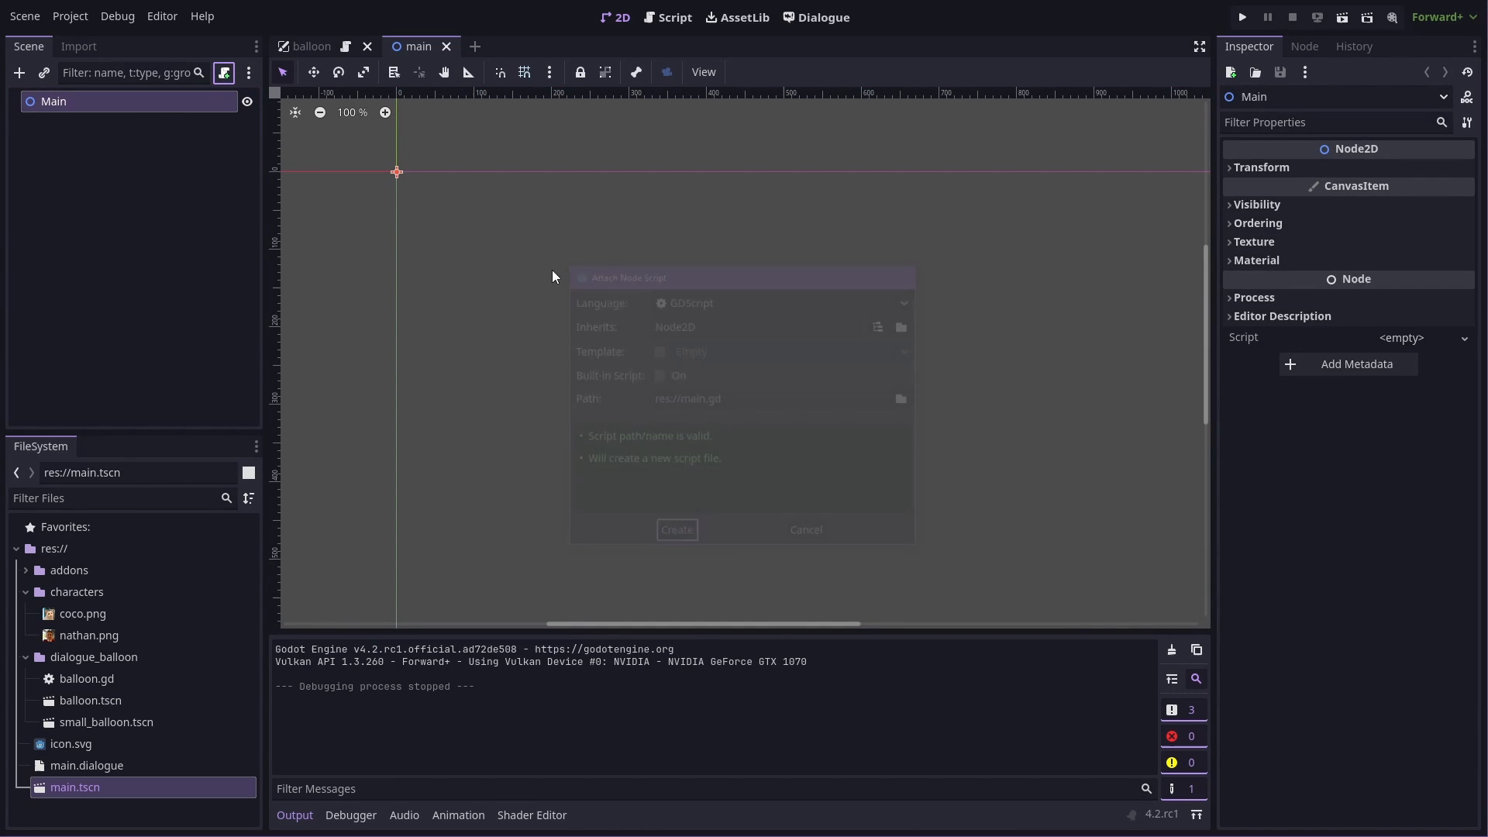
Attach main.gd whose _ready calls show_dialogue_balloon(load("res://main.dialogue"), "start"), and save it
{"action": "left_click", "coordinate": [677, 530]}
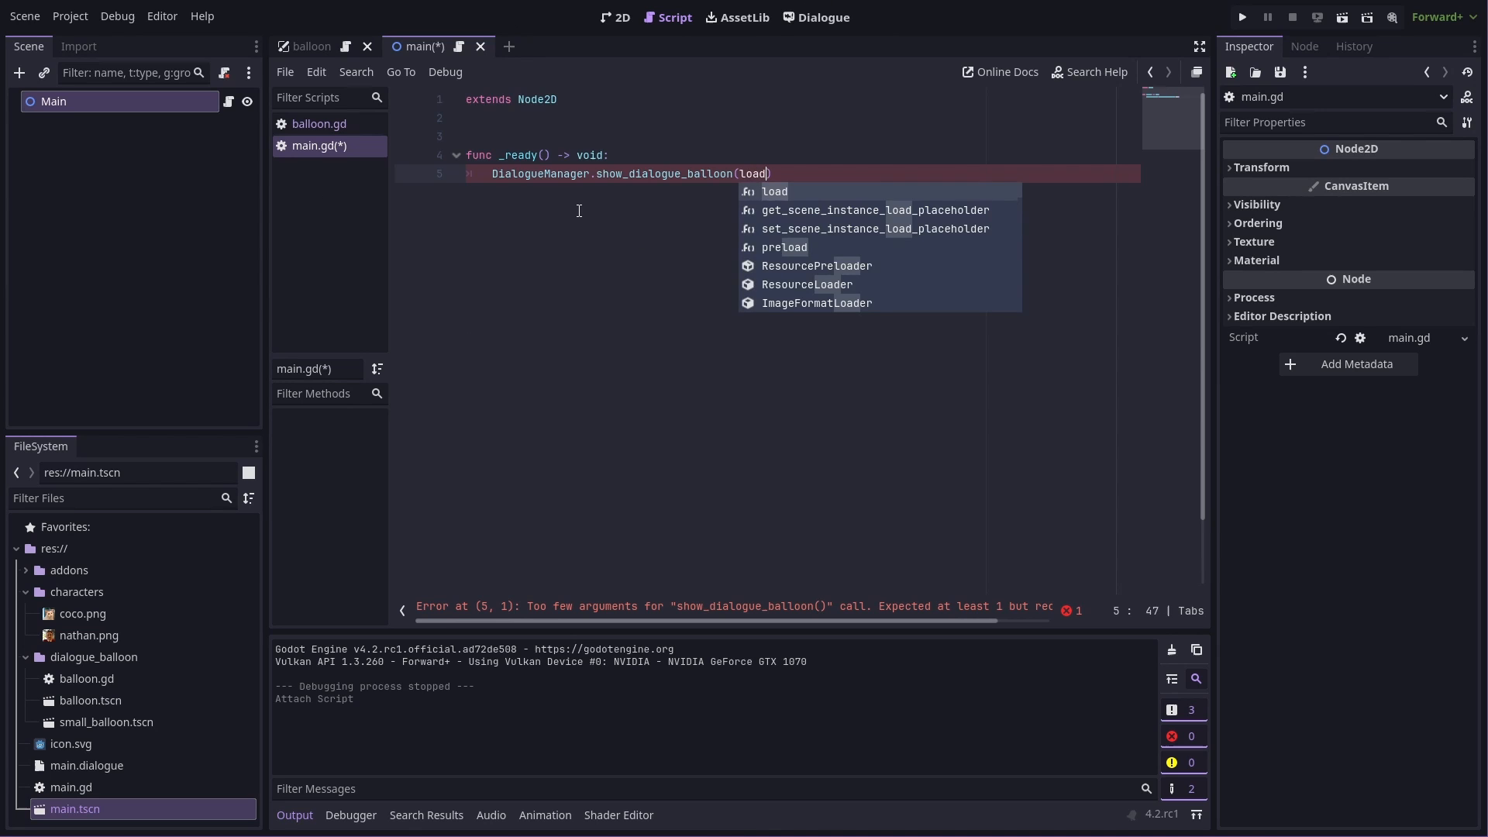
{"action": "type", "text": "(\"res://main.dialogue\"), \"start\")"}
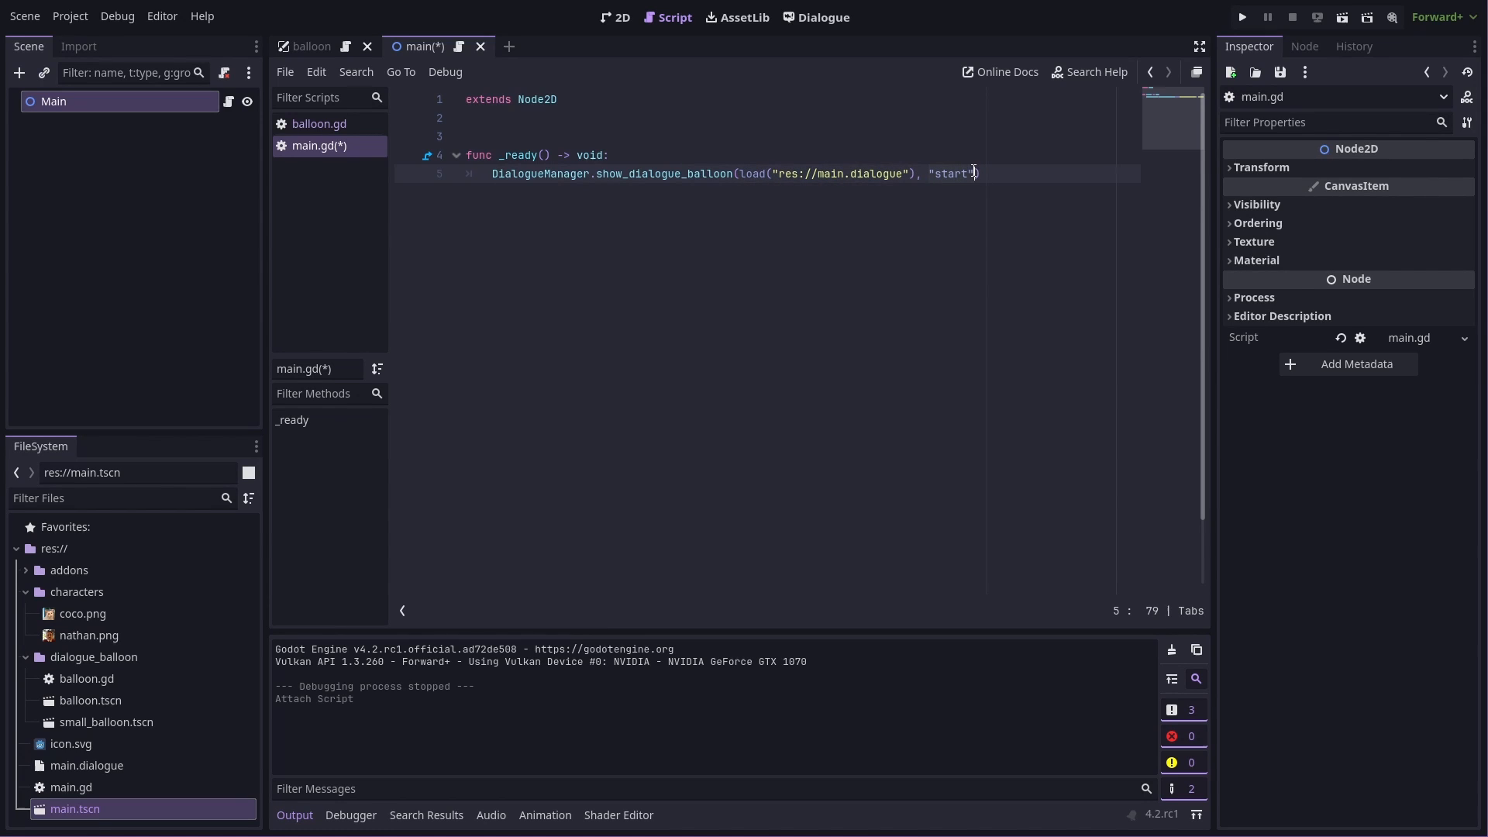
{"action": "key", "text": "ctrl+s"}
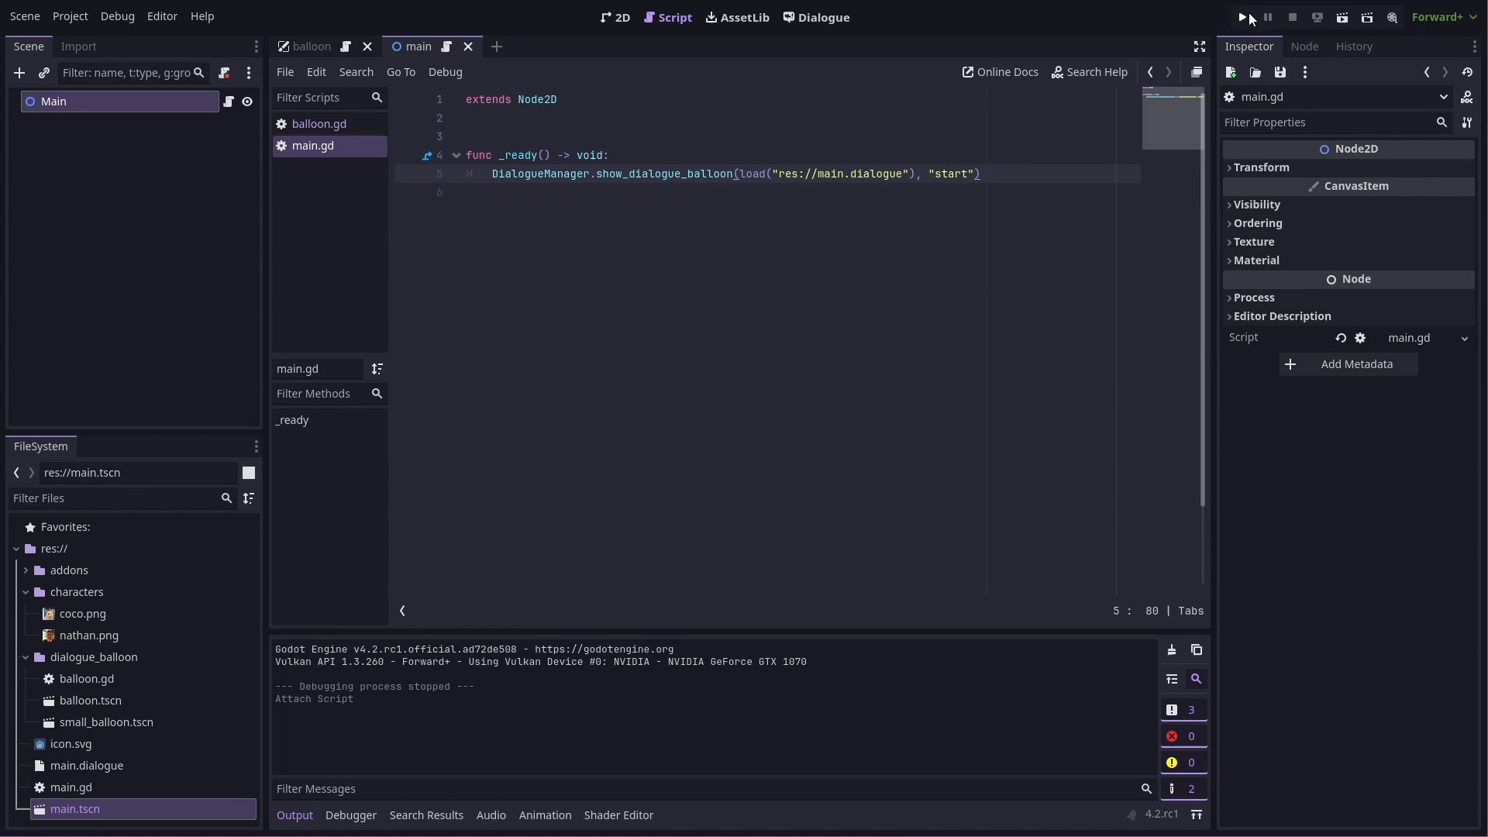
Run the game, hit the 'Key "start" not found' assertion, then view main.dialogue in the dialogue editor
{"action": "left_click", "coordinate": [1240, 17]}
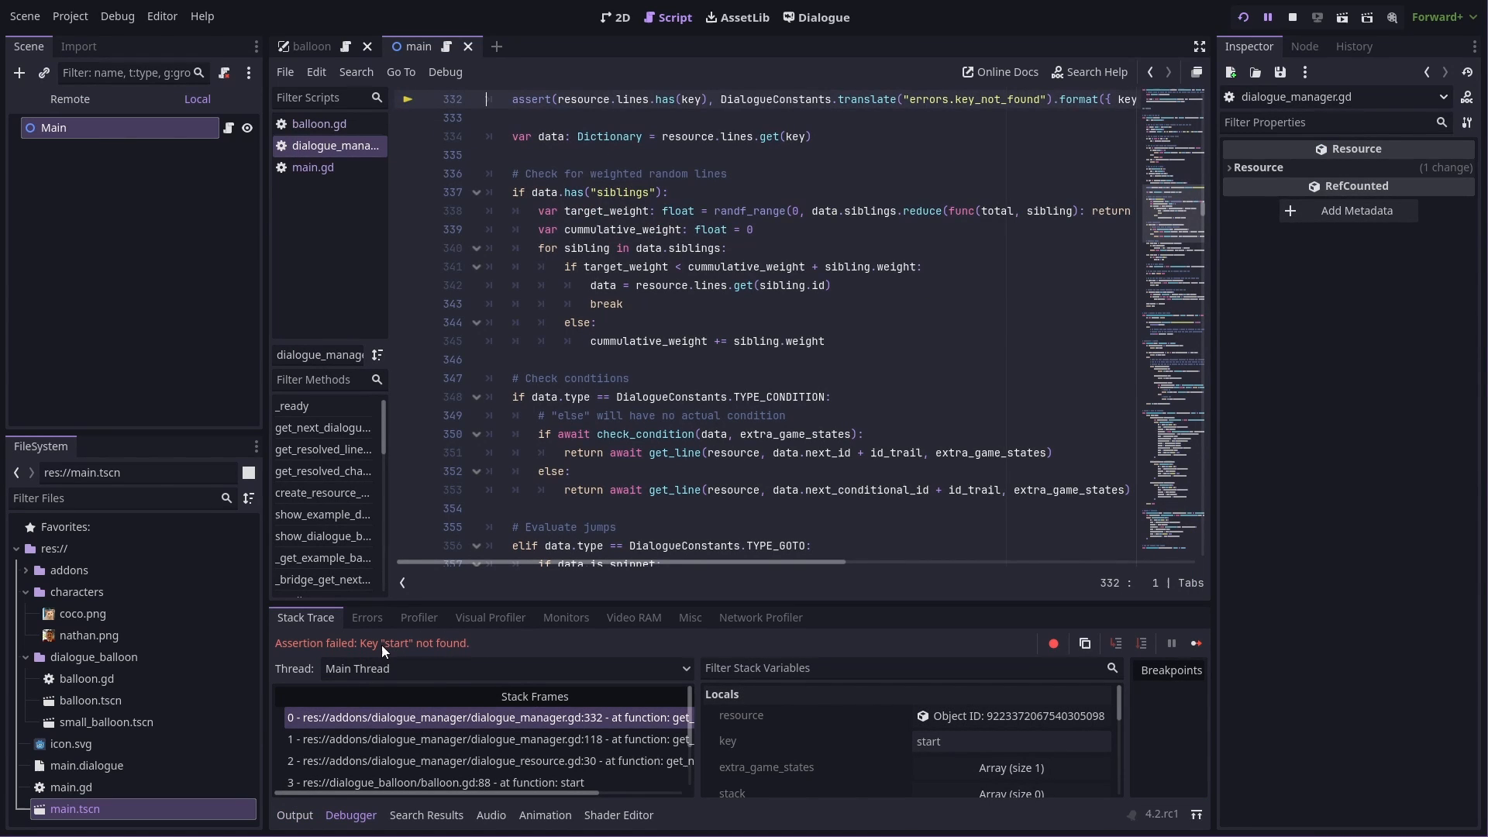
{"action": "mouse_move", "coordinate": [385, 650]}
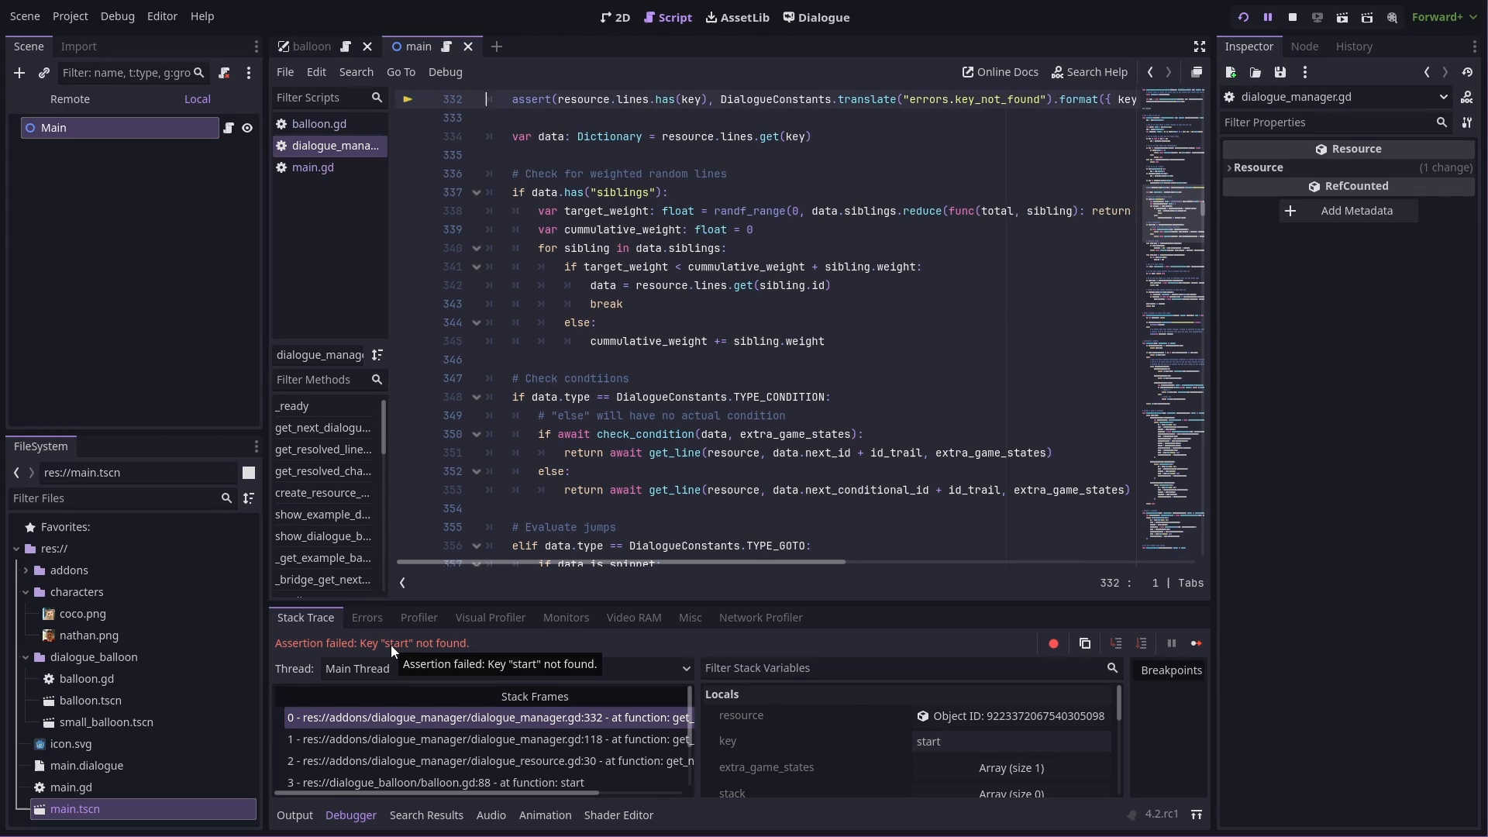
{"action": "mouse_move", "coordinate": [422, 650]}
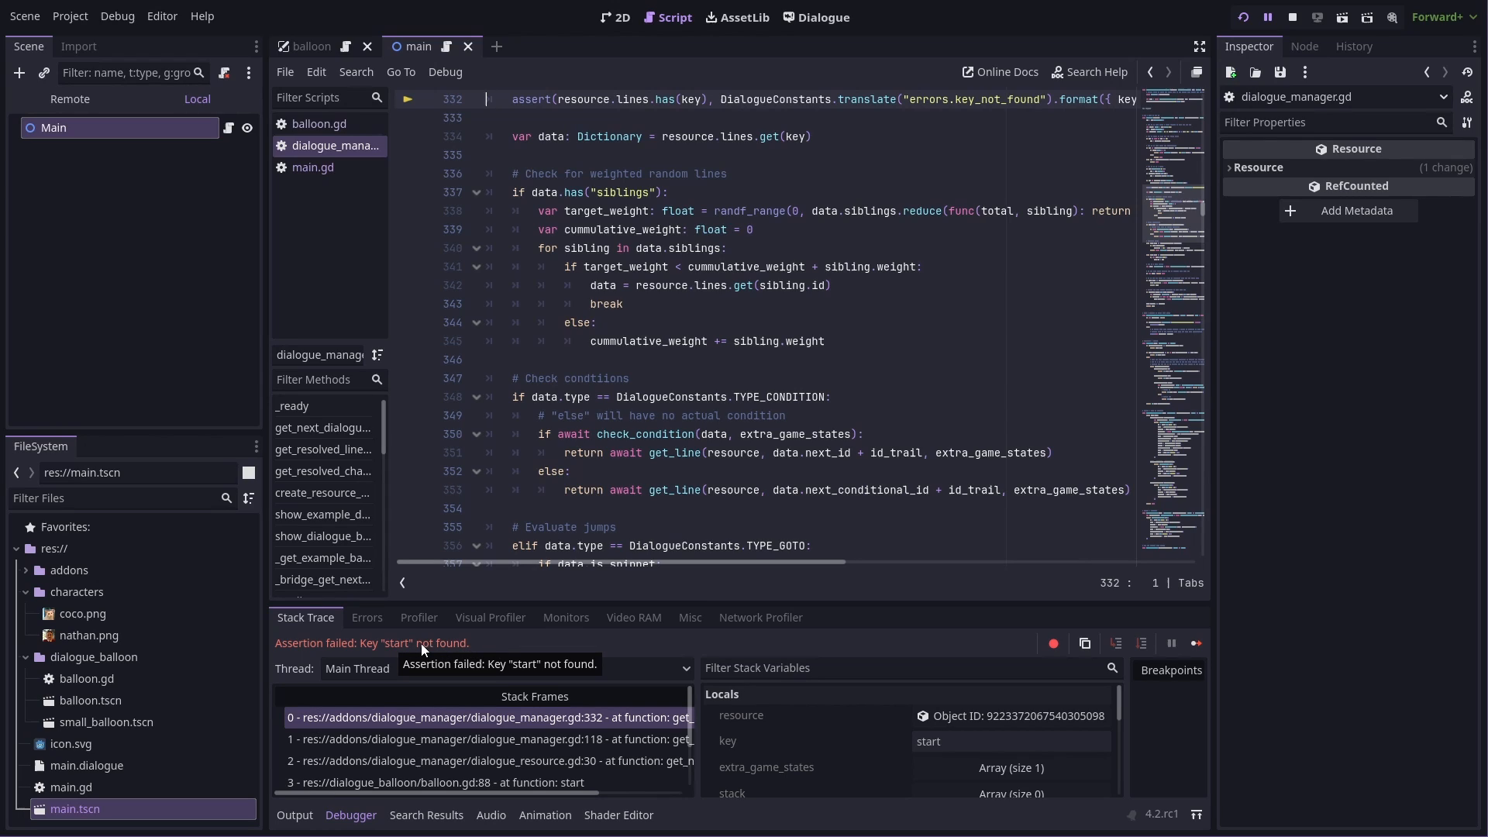
{"action": "left_click", "coordinate": [814, 17]}
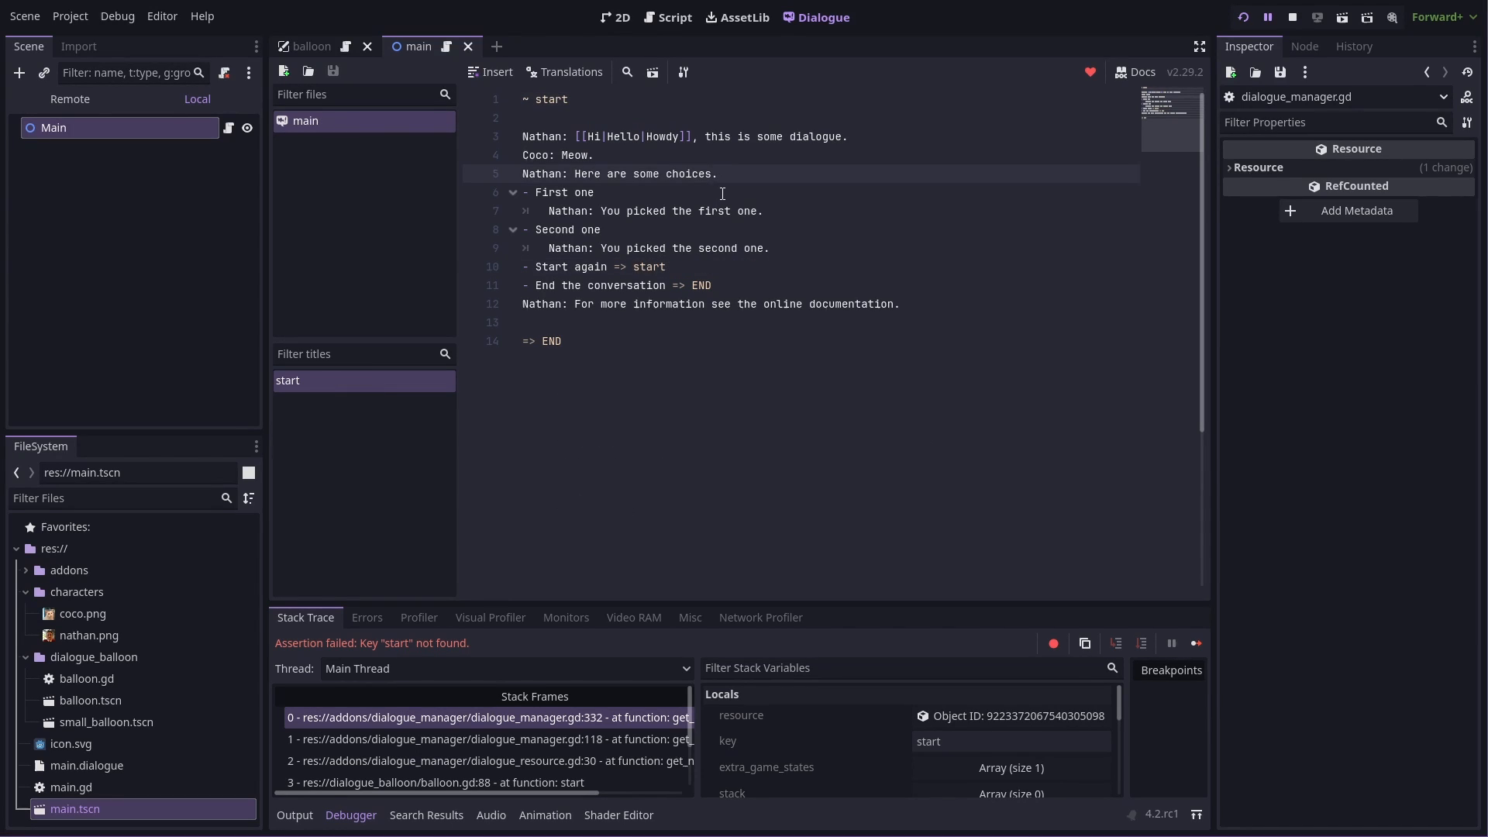
Stop the failed debug session and launch the game again
{"action": "left_click", "coordinate": [1291, 17]}
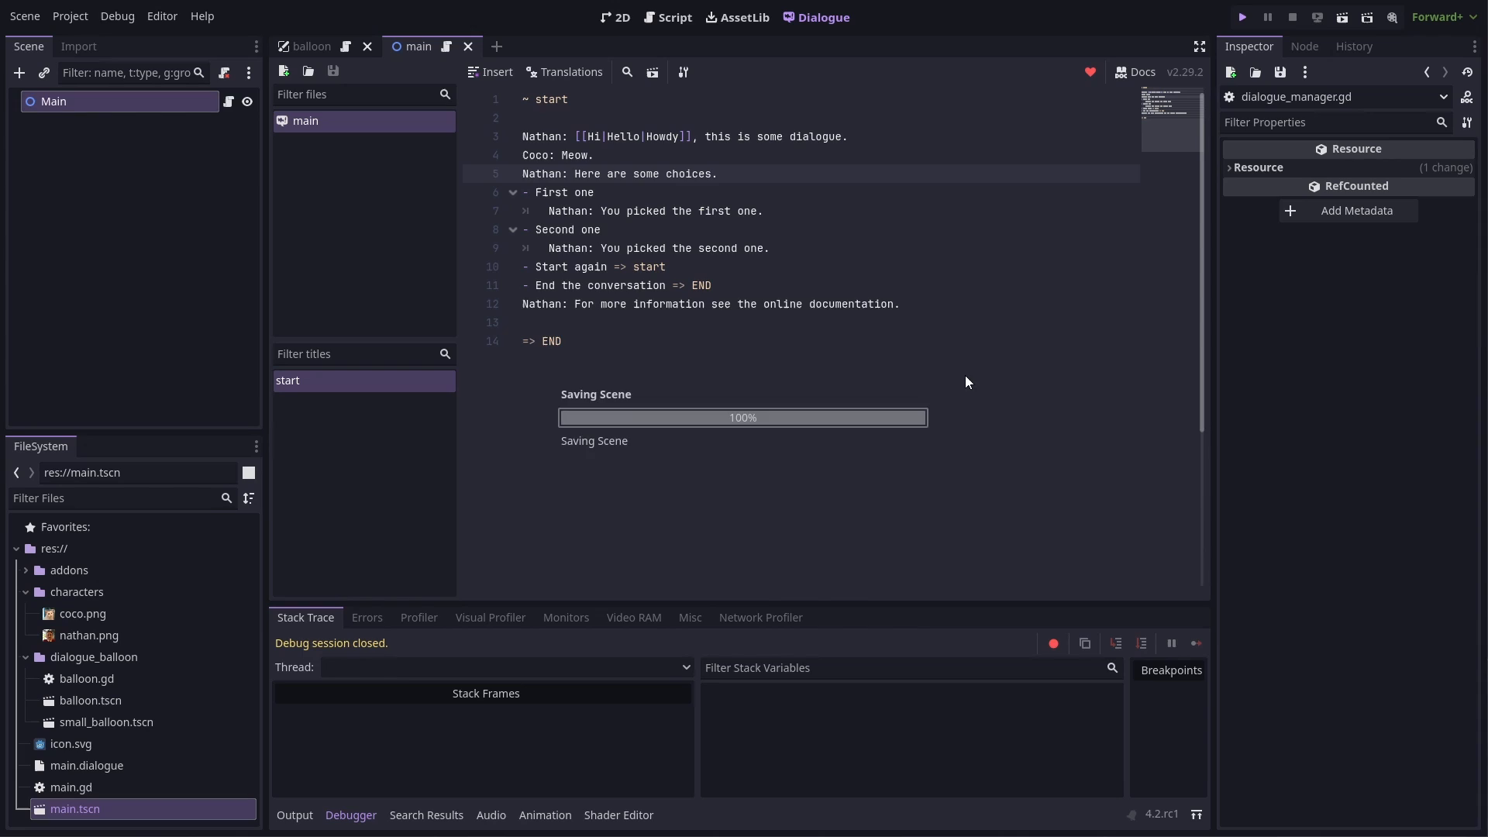
{"action": "left_click", "coordinate": [1241, 16]}
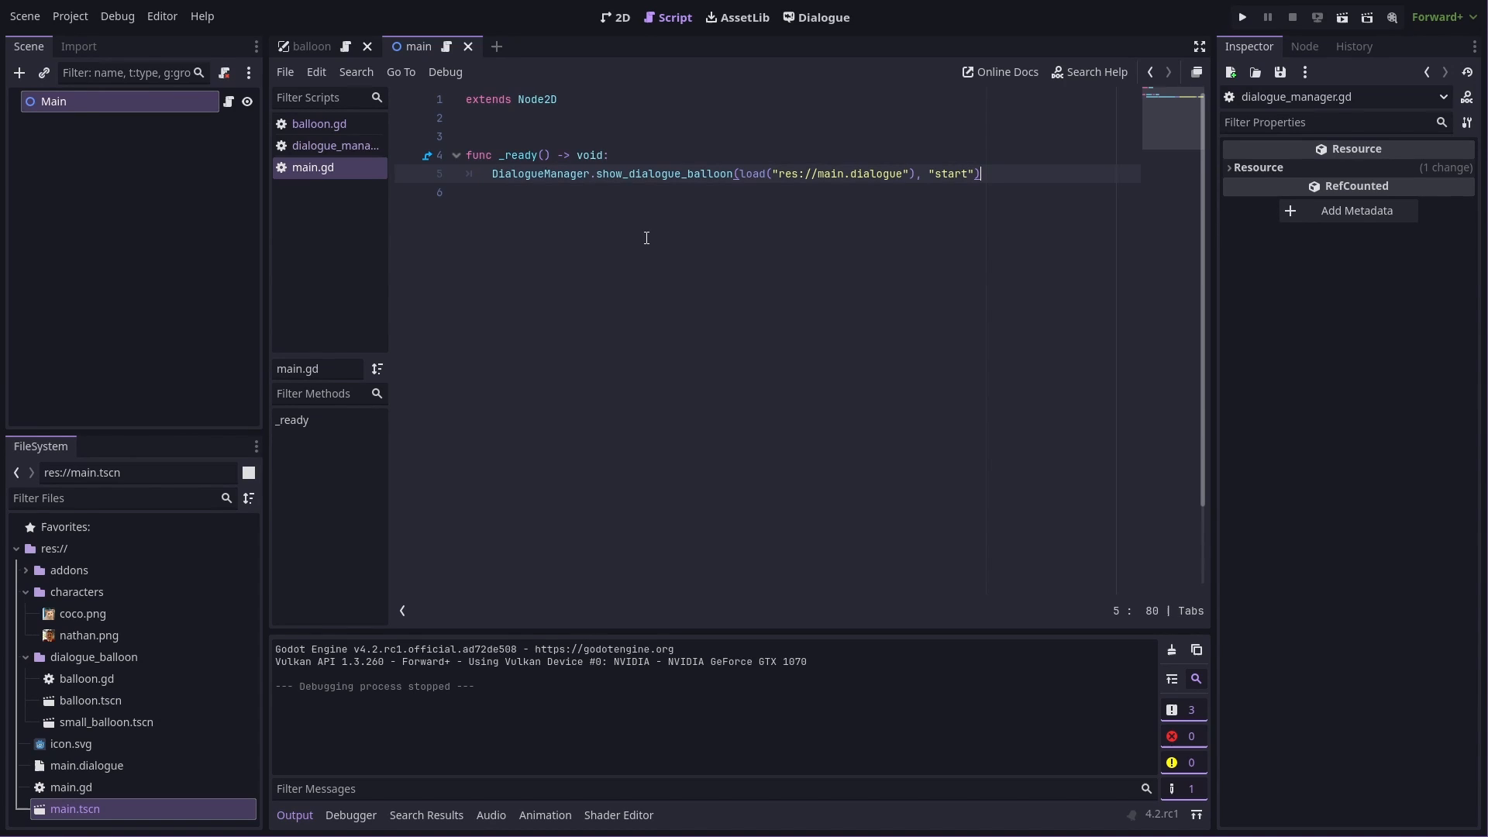
{"action": "mouse_move", "coordinate": [670, 179]}
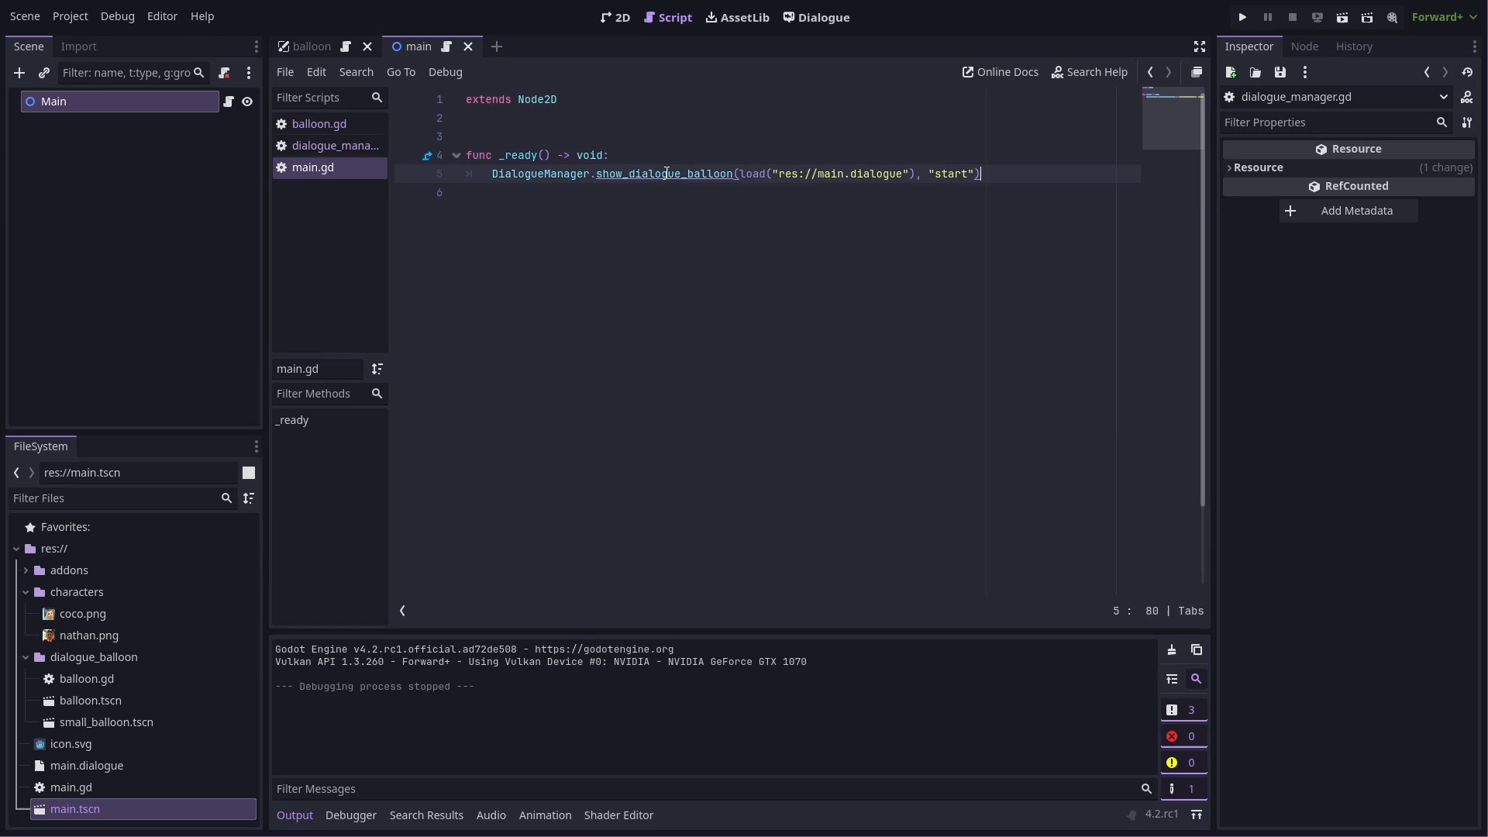
Jump to the show_dialogue_balloon definition in dialogue_manager.gd and open balloon.tscn
{"action": "left_click", "coordinate": [338, 146]}
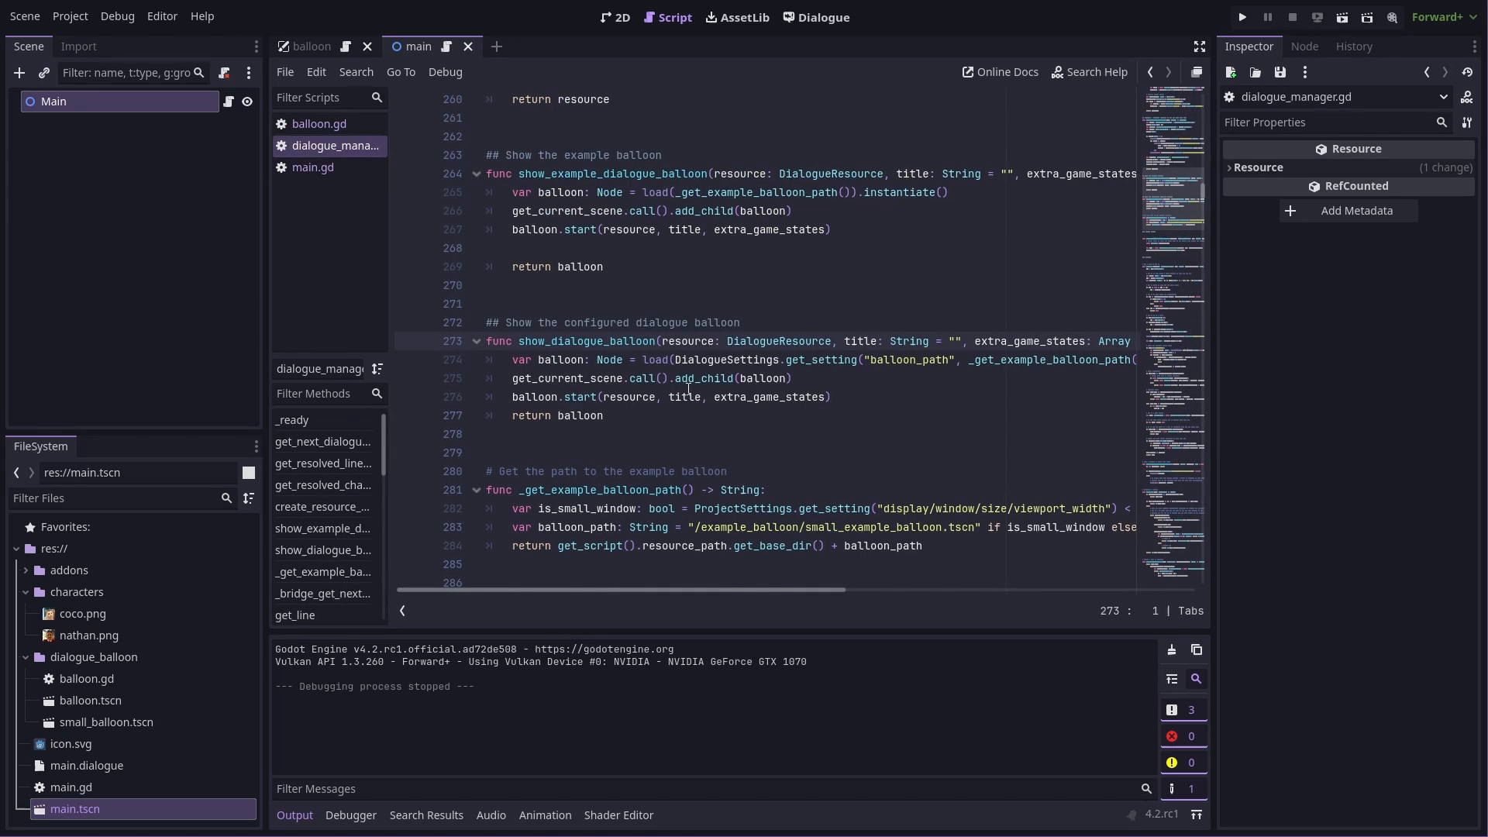
{"action": "left_click", "coordinate": [639, 421]}
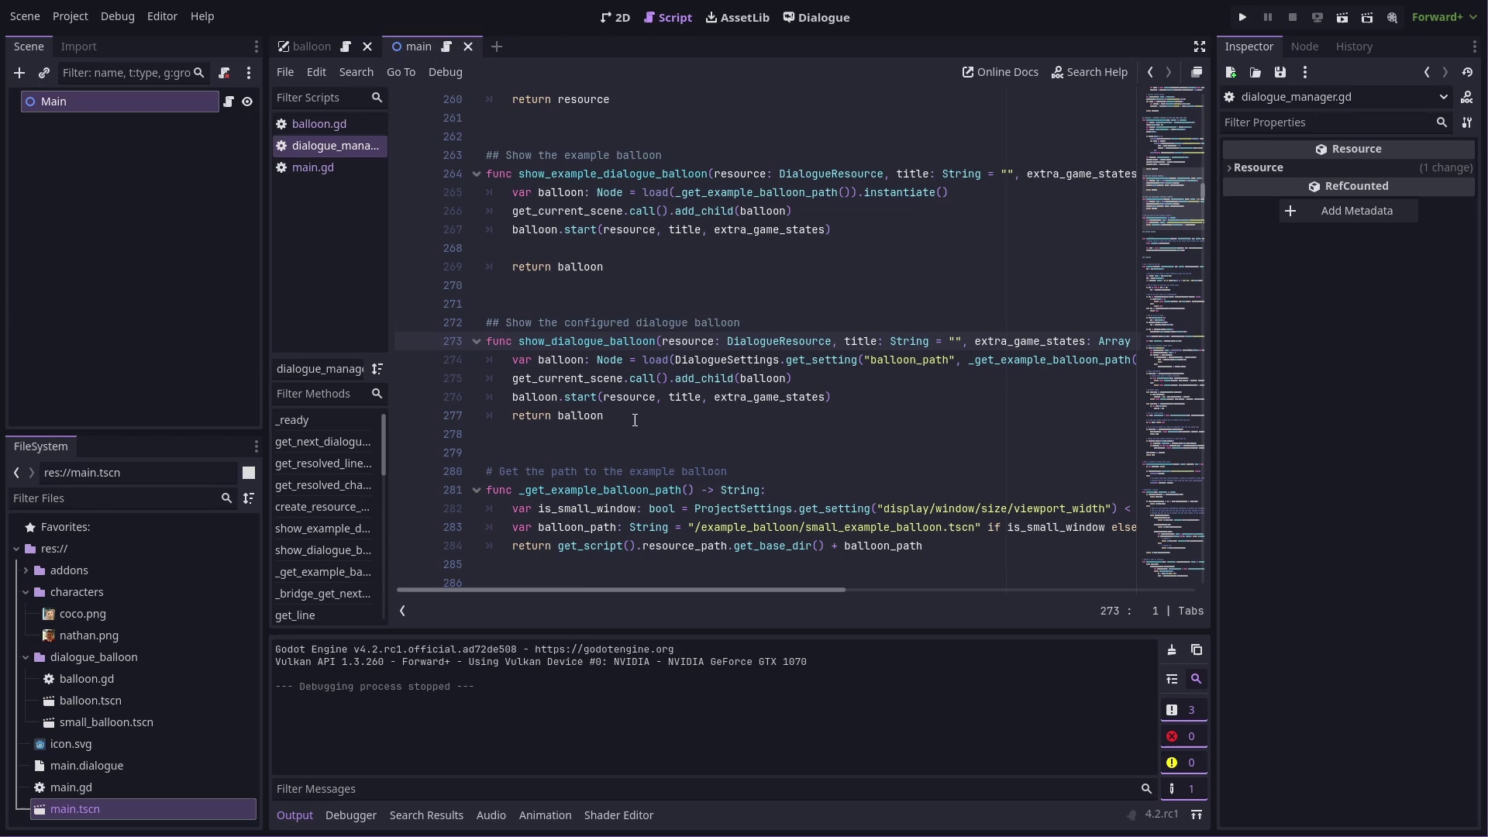
{"action": "left_click", "coordinate": [312, 166]}
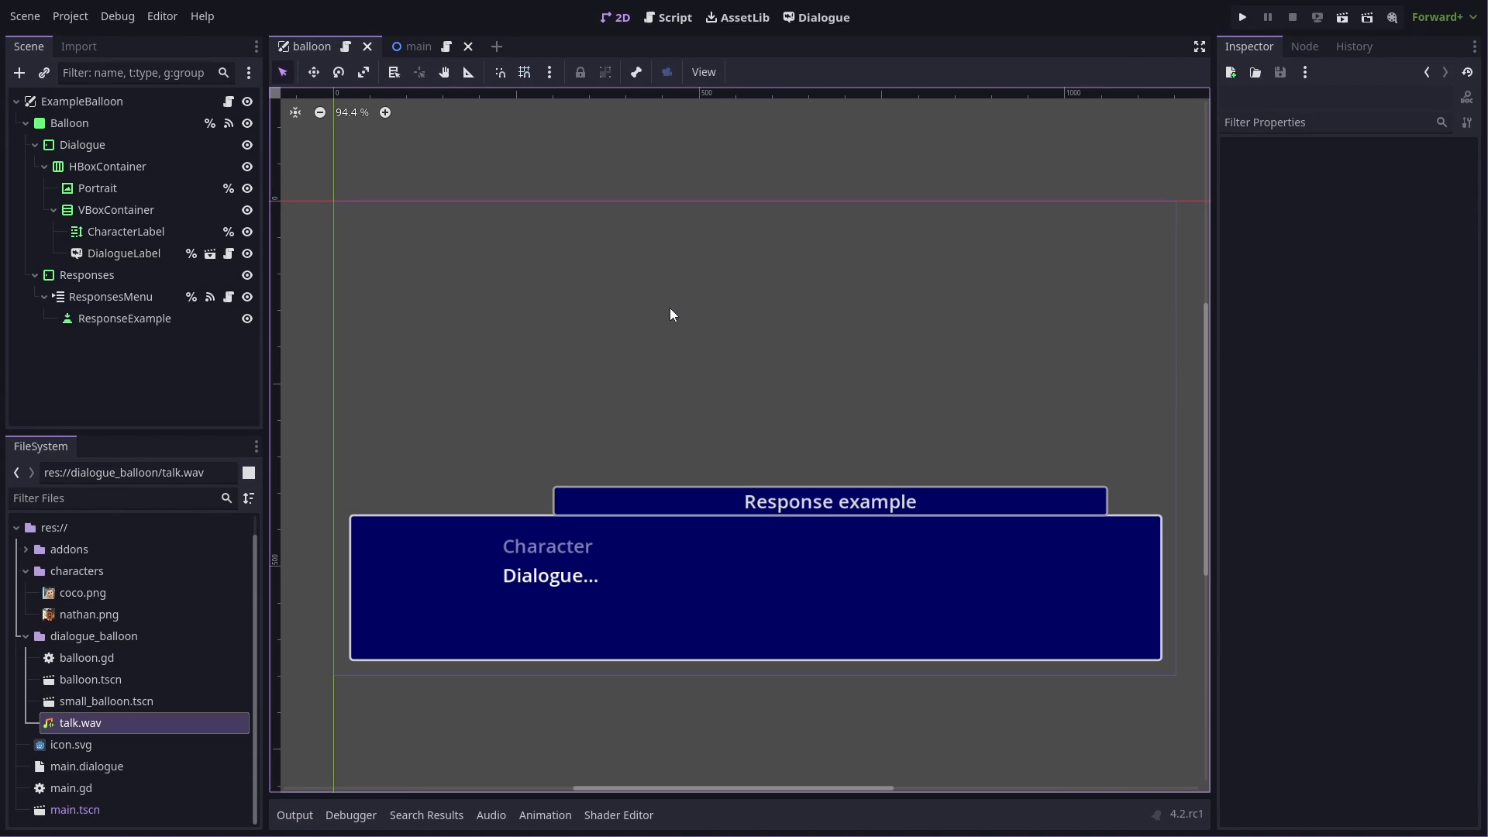
{"action": "mouse_move", "coordinate": [355, 466]}
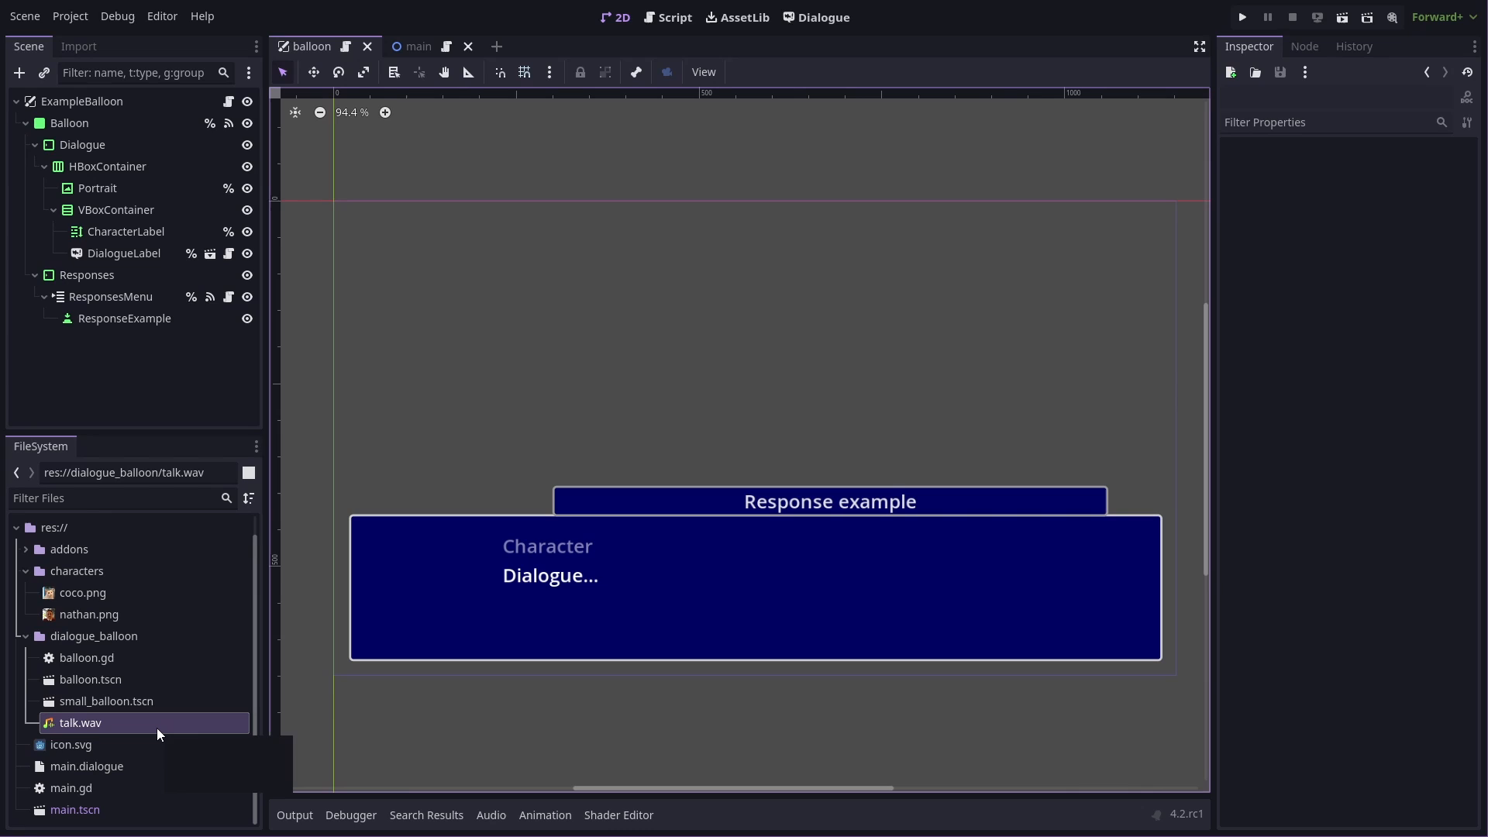
{"action": "mouse_move", "coordinate": [90, 733]}
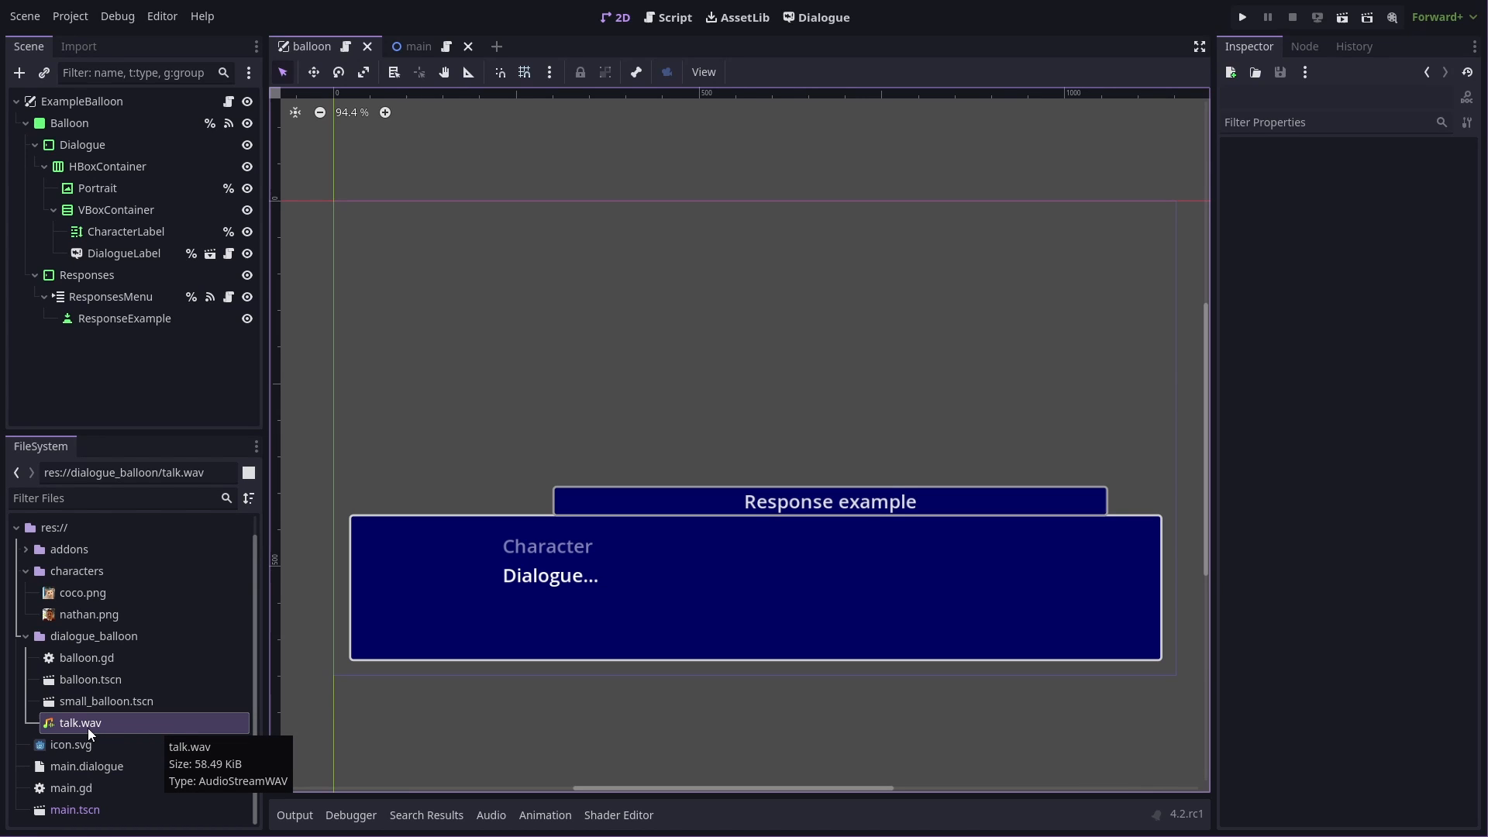
Select talk.wav in the FileSystem dock and play the 0.68-second blip in the Inspector preview
{"action": "left_click", "coordinate": [81, 724]}
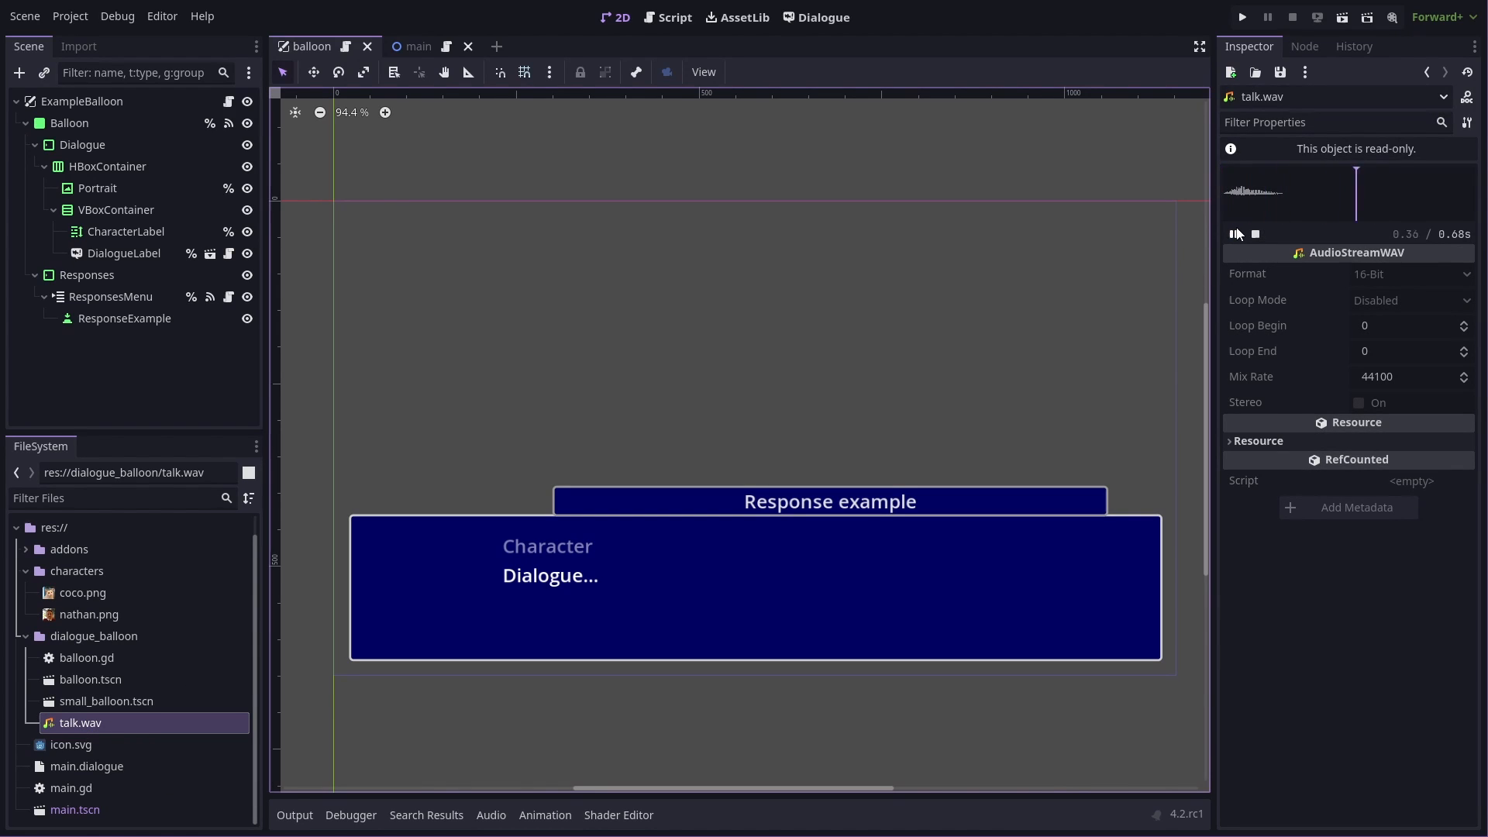
{"action": "left_click", "coordinate": [1254, 234]}
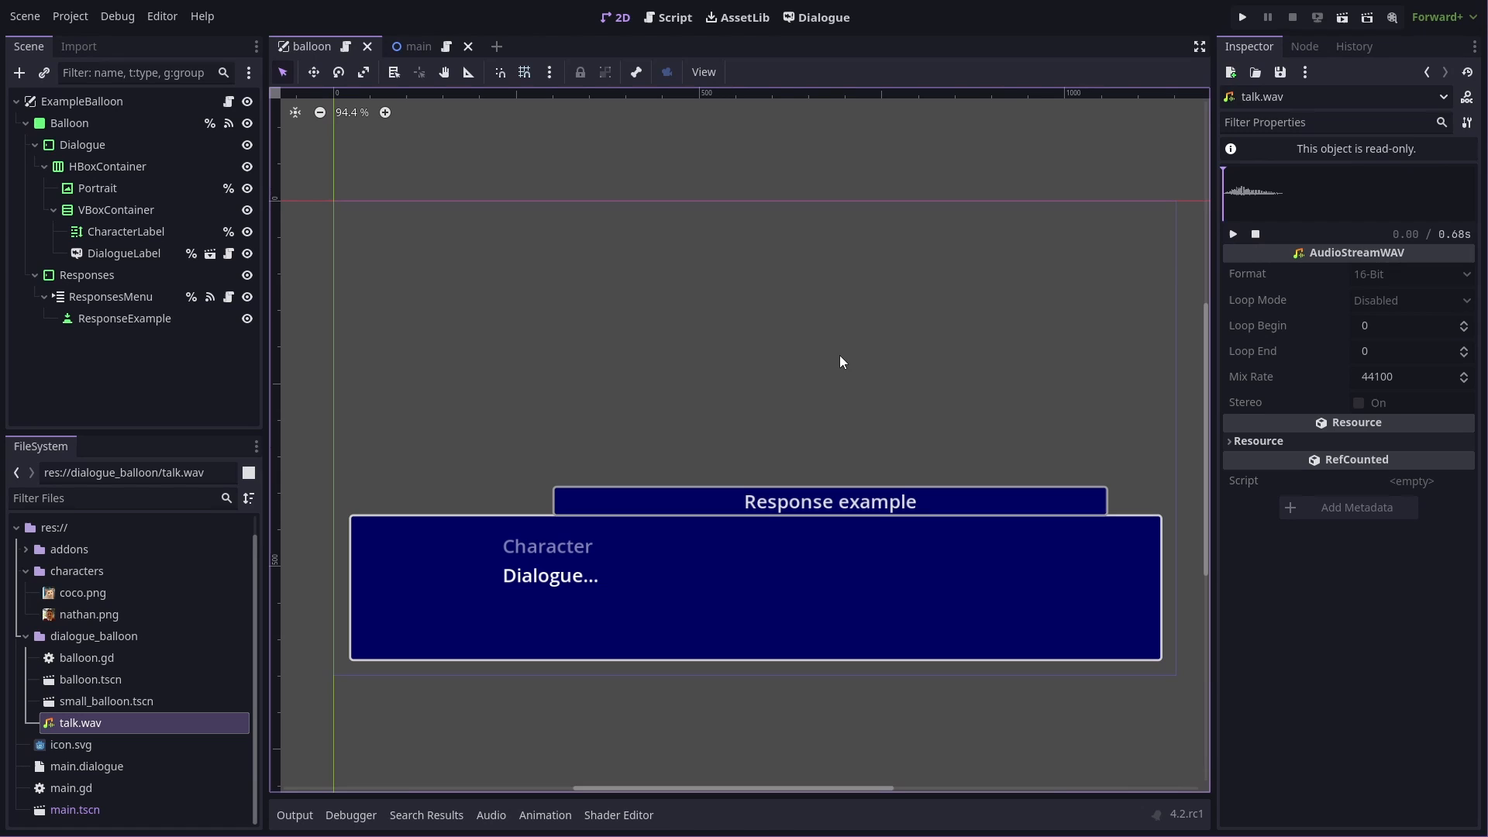
{"action": "mouse_move", "coordinate": [721, 561]}
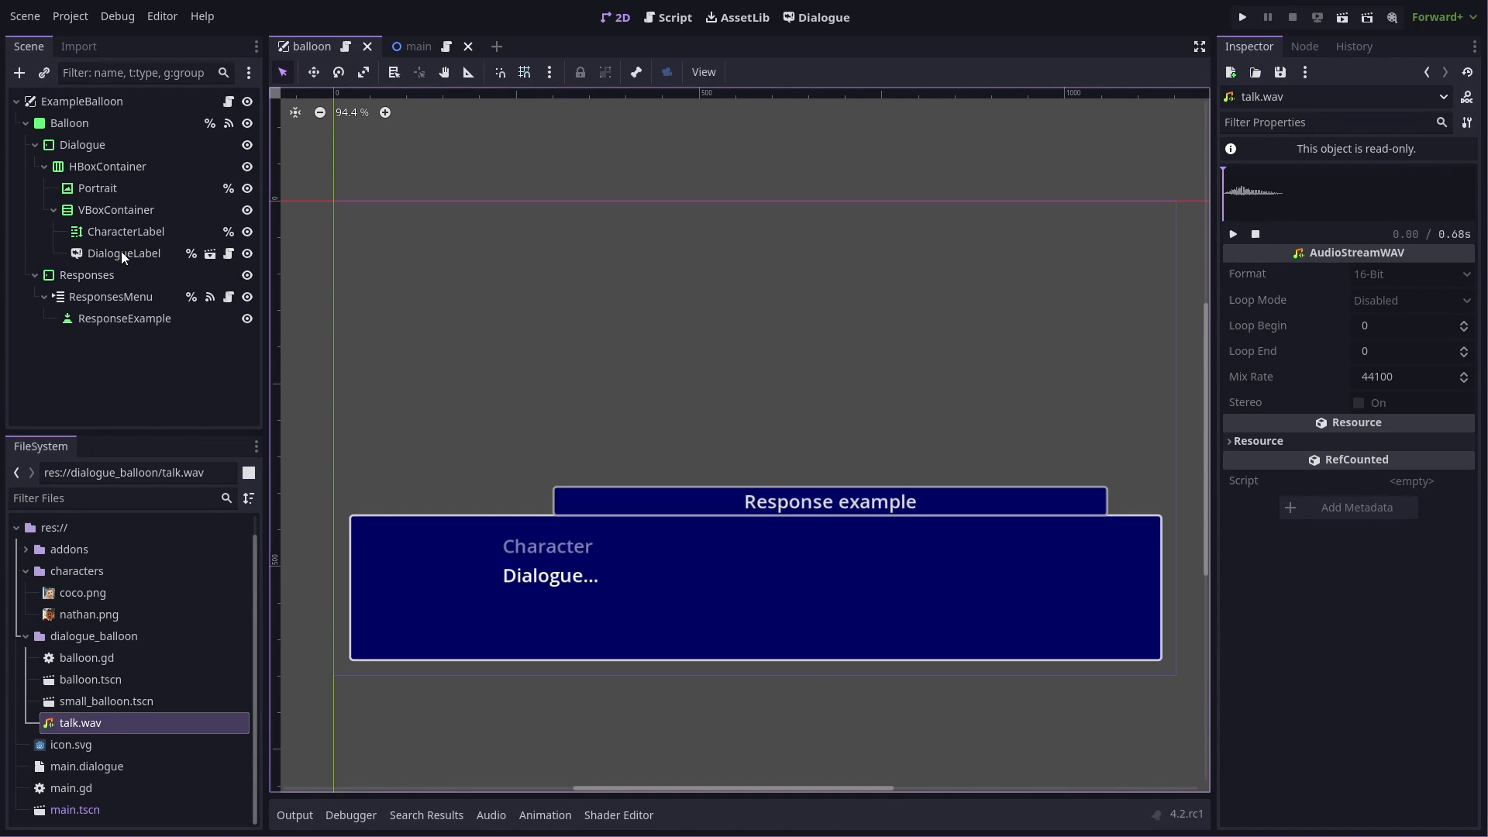
Connect DialogueLabel's spoke signal to a new _on_dialogue_label_spoke handler in balloon.gd
{"action": "left_click", "coordinate": [124, 253]}
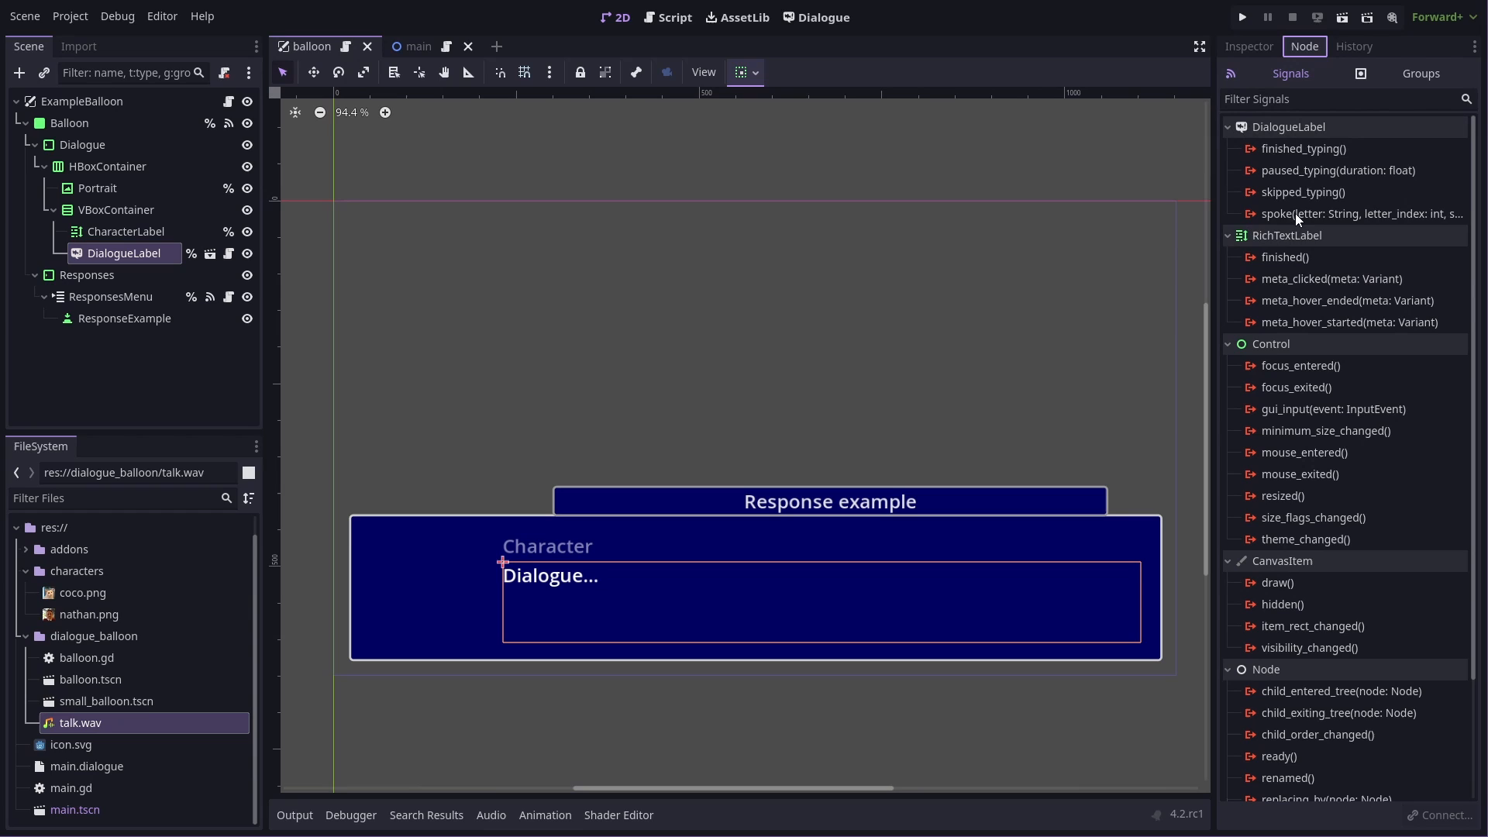
{"action": "double_click", "coordinate": [1361, 214]}
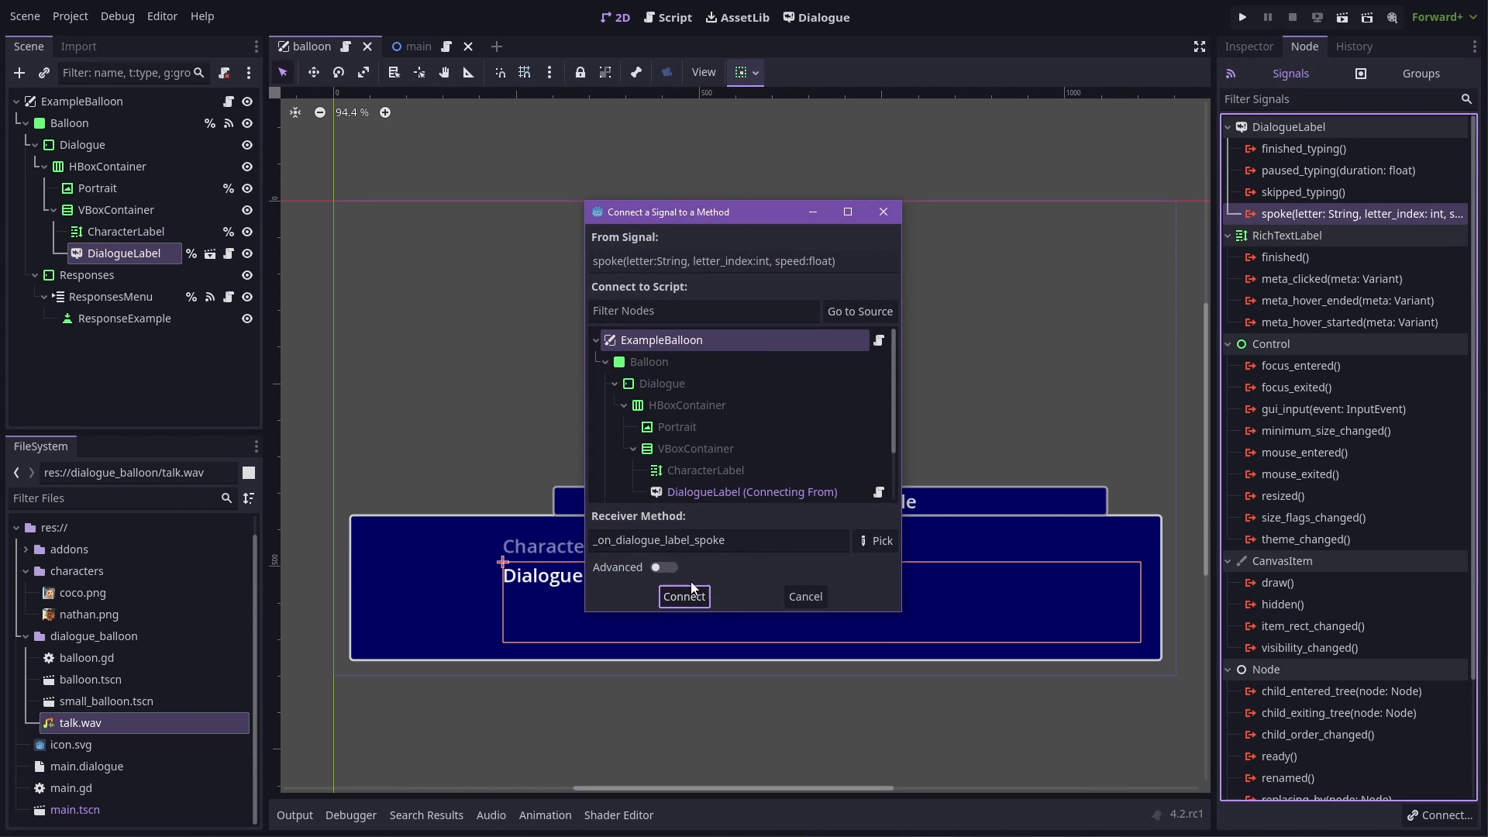
{"action": "left_click", "coordinate": [682, 595]}
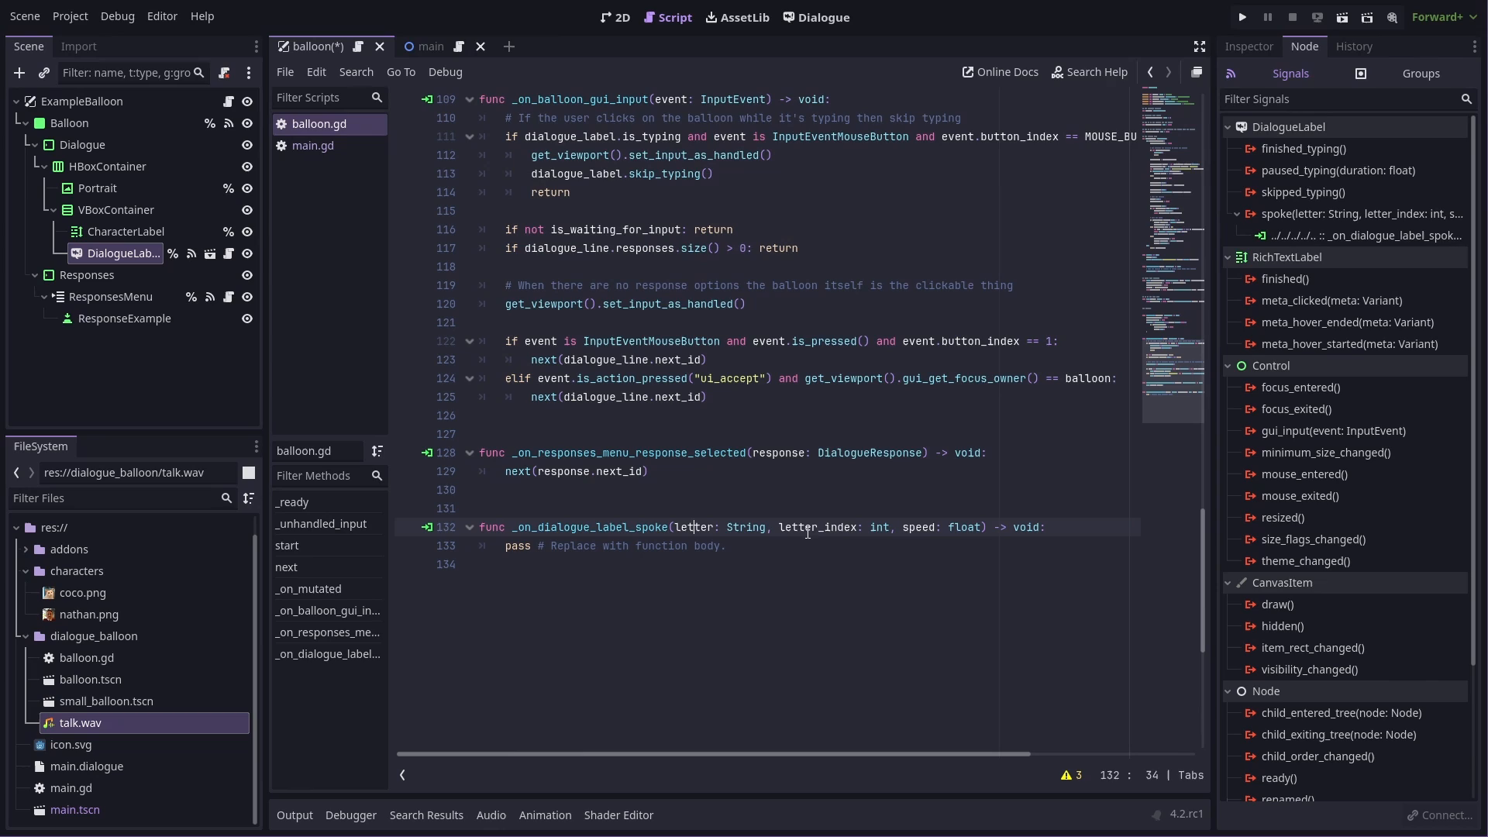
Remove the pass placeholder from _on_dialogue_label_spoke, ready for a real body
{"action": "left_click", "coordinate": [814, 527]}
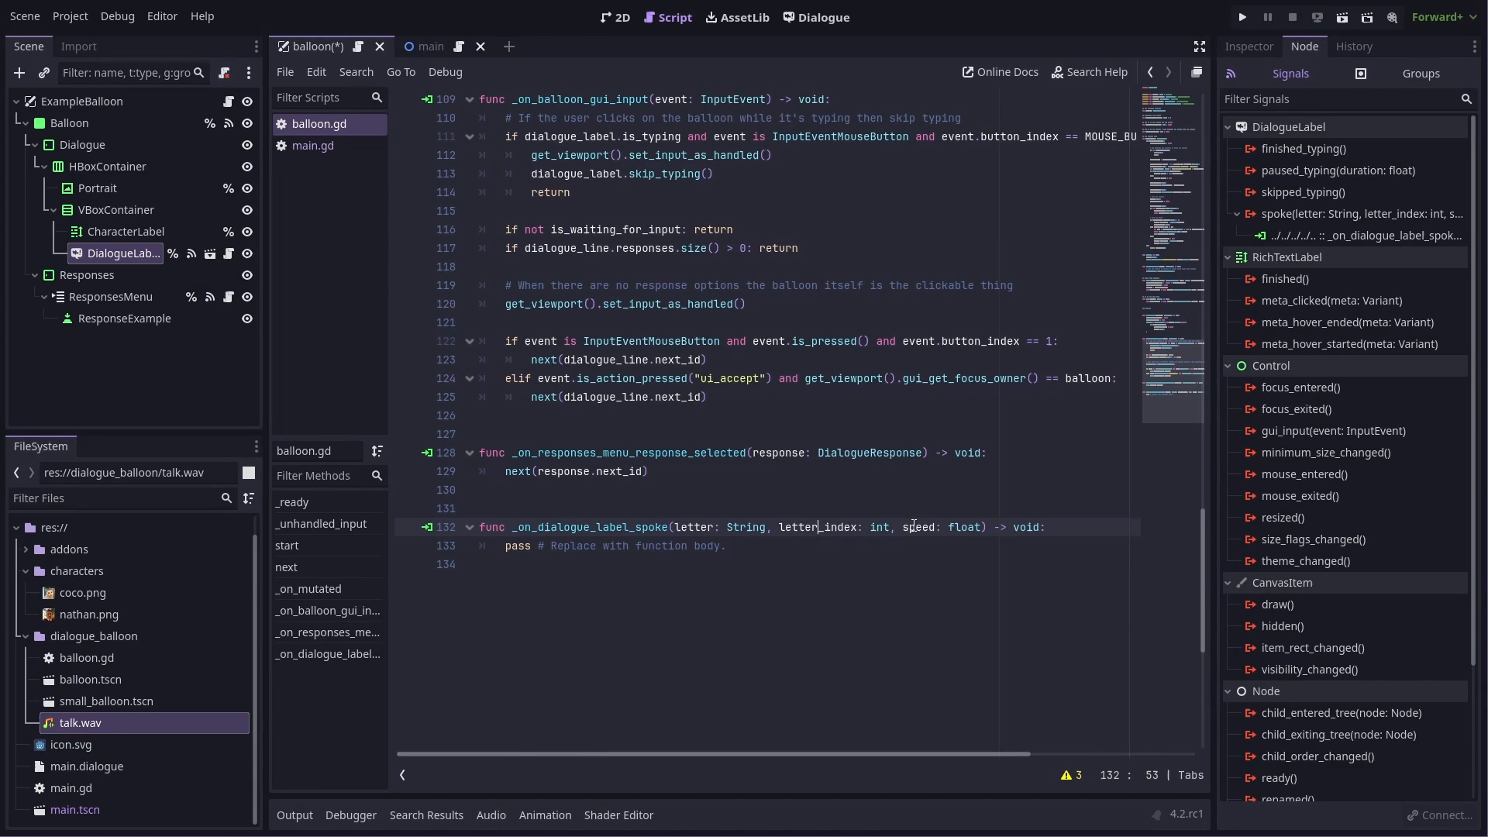
{"action": "mouse_move", "coordinate": [898, 657]}
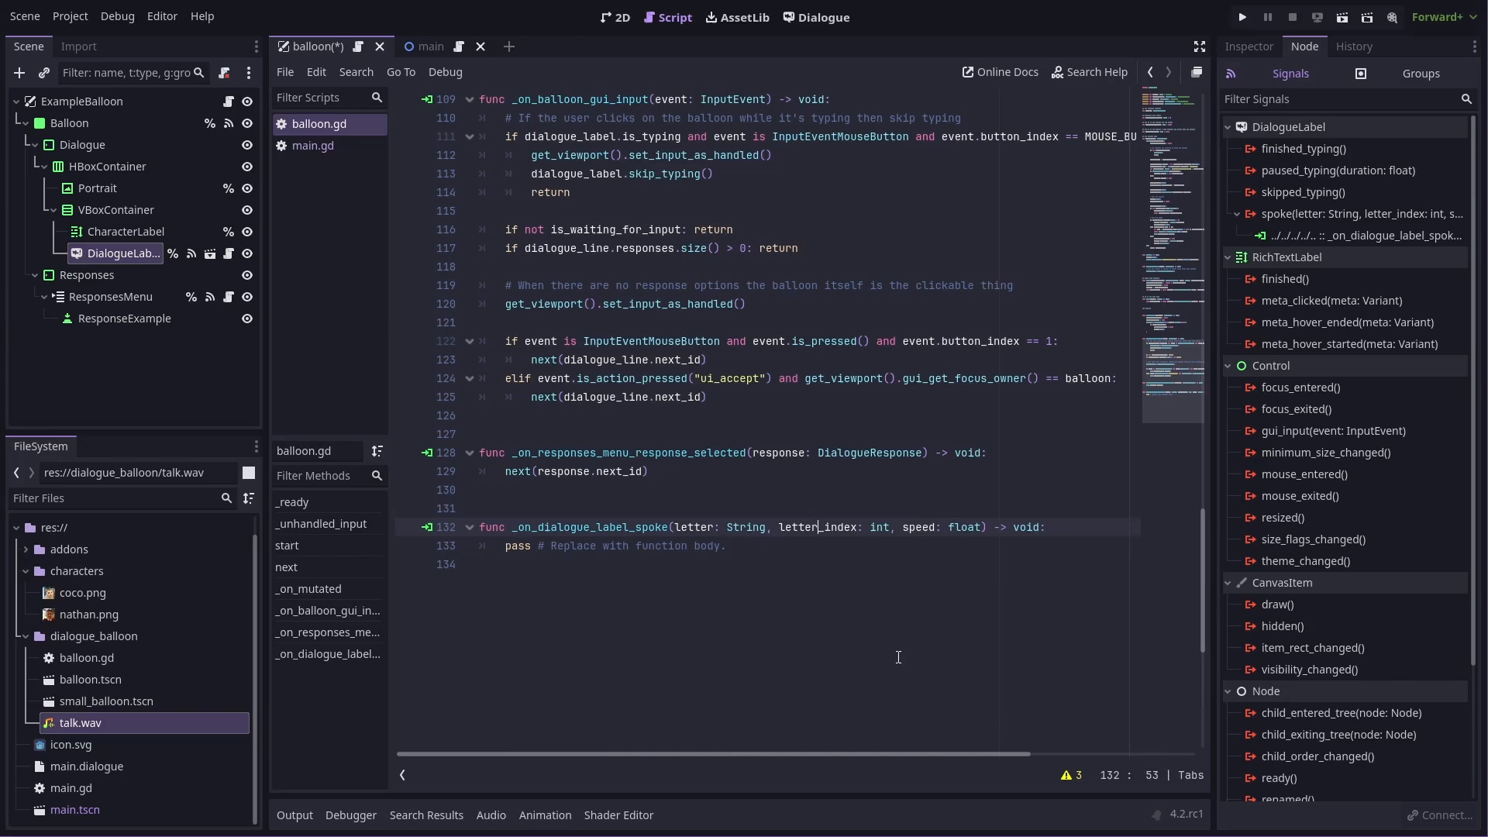
{"action": "left_click", "coordinate": [978, 544]}
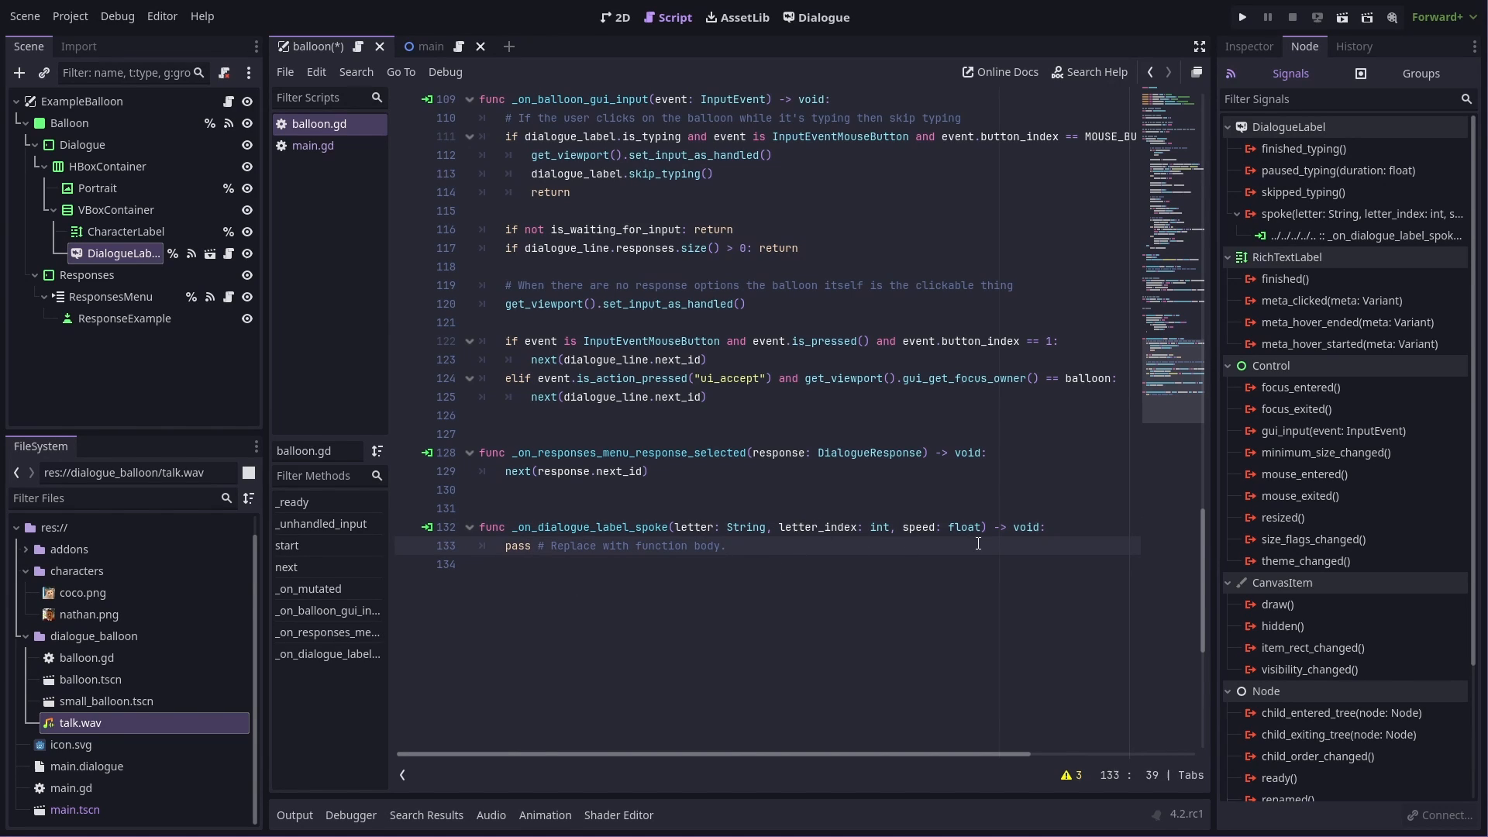
{"action": "left_click", "coordinate": [505, 544]}
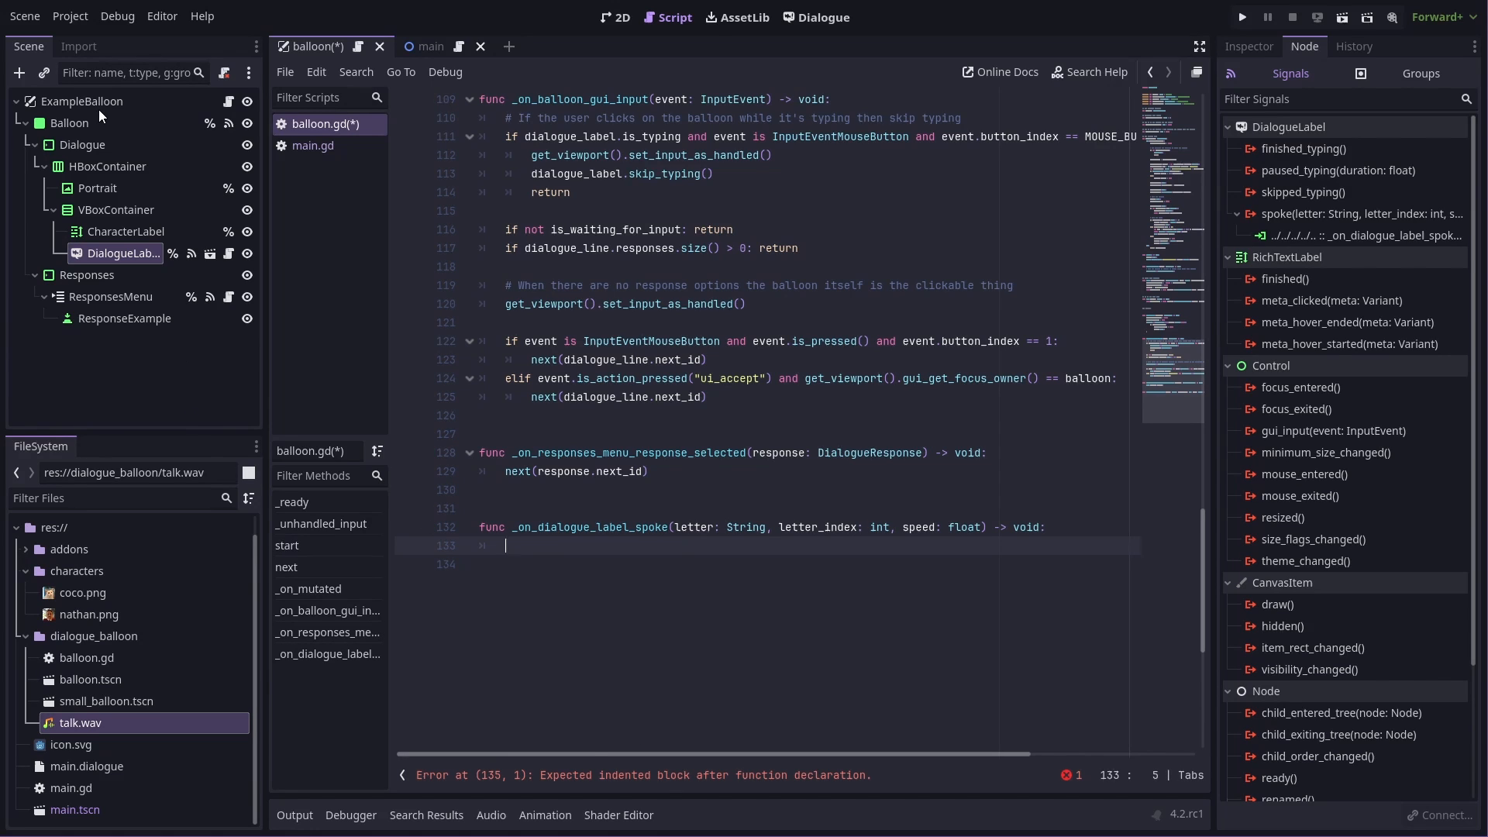
Add an AudioStreamPlayer named TalkSound under the ExampleBalloon root
{"action": "left_click", "coordinate": [18, 72]}
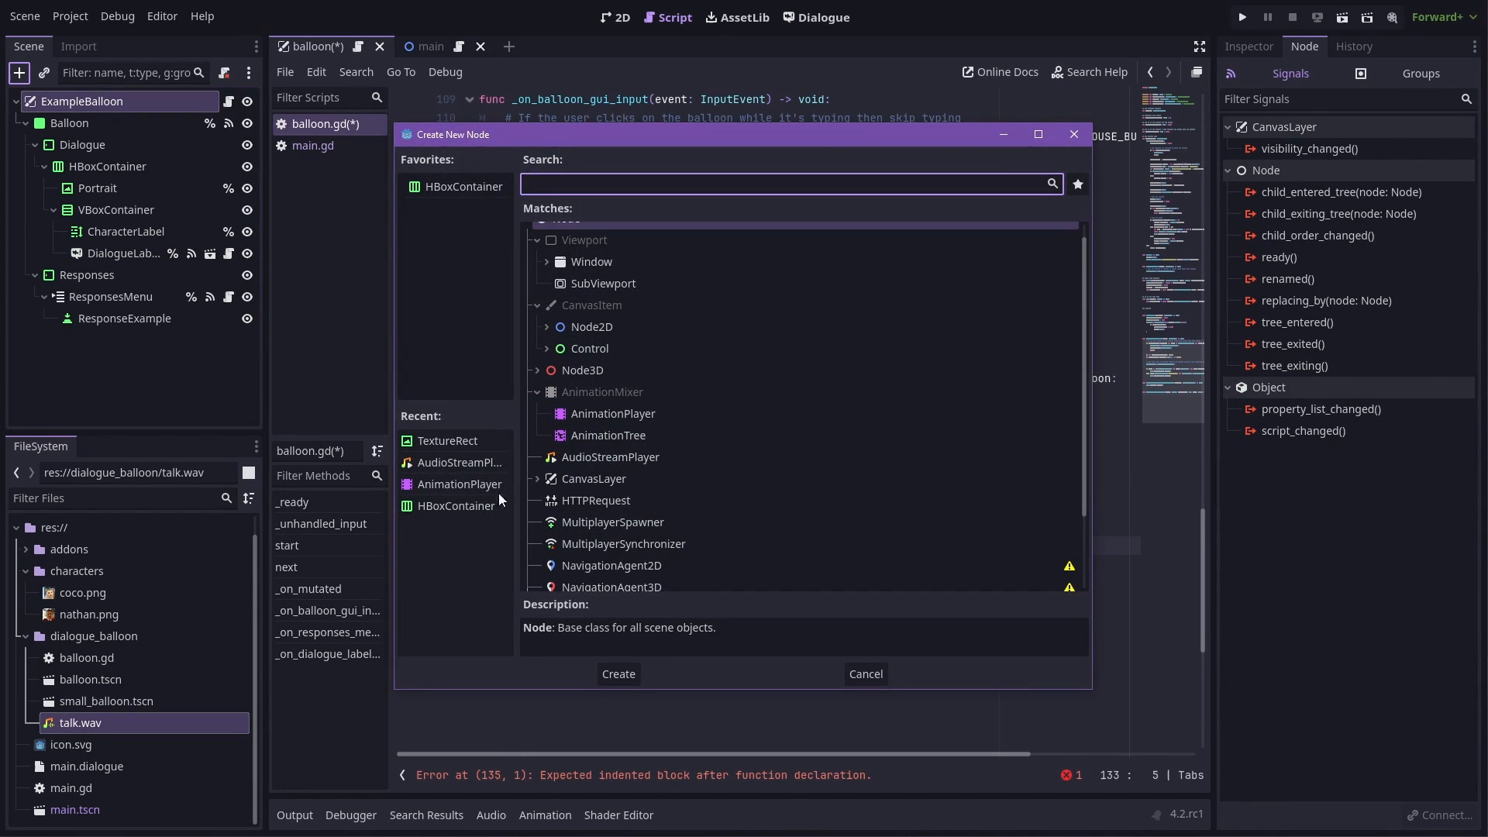
{"action": "left_click", "coordinate": [617, 674]}
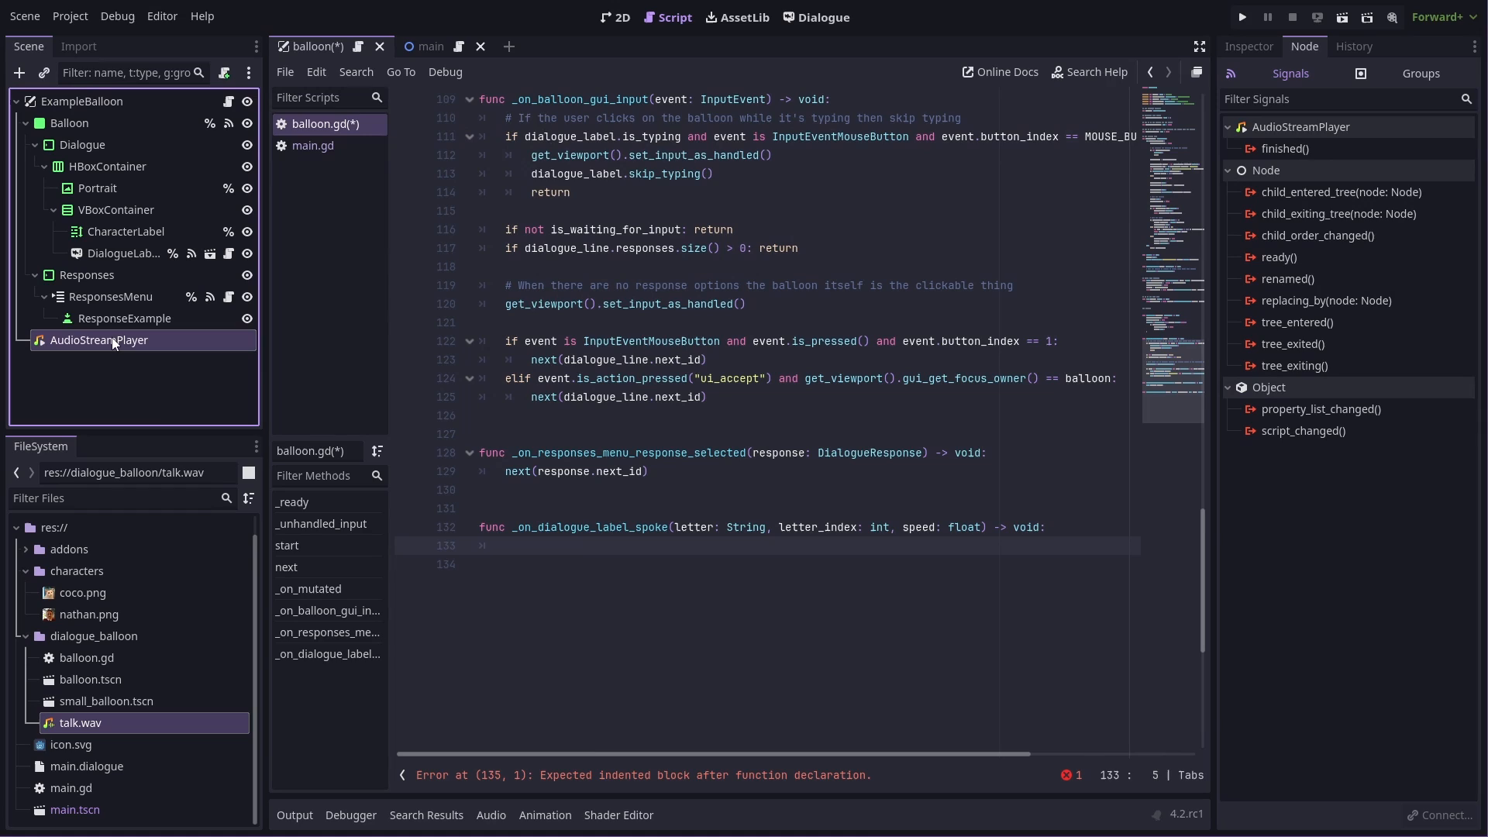
{"action": "double_click", "coordinate": [97, 339]}
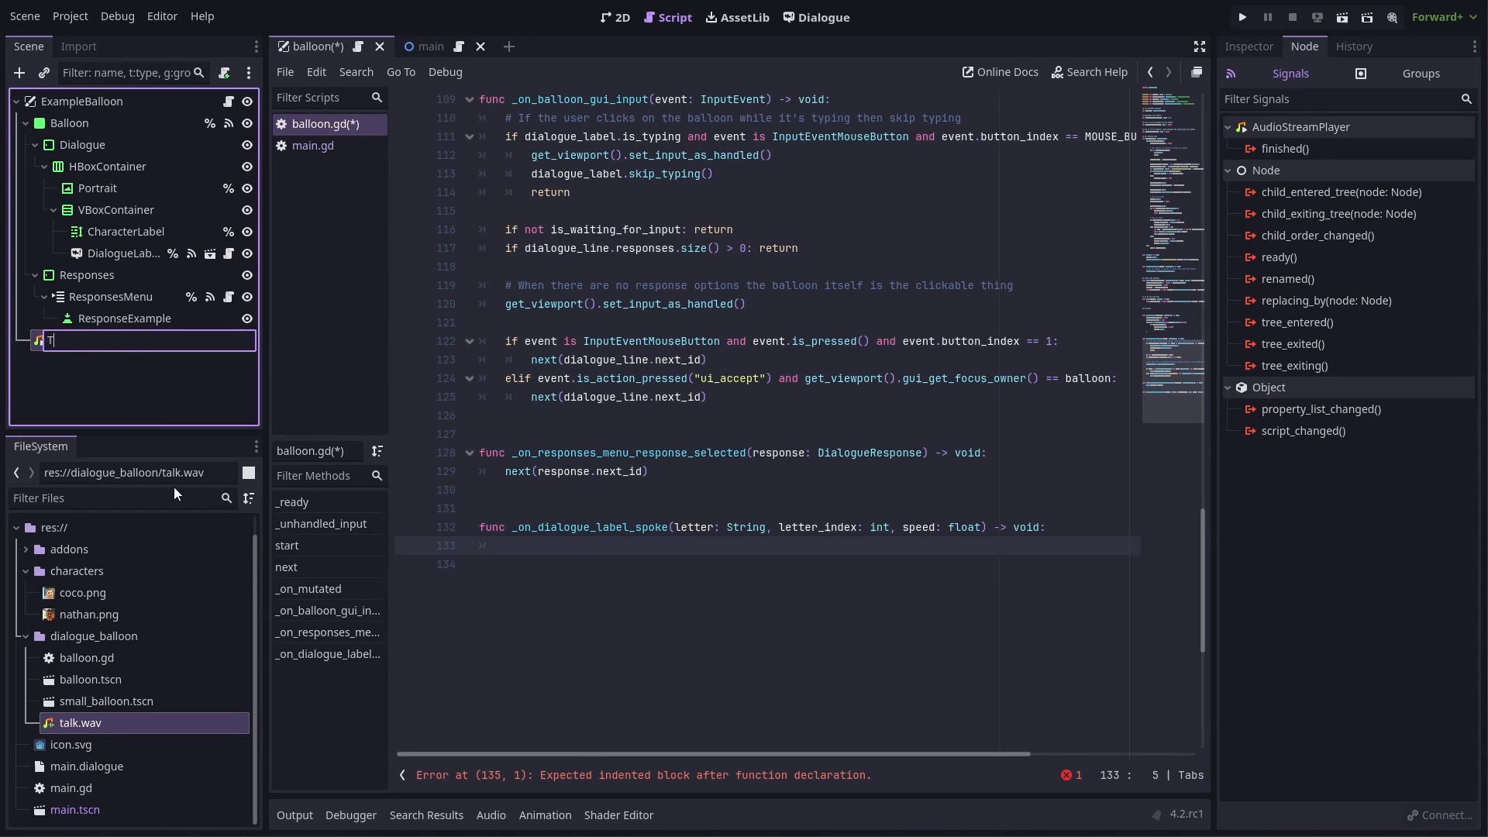
{"action": "type", "text": "alkSound"}
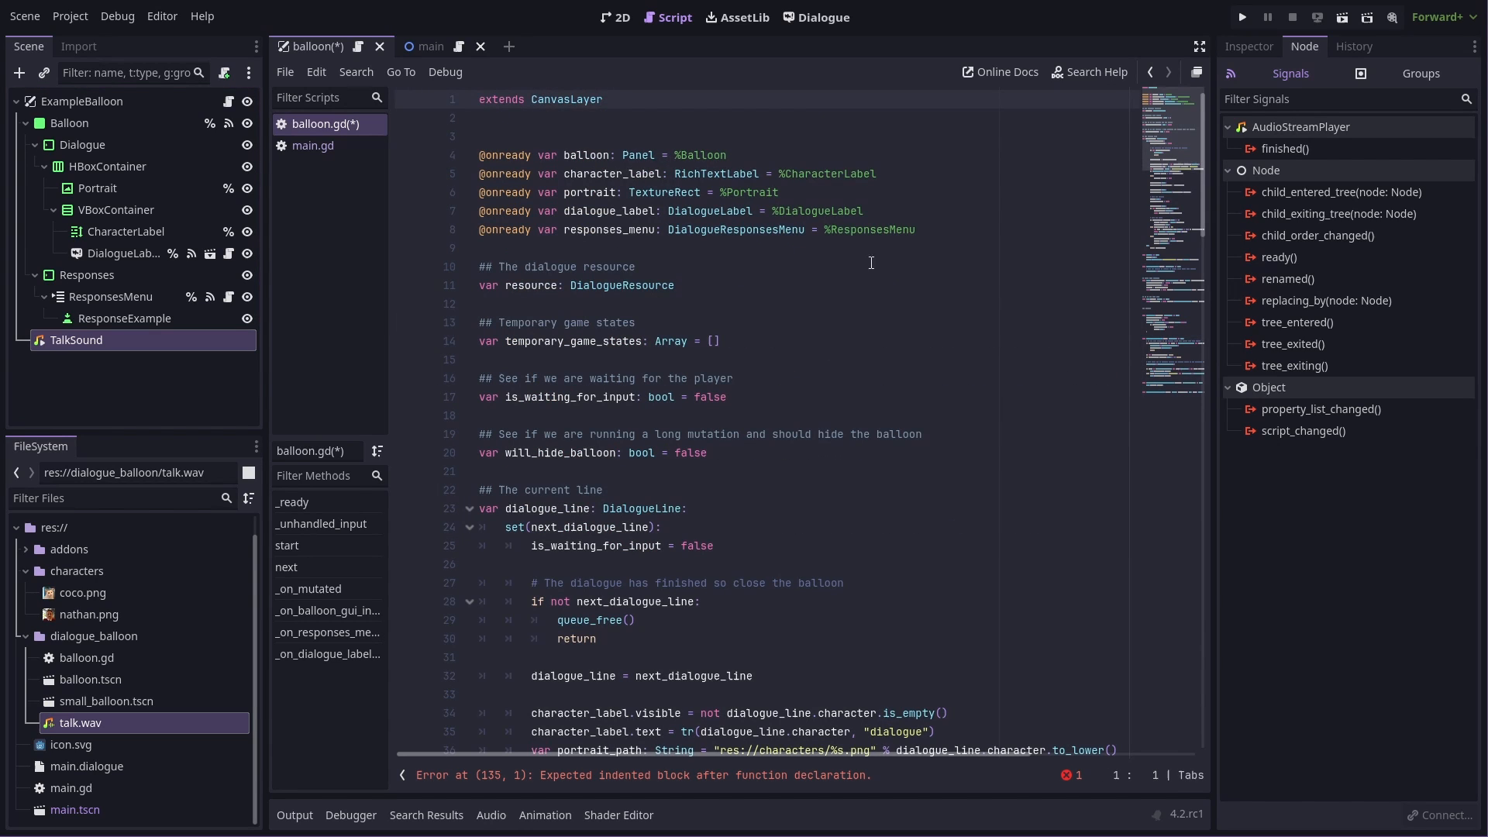
Reference $TalkSound via an onready talk_sound var and assign talk.wav as its stream
{"action": "type", "text": "@onready var talk_sound: AudioStreamPlayer = $TalkSound"}
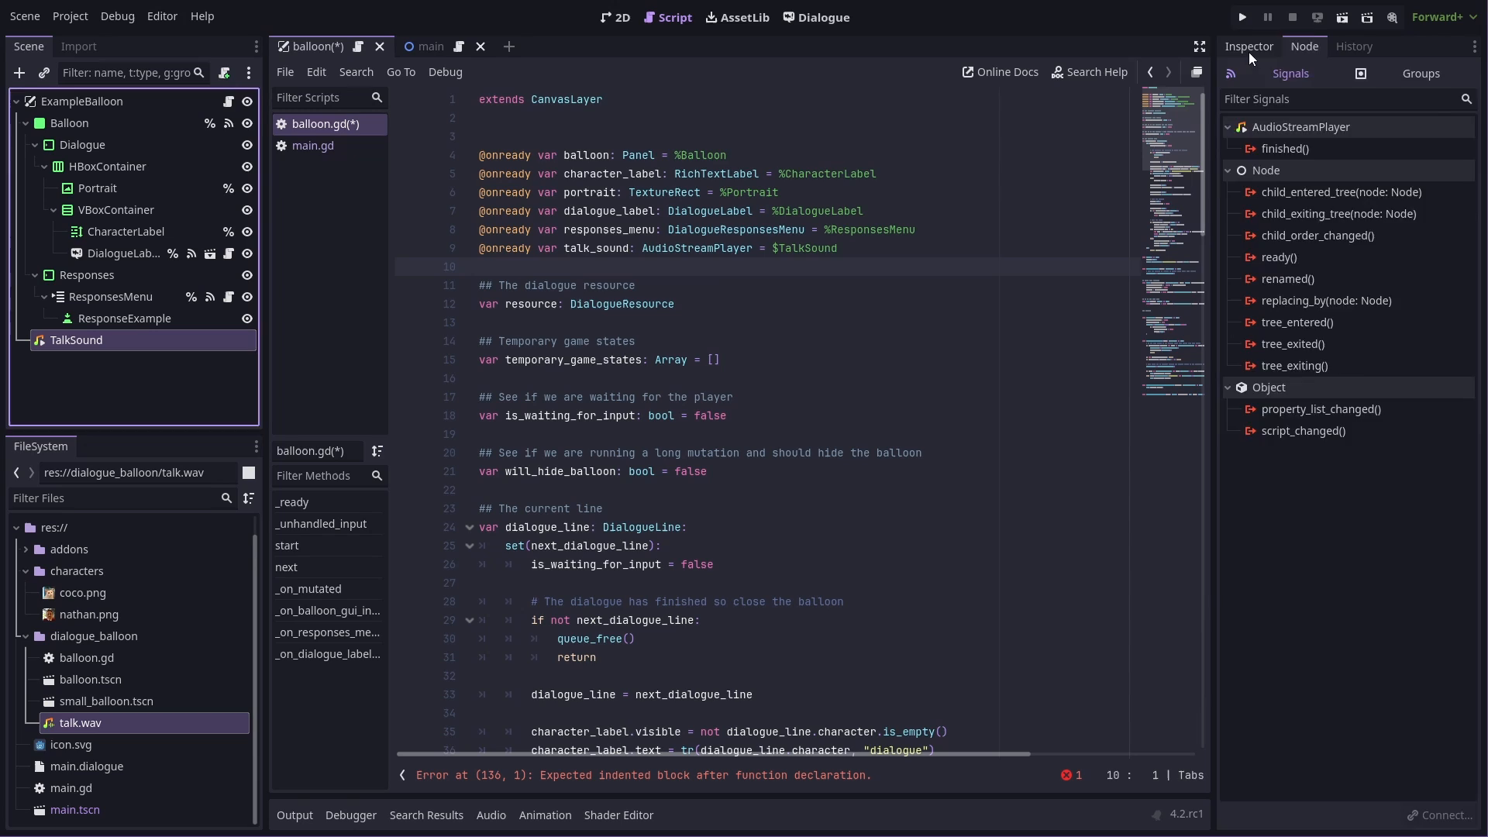
{"action": "left_click", "coordinate": [1248, 45]}
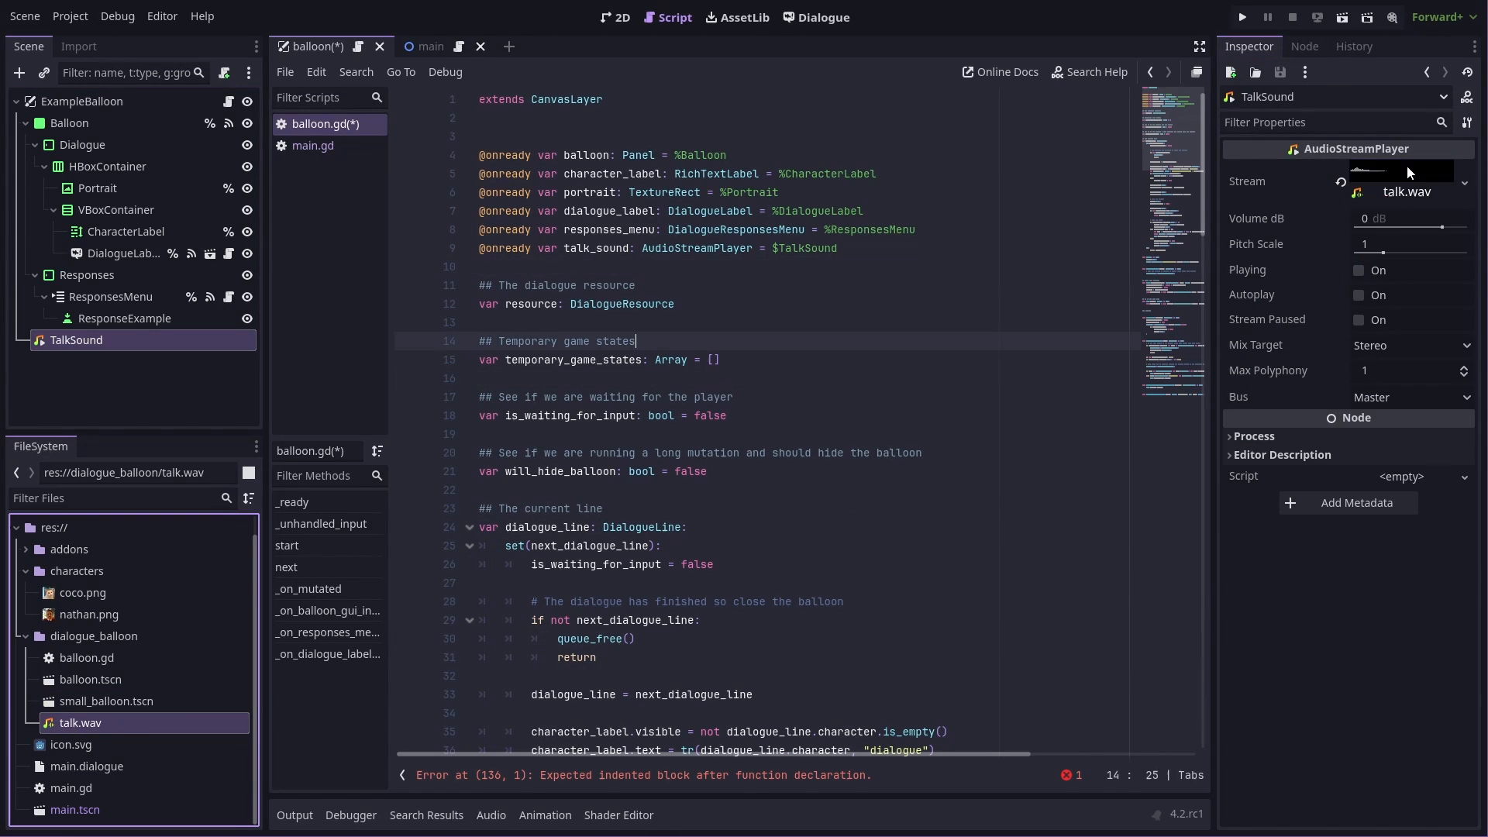
{"action": "type", "text": "talk_sound.play("}
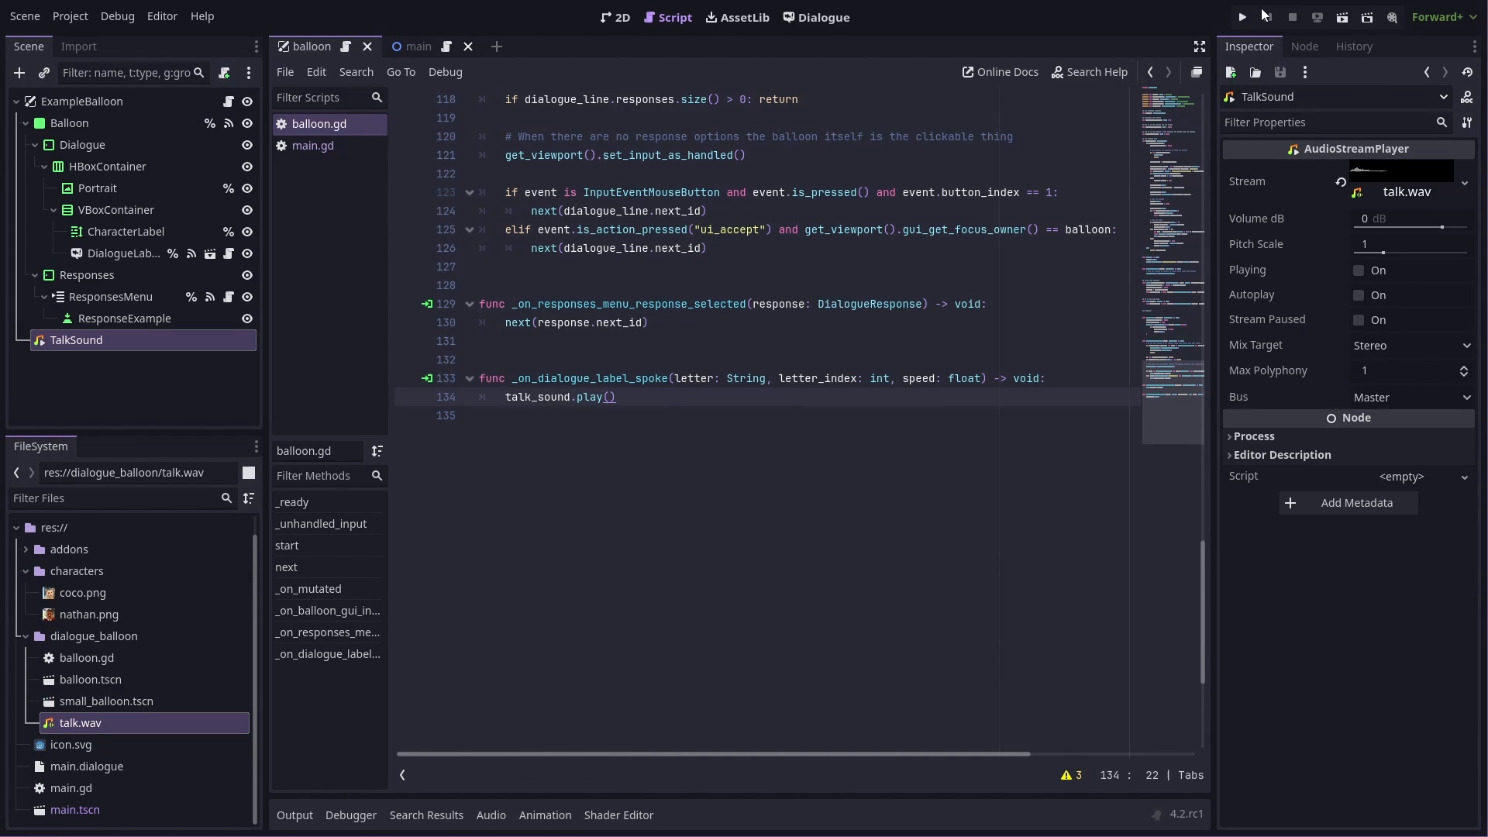
Test the talk blips, then guard talk_sound.play() with 'if not letter in [".", " "]'
{"action": "left_click", "coordinate": [1242, 15]}
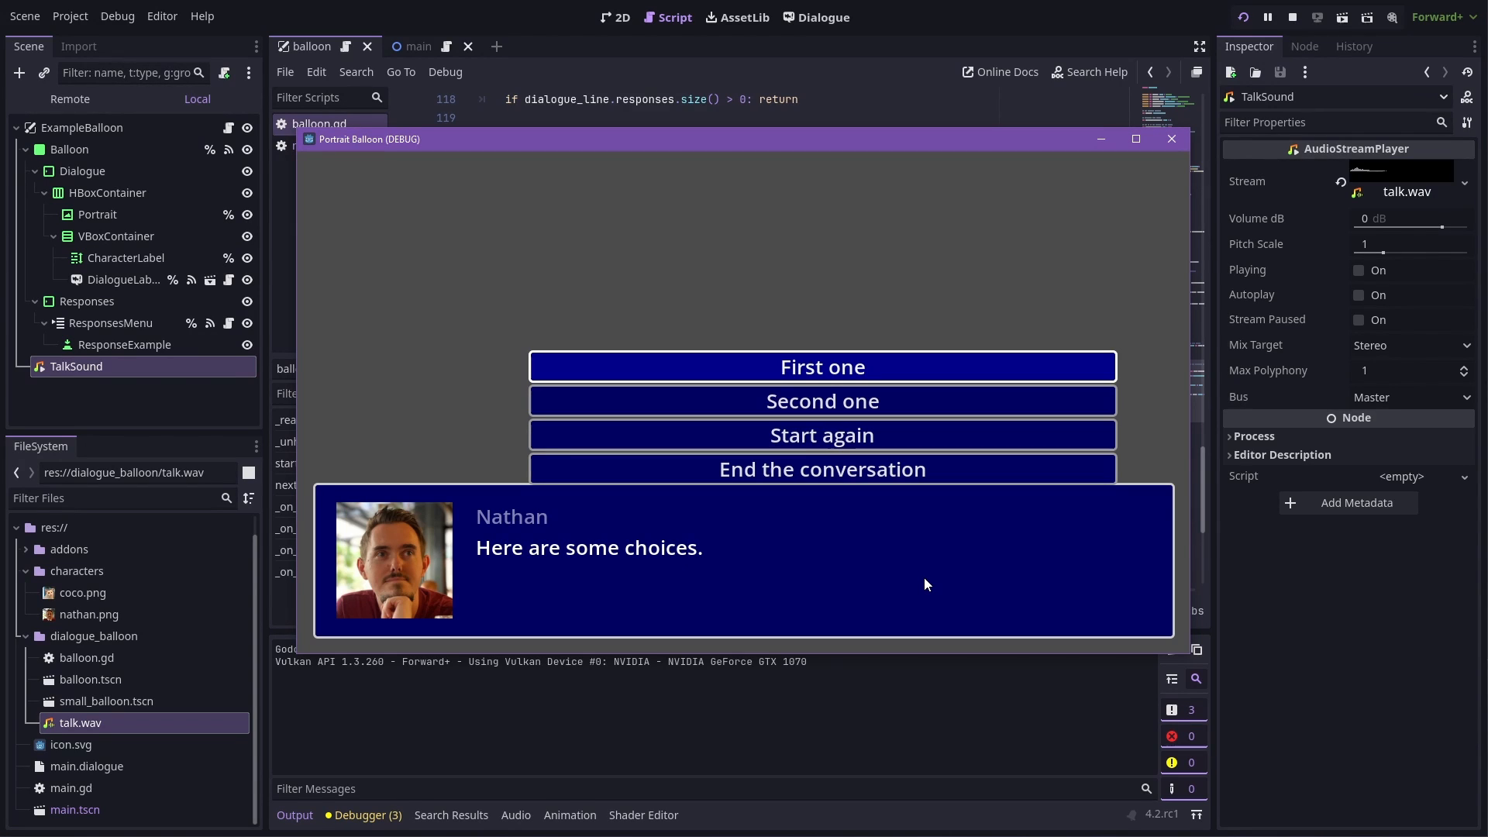
{"action": "mouse_move", "coordinate": [531, 563]}
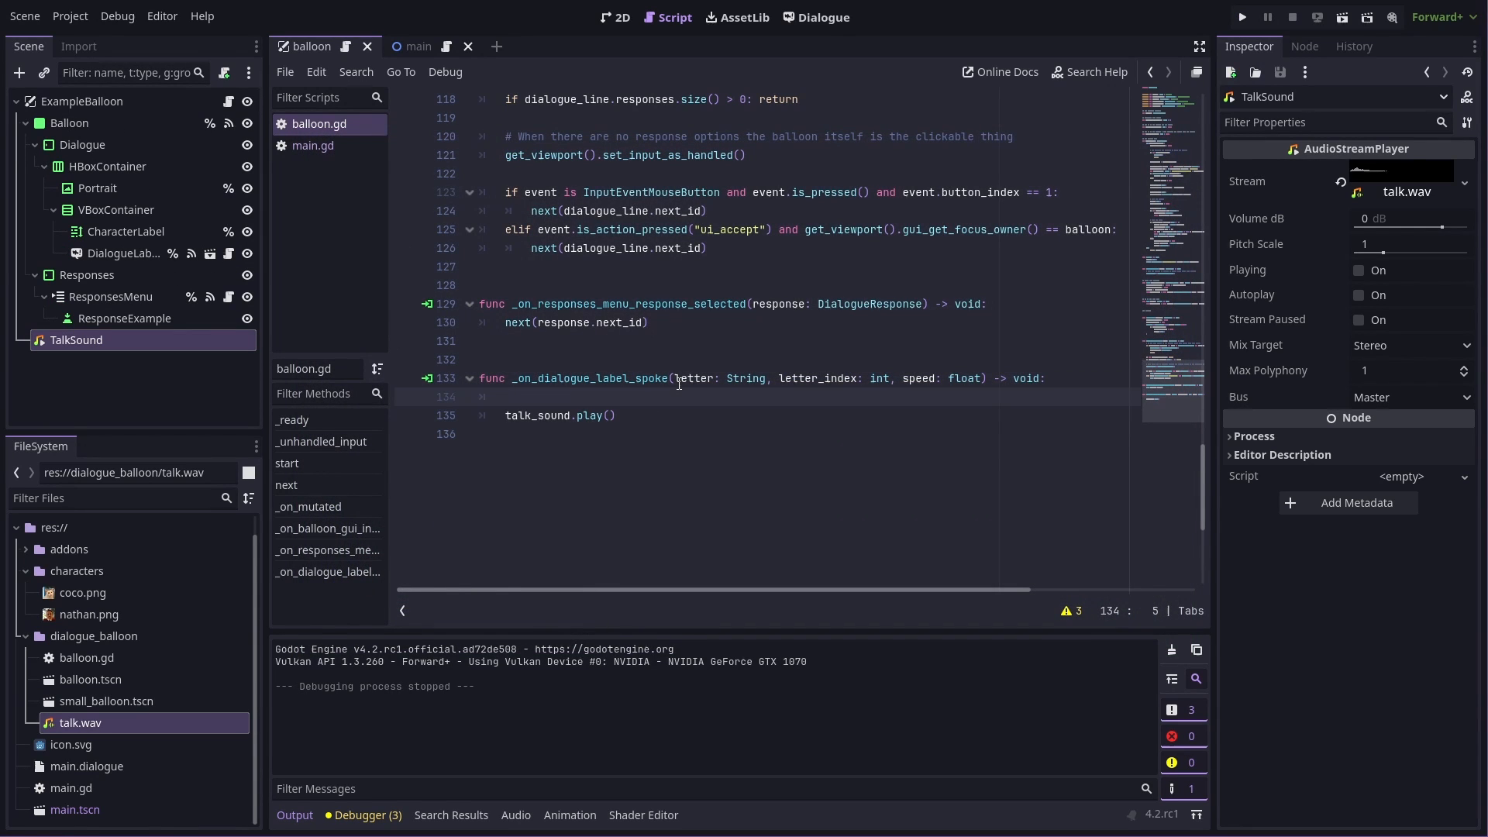
{"action": "type", "text": "if not letter in [\".\", \" \"]:"}
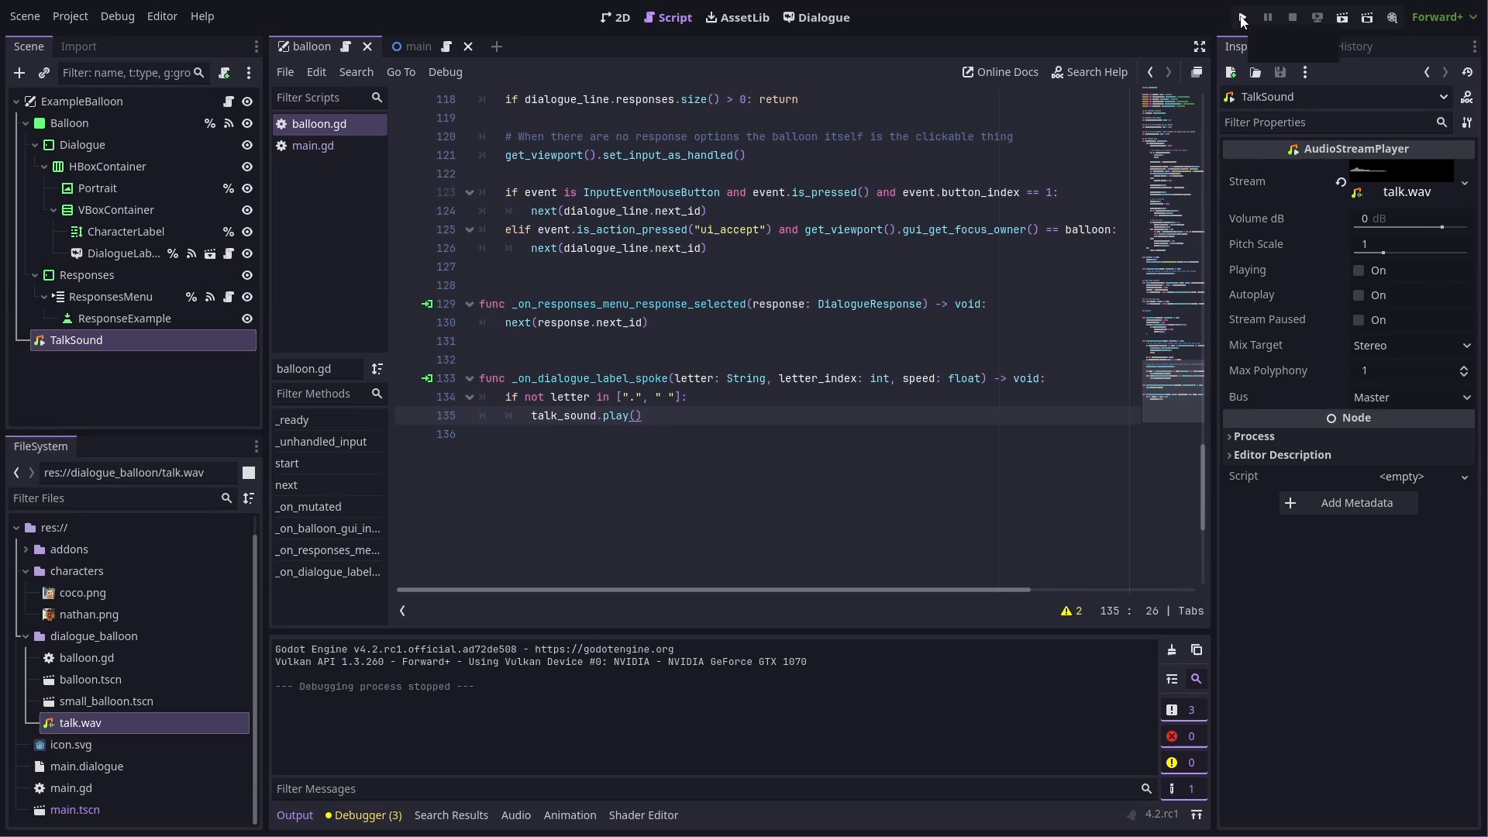
Test the filtered blips, then set talk_sound.pitch_scale = randf_range(0.9, 1.1) before playing
{"action": "left_click", "coordinate": [1240, 17]}
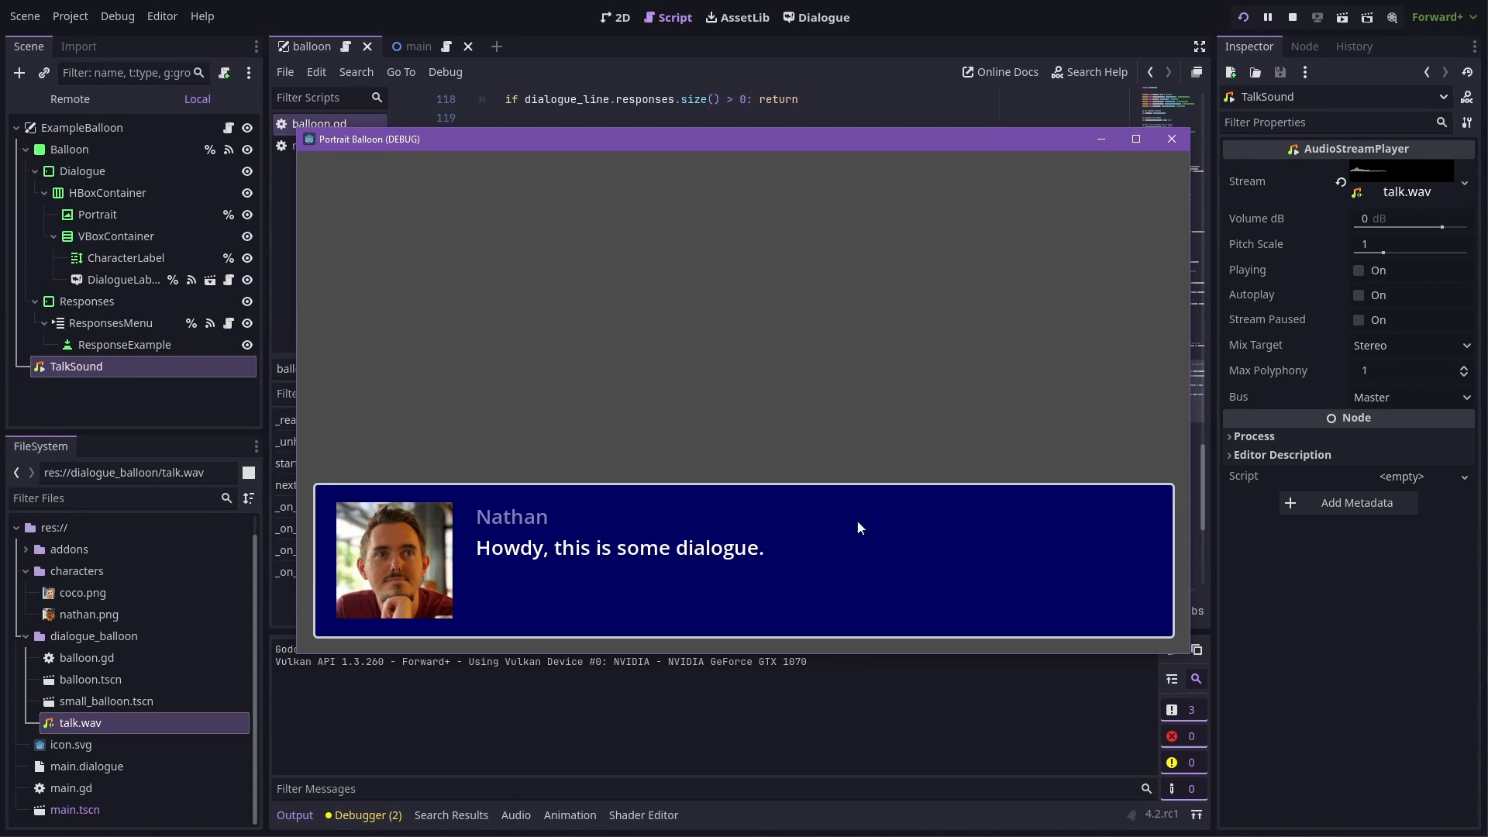
{"action": "left_click", "coordinate": [859, 527]}
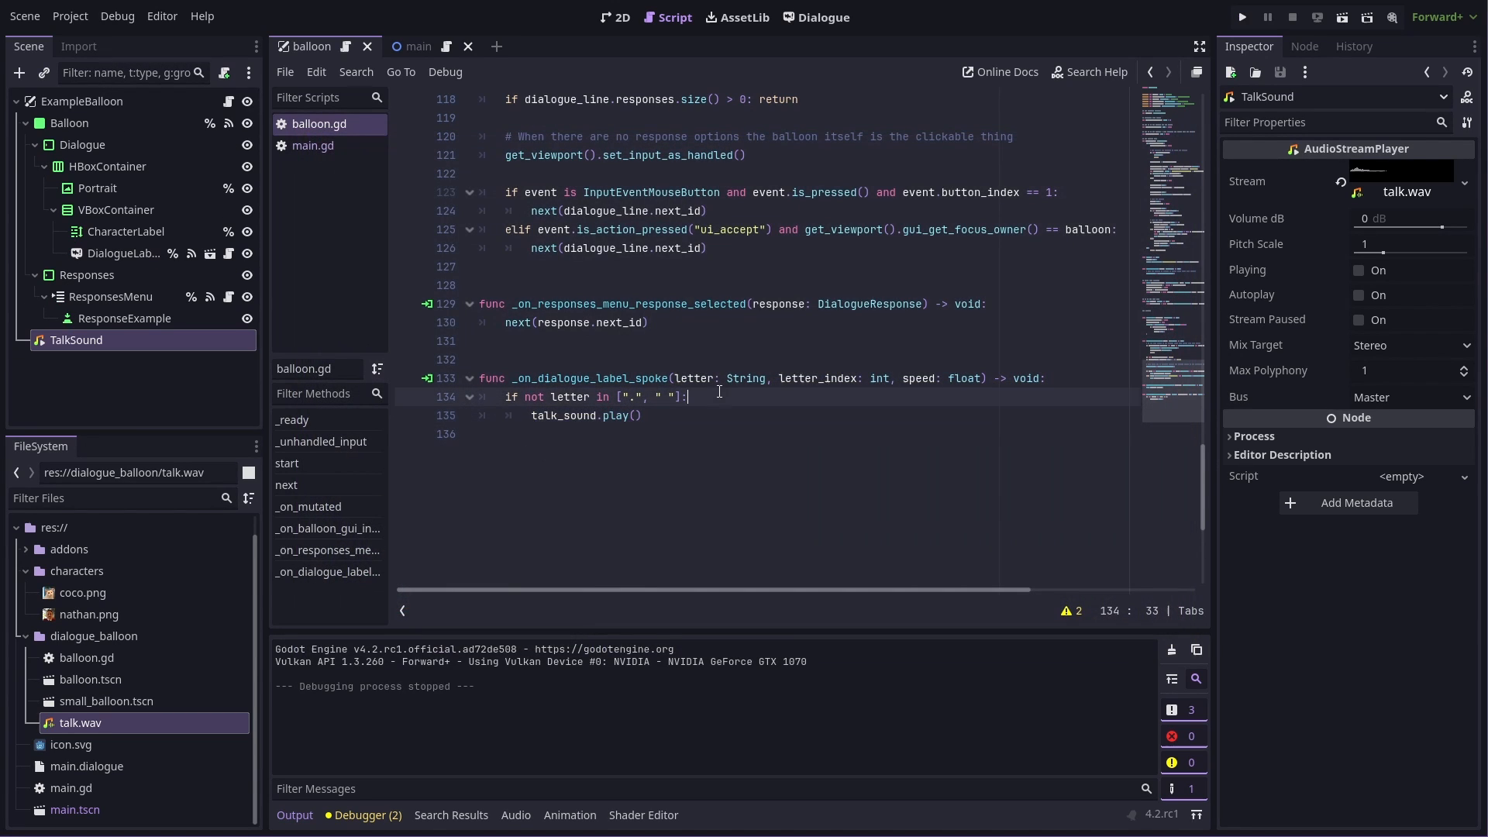
{"action": "type", "text": "talk_sound.pitch_scale = randf_range(0.9,"}
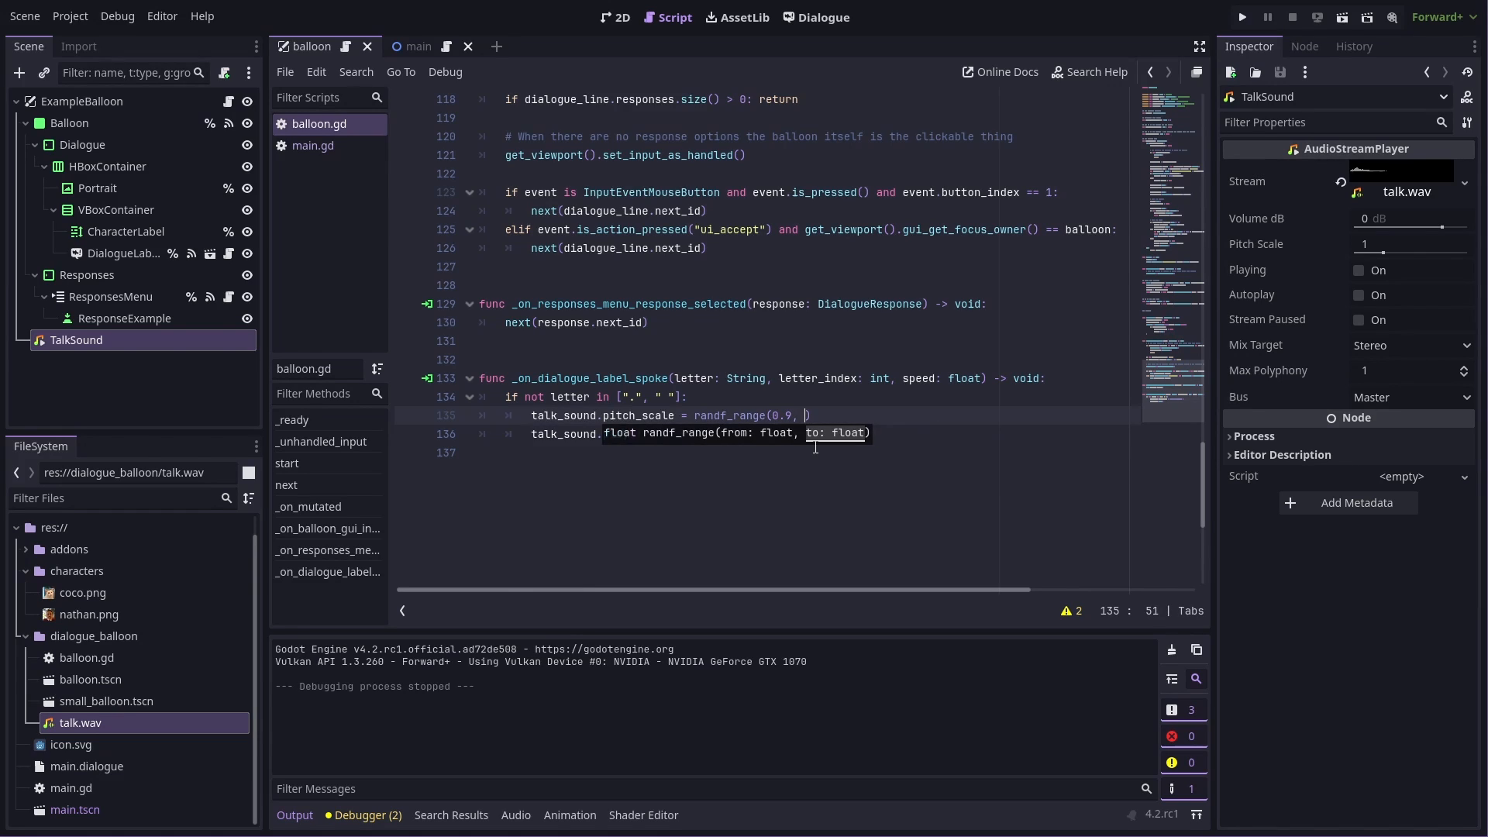
{"action": "type", "text": "1.1"}
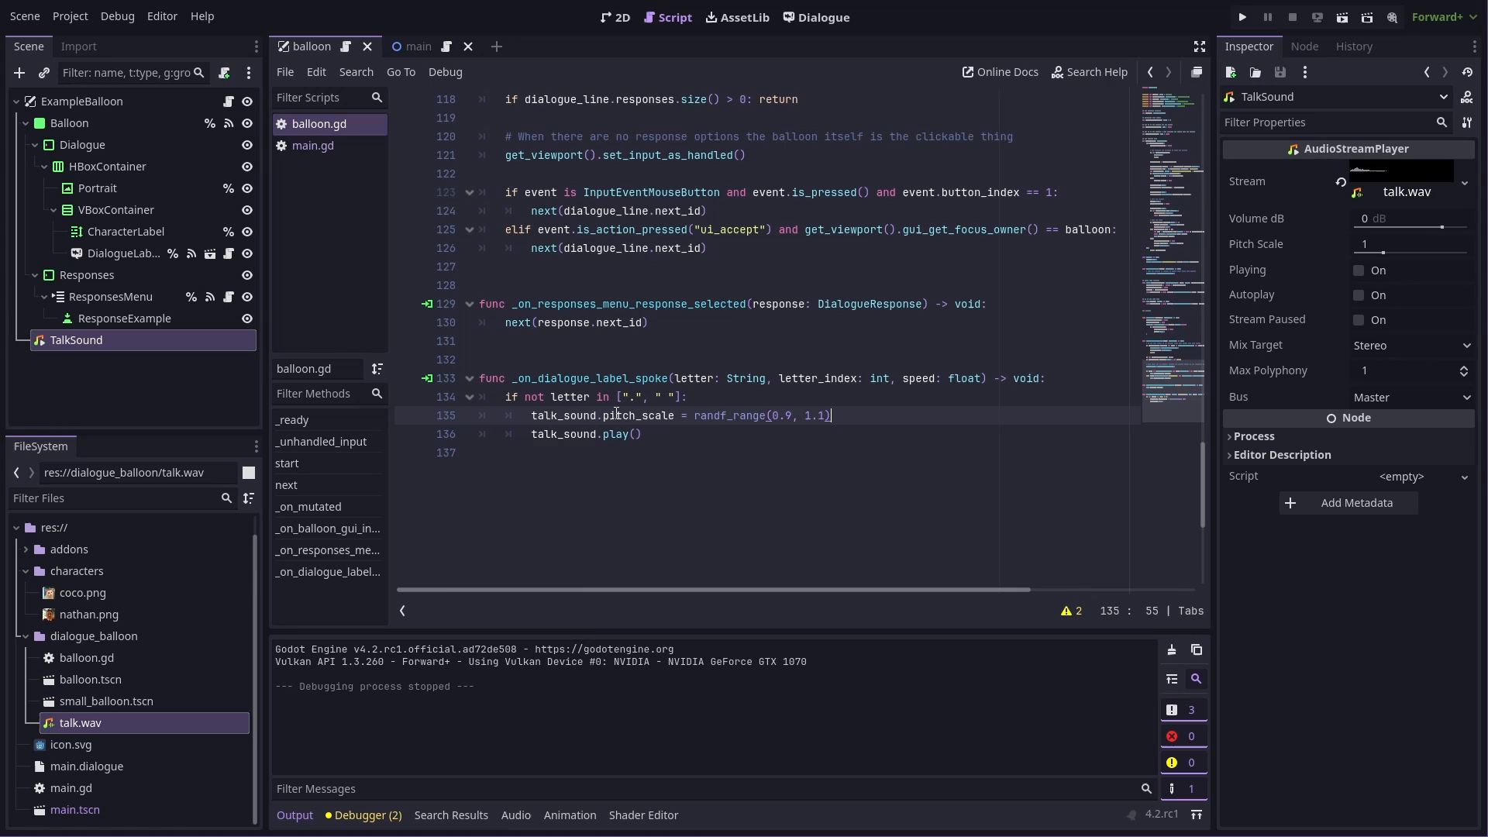
{"action": "mouse_move", "coordinate": [899, 436]}
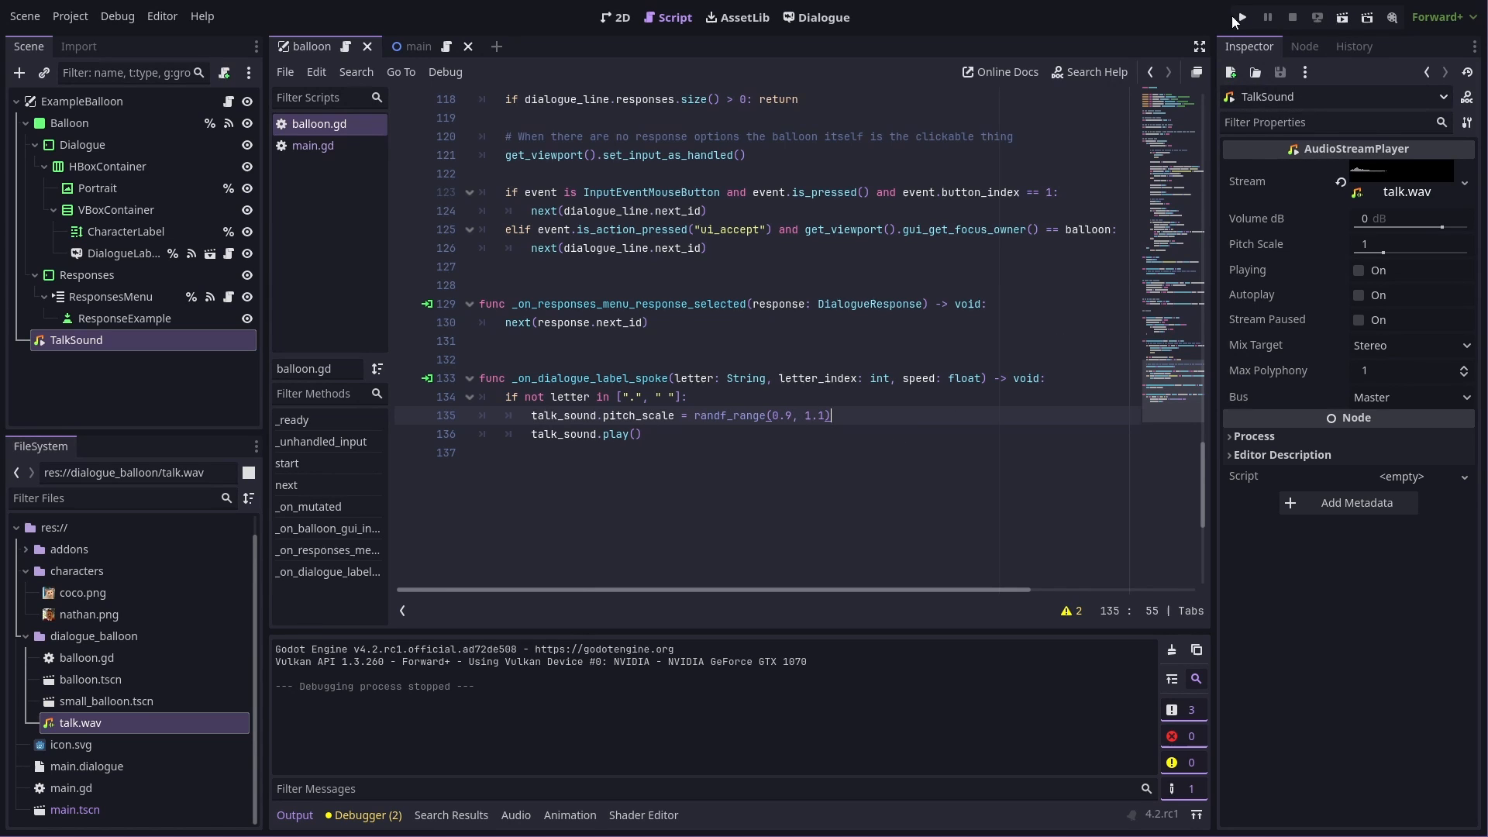
Run the game to hear the varied blip pitches and close it
{"action": "left_click", "coordinate": [1237, 17]}
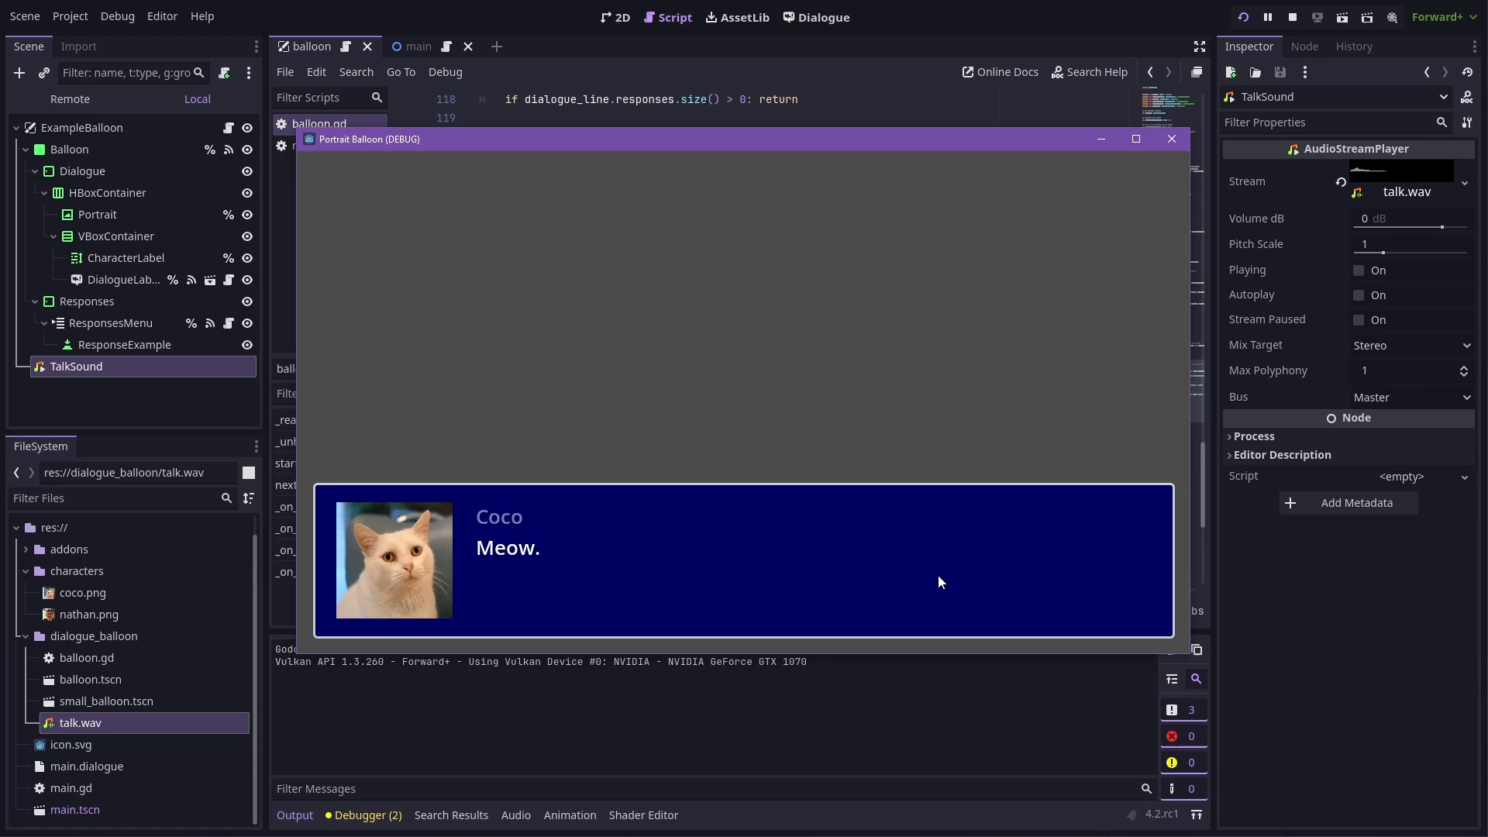
{"action": "left_click", "coordinate": [940, 581]}
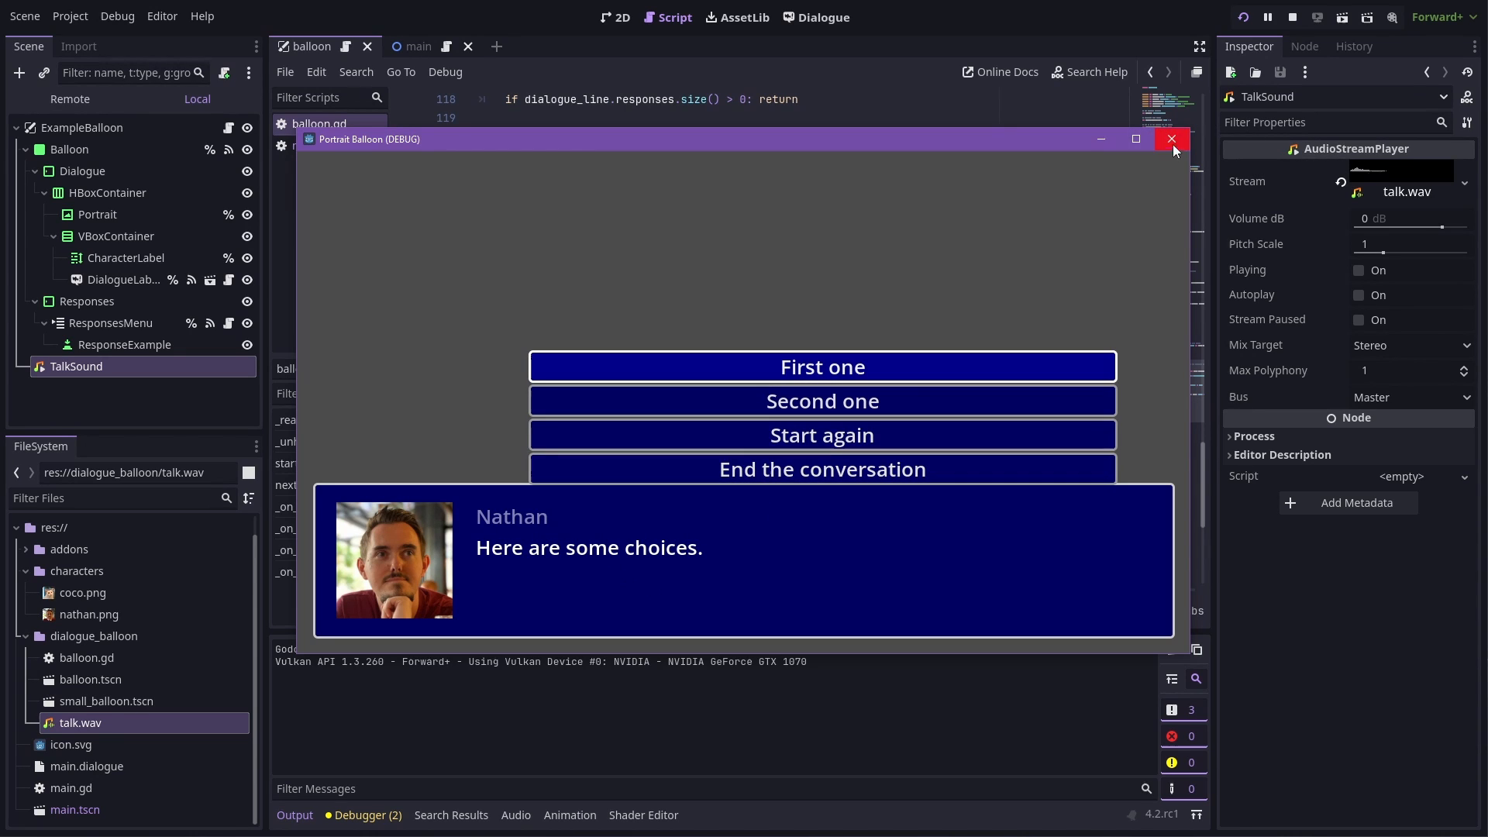
{"action": "left_click", "coordinate": [1174, 138]}
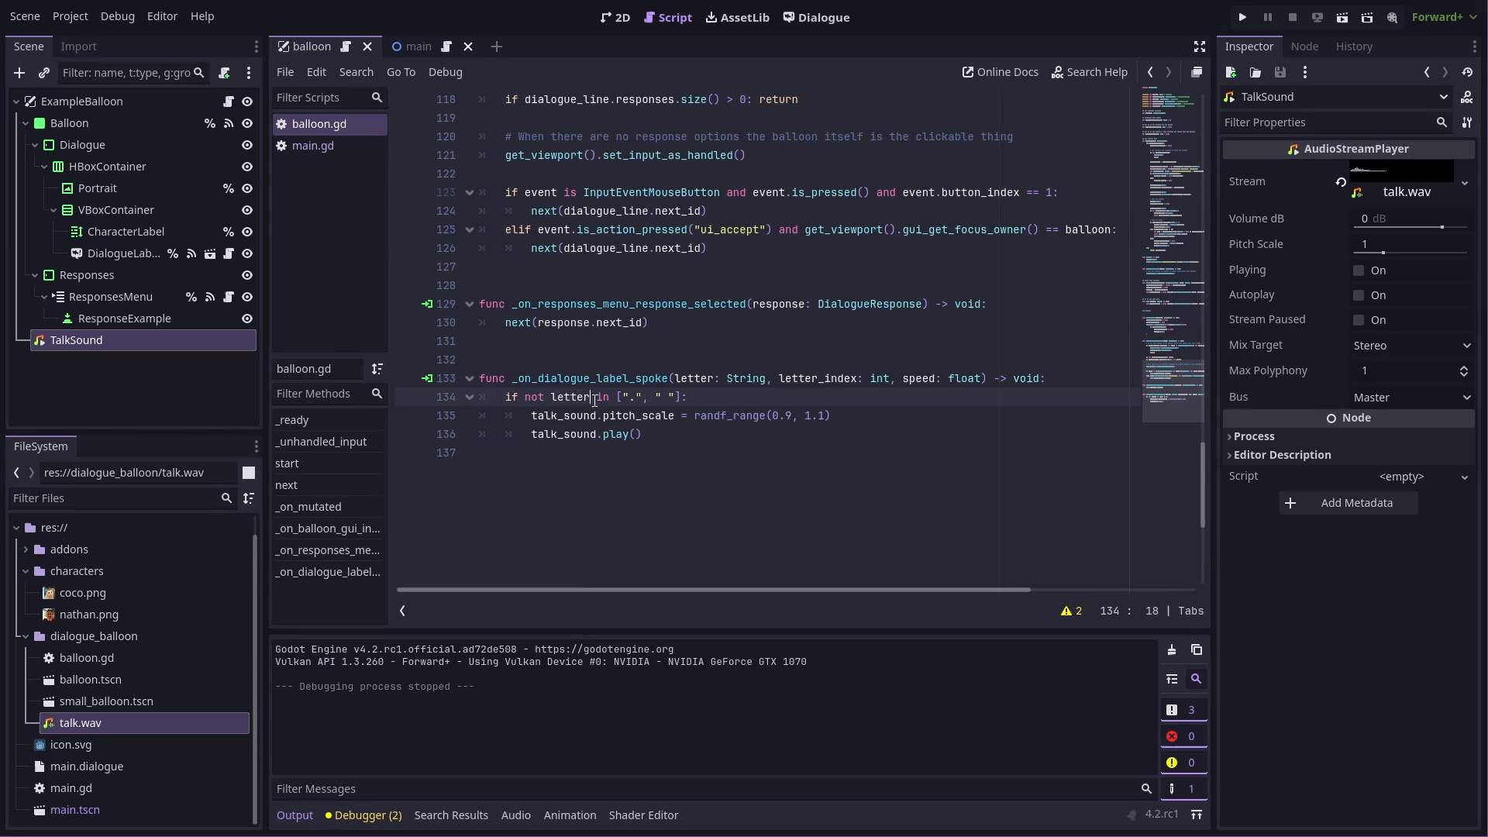
Set DialogueLabel's Seconds per Step to 0.04 and verify the slower typing in a test run
{"action": "left_click", "coordinate": [124, 253]}
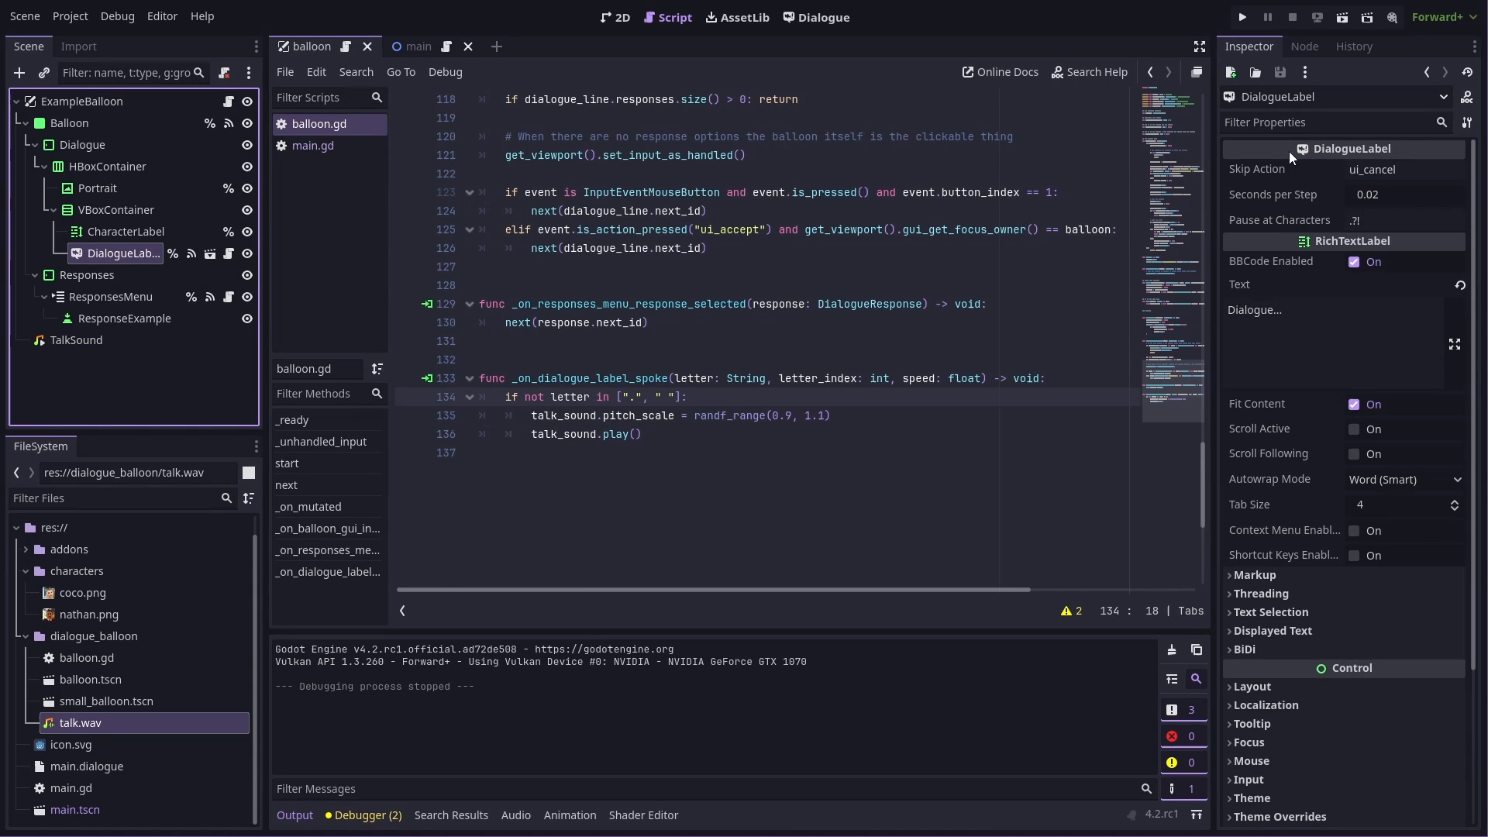
{"action": "left_click", "coordinate": [1405, 196]}
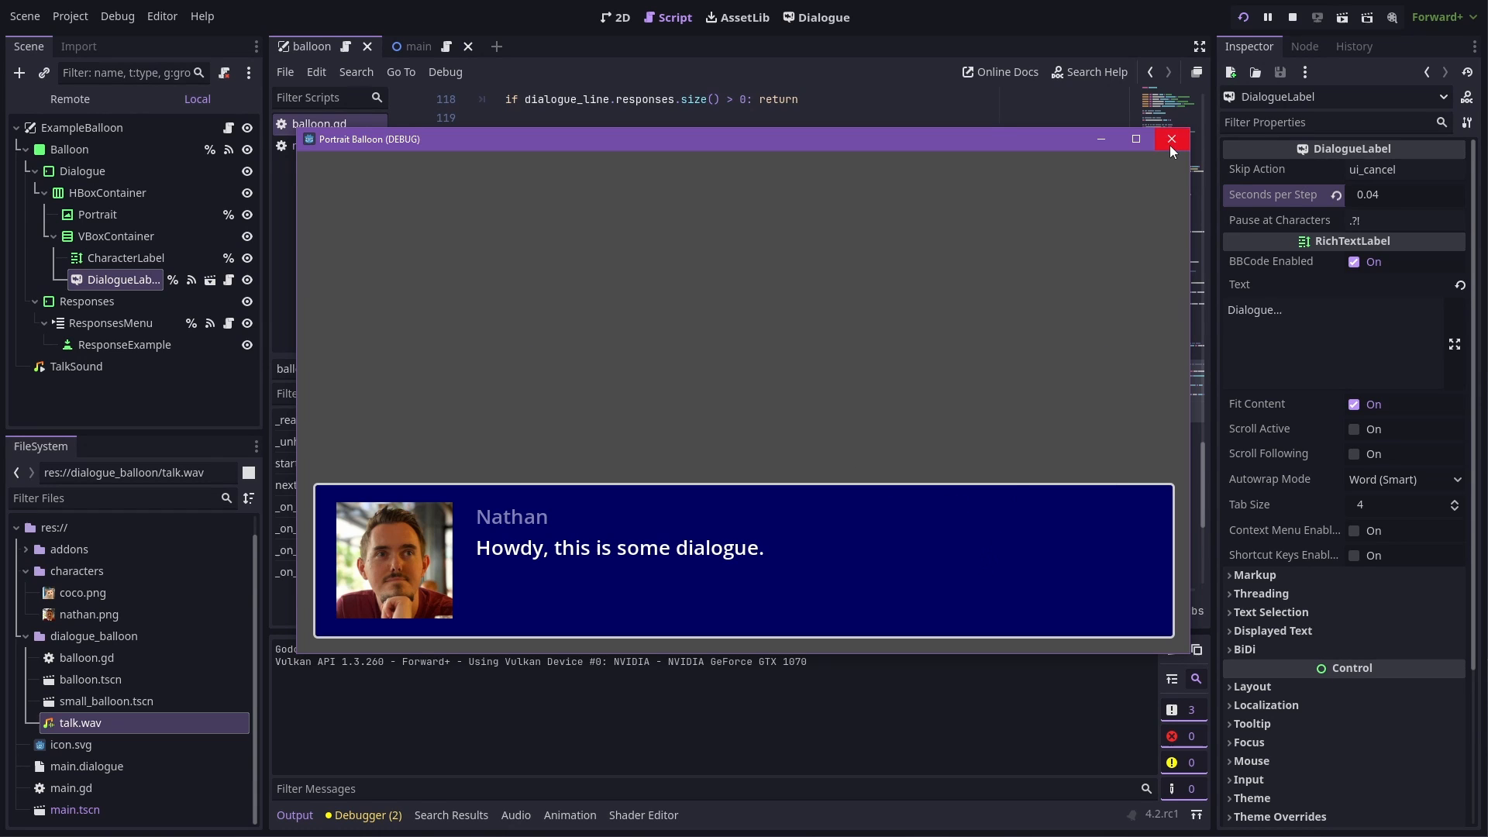
{"action": "left_click", "coordinate": [1172, 140]}
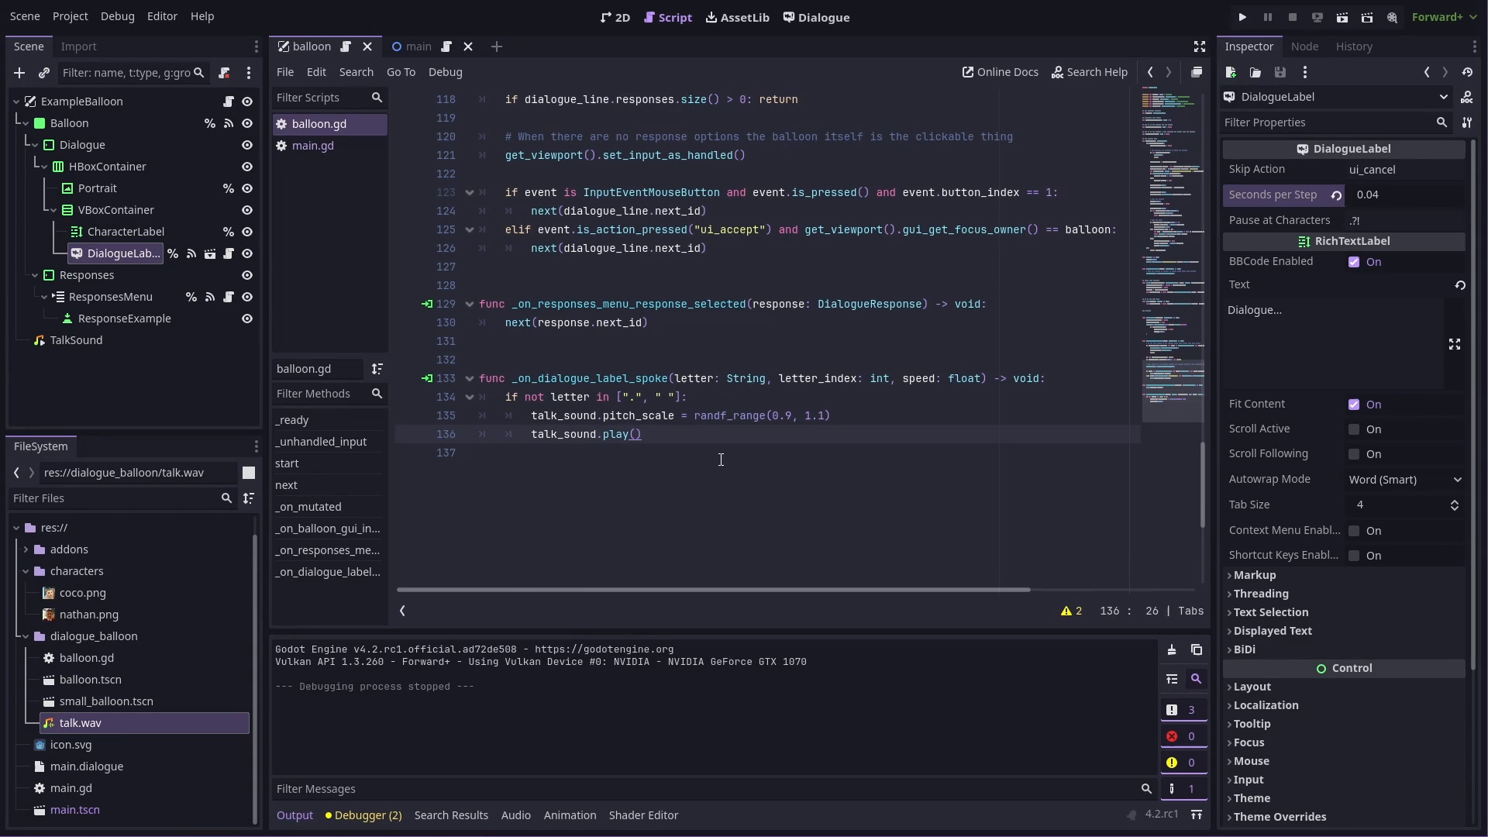
{"action": "mouse_move", "coordinate": [707, 459]}
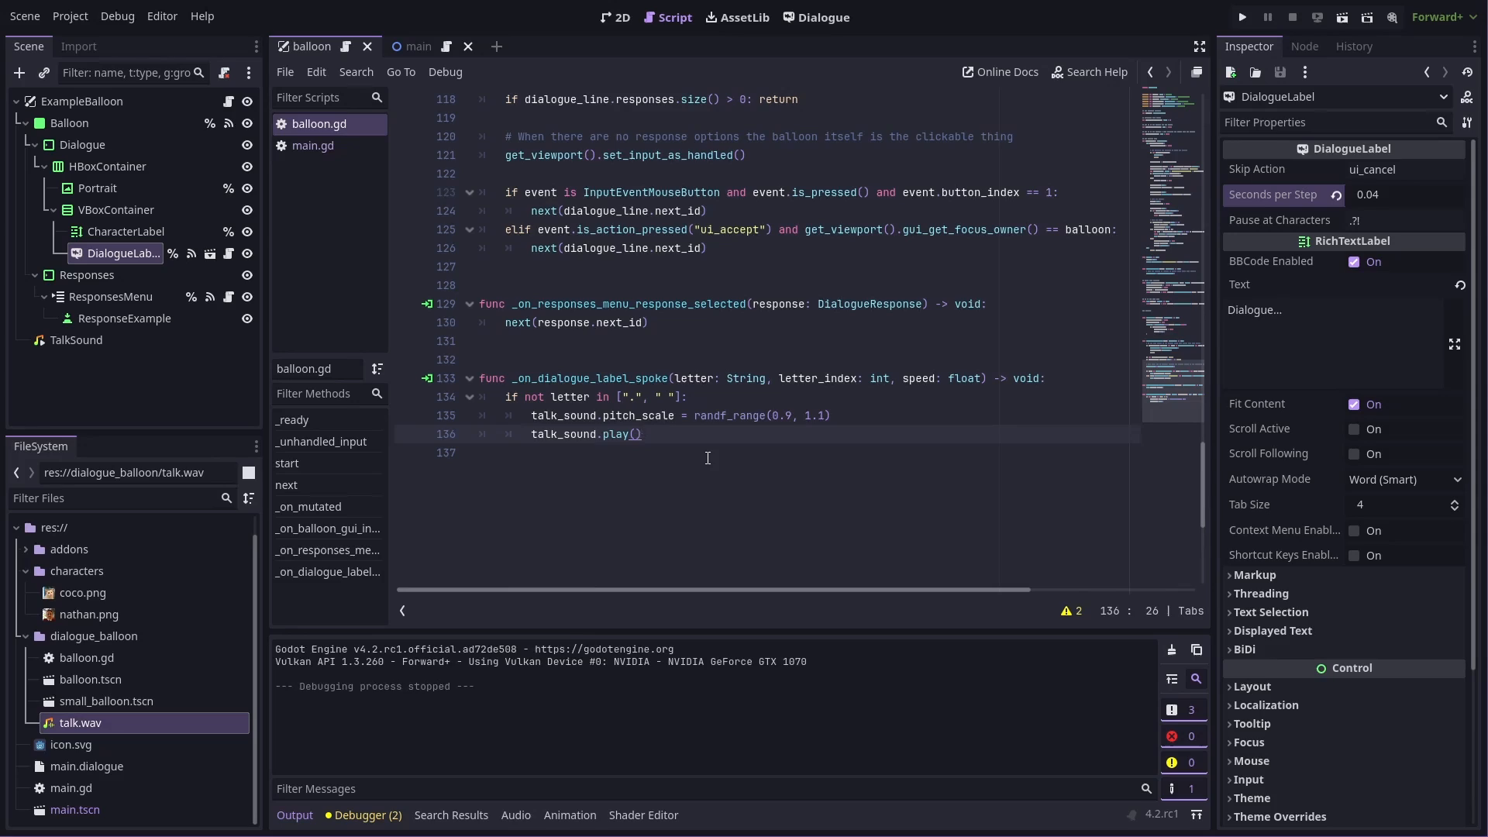
{"action": "mouse_move", "coordinate": [687, 448]}
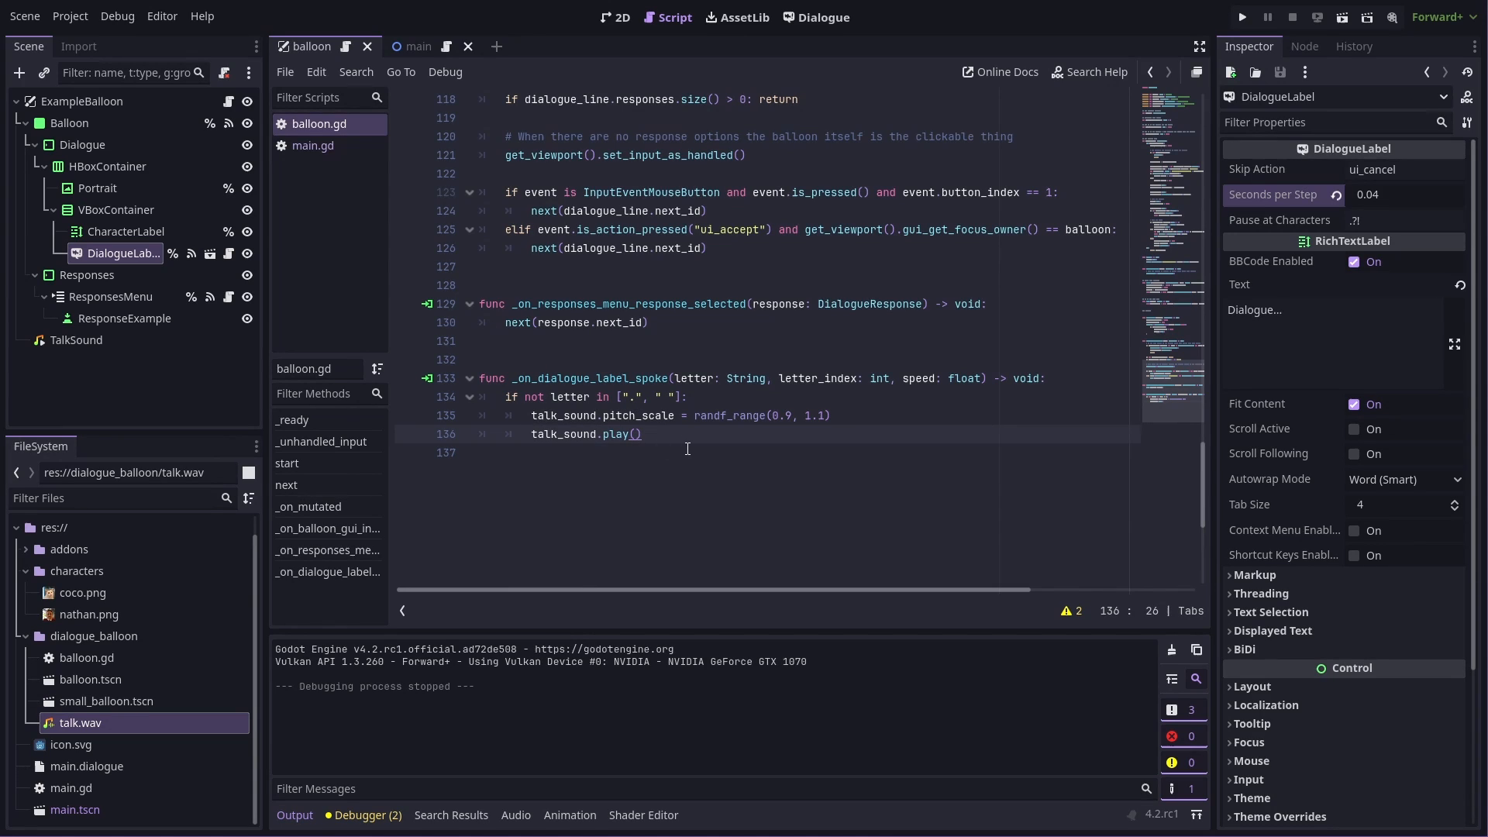
{"action": "mouse_move", "coordinate": [672, 428]}
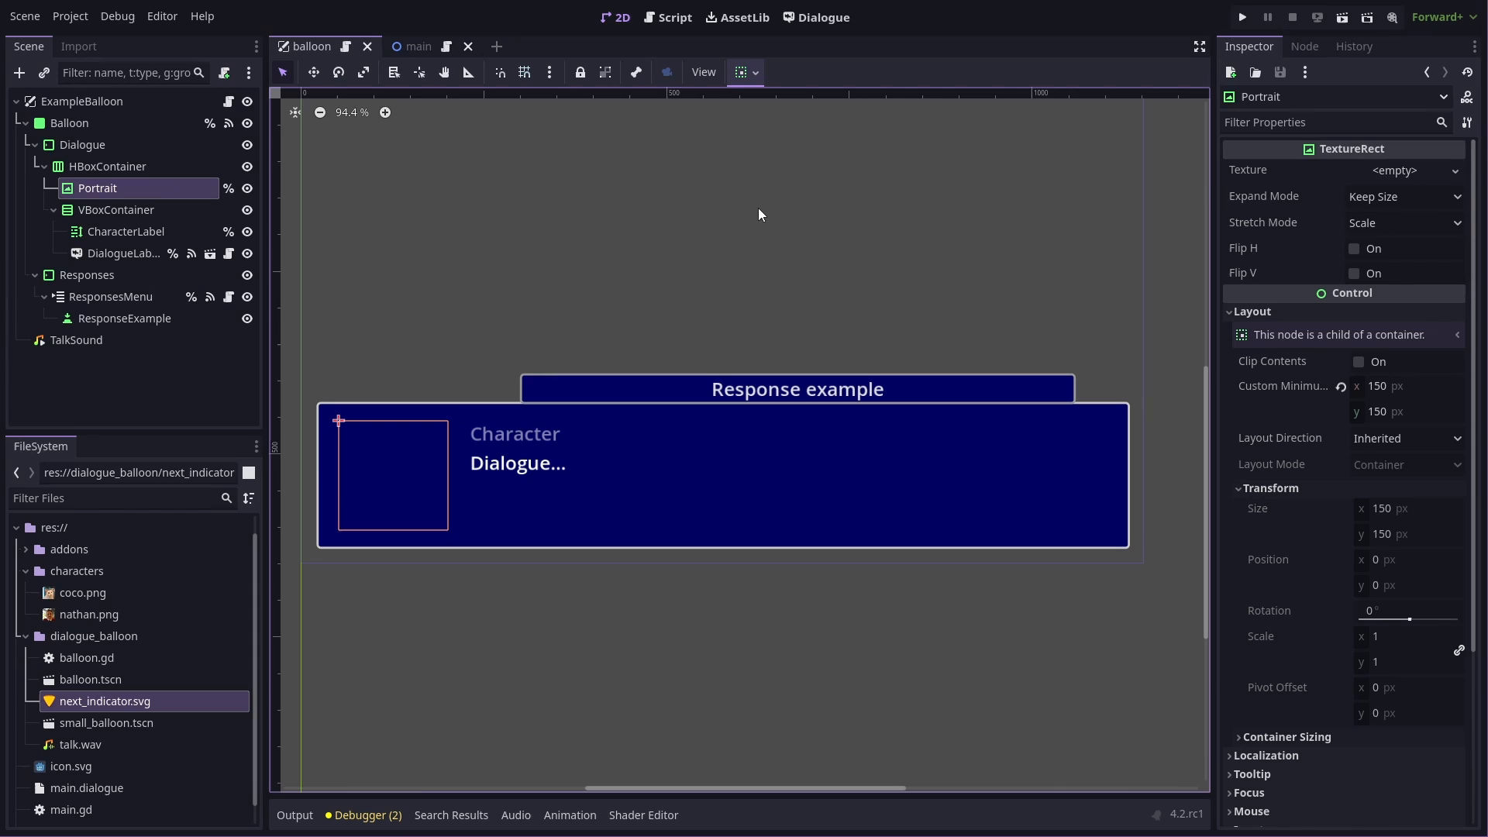
{"action": "mouse_move", "coordinate": [1124, 566]}
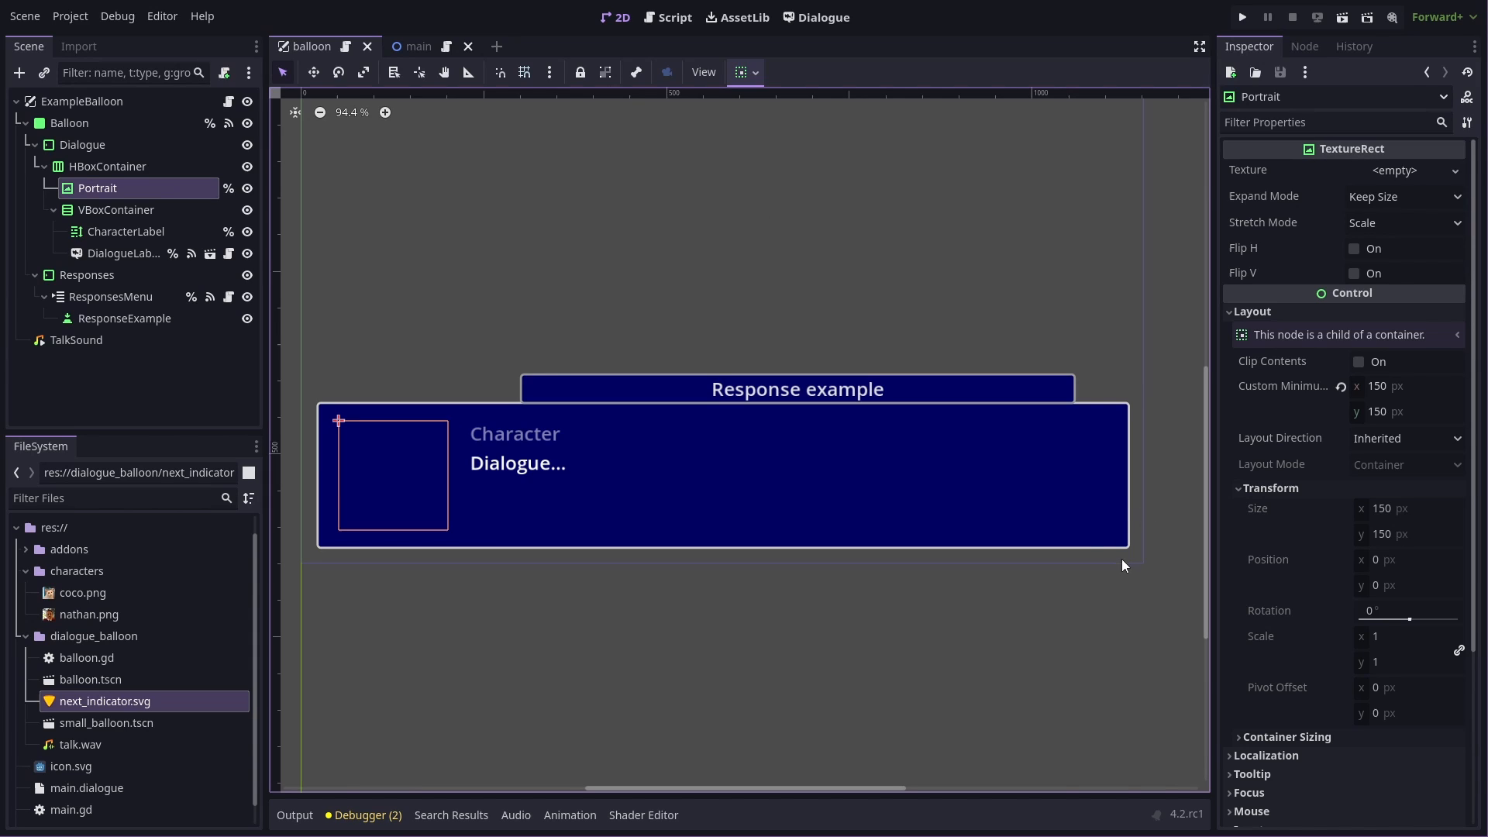
{"action": "mouse_move", "coordinate": [1120, 541]}
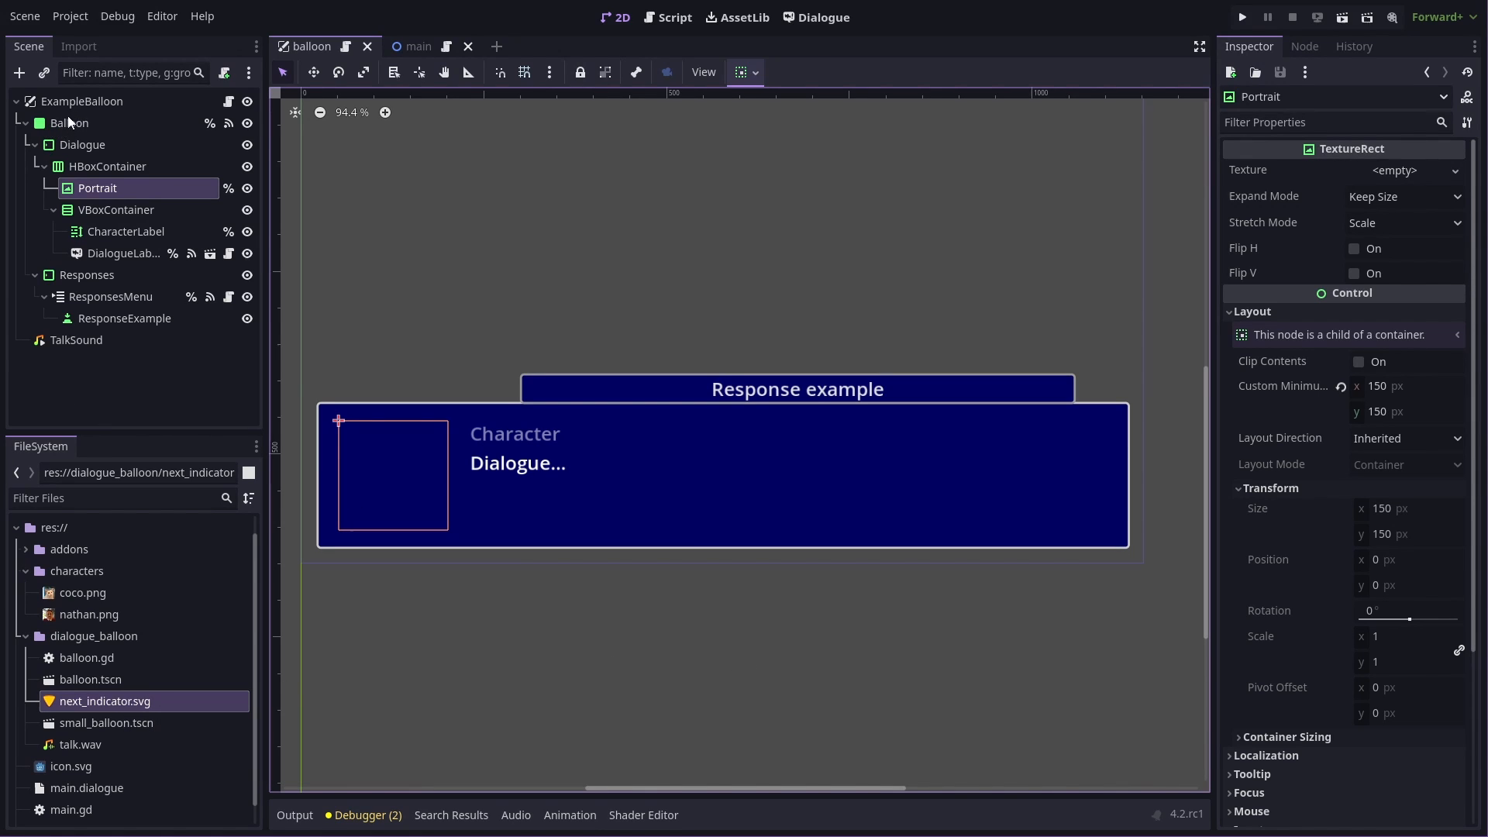
Add an Indicator TextureRect under Balloon with next_indicator.svg, anchored bottom-right
{"action": "left_click", "coordinate": [19, 73]}
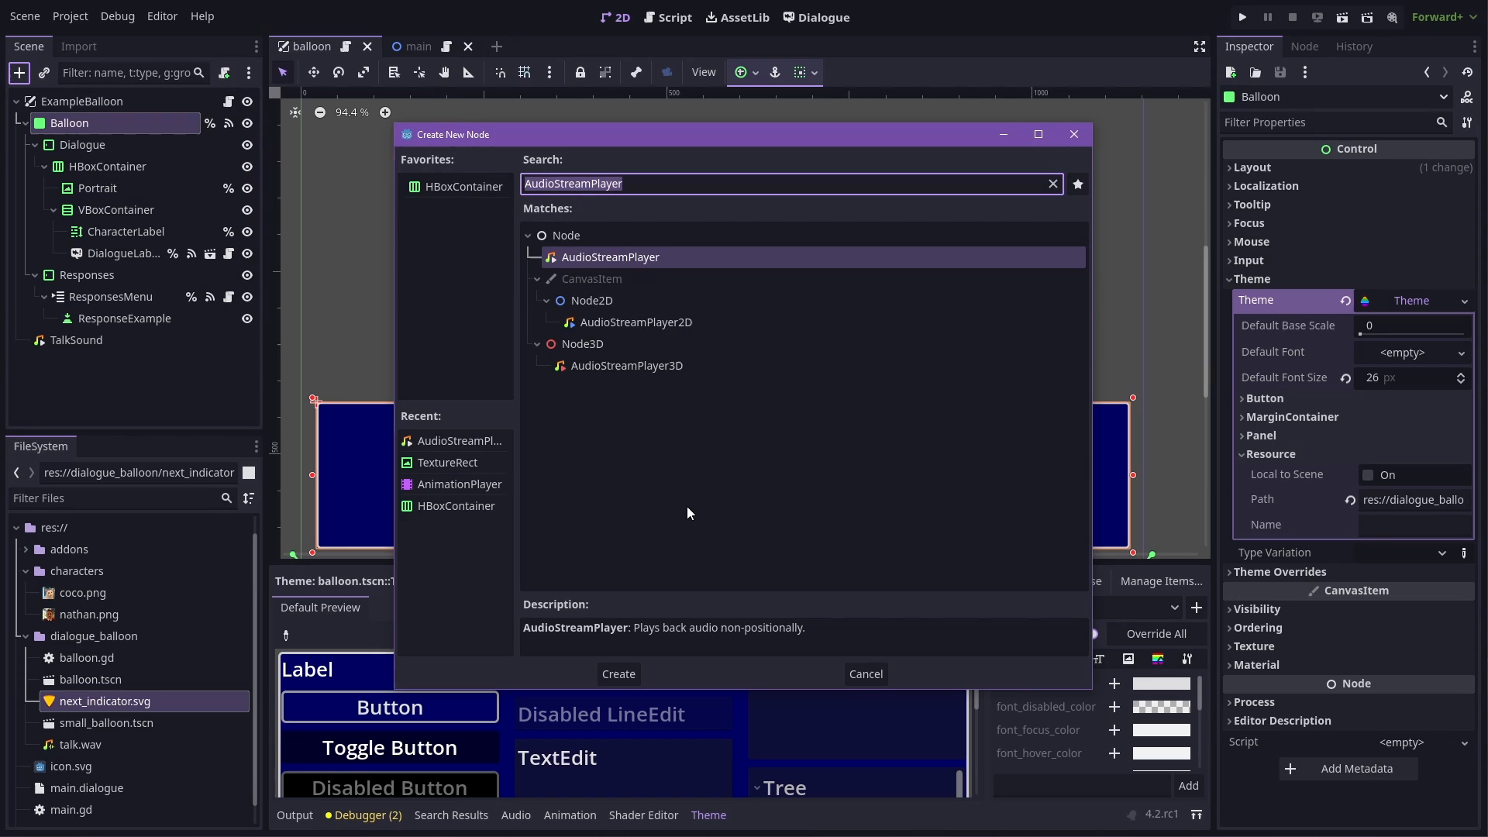
{"action": "left_click", "coordinate": [617, 674]}
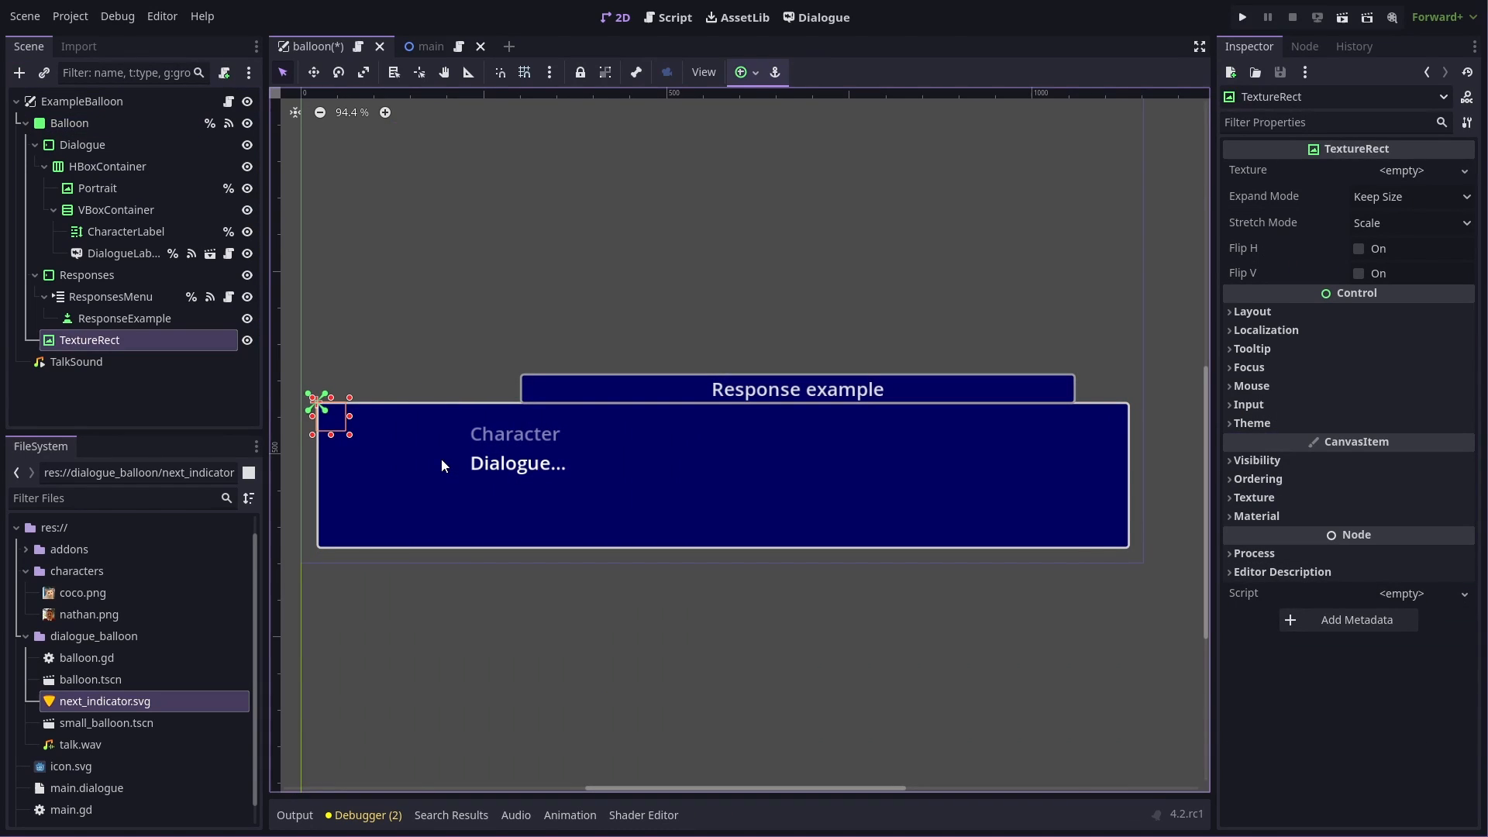
{"action": "mouse_move", "coordinate": [628, 97]}
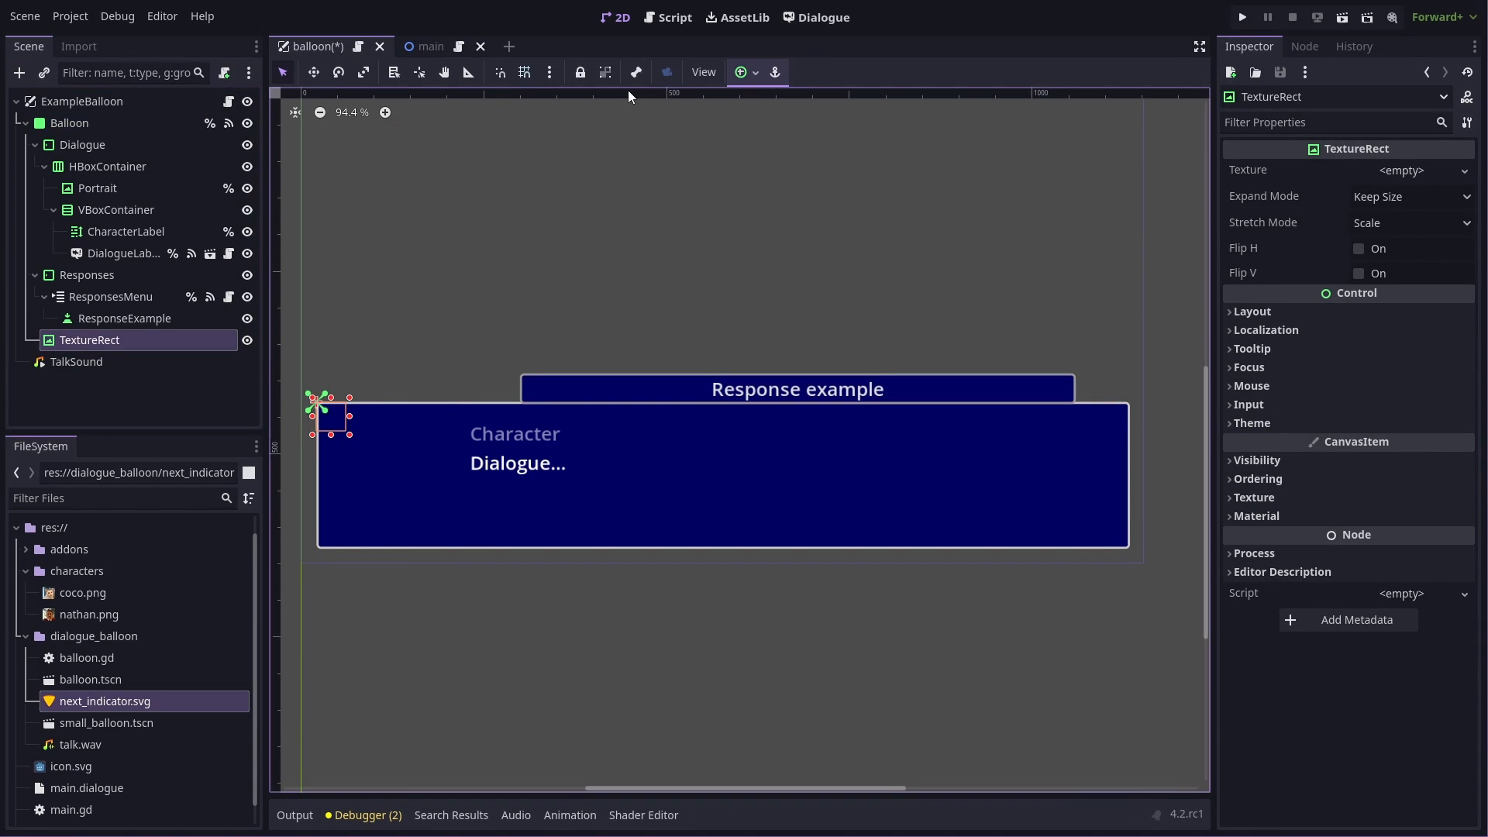
{"action": "left_click", "coordinate": [741, 73]}
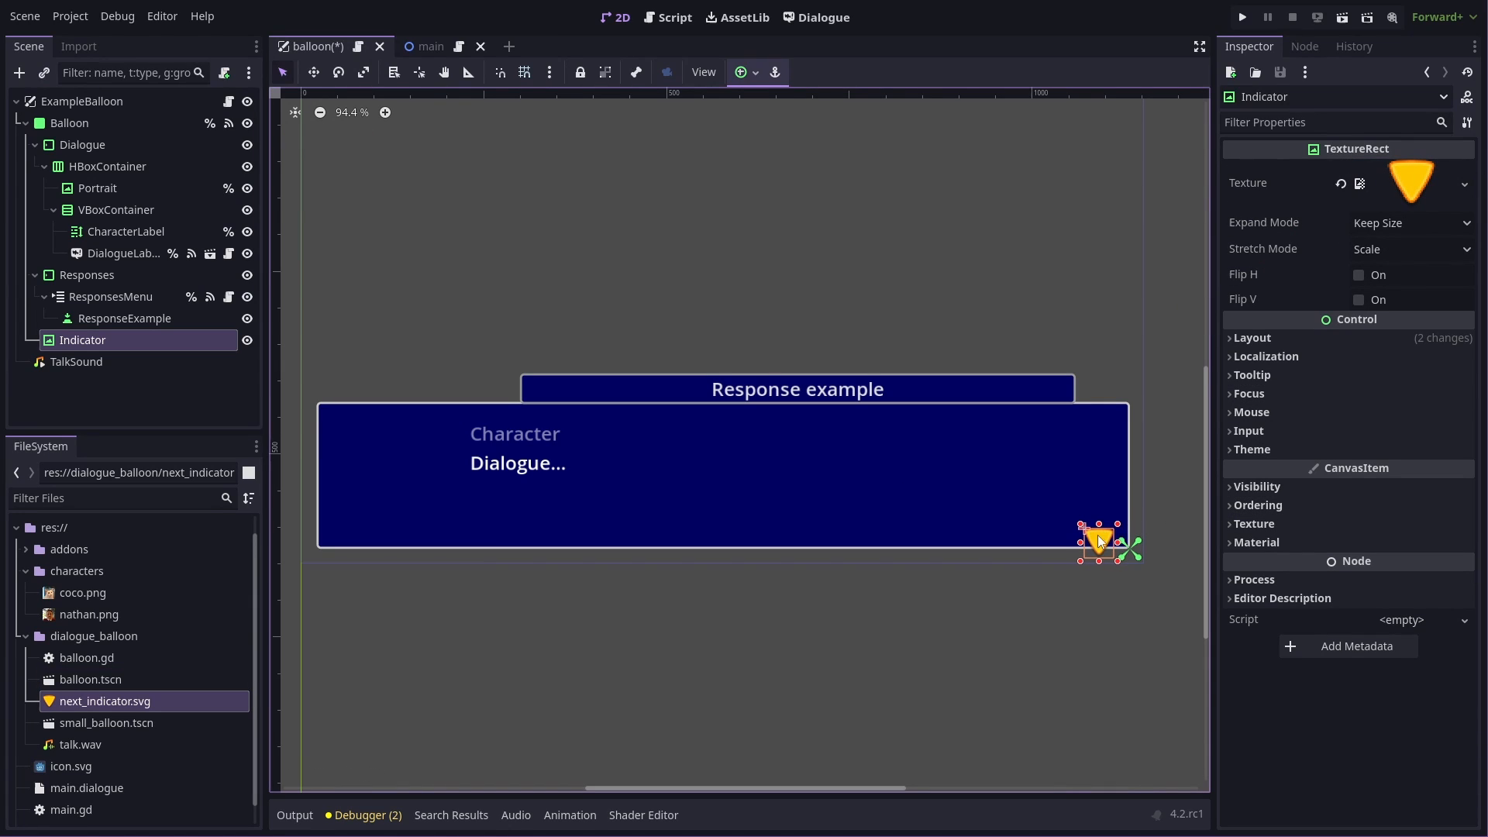
{"action": "left_click", "coordinate": [86, 275]}
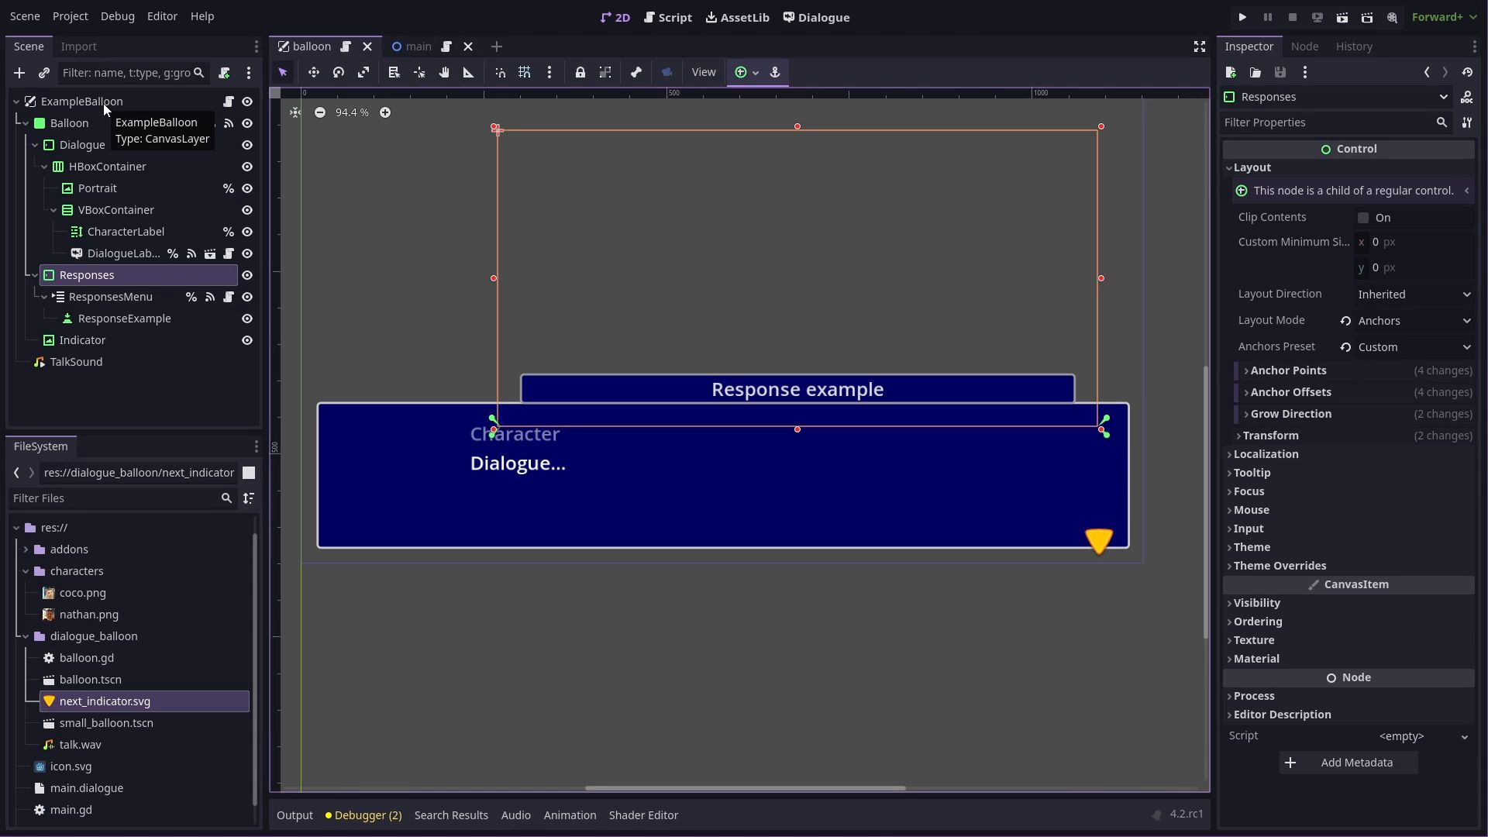
{"action": "left_click", "coordinate": [675, 17]}
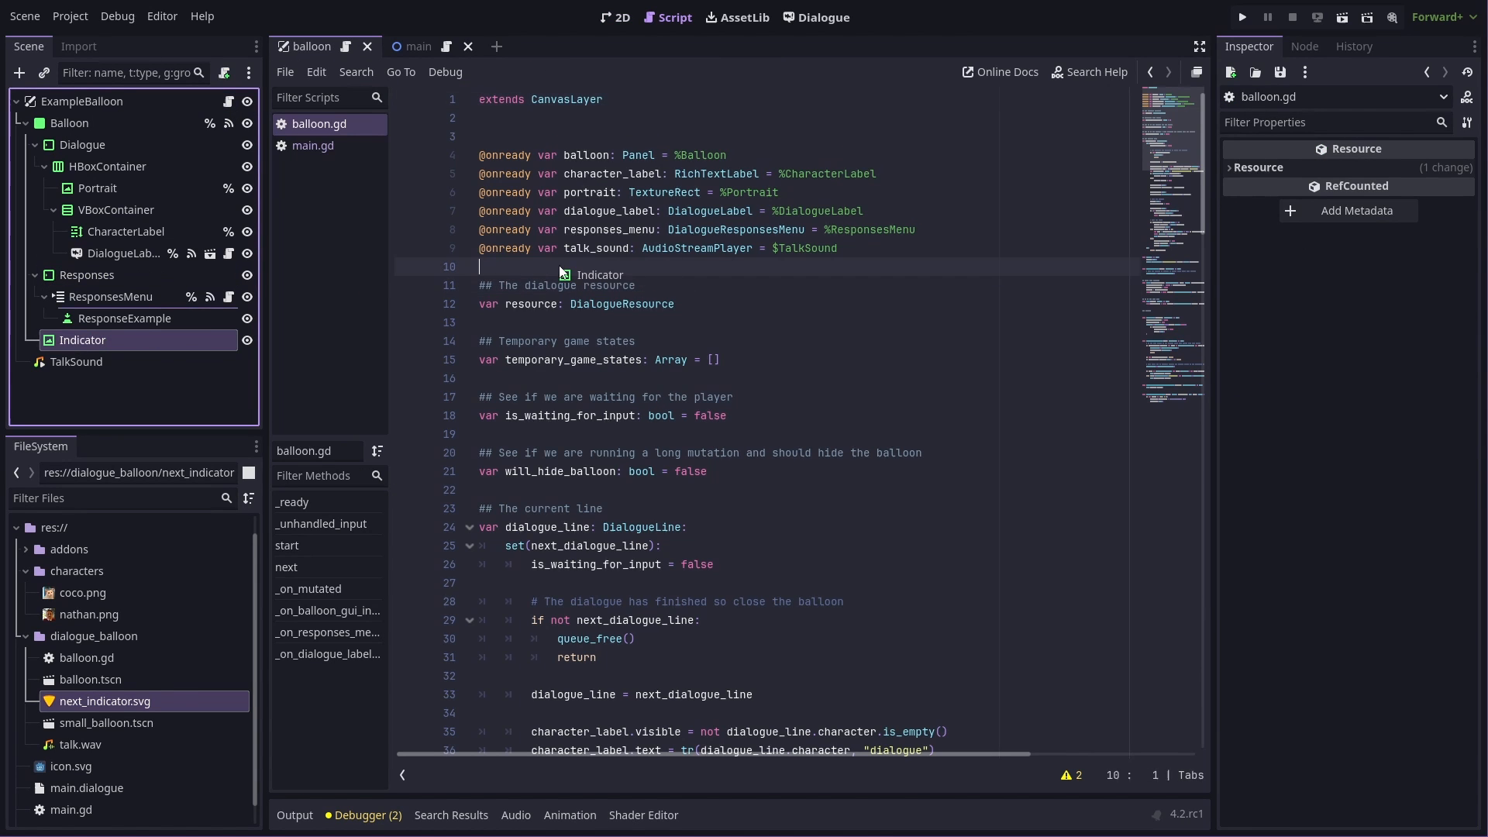
Add an onready indicator reference to $Balloon/Indicator and make the getter return is_waiting_for_input
{"action": "type", "text": "@onready var indicator: TextureRect = $Balloon/Indicator"}
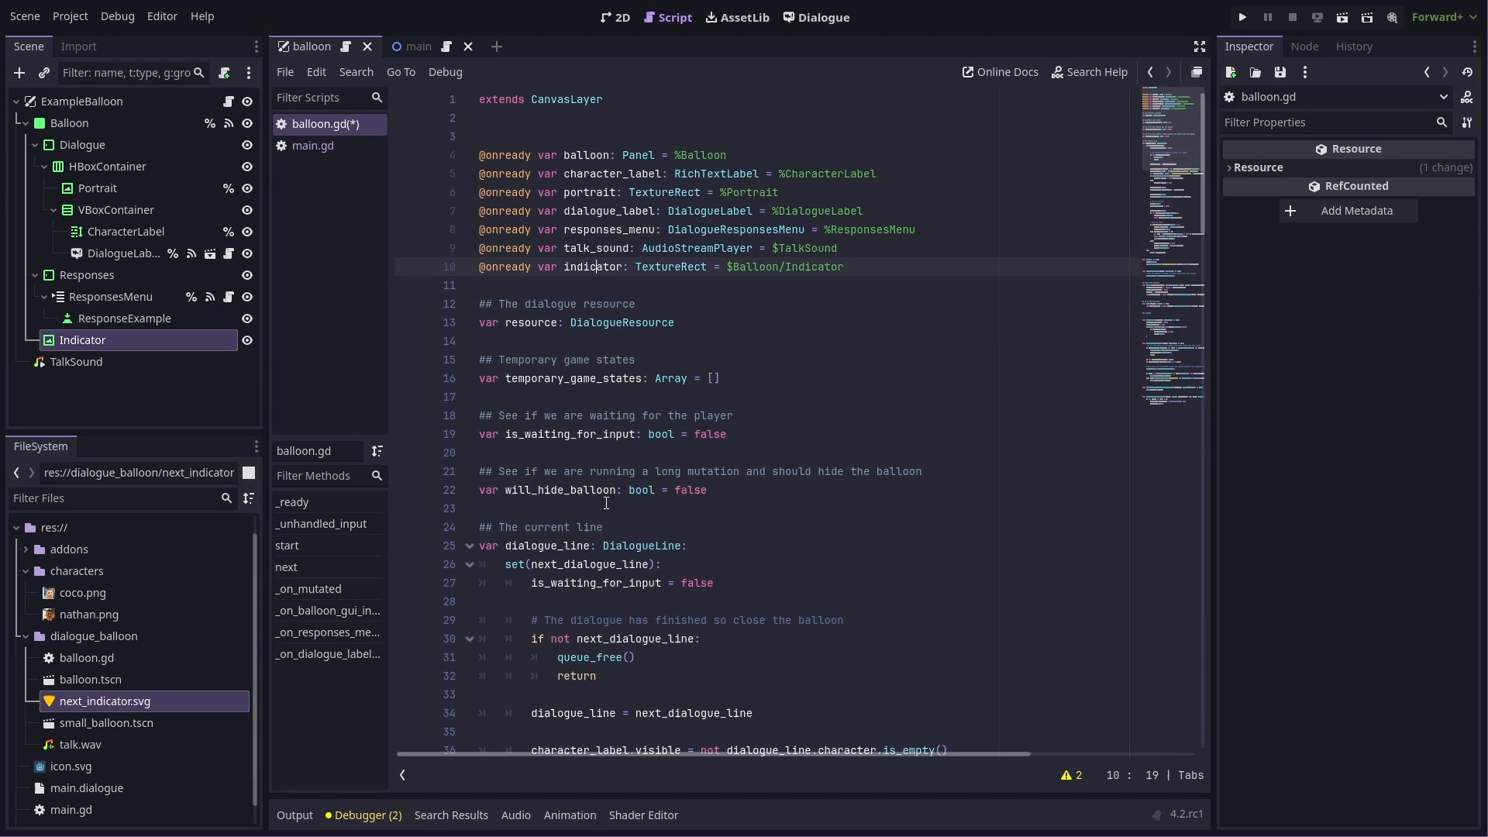
{"action": "left_click", "coordinate": [552, 434]}
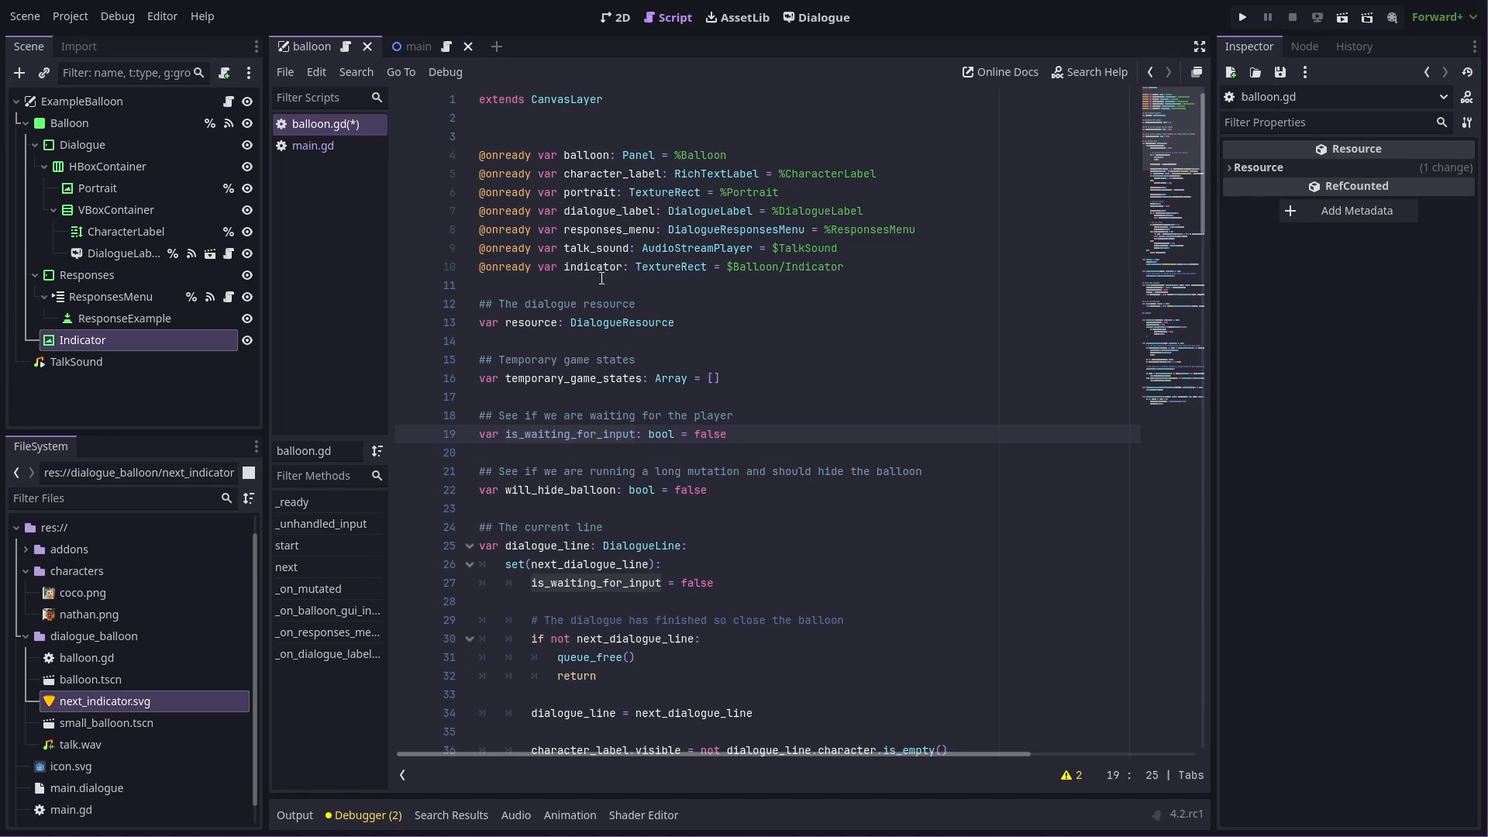
{"action": "left_click", "coordinate": [787, 434]}
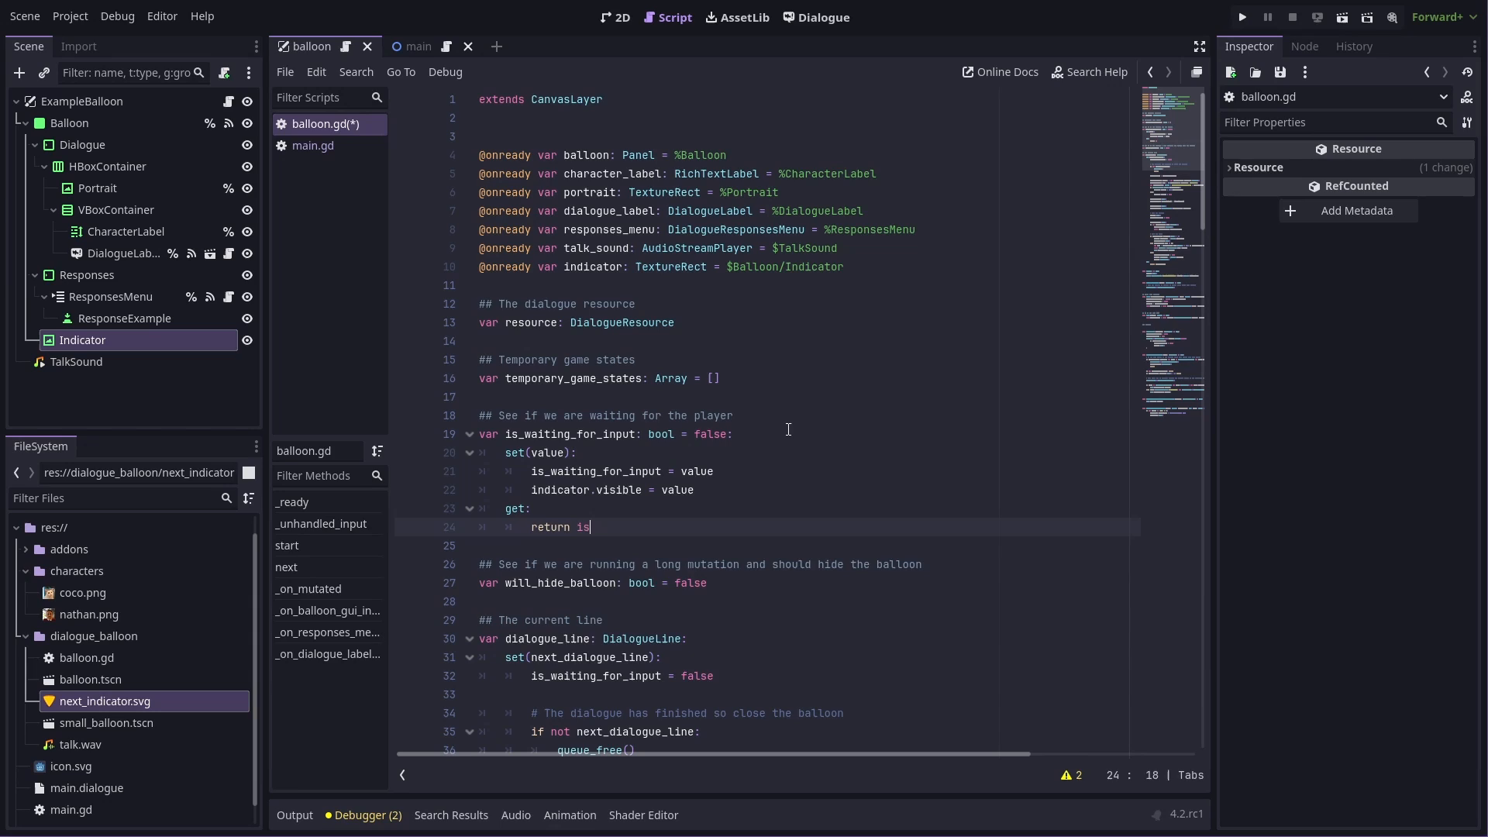
{"action": "type", "text": "_waiting_for_input"}
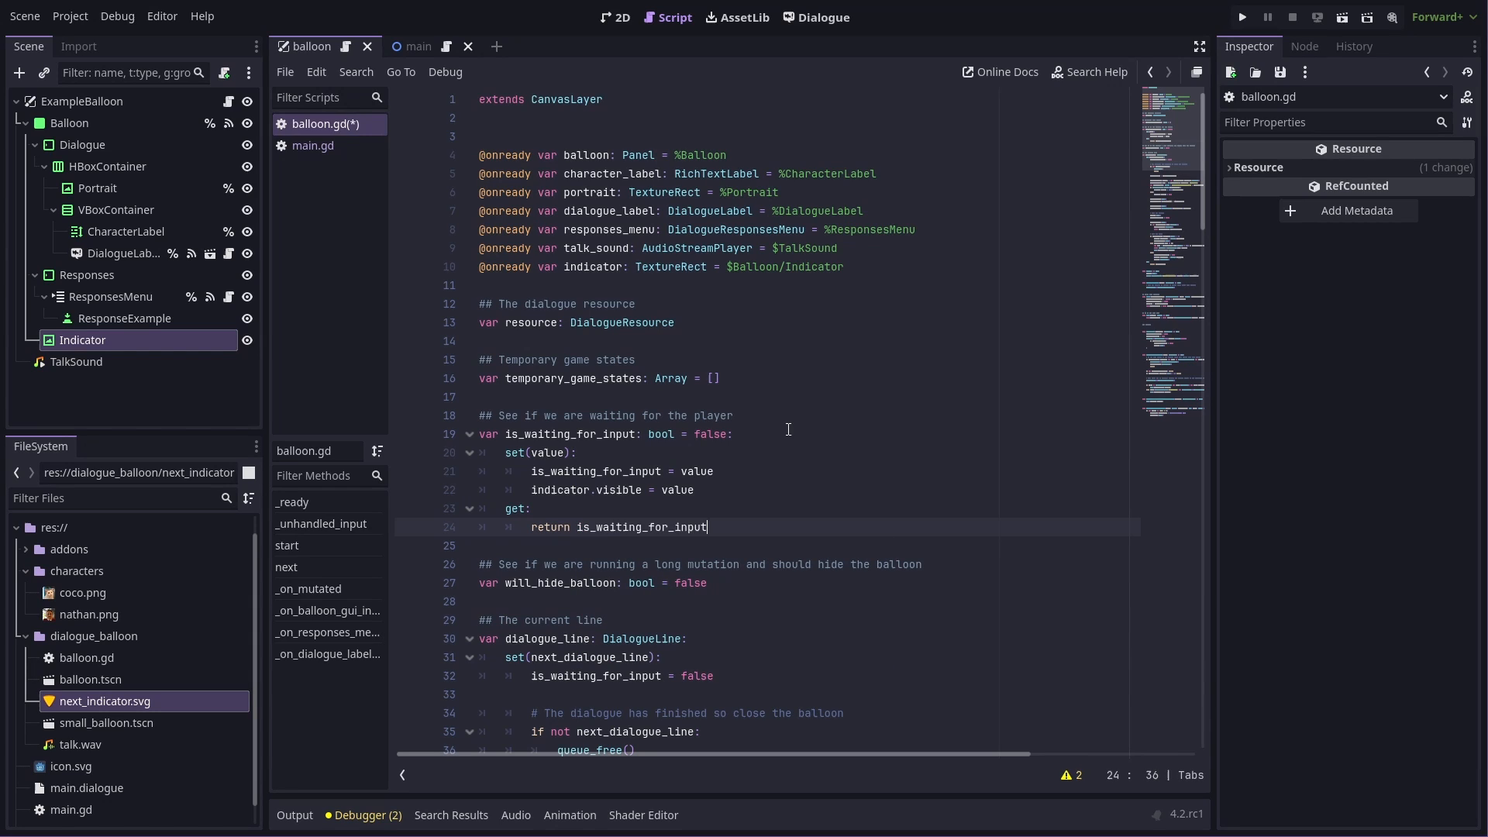
Save balloon.gd and launch a test run of the balloon
{"action": "key", "text": "ctrl+s"}
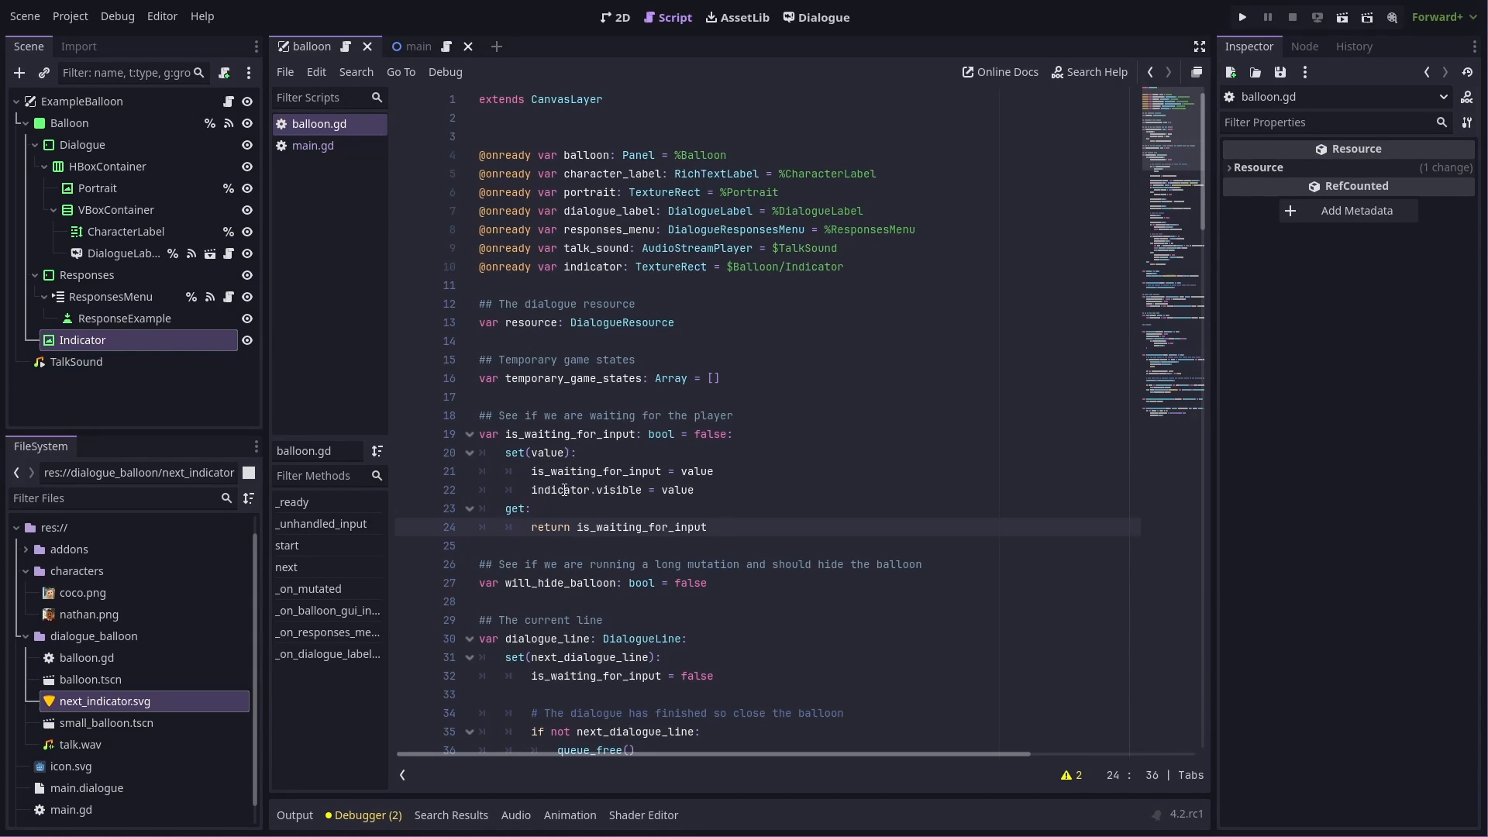
{"action": "mouse_move", "coordinate": [682, 488]}
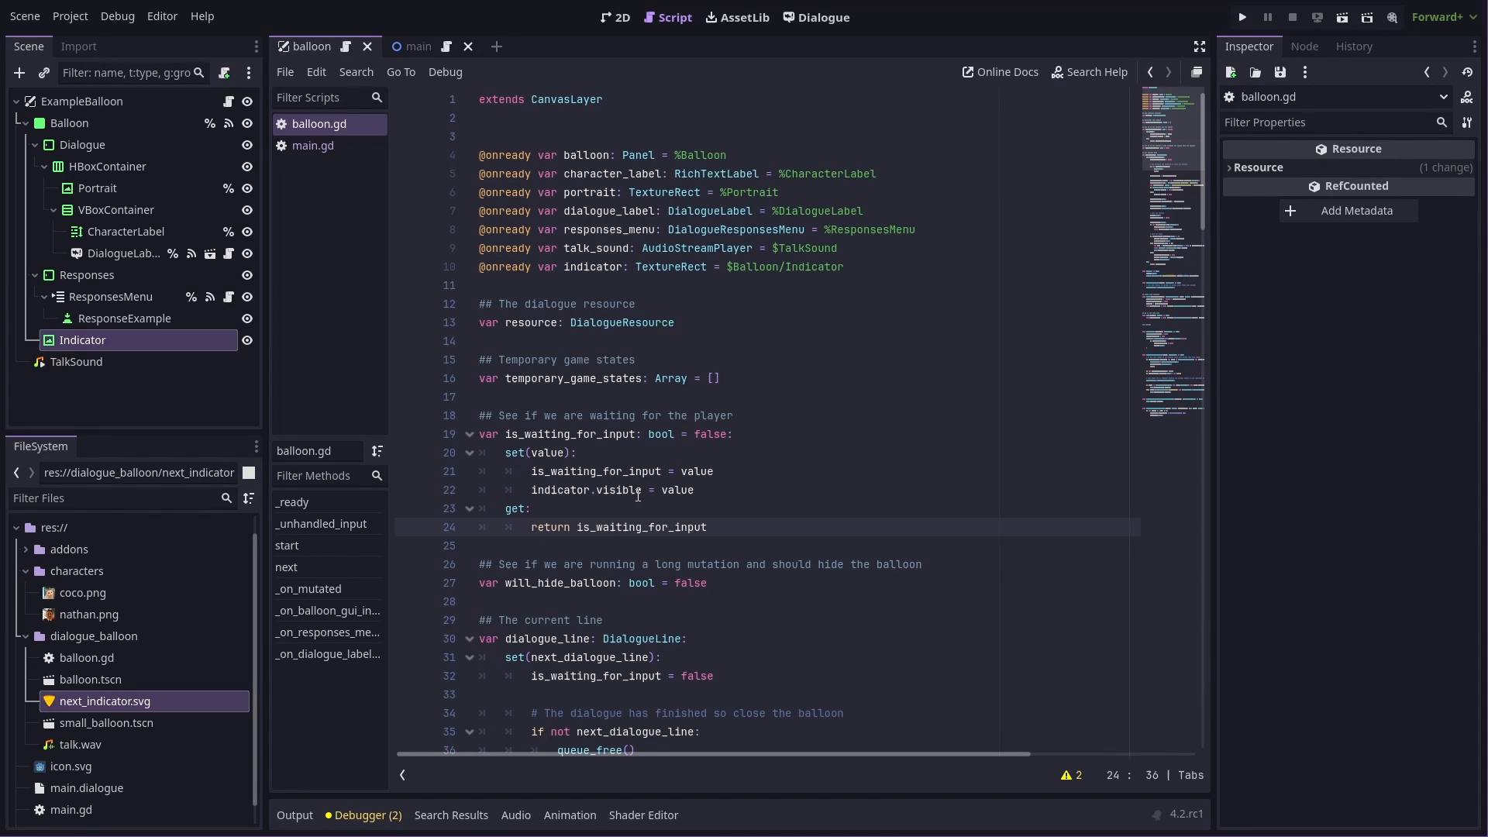
{"action": "scroll", "scroll_direction": "down", "scroll_amount": 3}
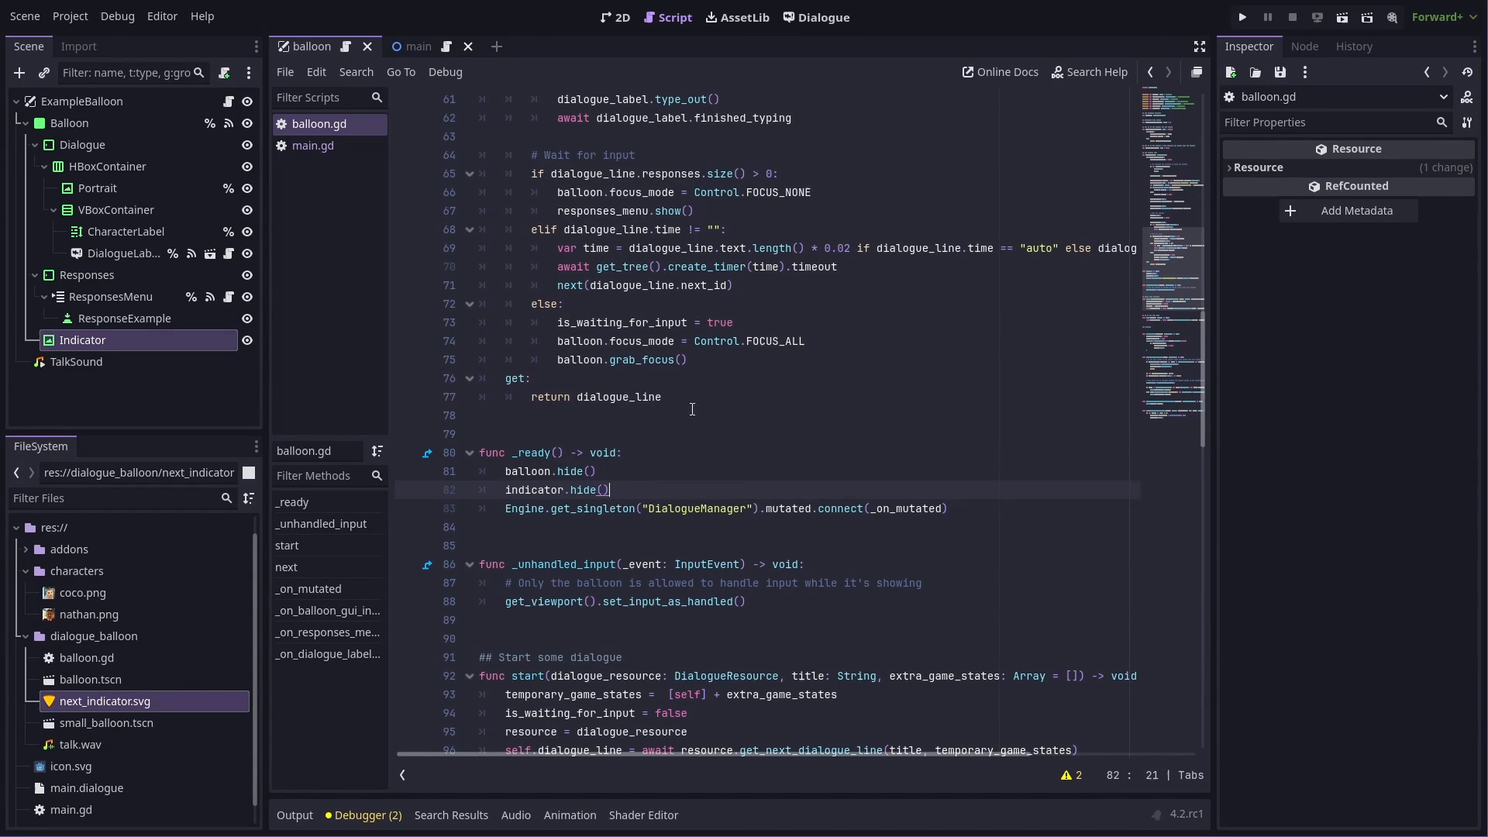
{"action": "left_click", "coordinate": [1240, 17]}
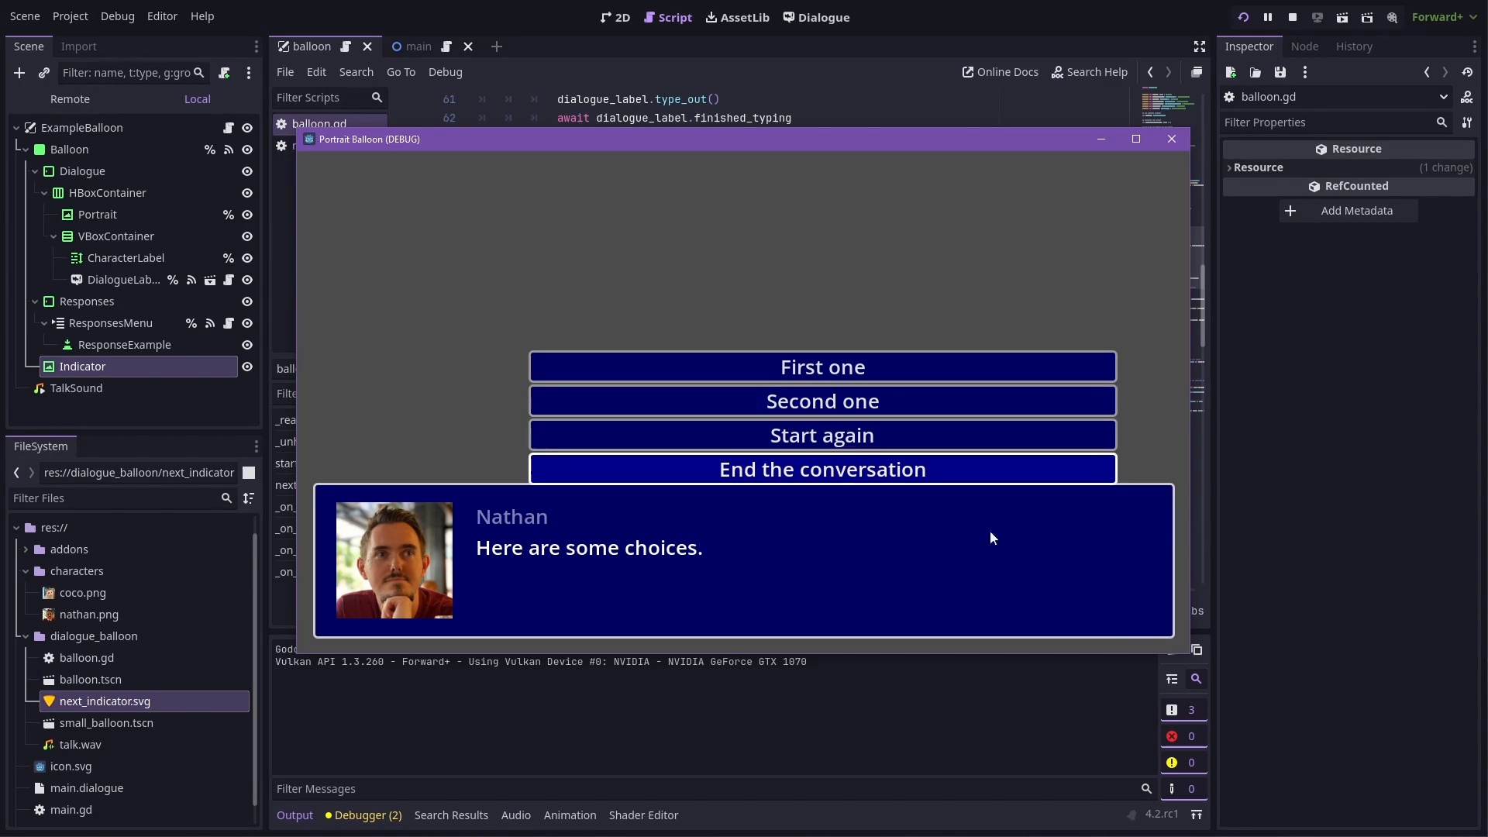
{"action": "mouse_move", "coordinate": [642, 566]}
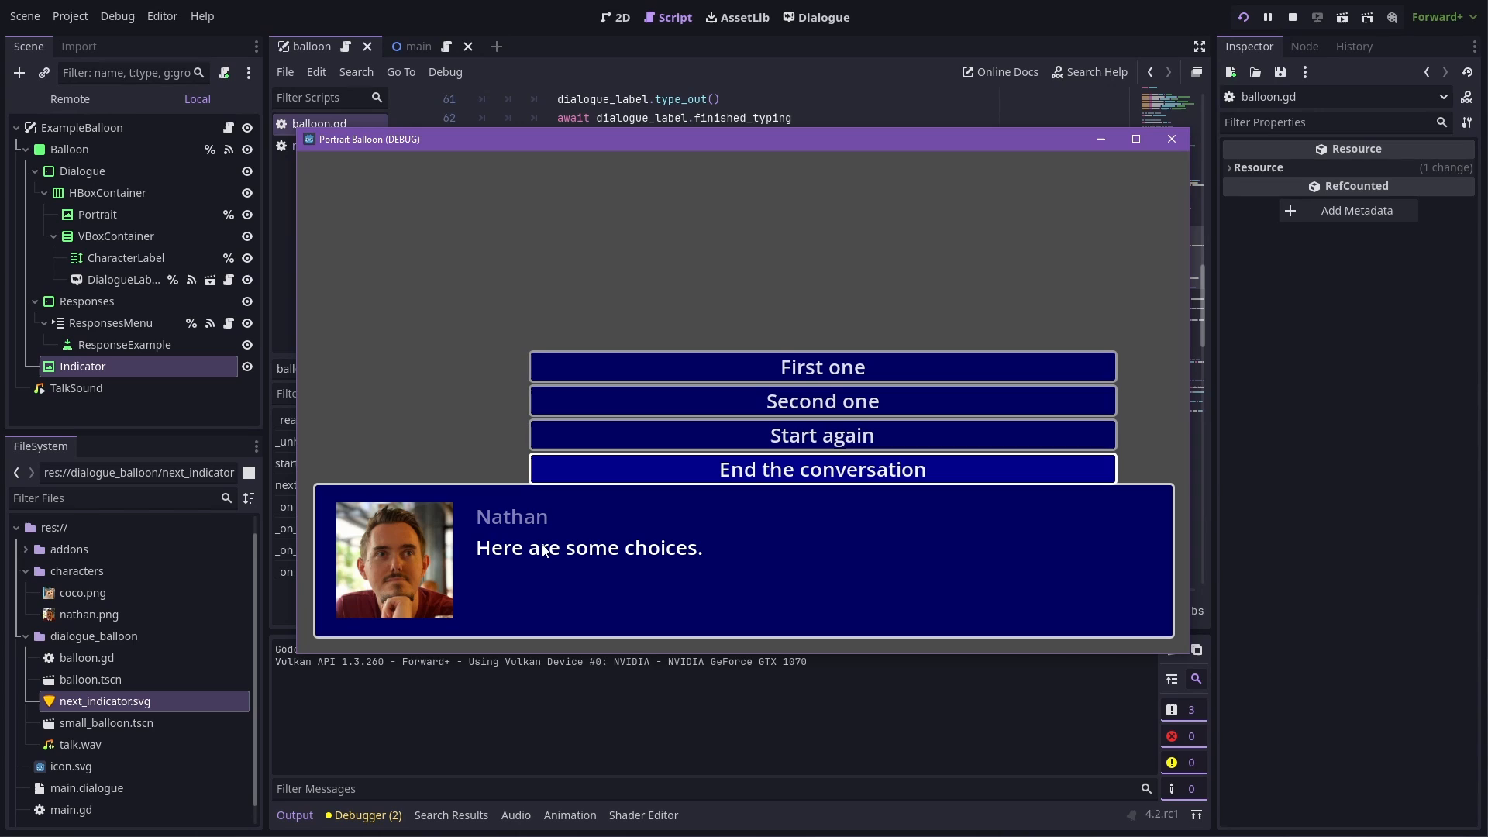
{"action": "mouse_move", "coordinate": [997, 398]}
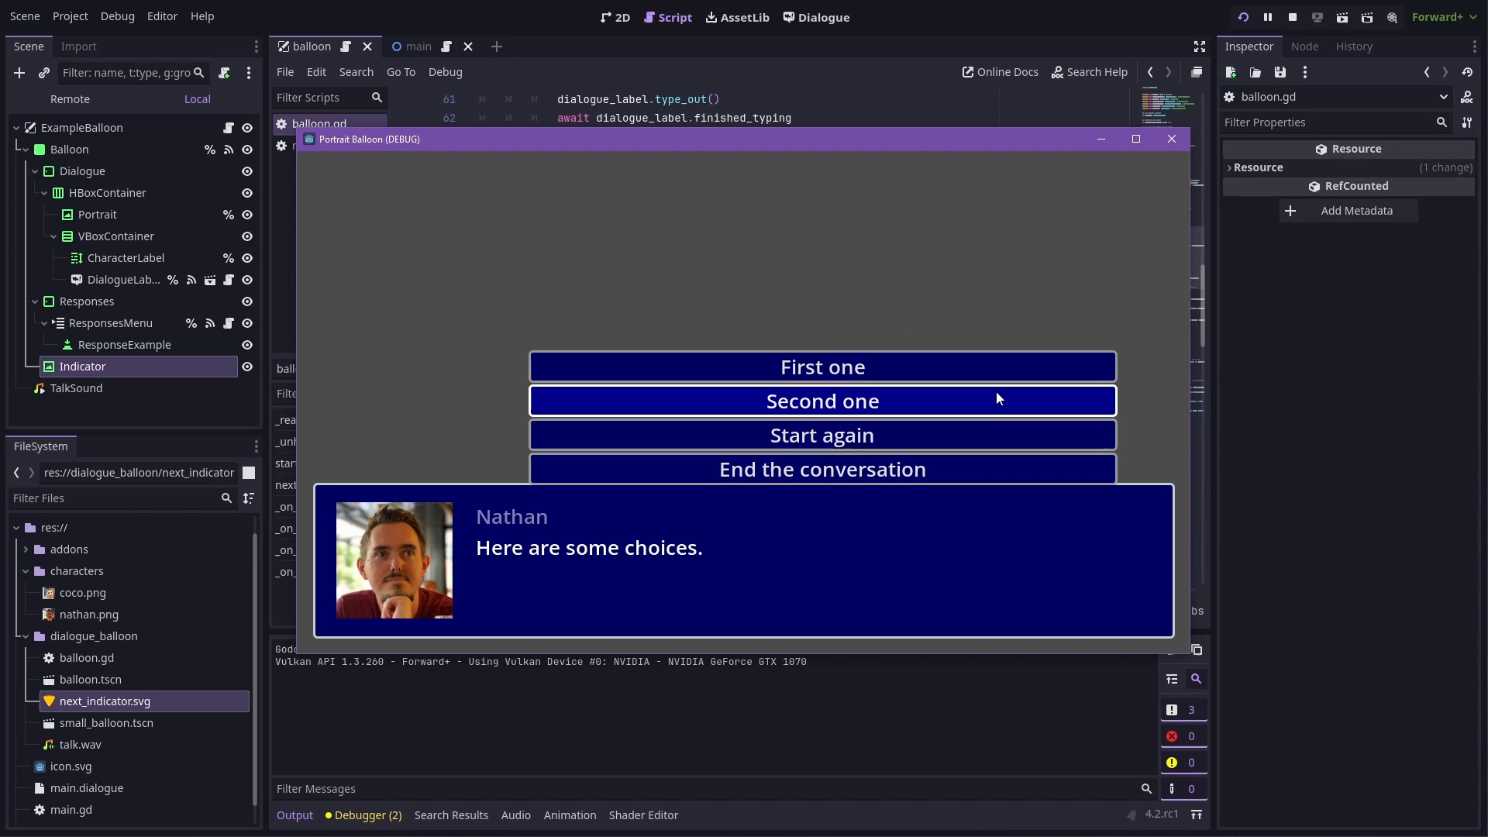
Choose the 'Second one' response to reach the final line showing the arrow
{"action": "left_click", "coordinate": [822, 400]}
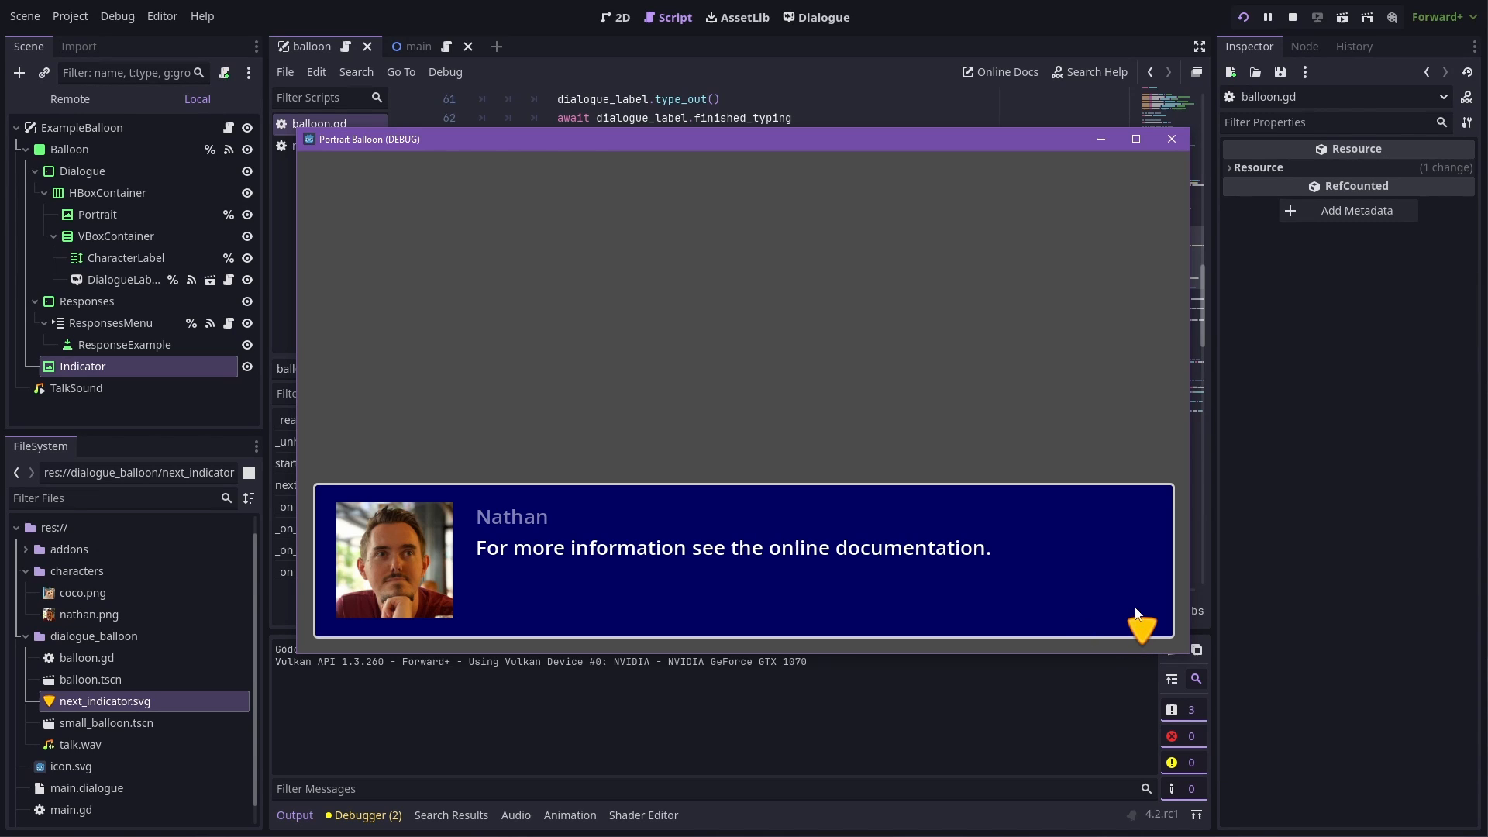
{"action": "mouse_move", "coordinate": [1198, 99]}
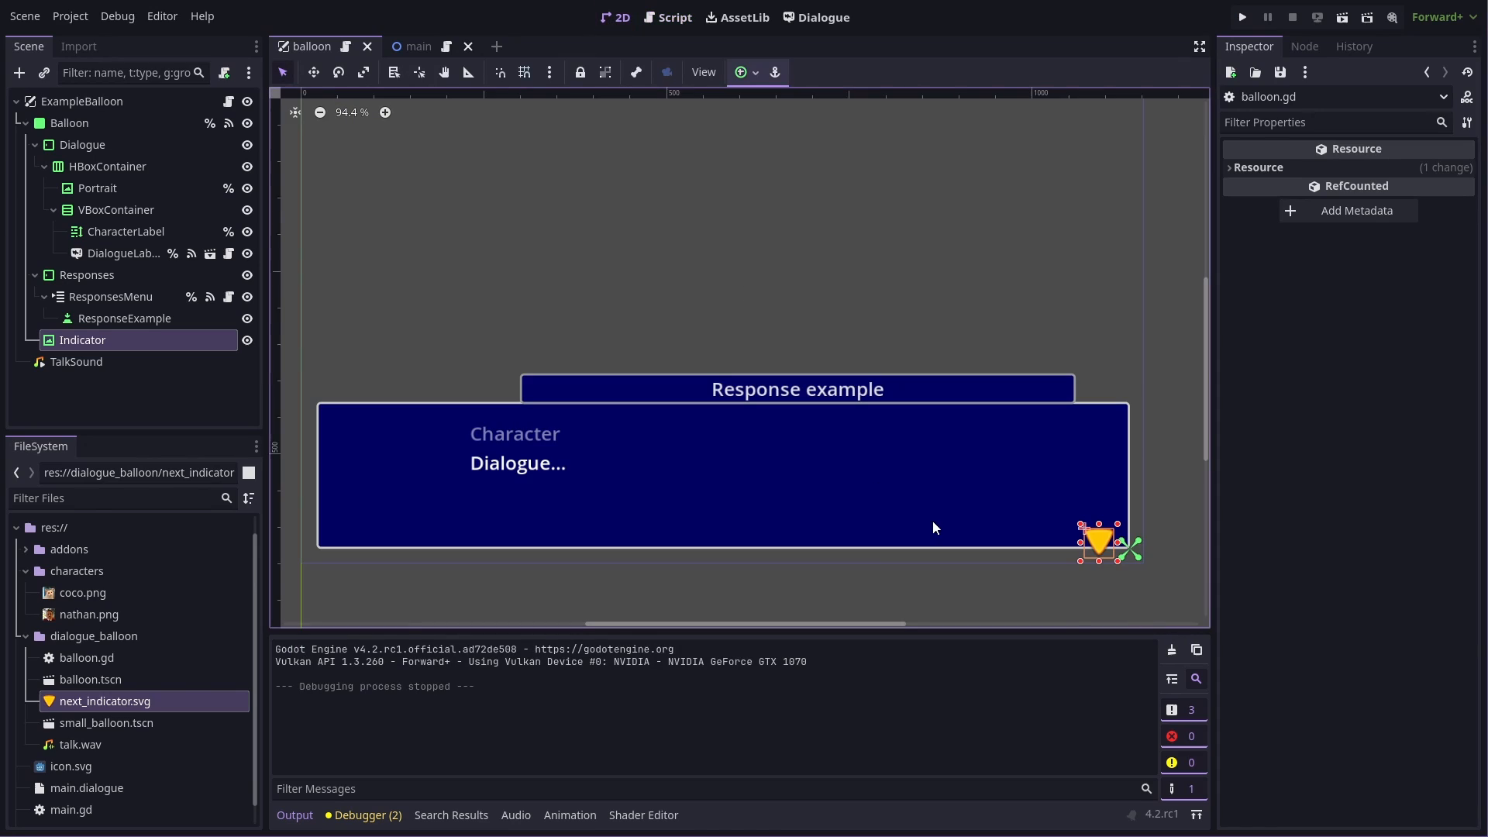
{"action": "mouse_move", "coordinate": [1044, 530]}
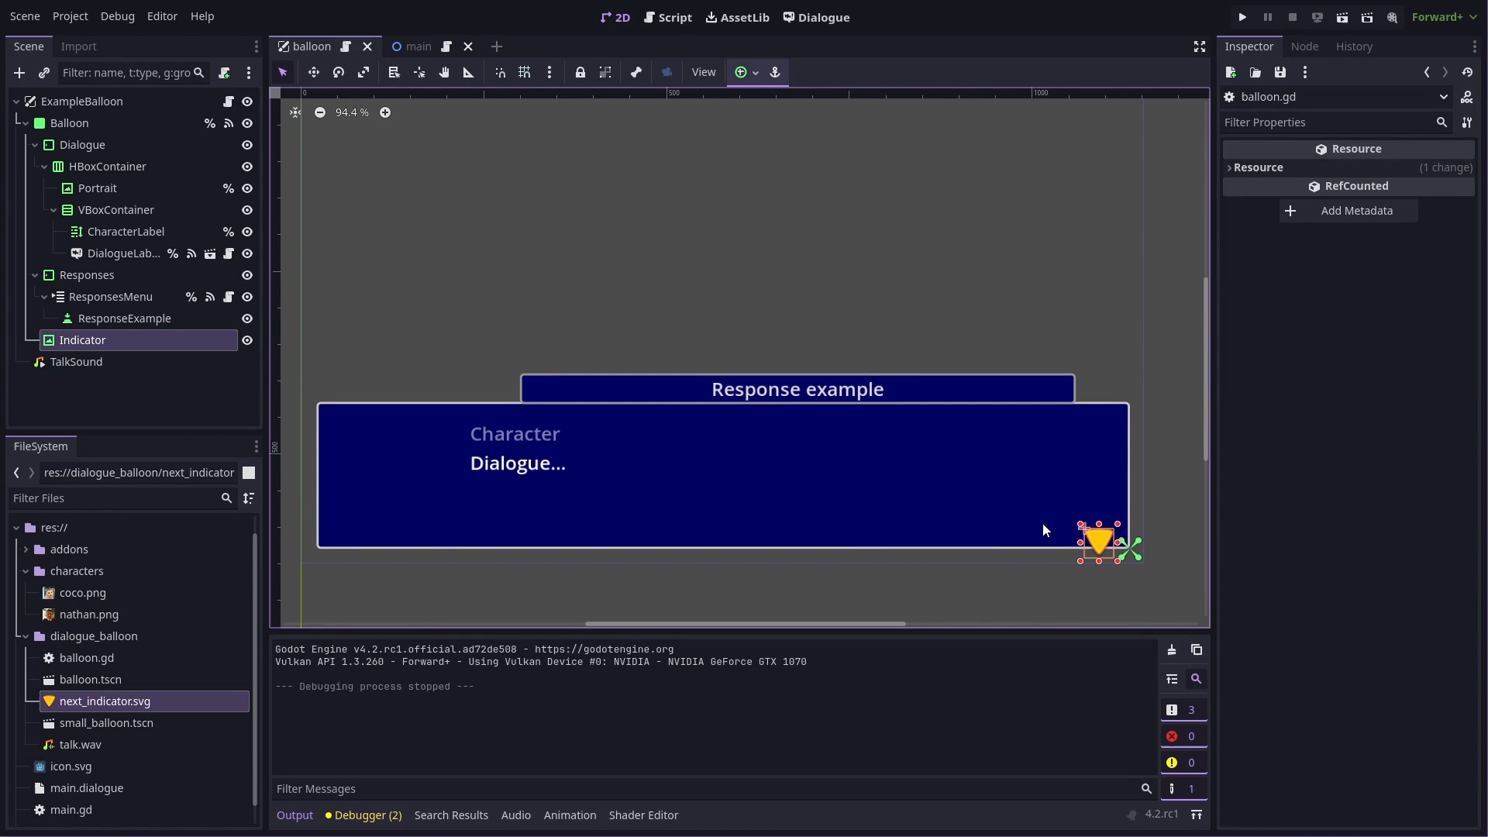
Add an AnimationPlayer under Indicator with a looping 'indicate' animation
{"action": "left_click", "coordinate": [17, 72]}
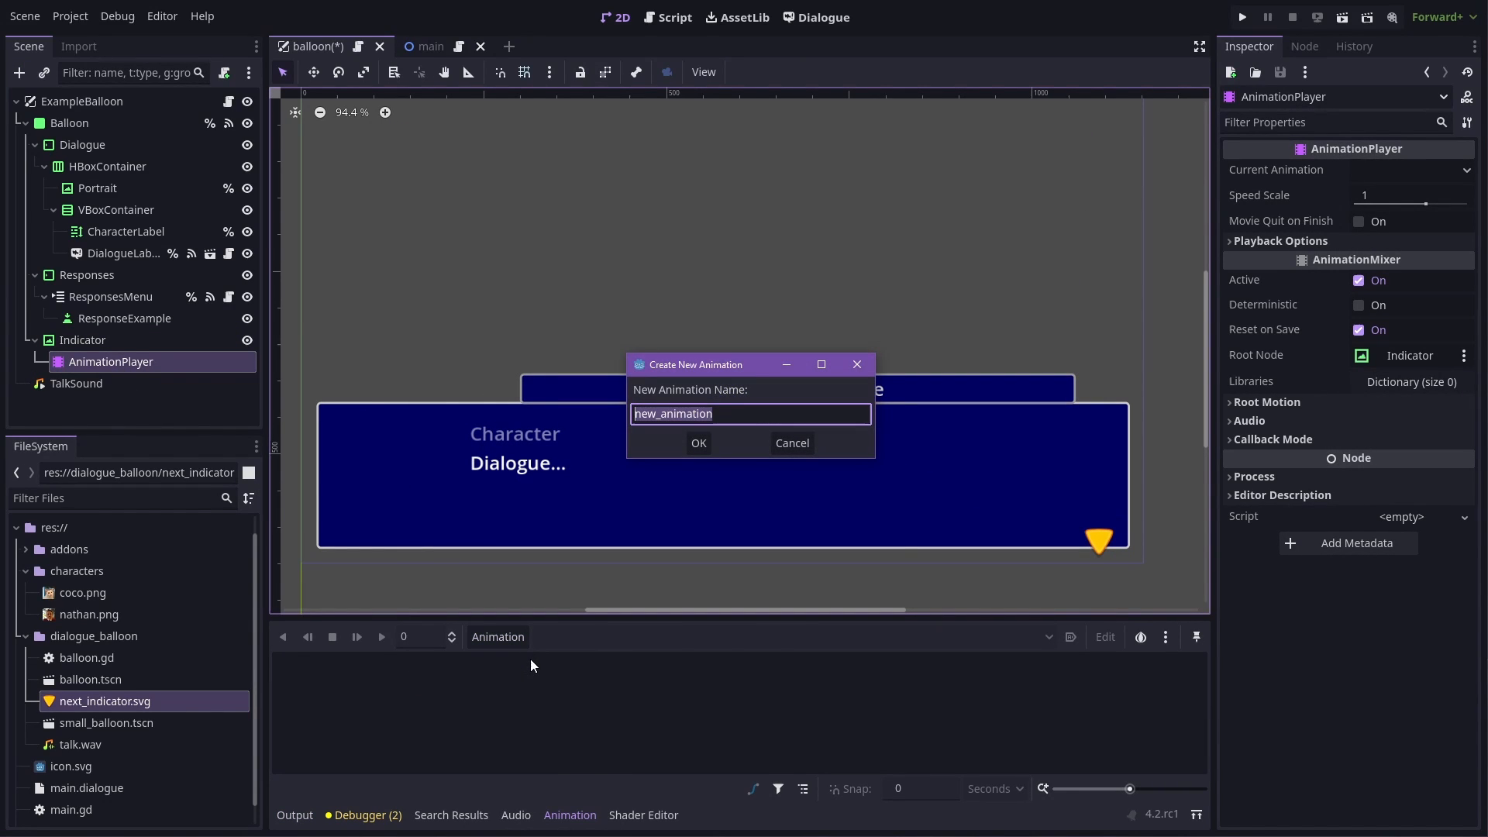
{"action": "left_click", "coordinate": [699, 442]}
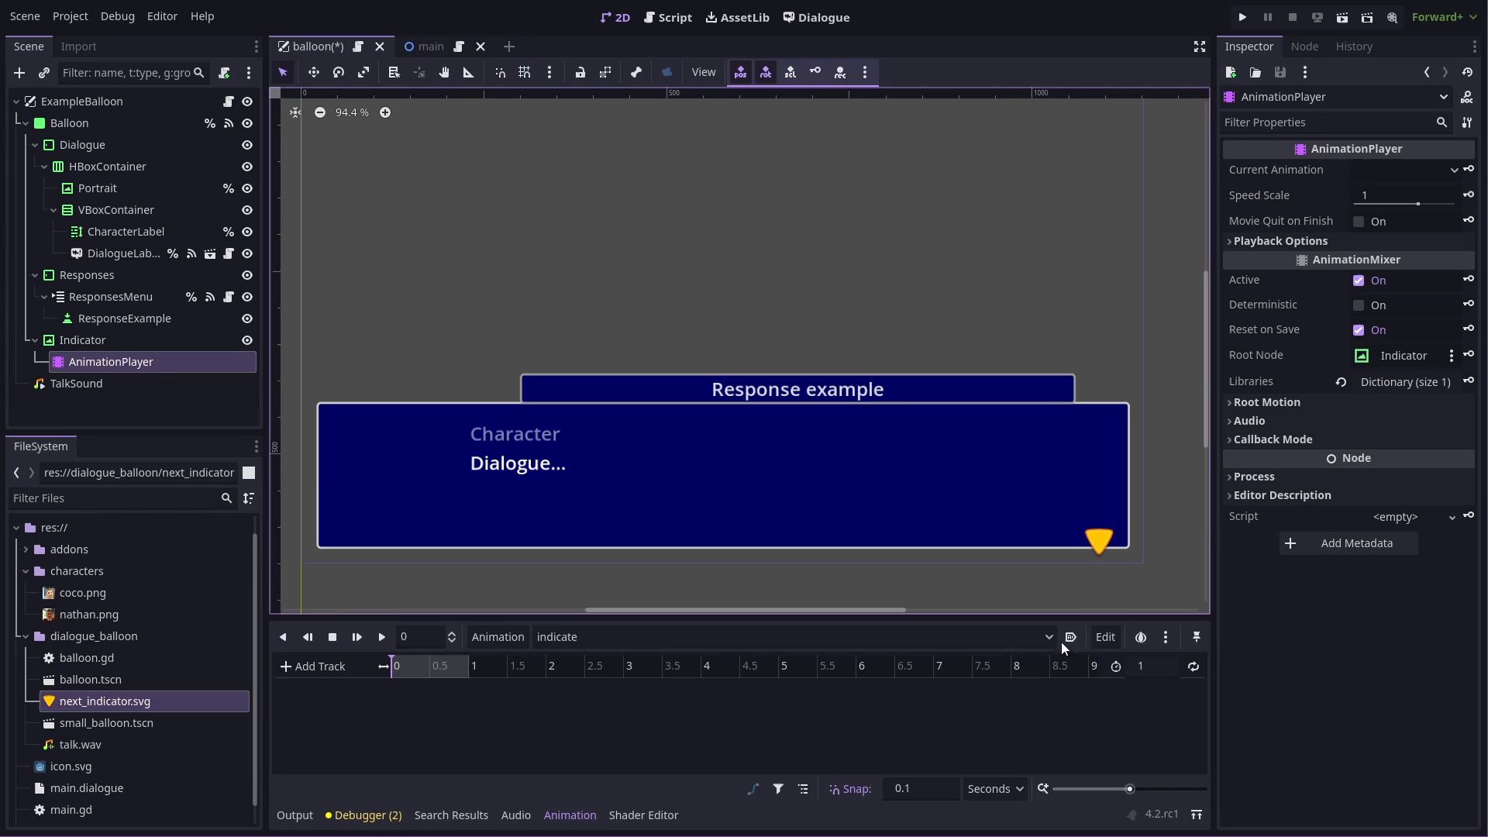
{"action": "left_click", "coordinate": [1194, 665]}
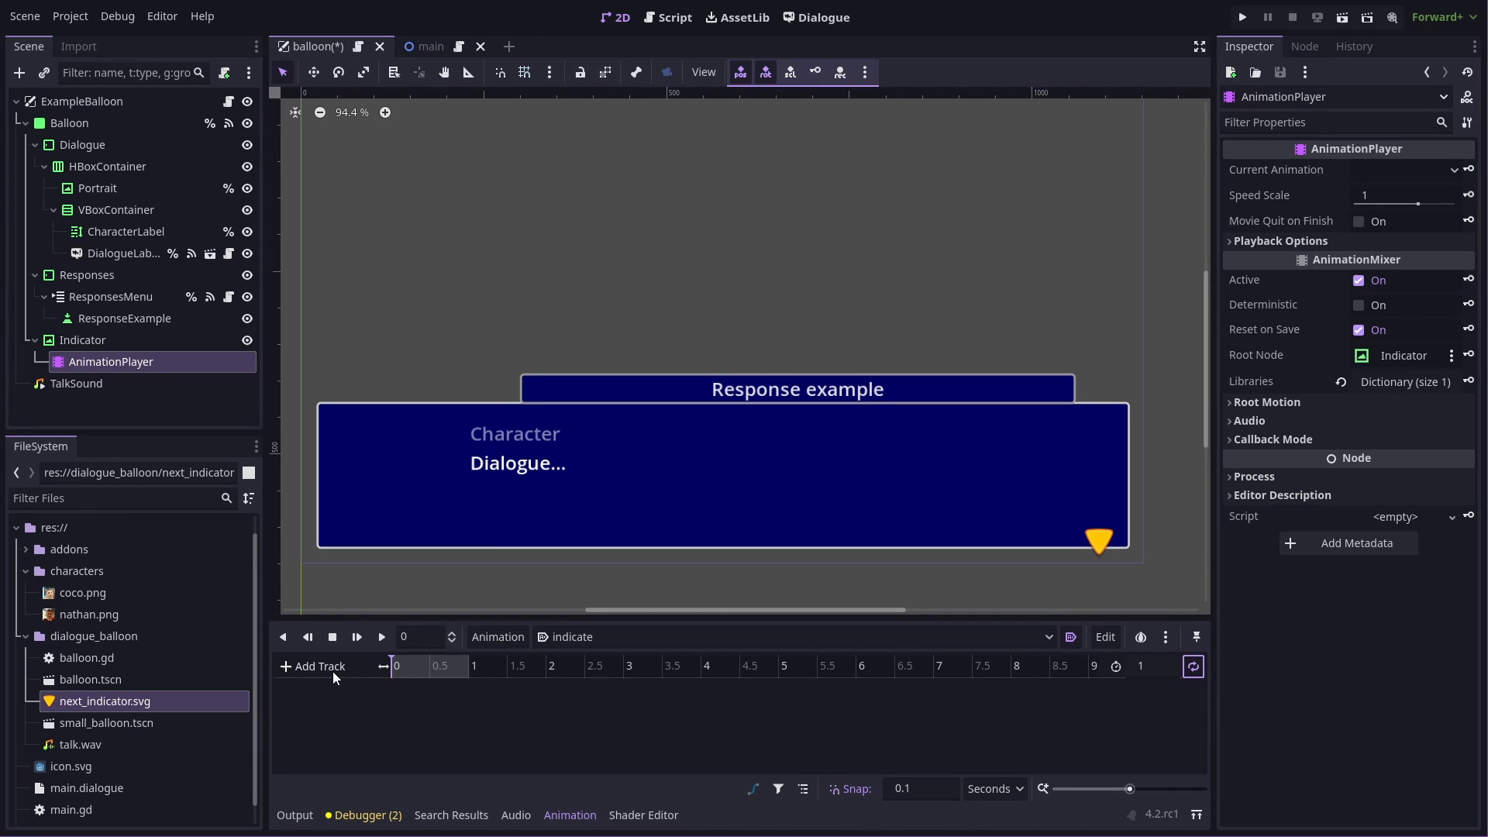
Key the Indicator's position at time 0, creating the track without a RESET track
{"action": "left_click", "coordinate": [82, 339]}
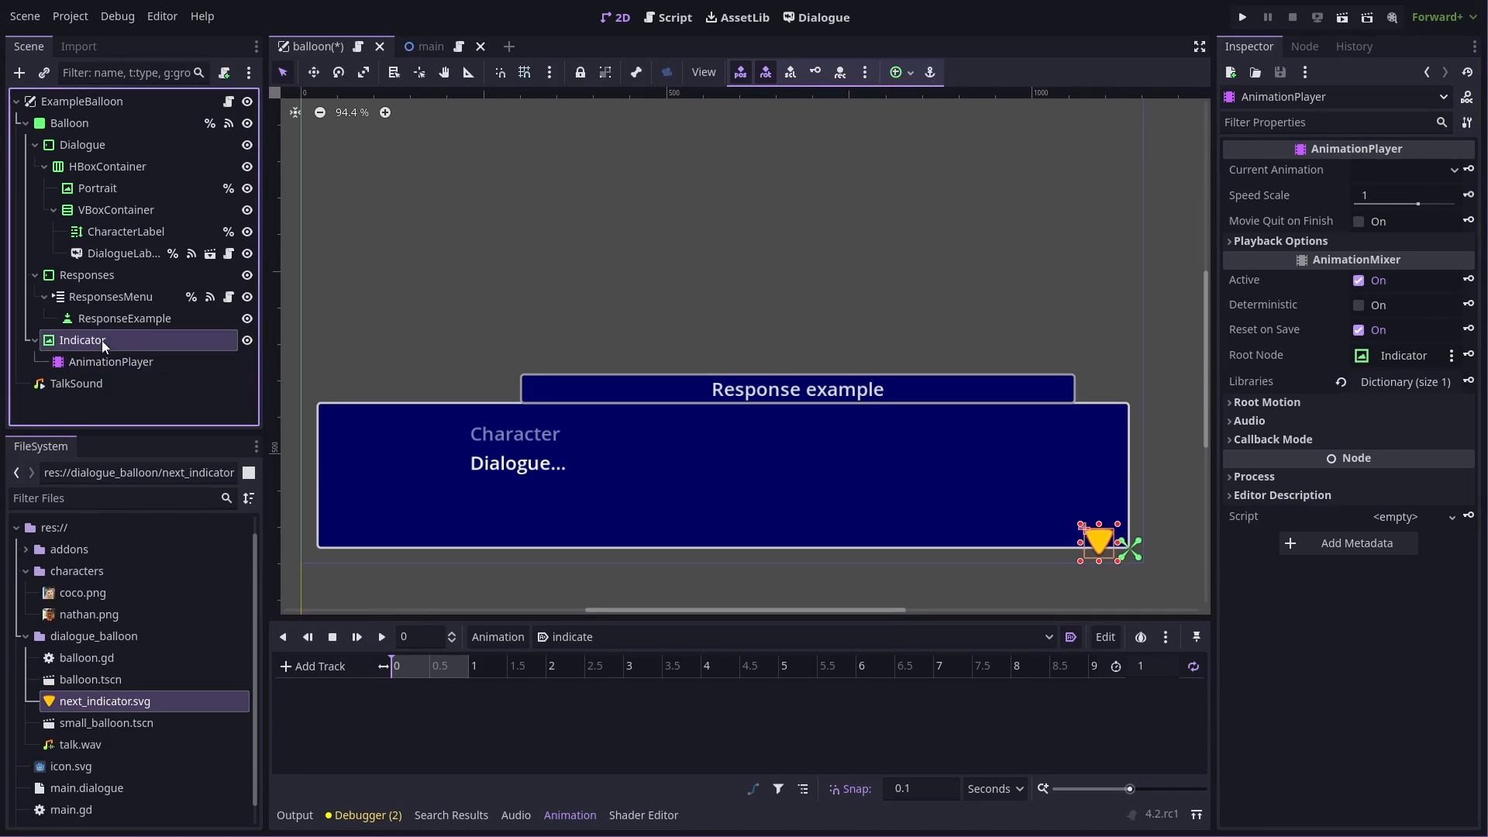
{"action": "left_click", "coordinate": [83, 340]}
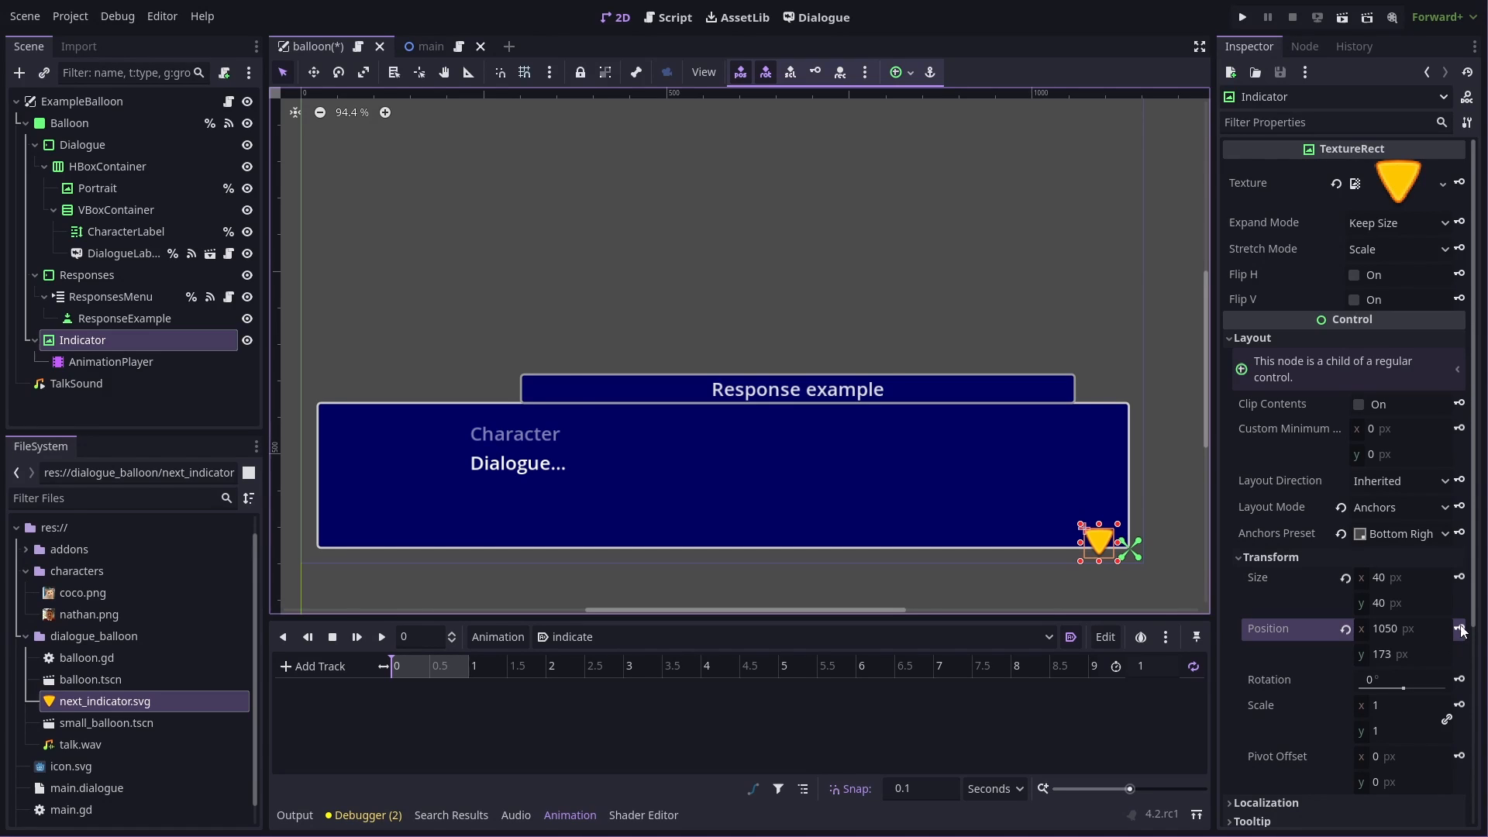
{"action": "left_click", "coordinate": [1462, 627]}
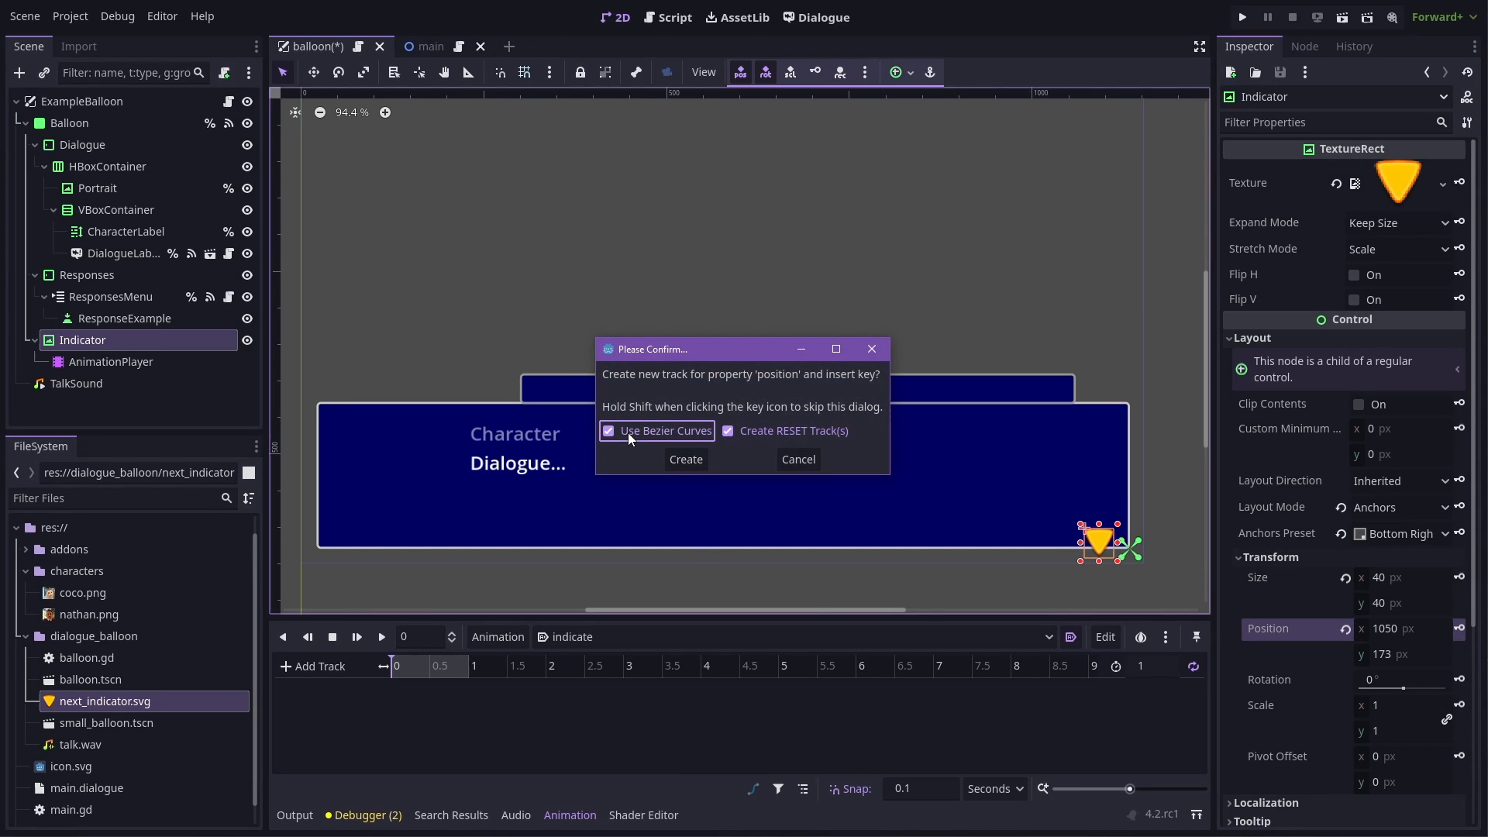
{"action": "left_click", "coordinate": [729, 430]}
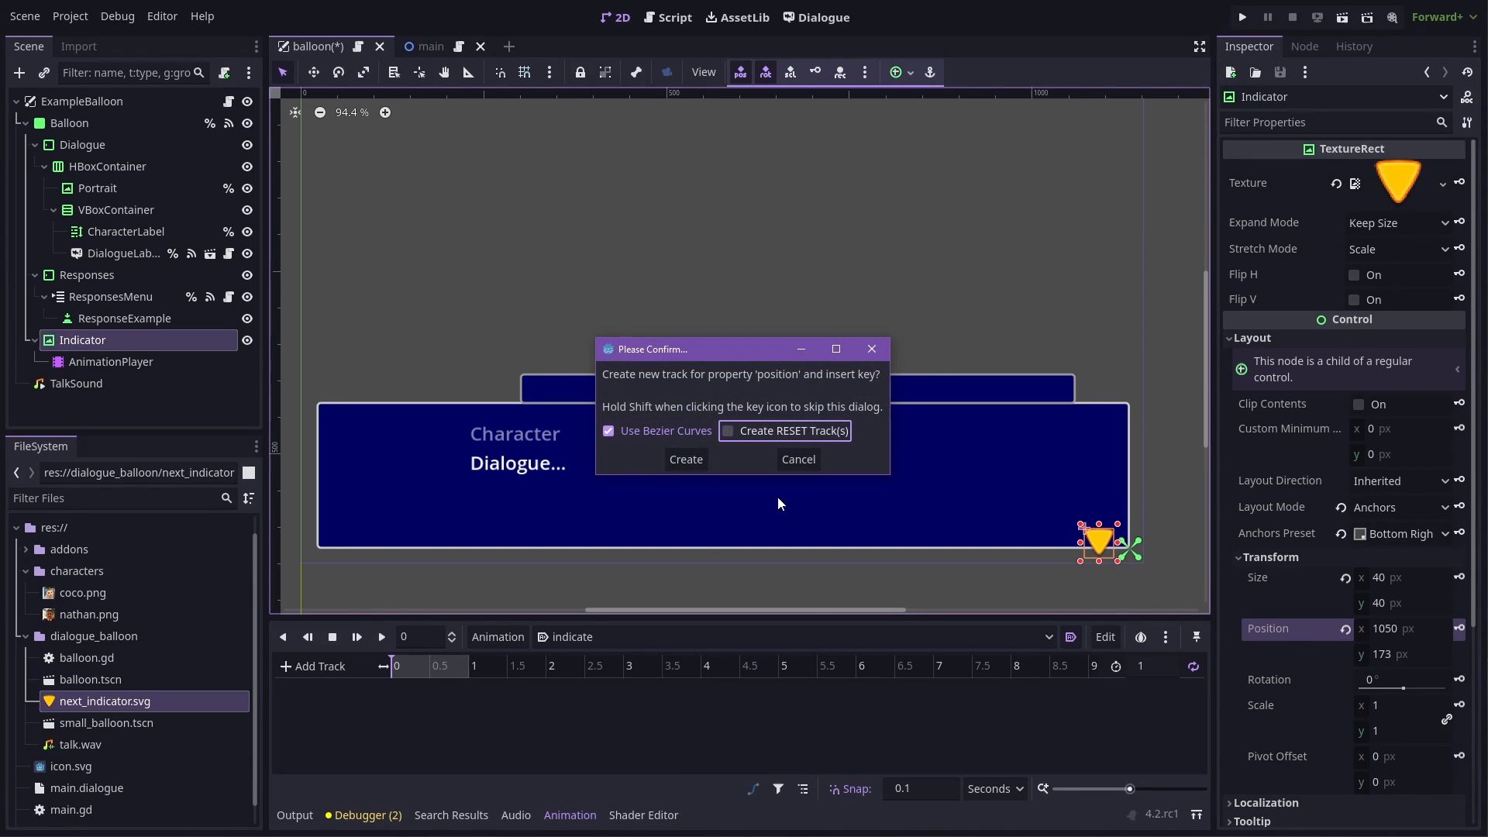
{"action": "left_click", "coordinate": [685, 459]}
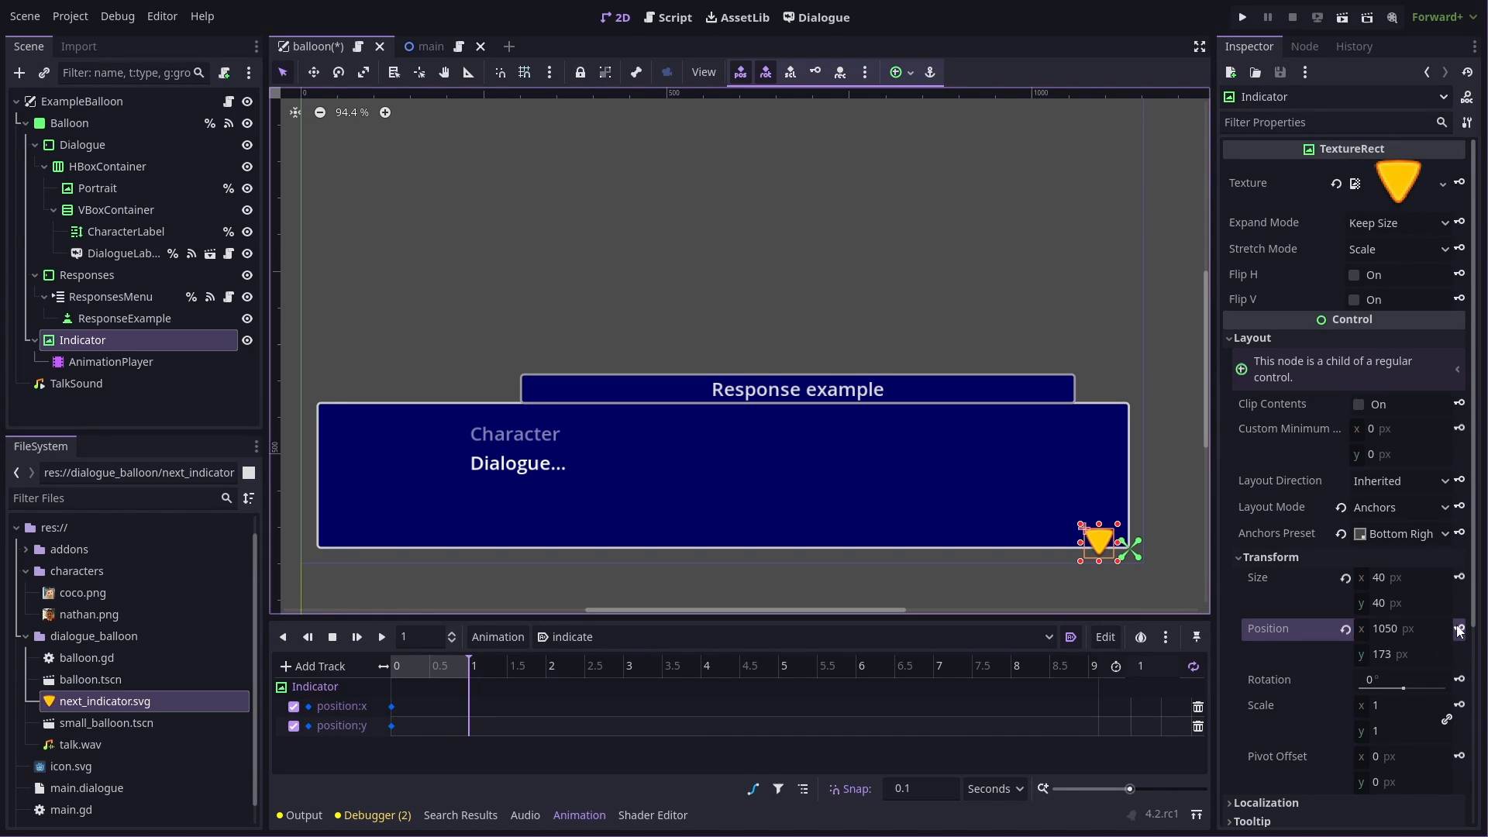
Key the position at 1 s and the raised y 165 at 0.5 s, then relaunch the game
{"action": "left_click", "coordinate": [439, 665]}
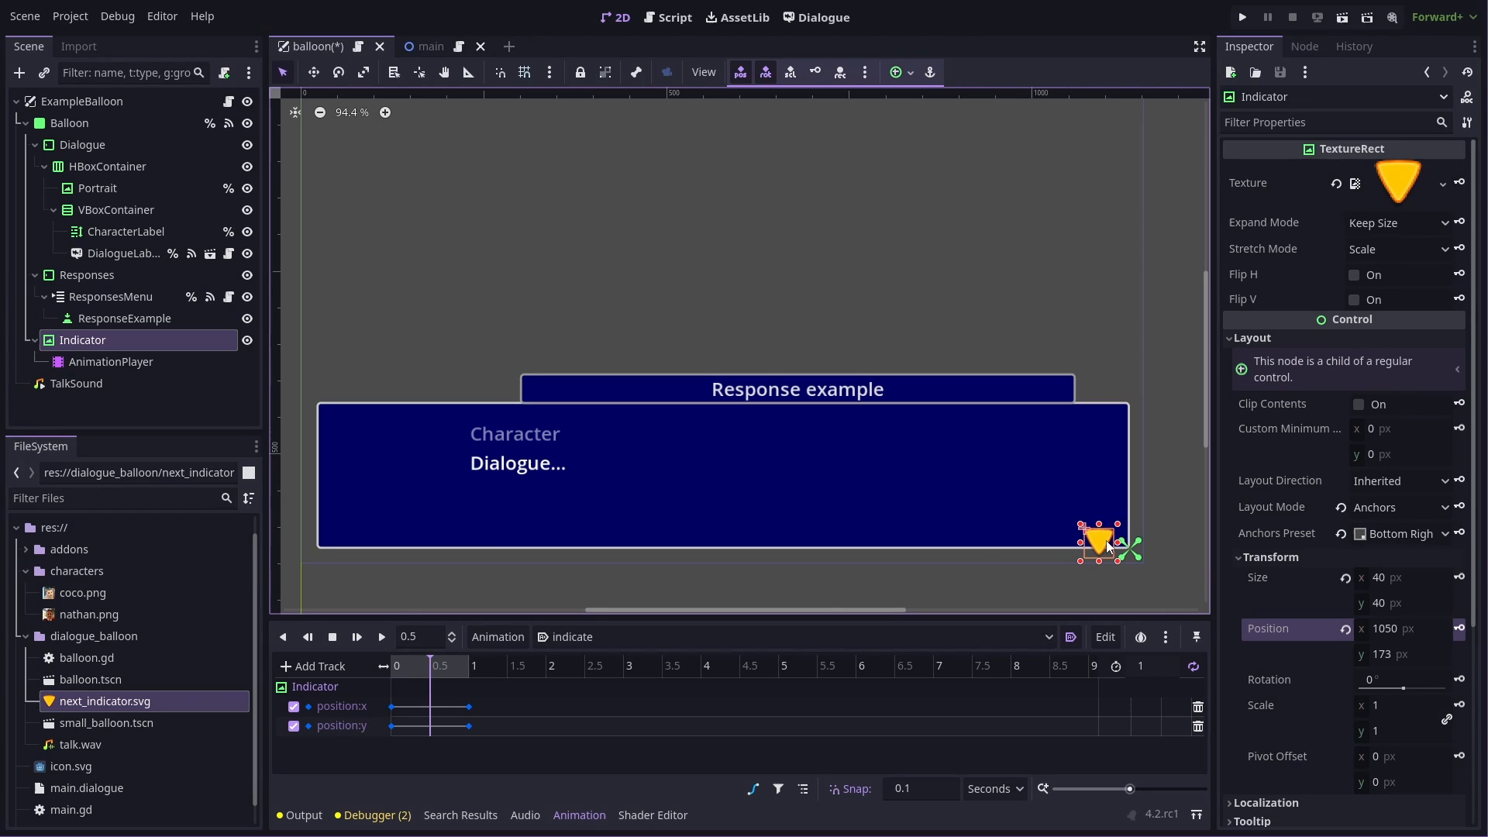
{"action": "scroll", "scroll_direction": "up", "scroll_amount": 3}
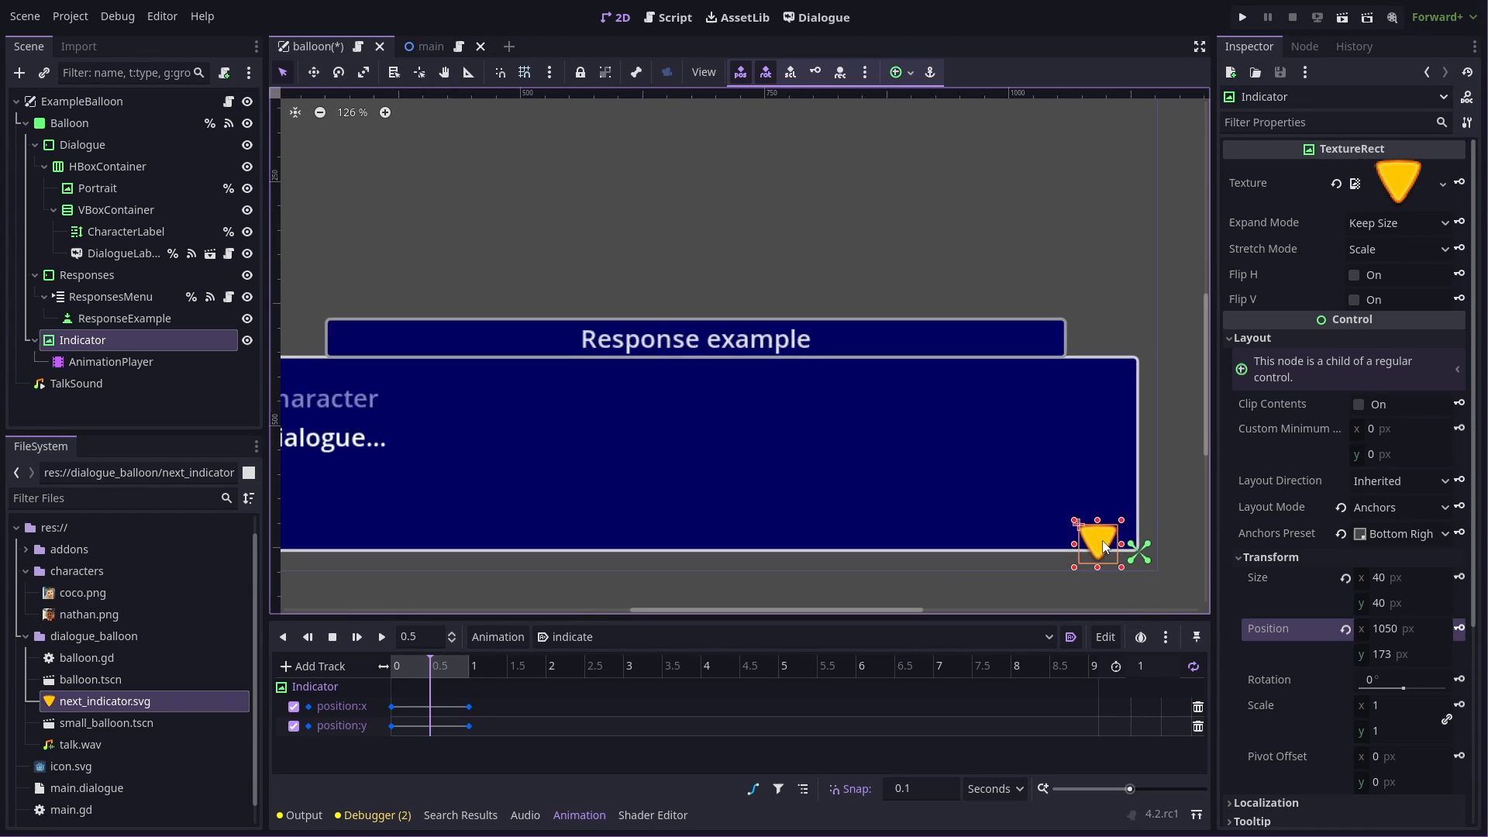
{"action": "scroll", "scroll_direction": "up", "scroll_amount": 3}
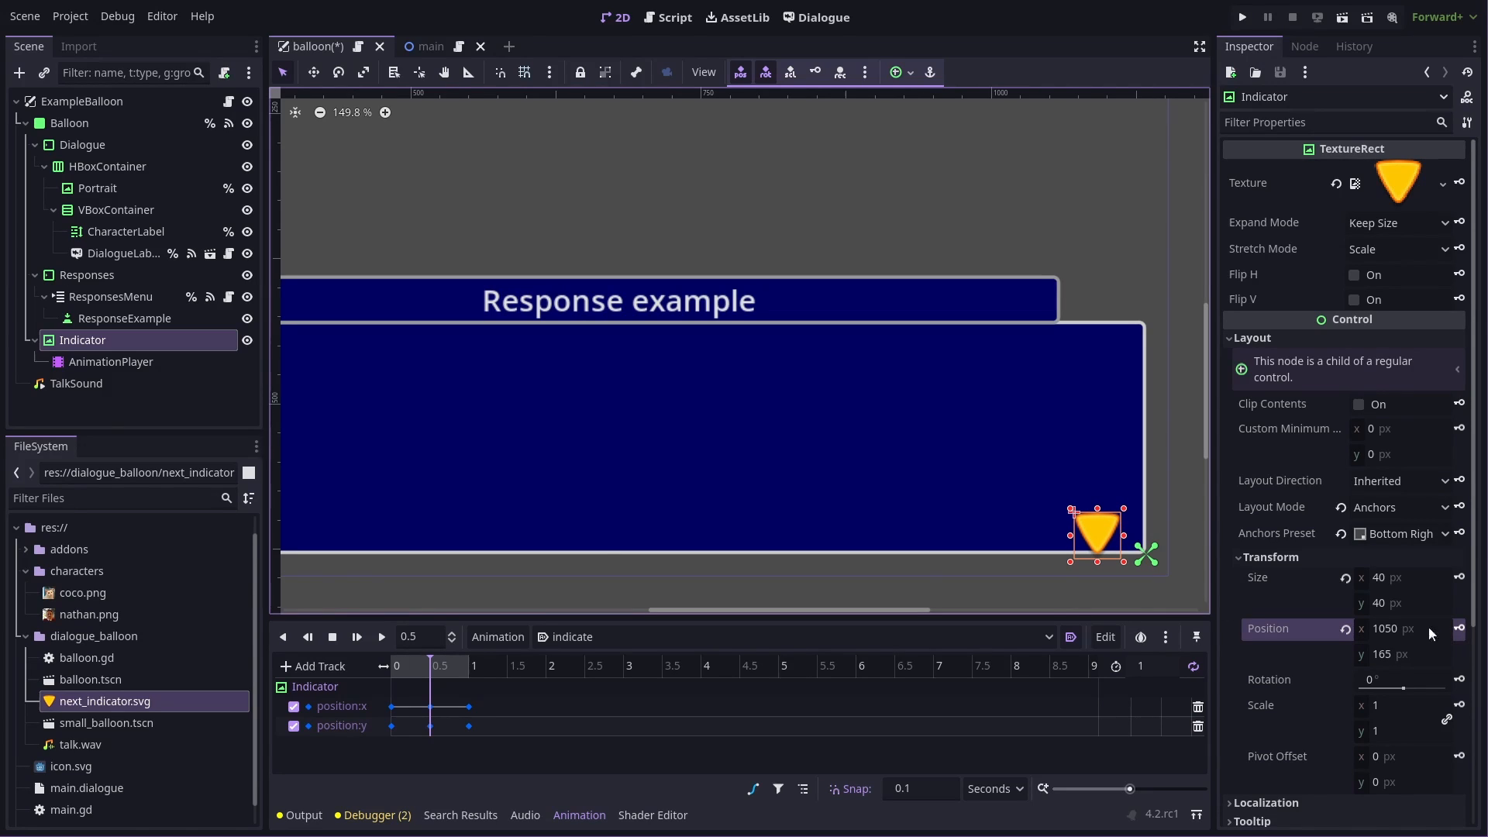
{"action": "left_click", "coordinate": [1198, 707]}
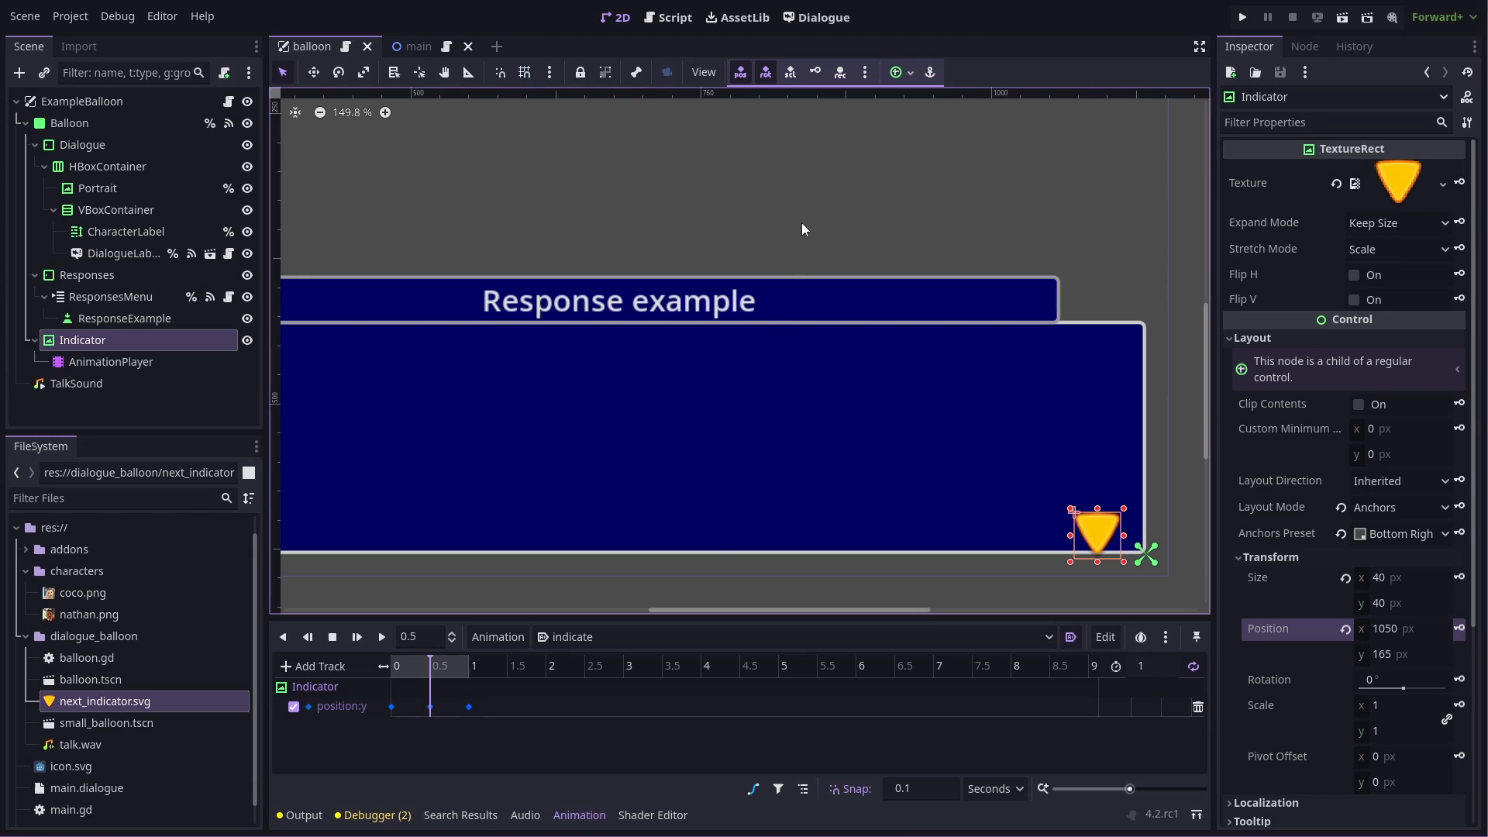
{"action": "mouse_move", "coordinate": [1175, 93]}
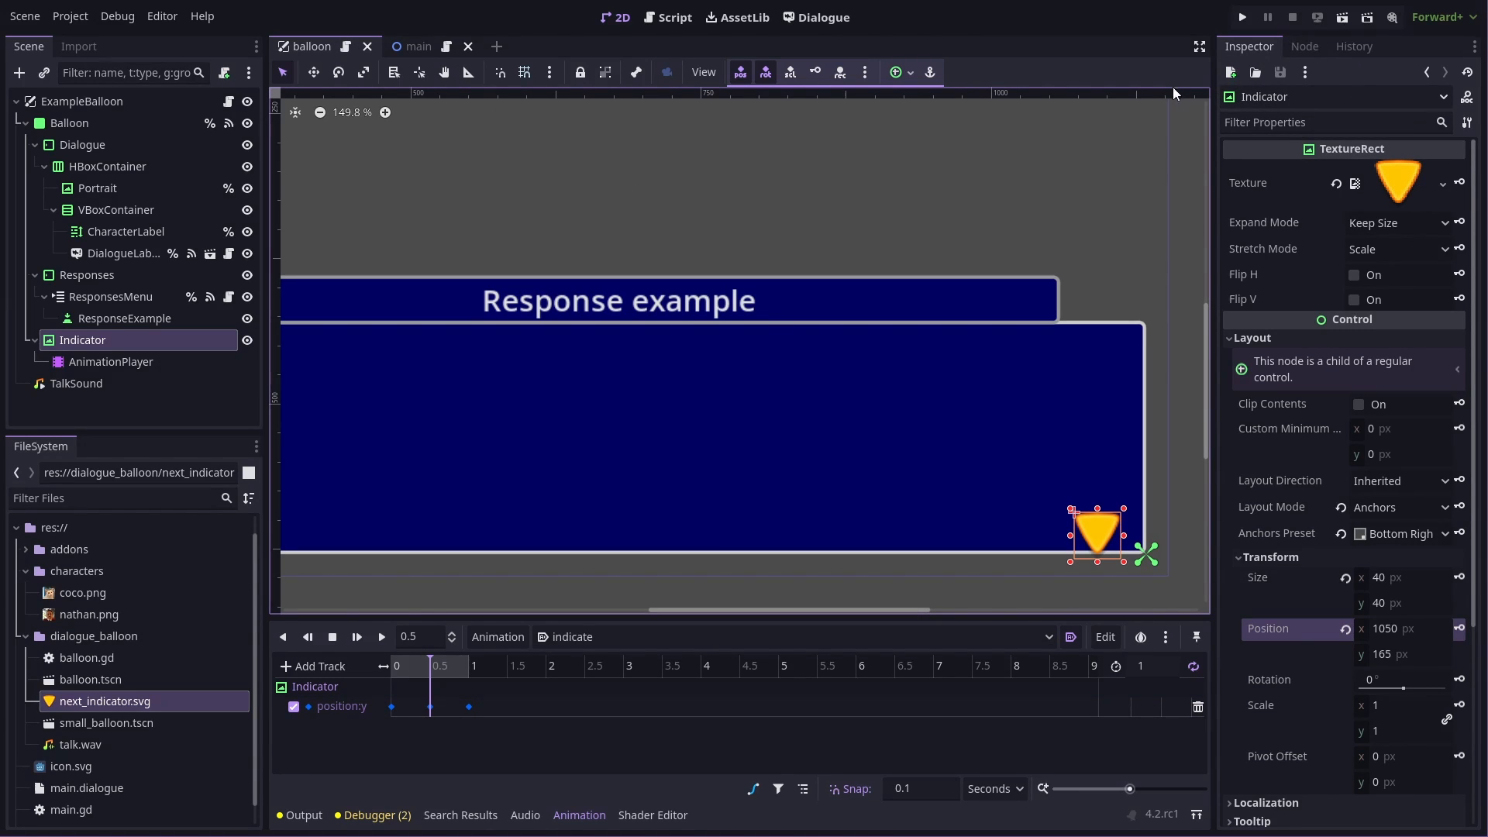
{"action": "left_click", "coordinate": [1240, 18]}
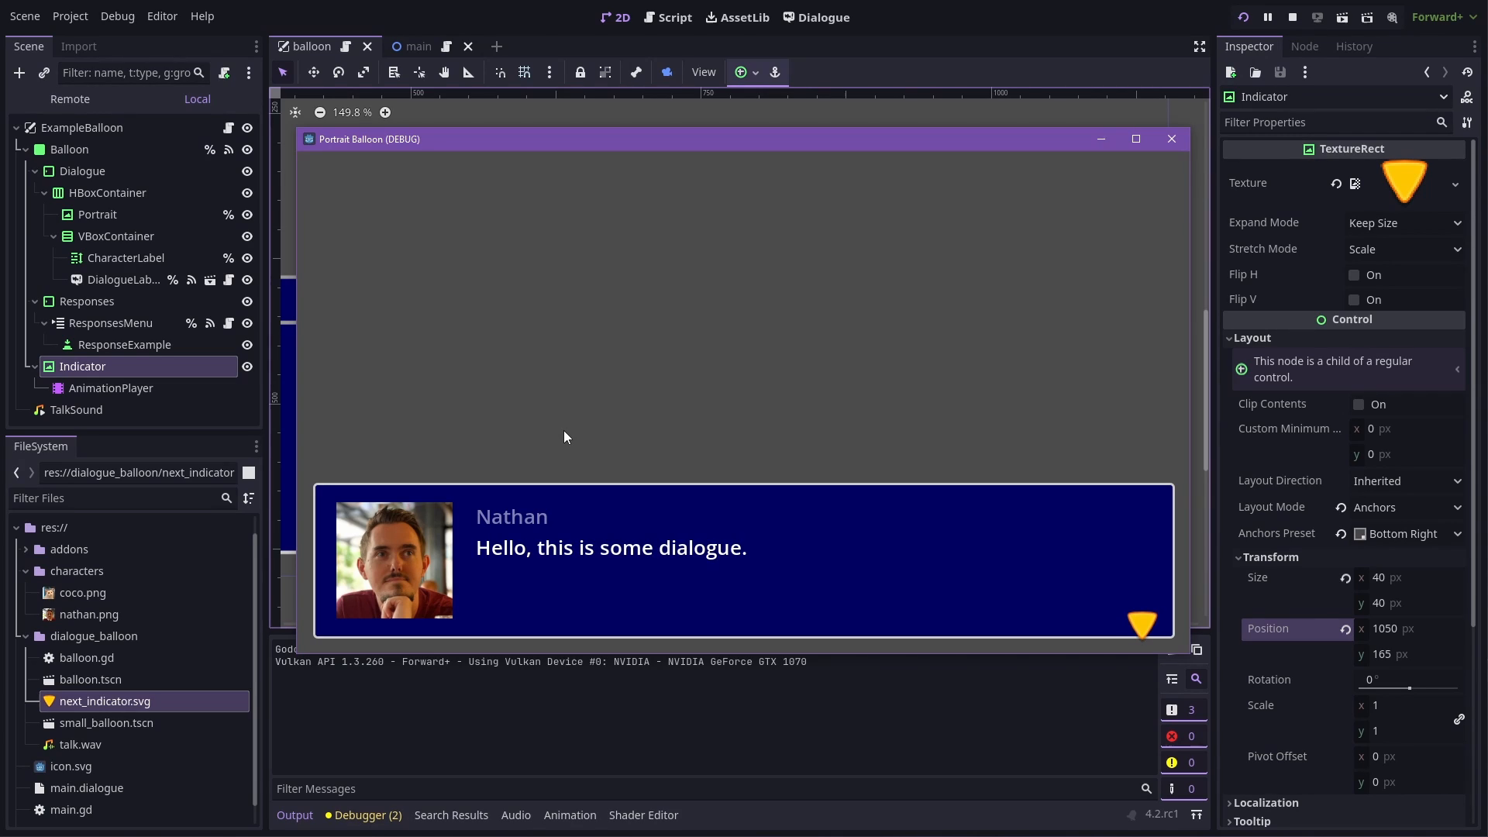
{"action": "mouse_move", "coordinate": [1127, 616]}
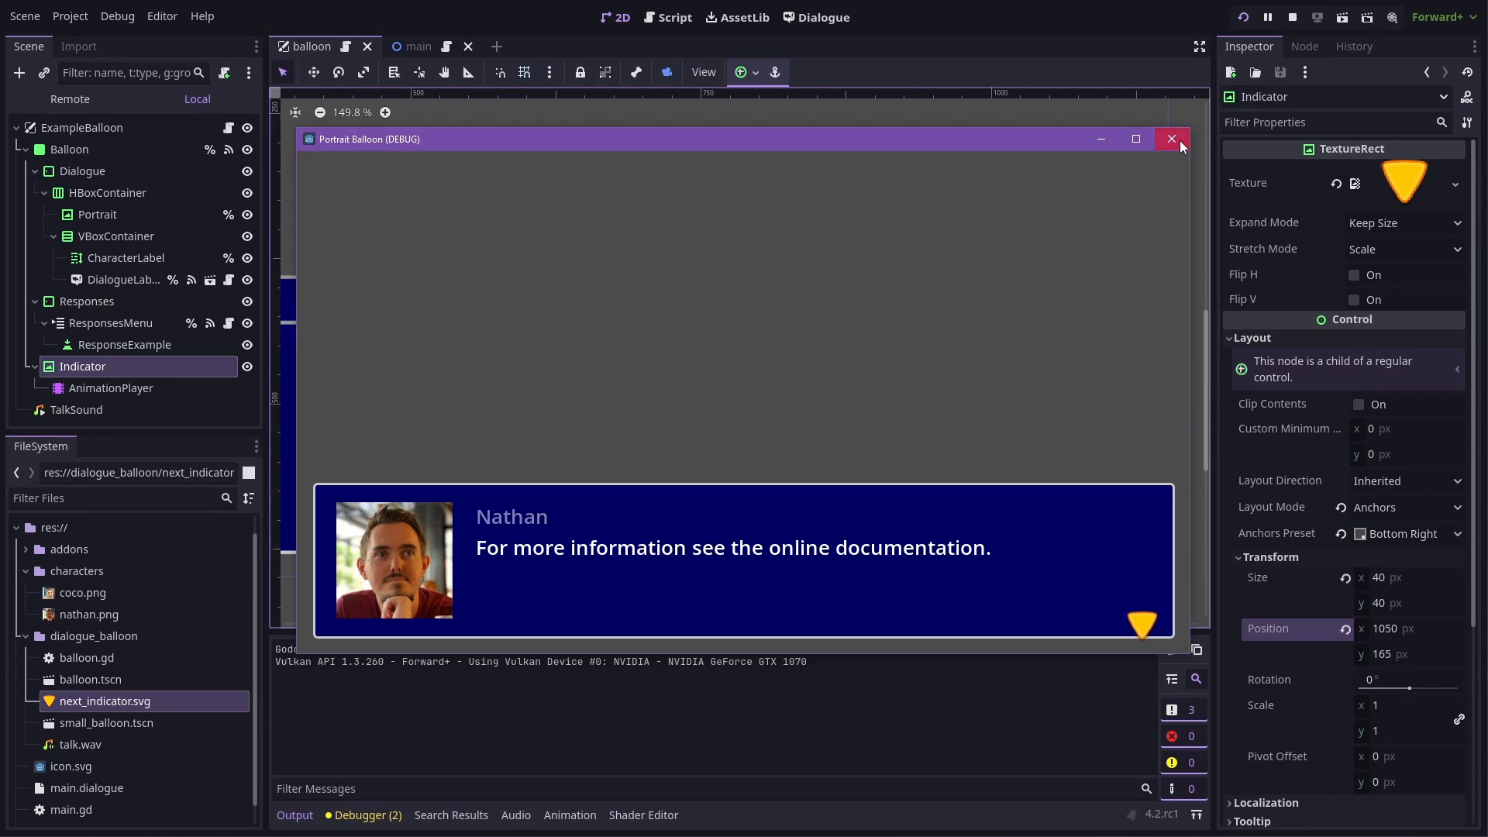
Close the test run after checking the bobbing arrow and run the game again
{"action": "left_click", "coordinate": [1172, 138]}
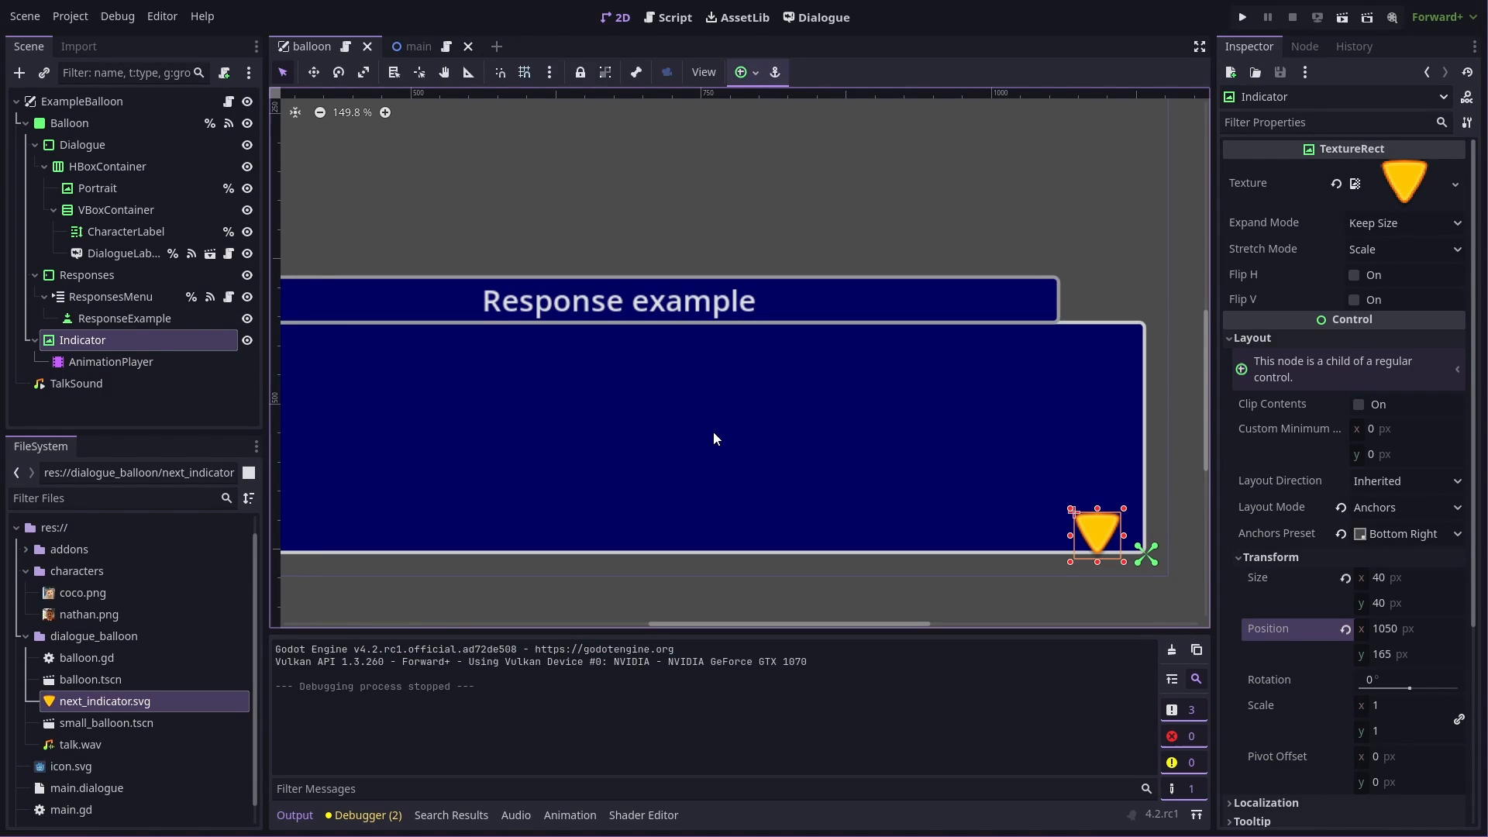
{"action": "left_click", "coordinate": [1242, 17]}
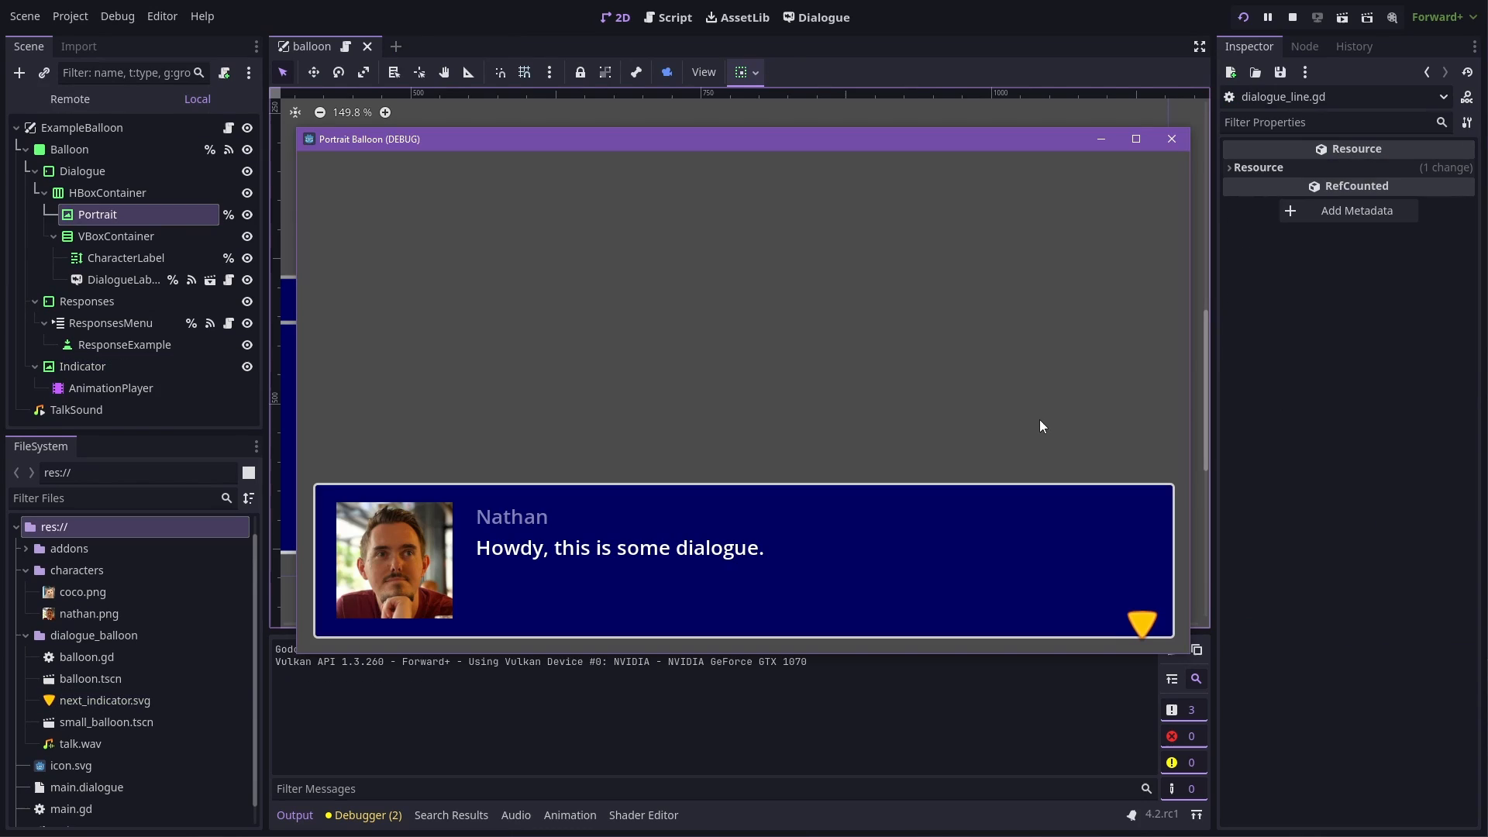